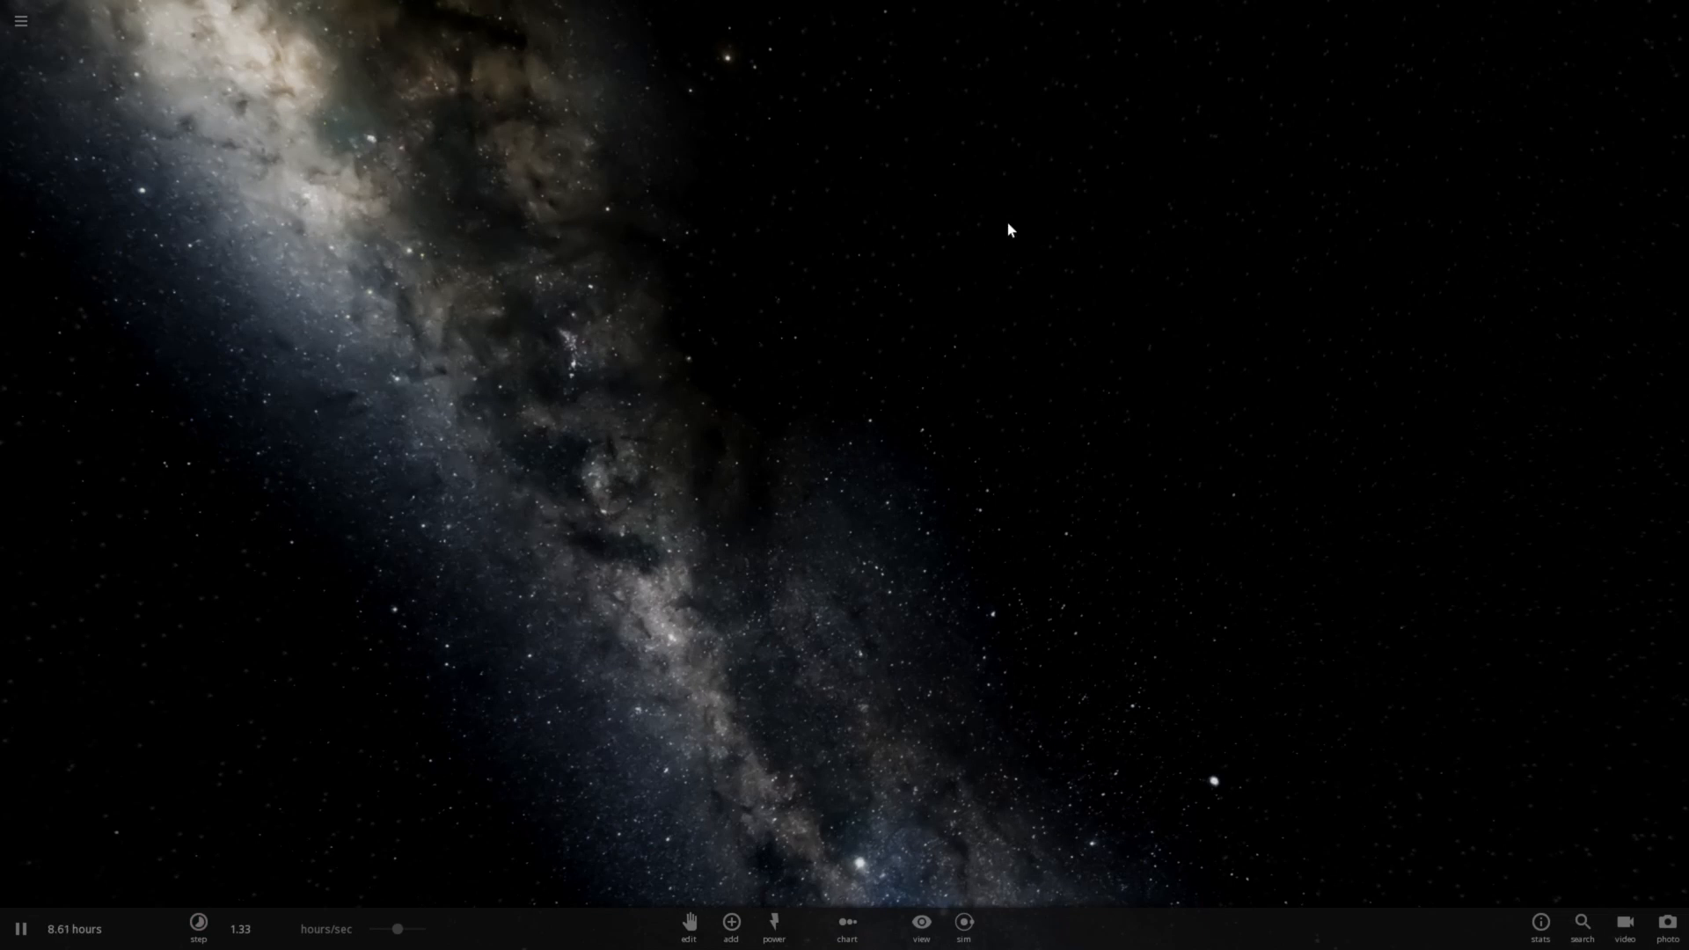
mouse_move(863, 377)
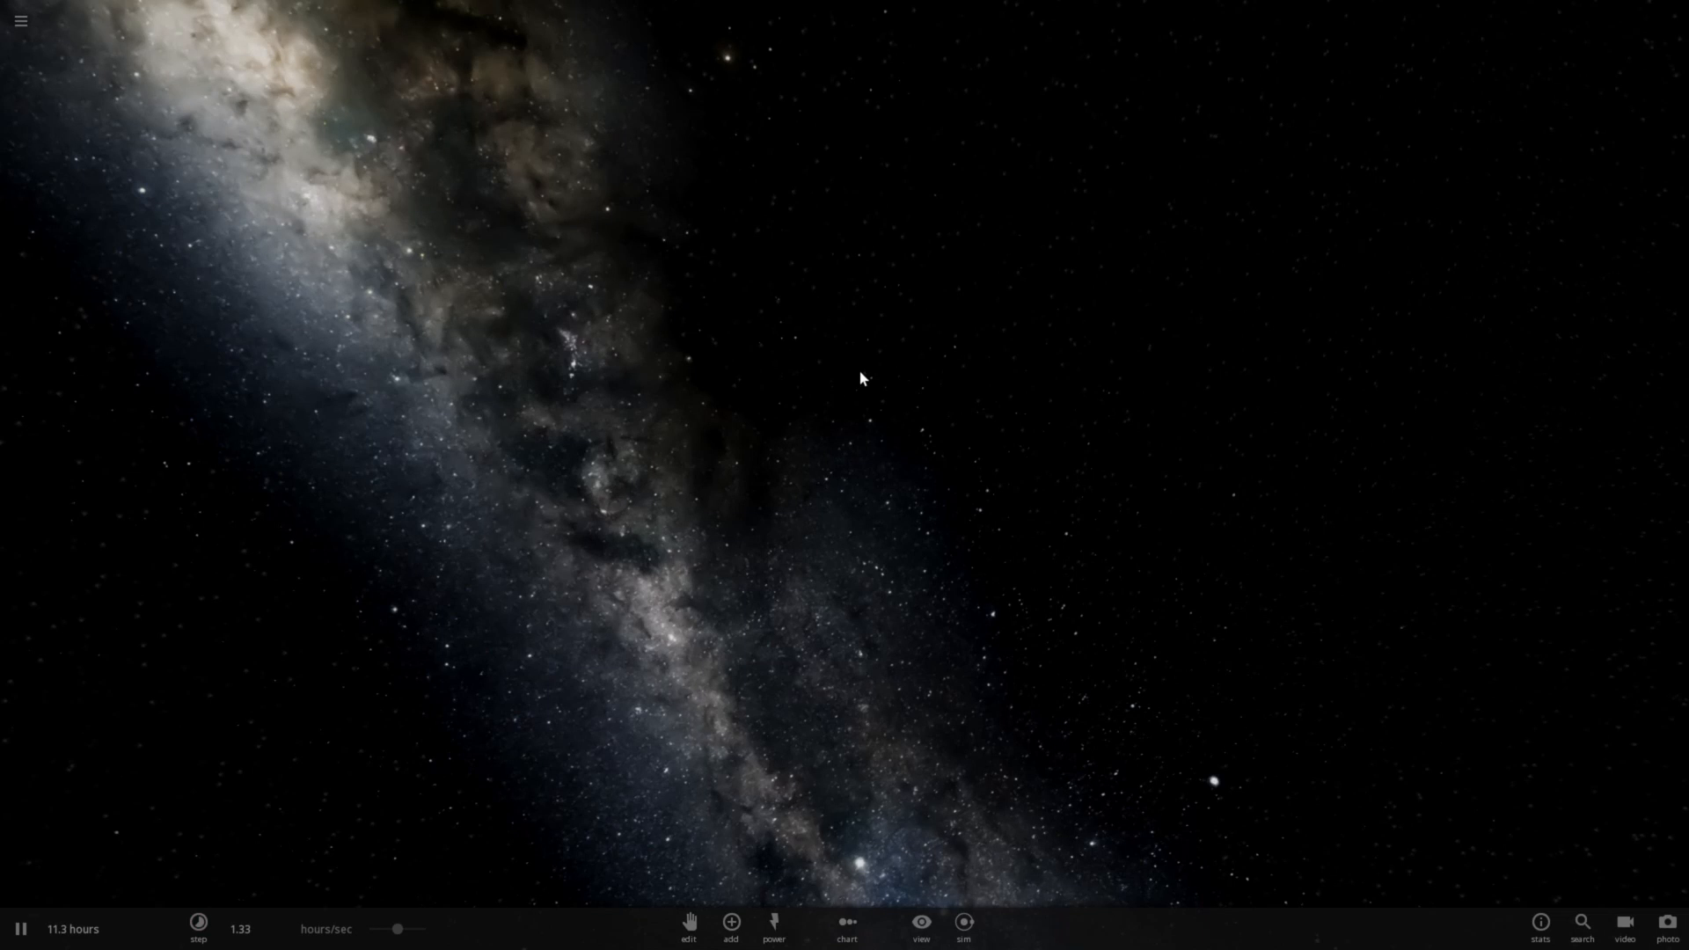
mouse_move(863, 238)
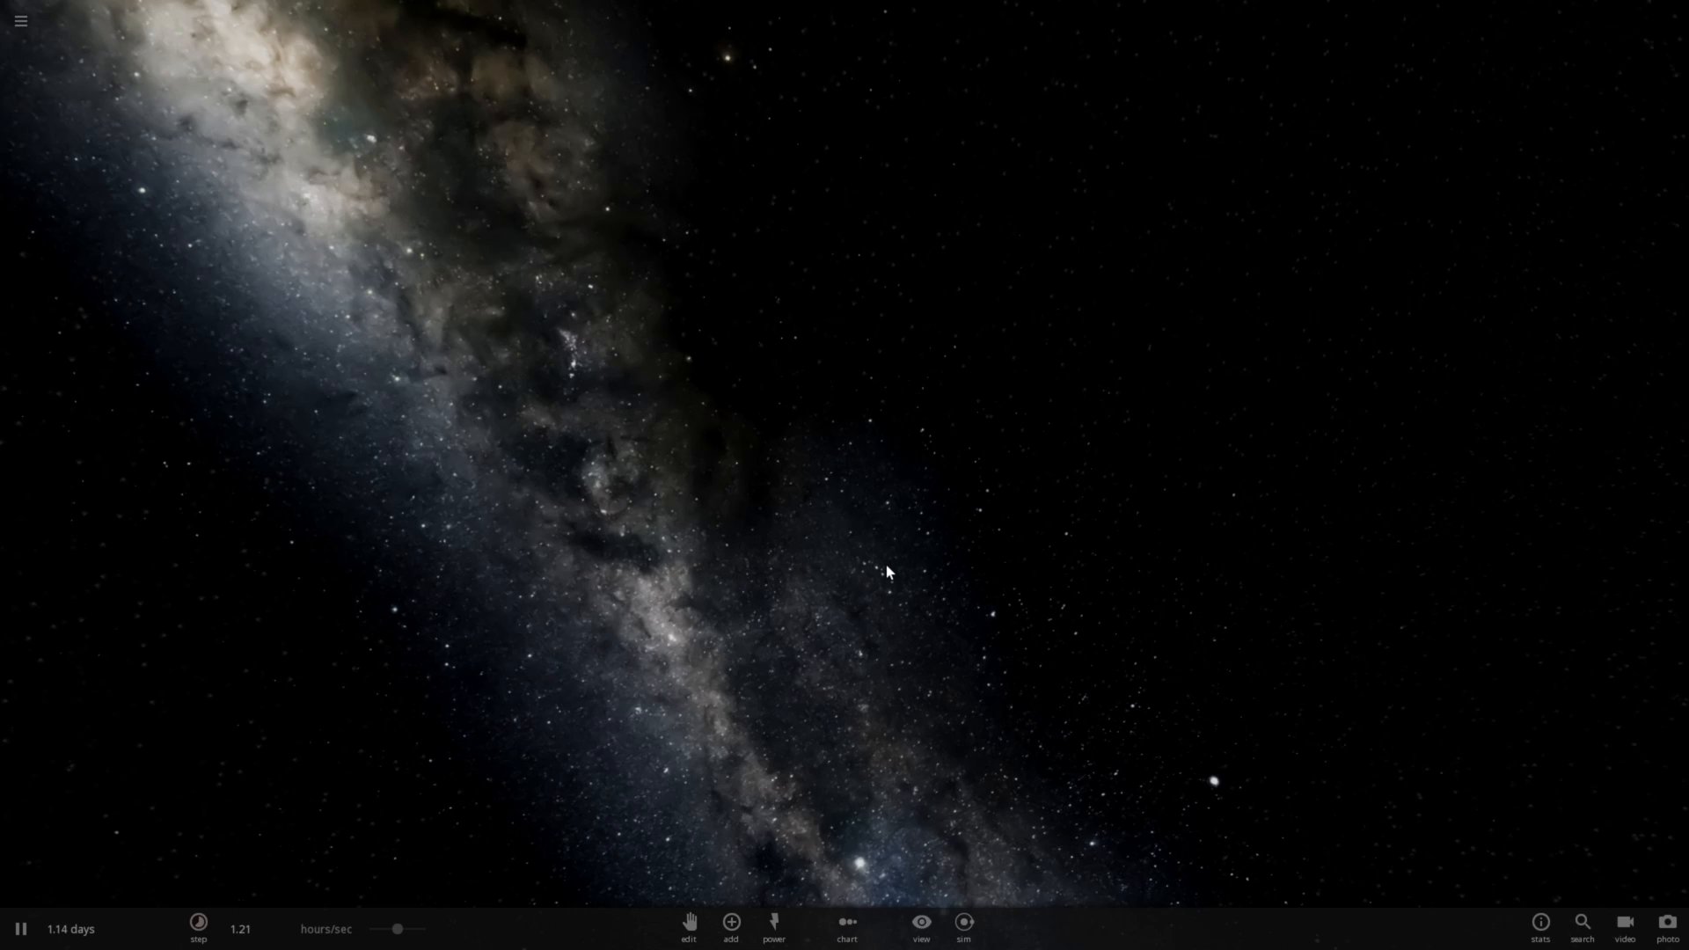
mouse_move(762, 873)
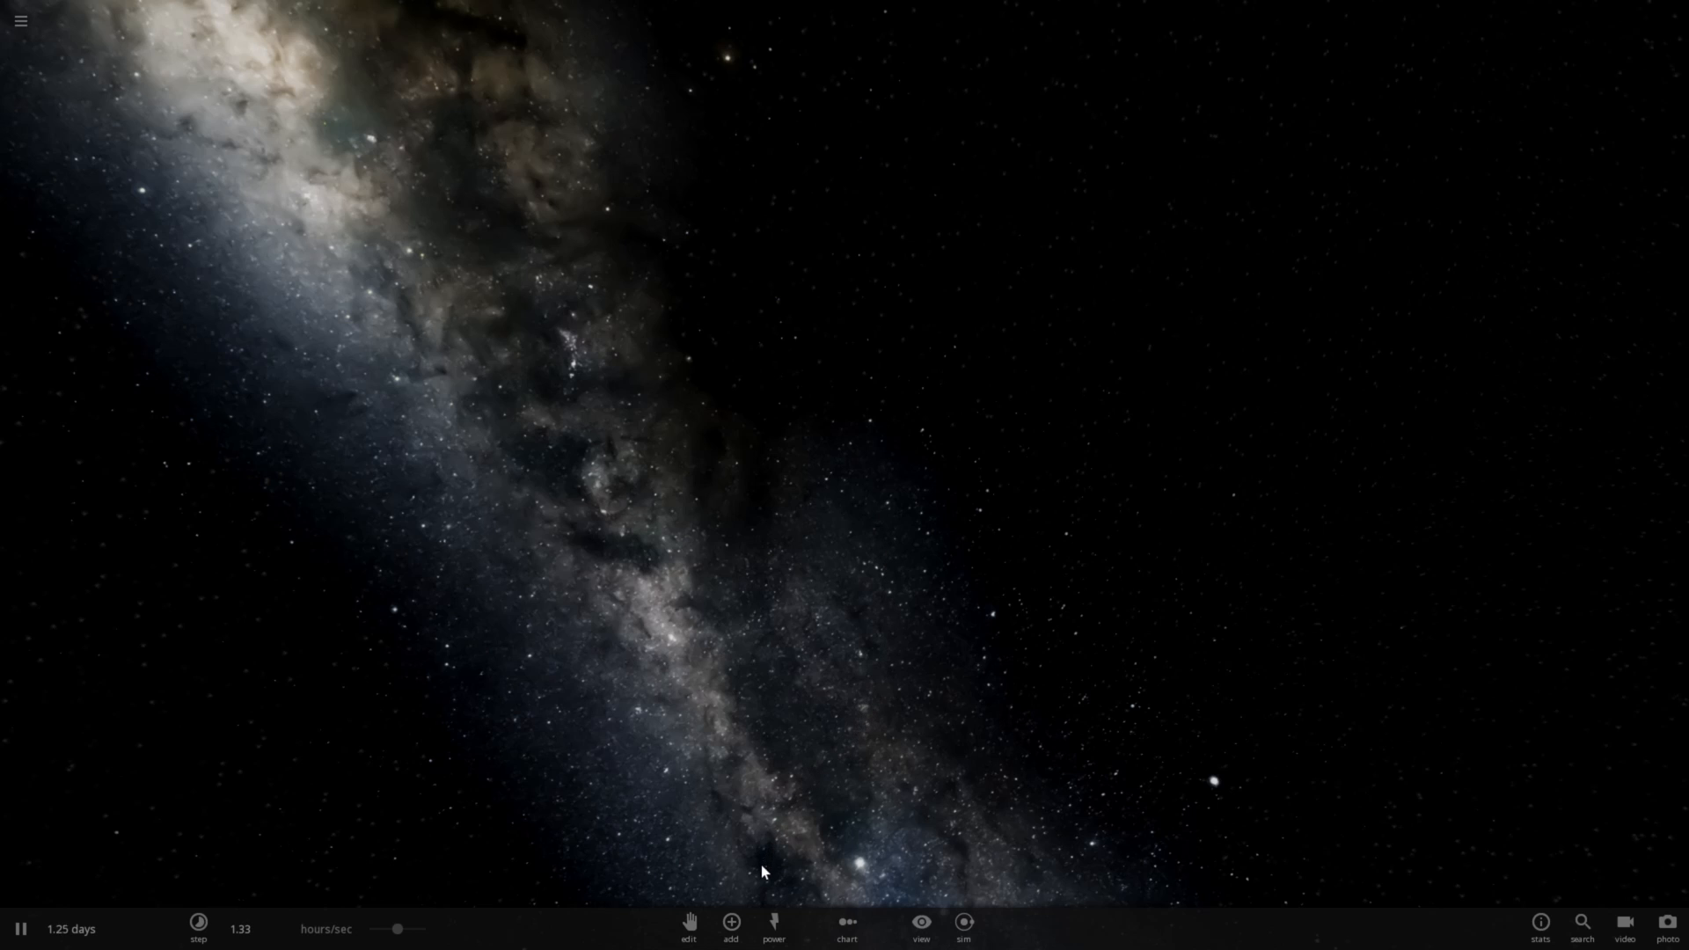
mouse_move(730, 924)
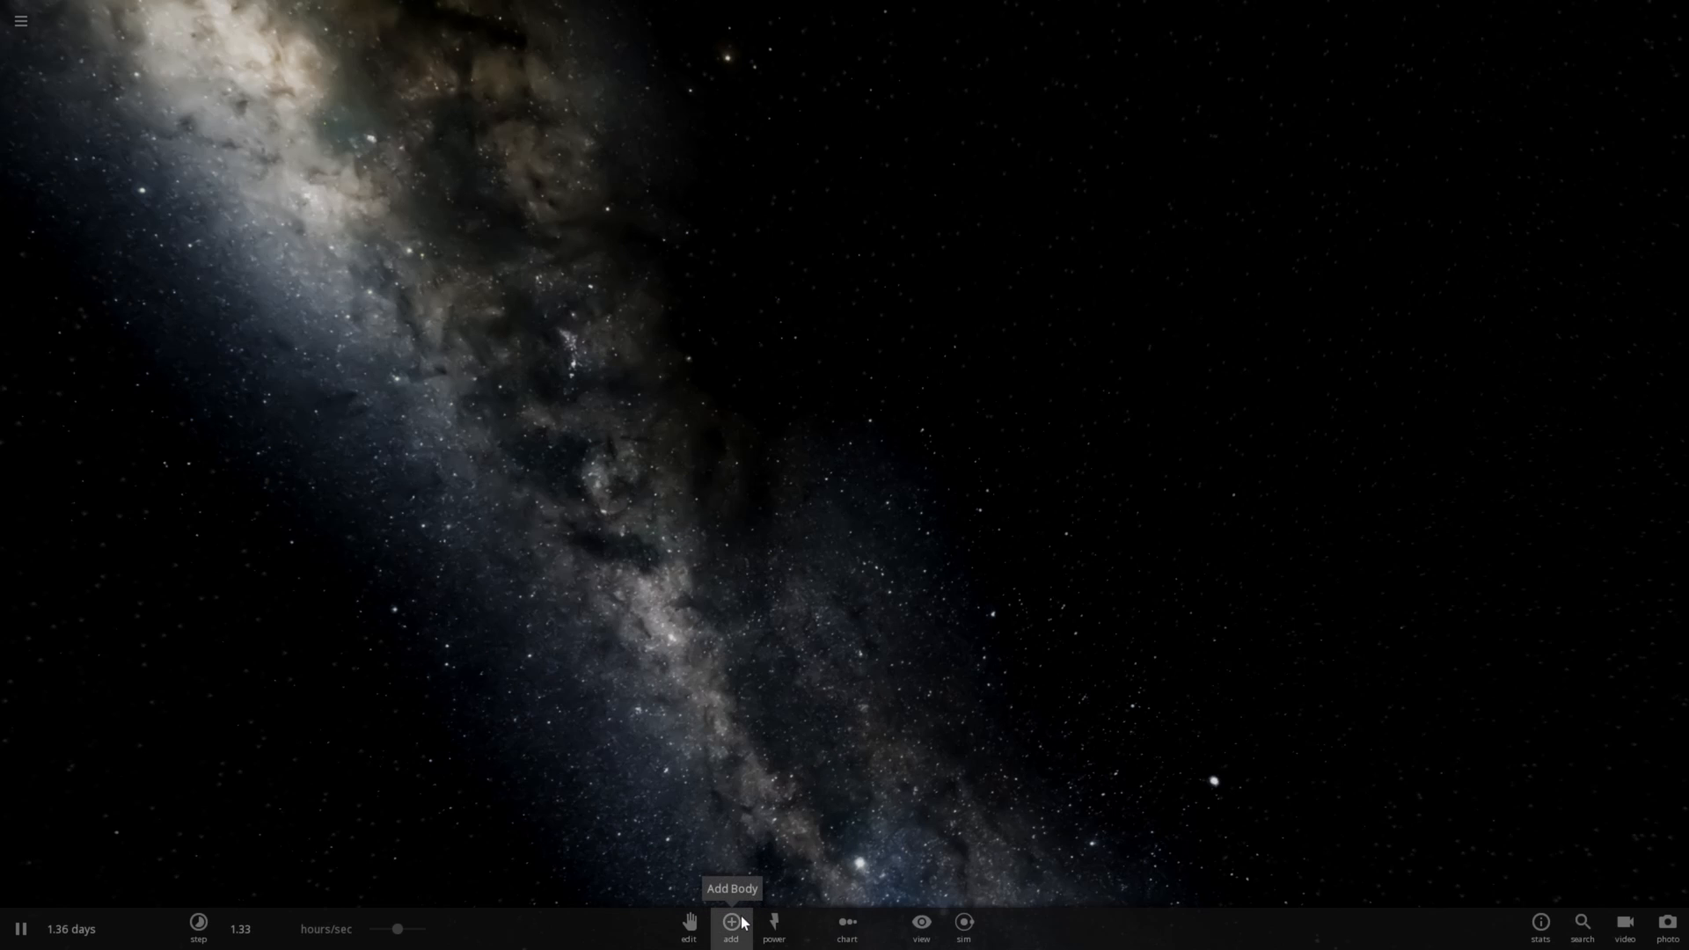
Step: Add the Sun from the stars catalogue into empty space and toggle orbit paths in the display settings
left_click(730, 922)
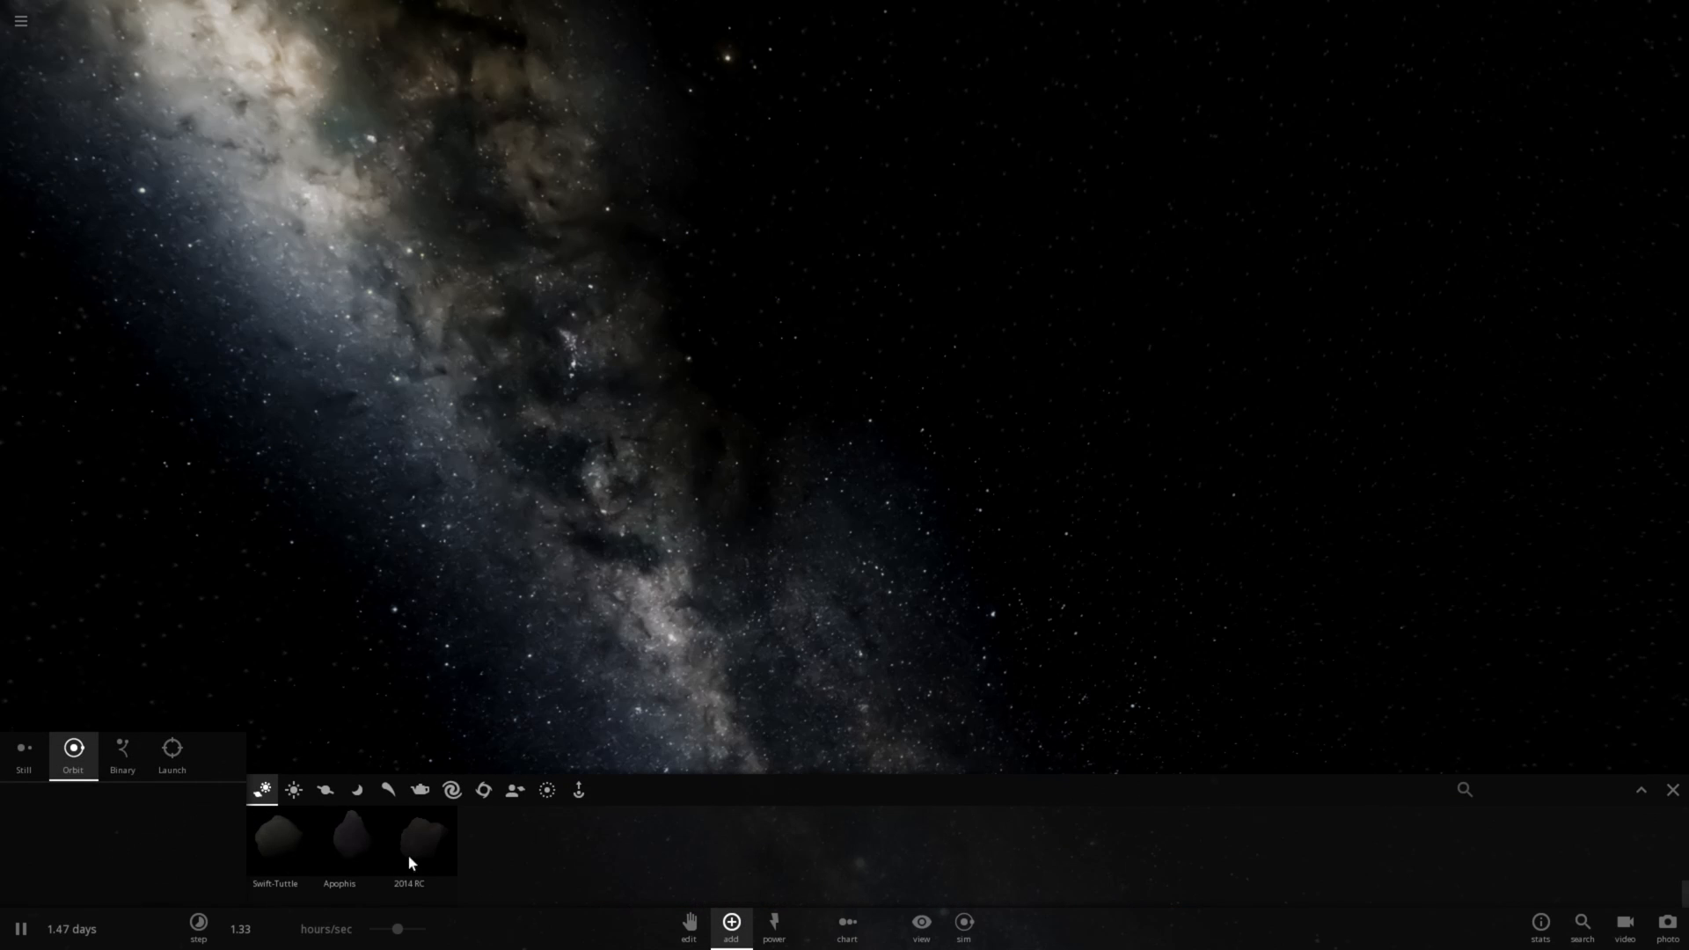
left_click(294, 790)
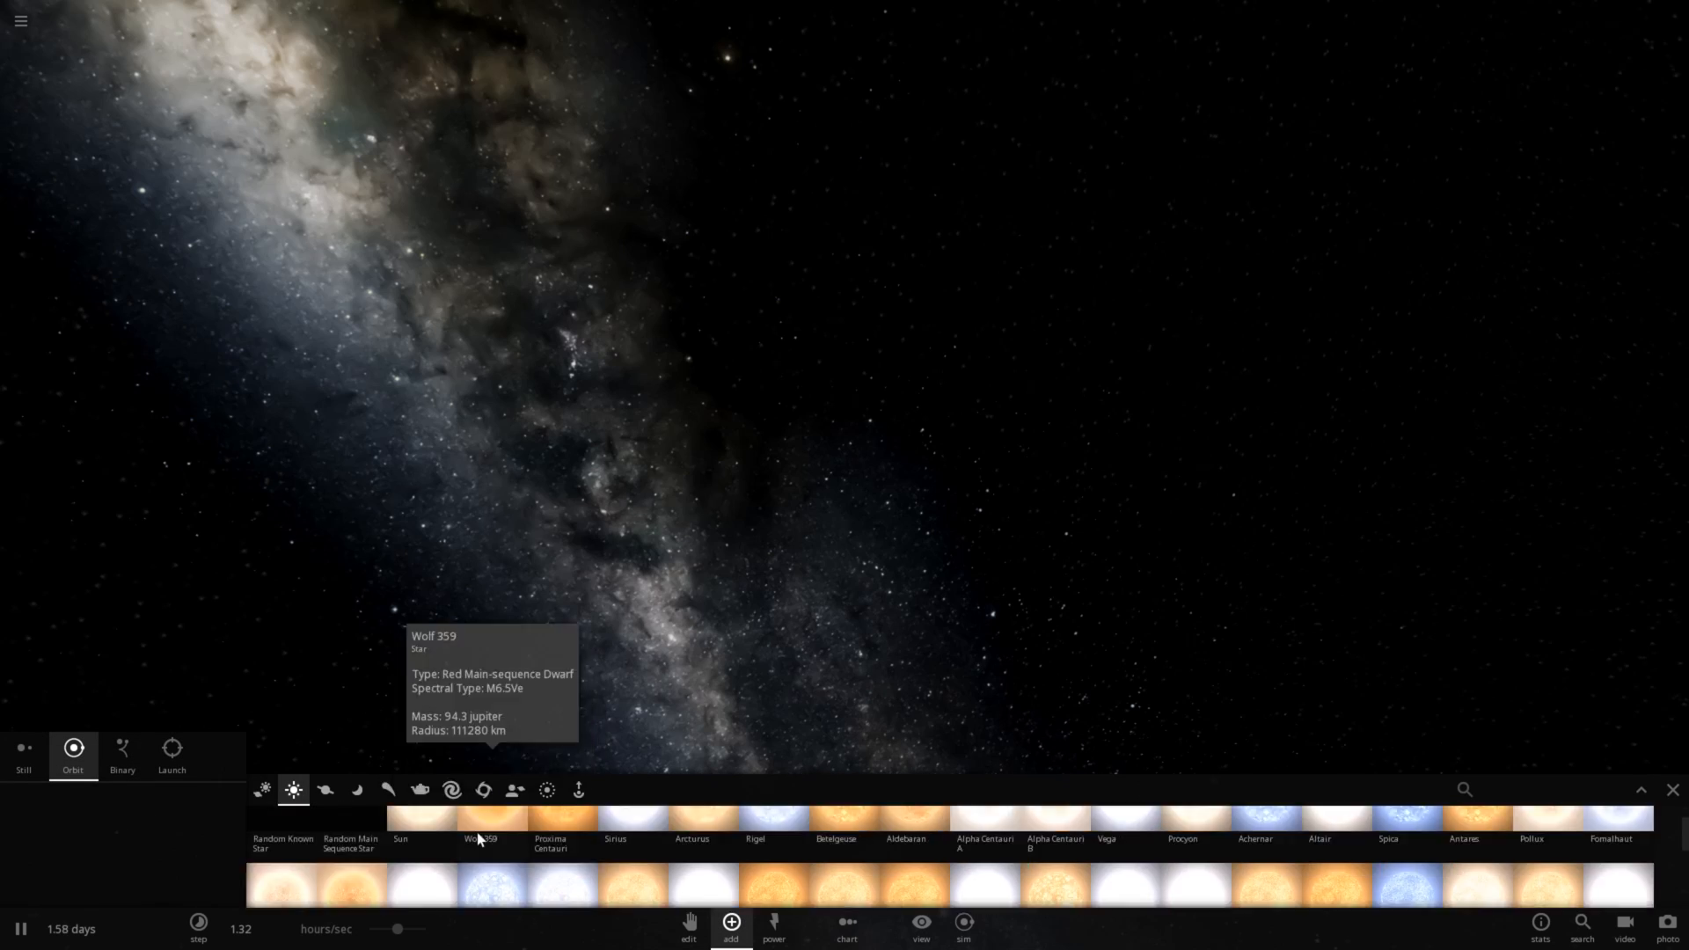
left_click(420, 841)
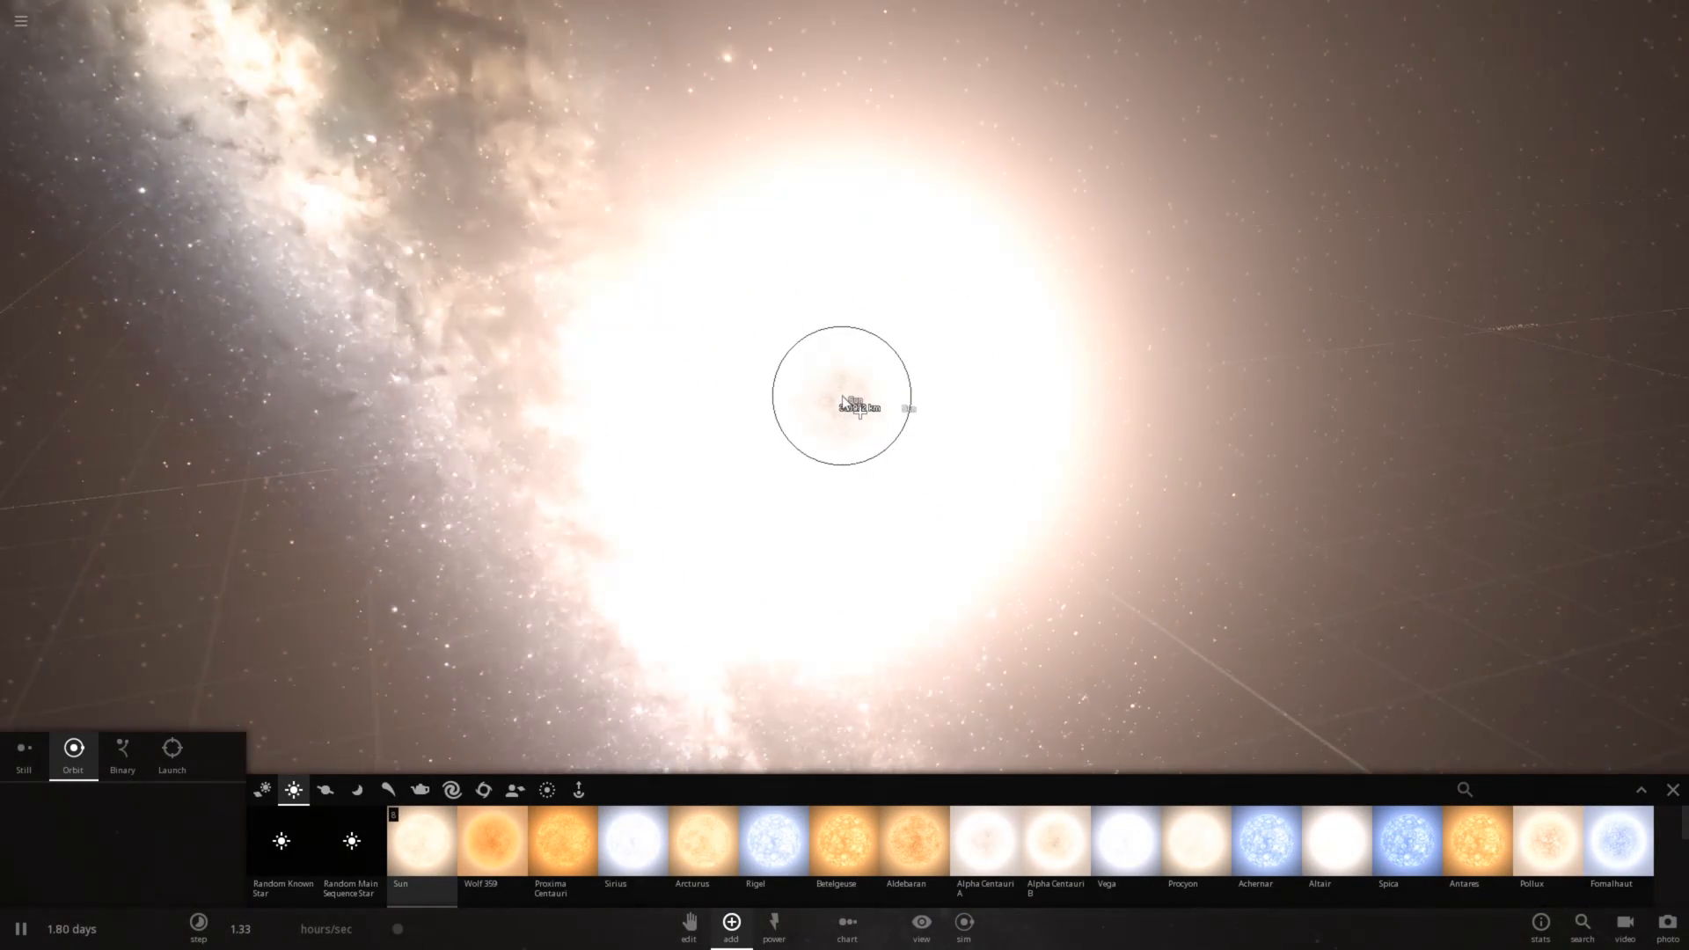
left_click(920, 924)
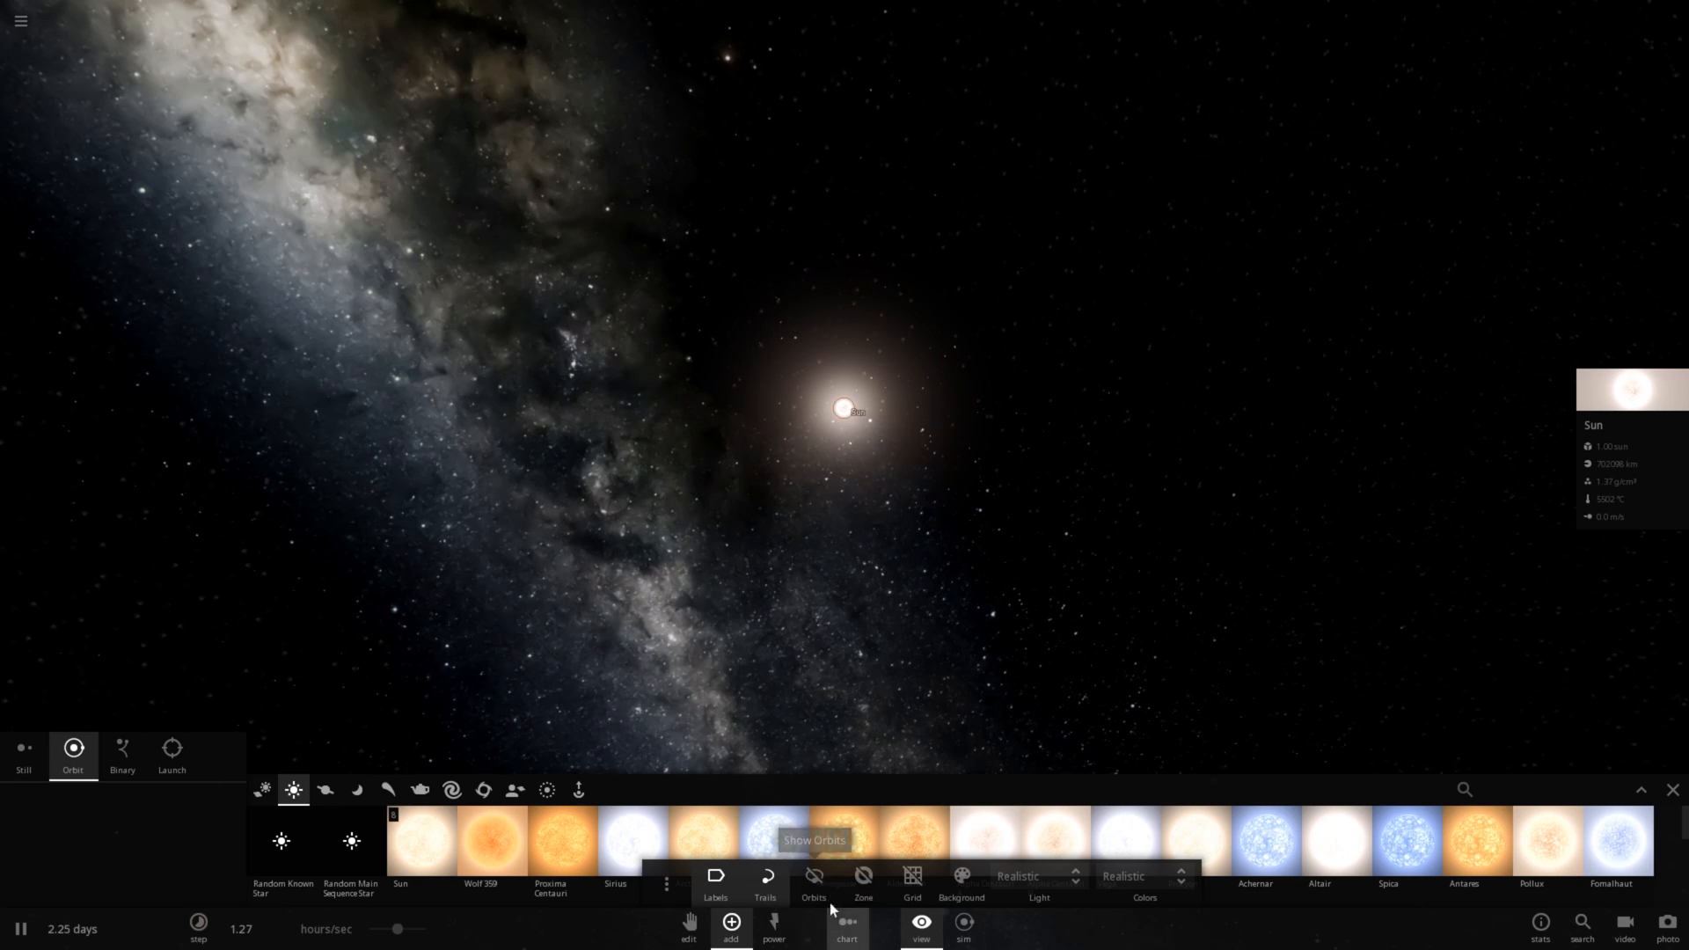
left_click(813, 876)
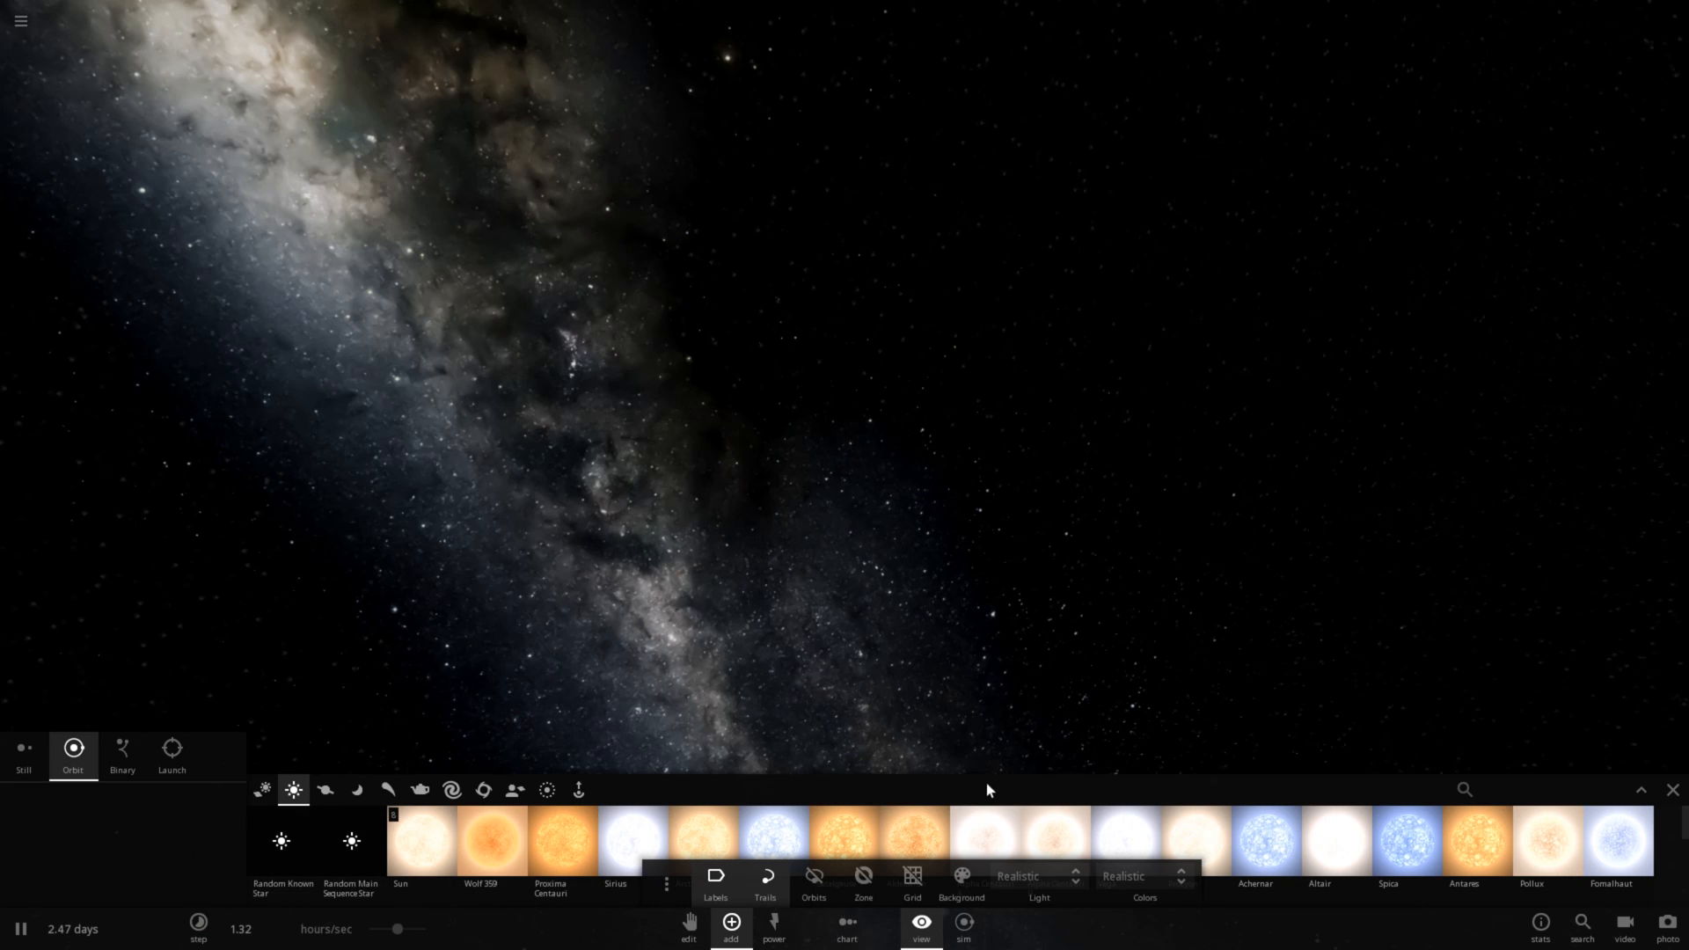
mouse_move(1672, 791)
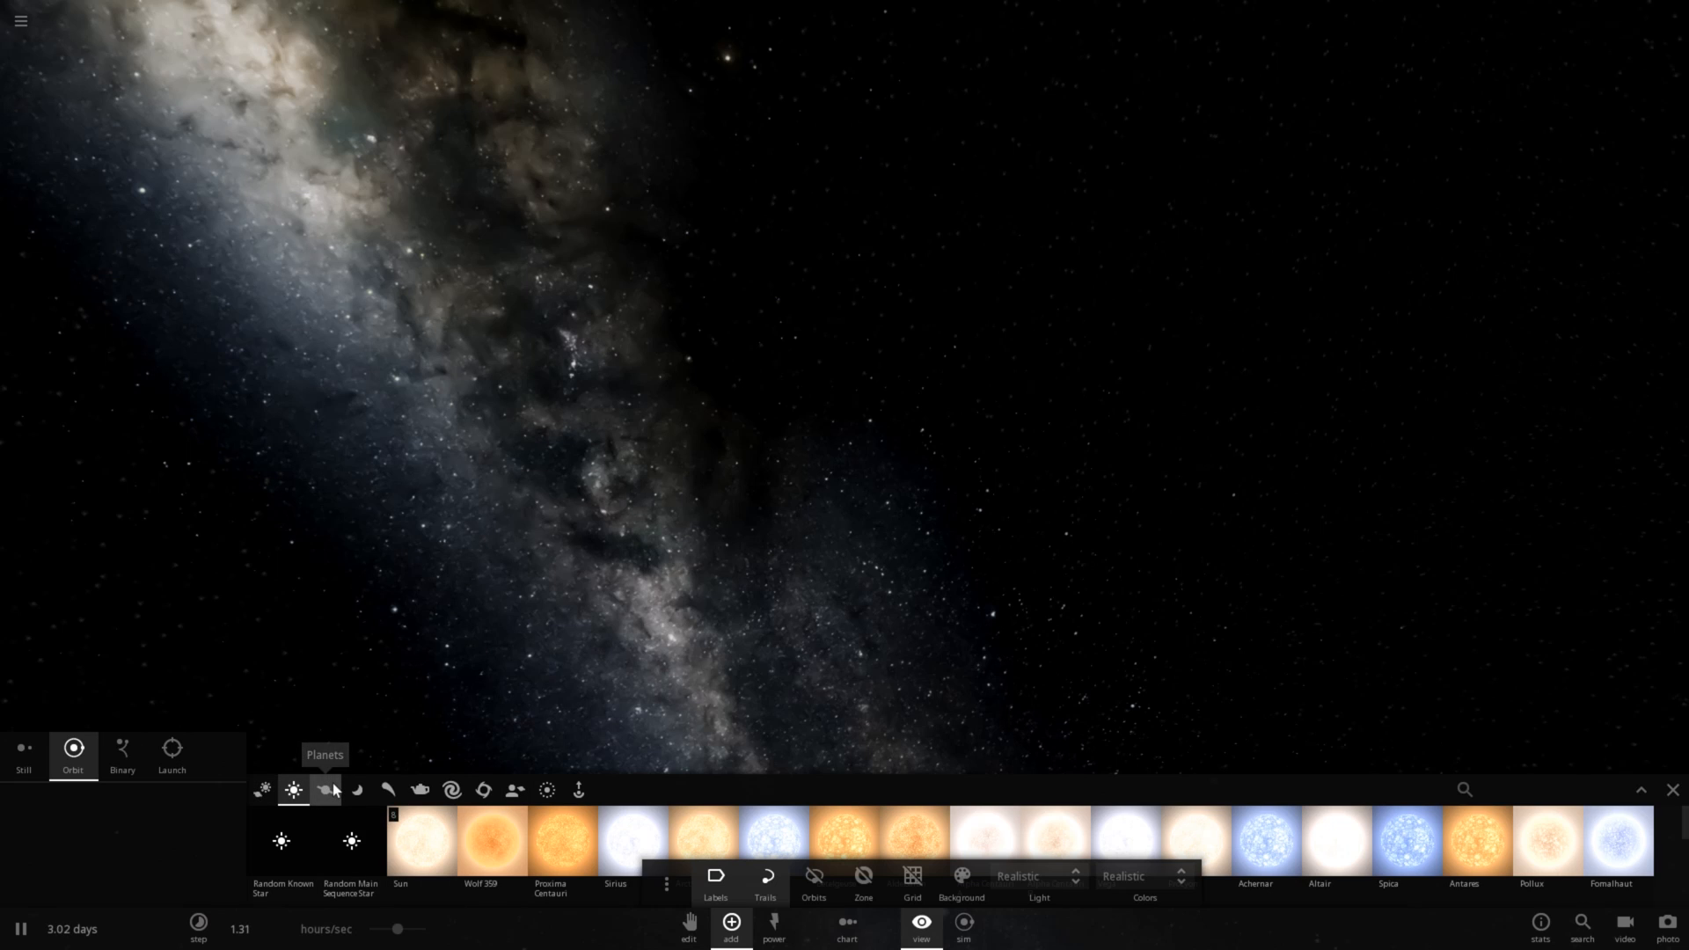
Step: Switch the catalogue to planets and place Earth with its Moon into the paused scene
left_click(324, 790)
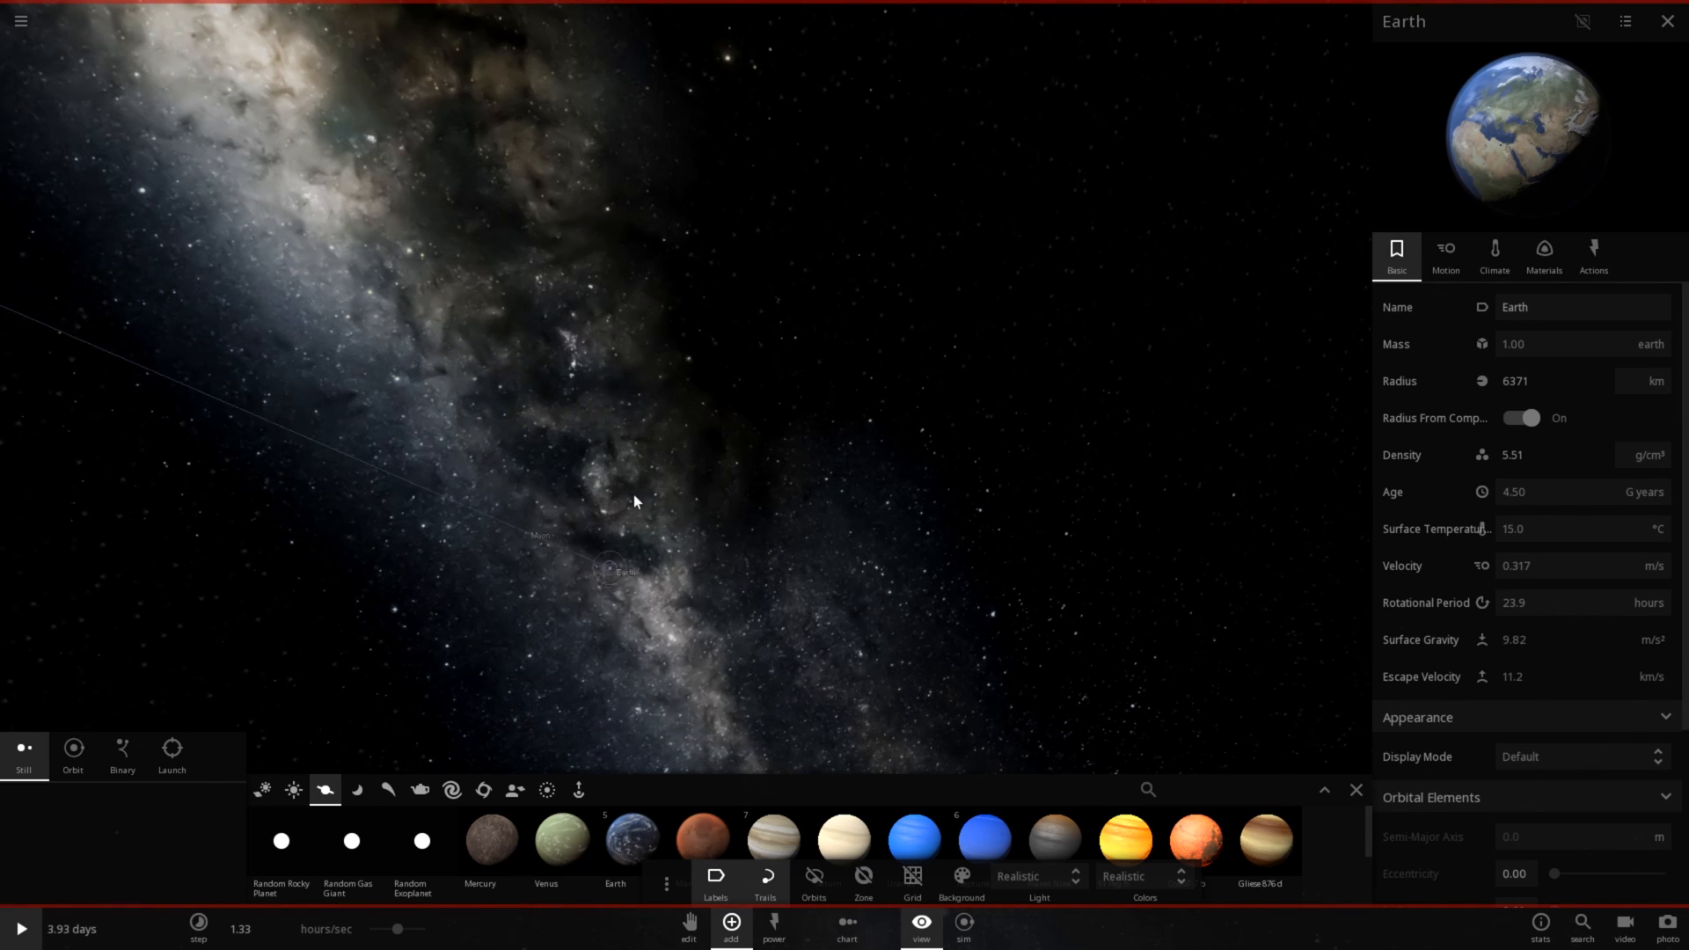
left_click(1668, 21)
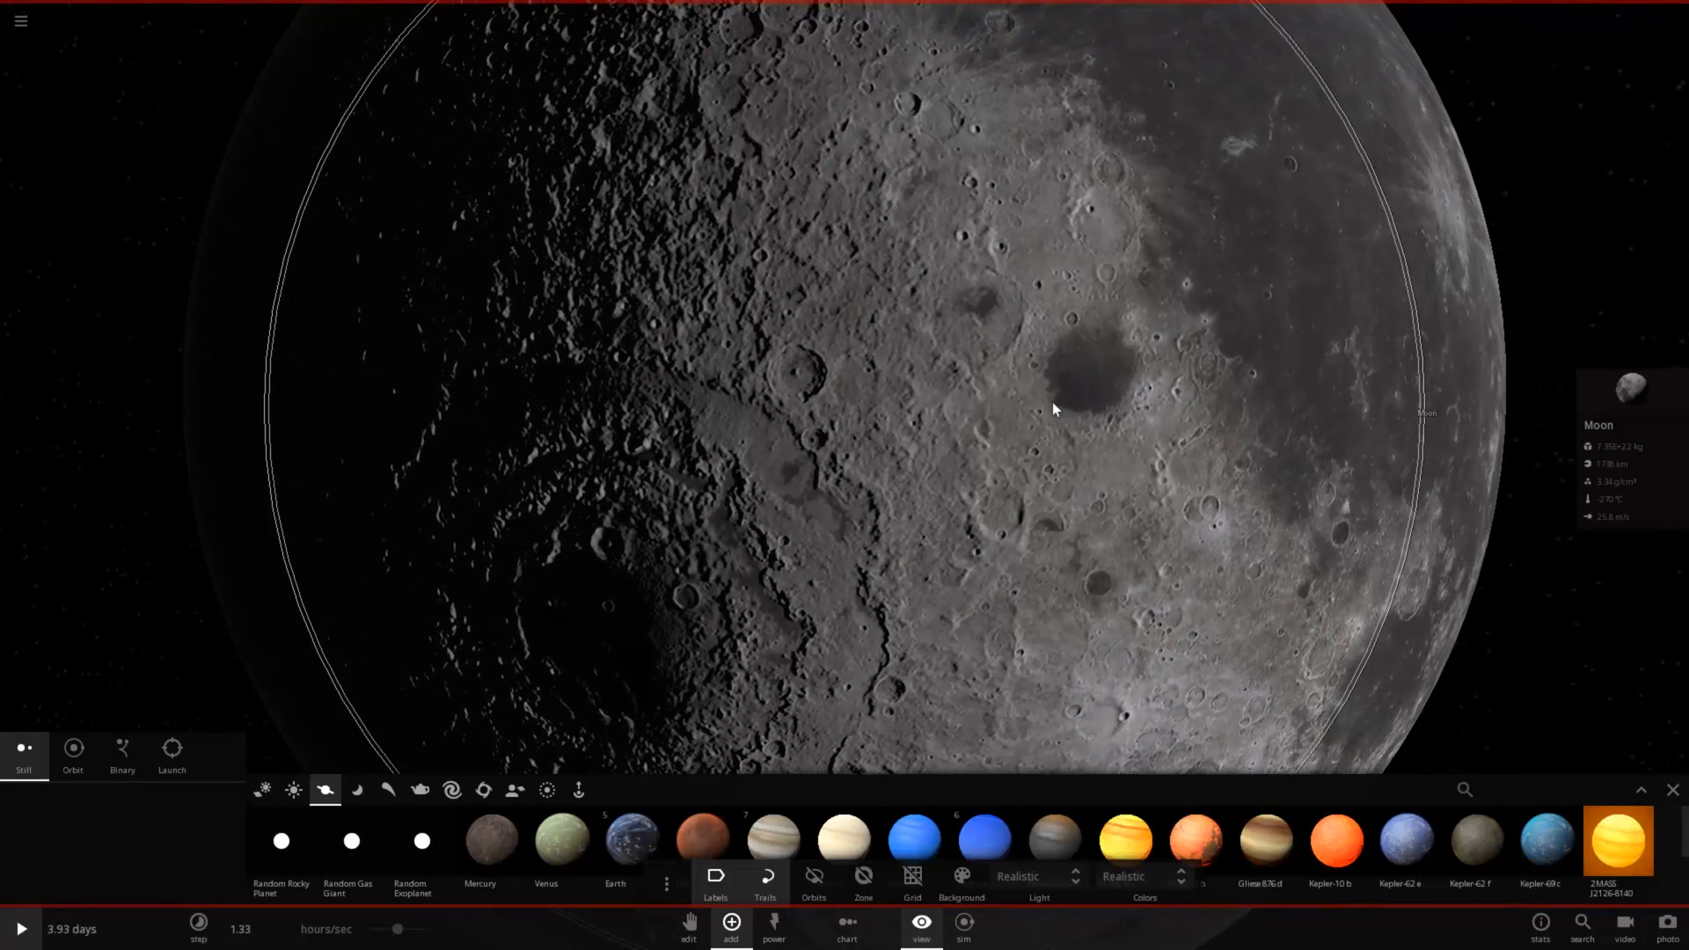
scroll("down", 3)
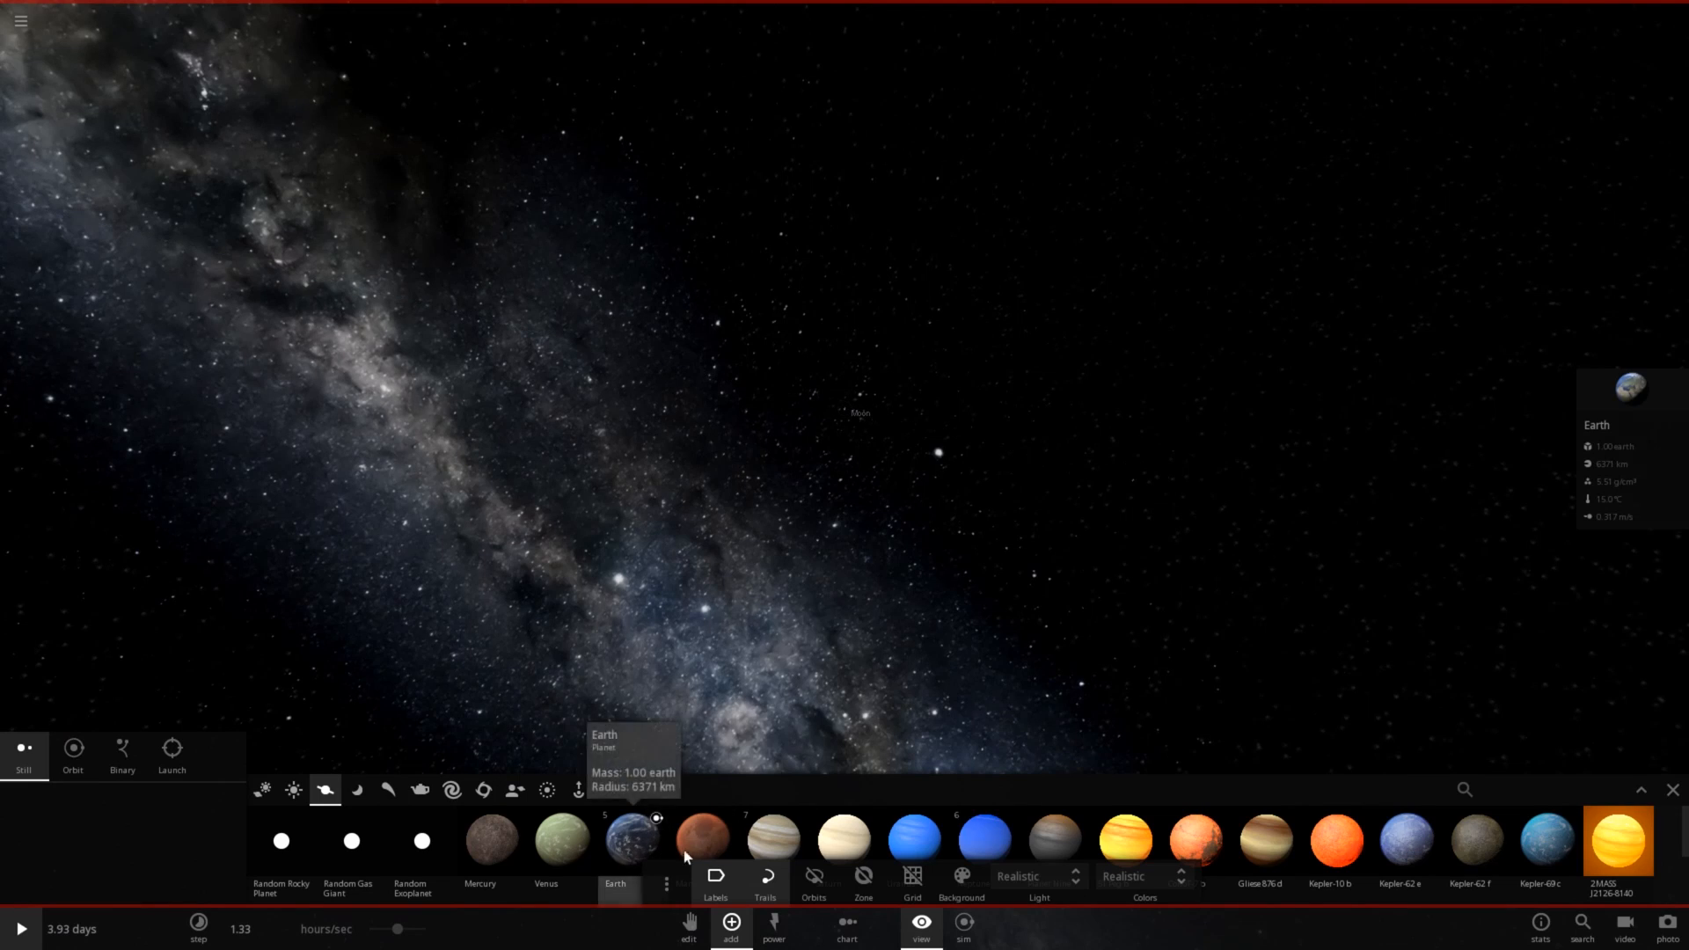
mouse_move(727, 818)
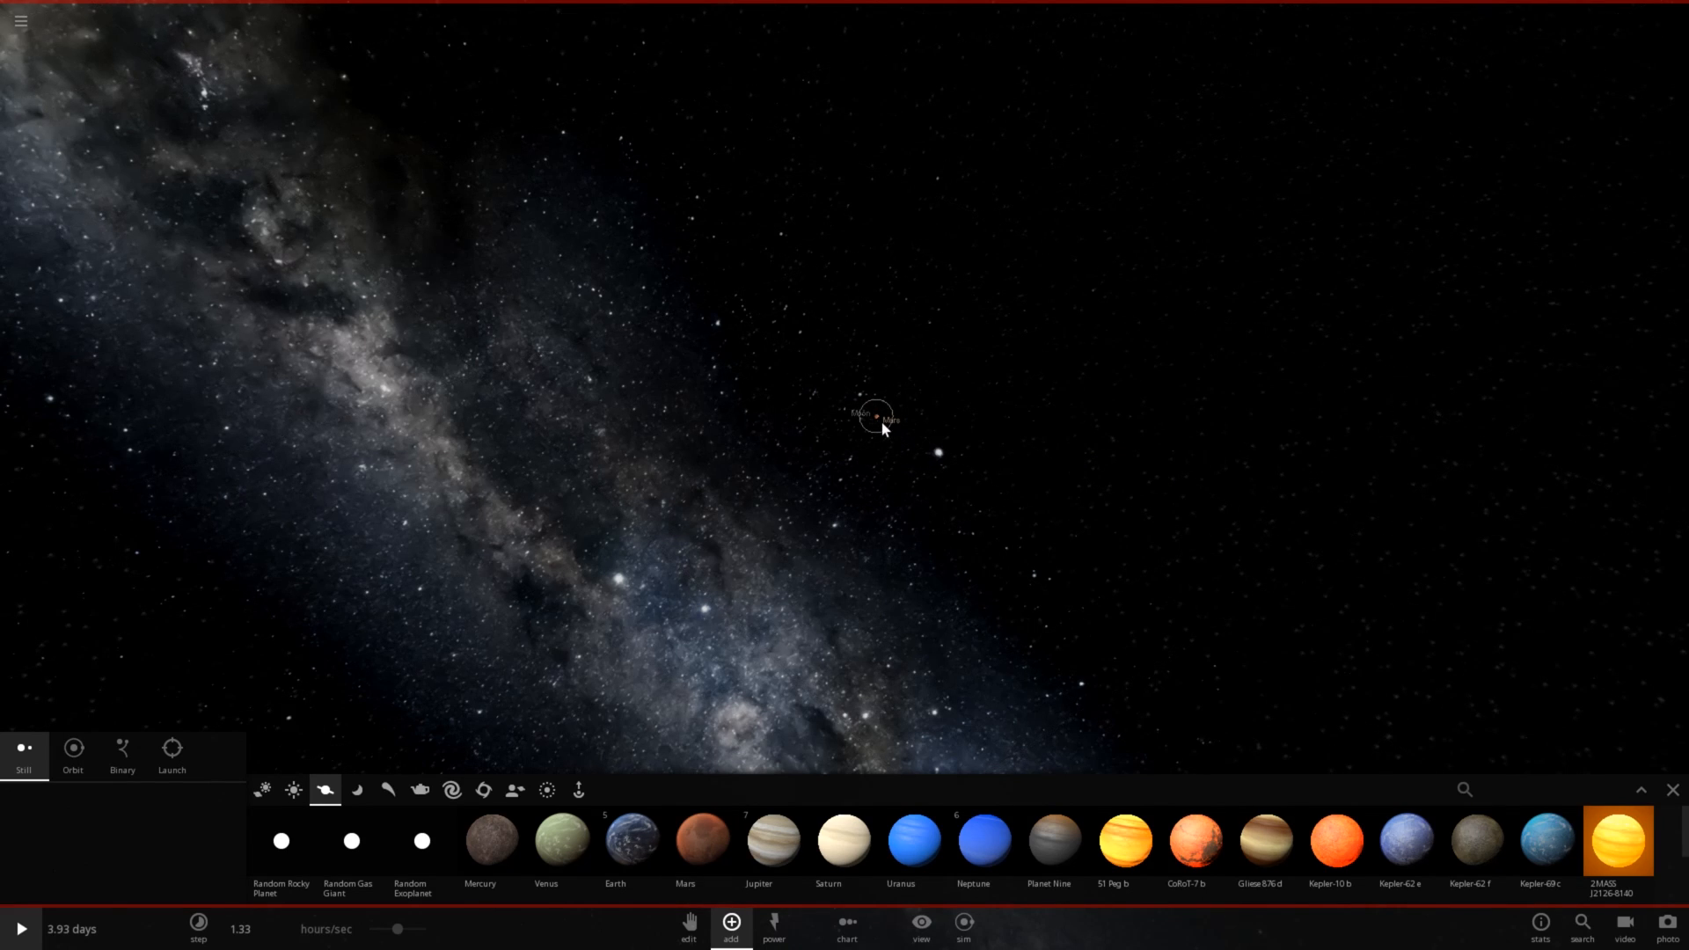
Step: Place Mars, Jupiter and Neptune with their moons into the scene around Earth
left_click(875, 418)
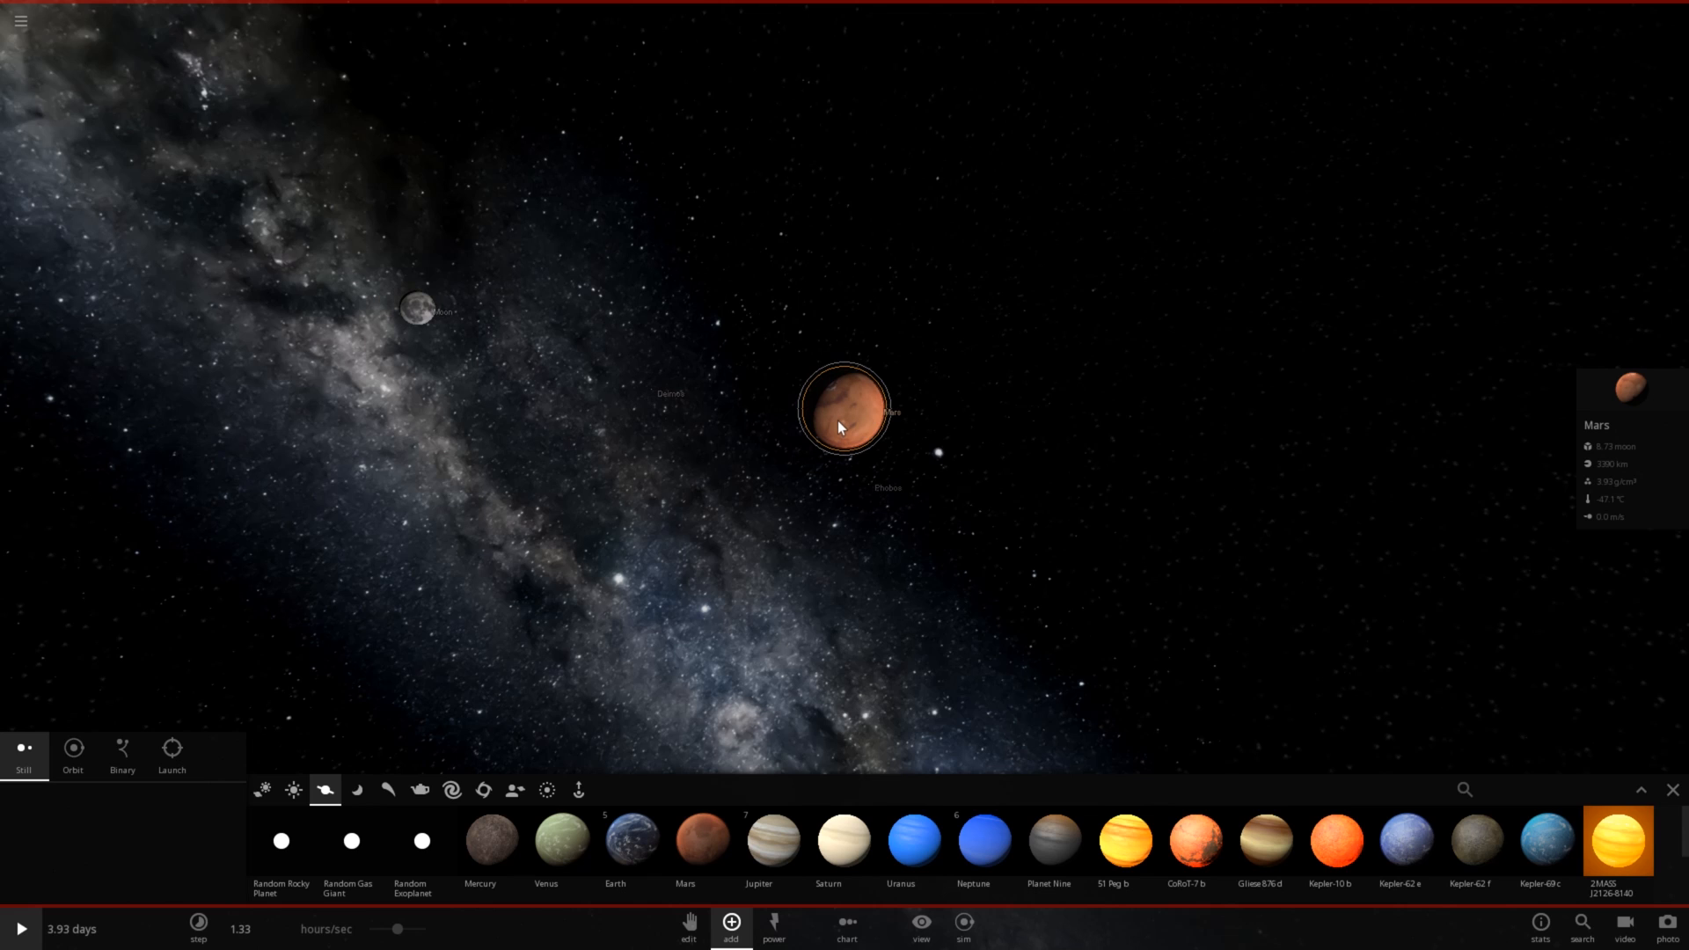
mouse_move(772, 839)
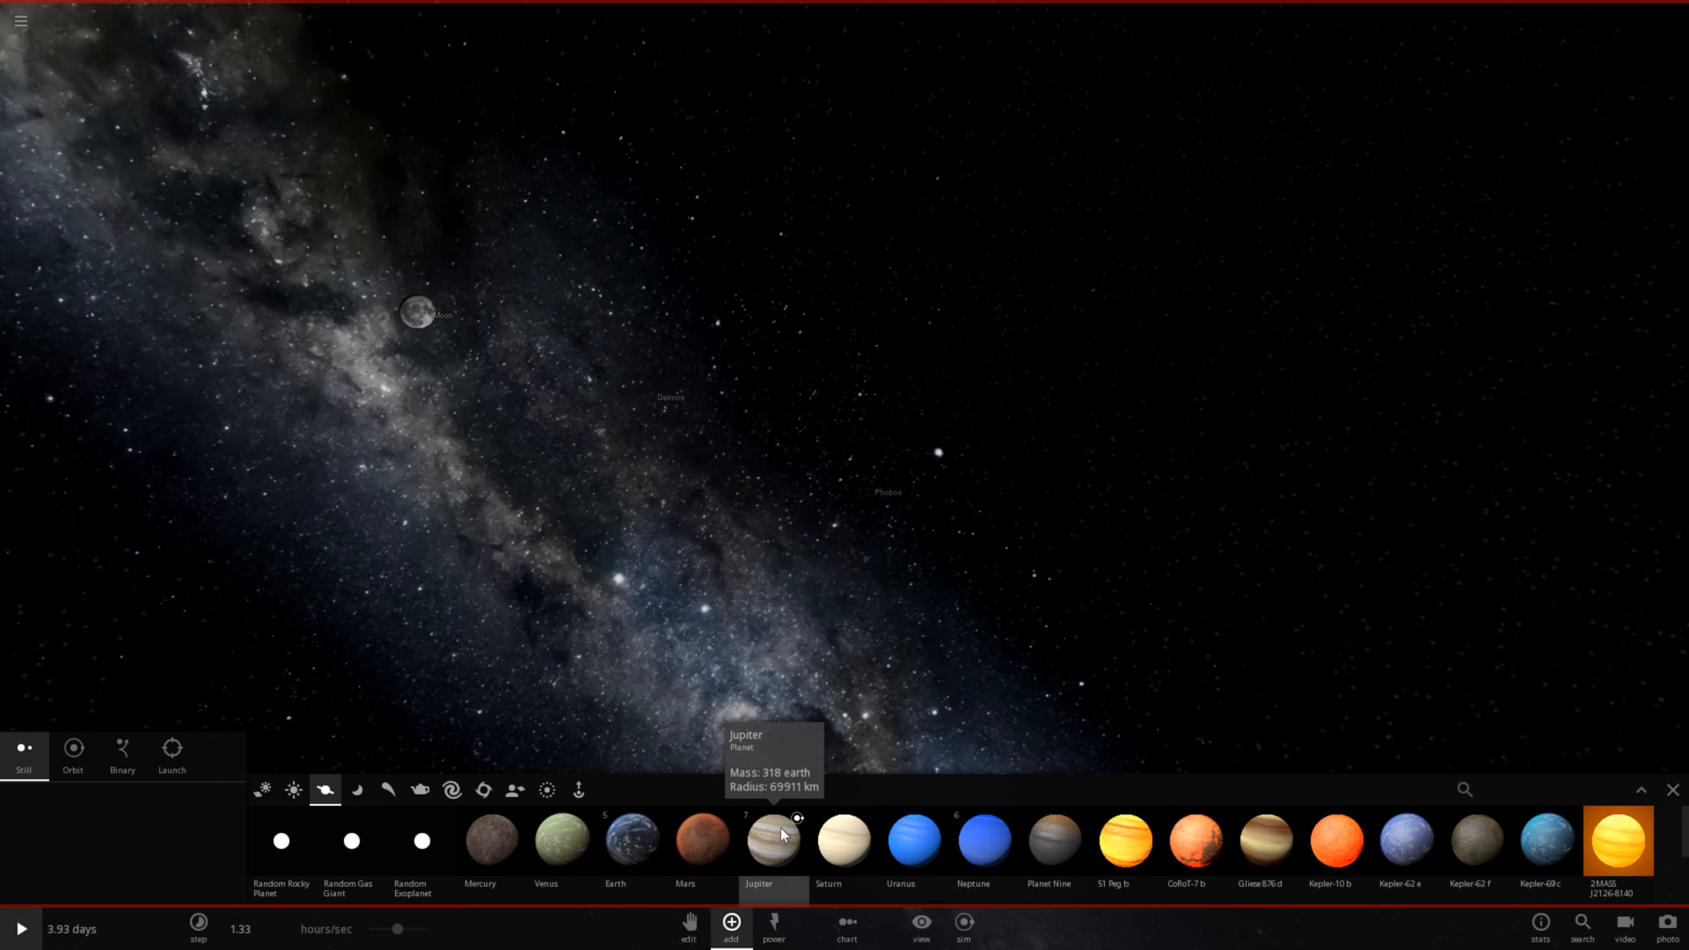
left_click(775, 842)
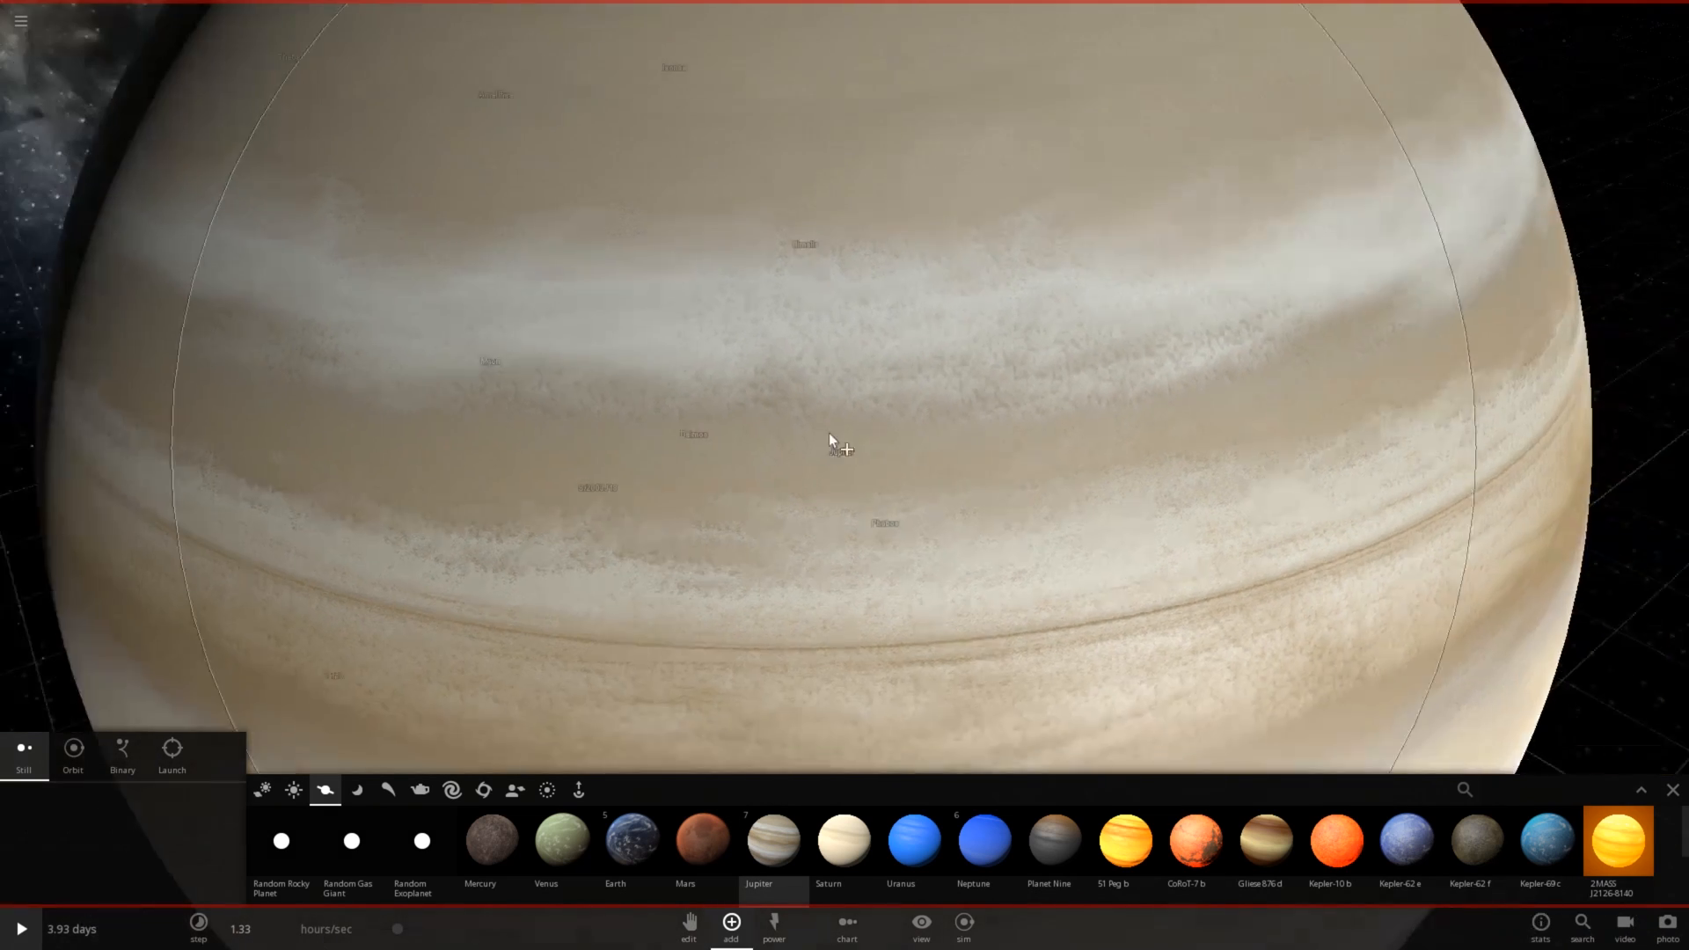
scroll("down", 3)
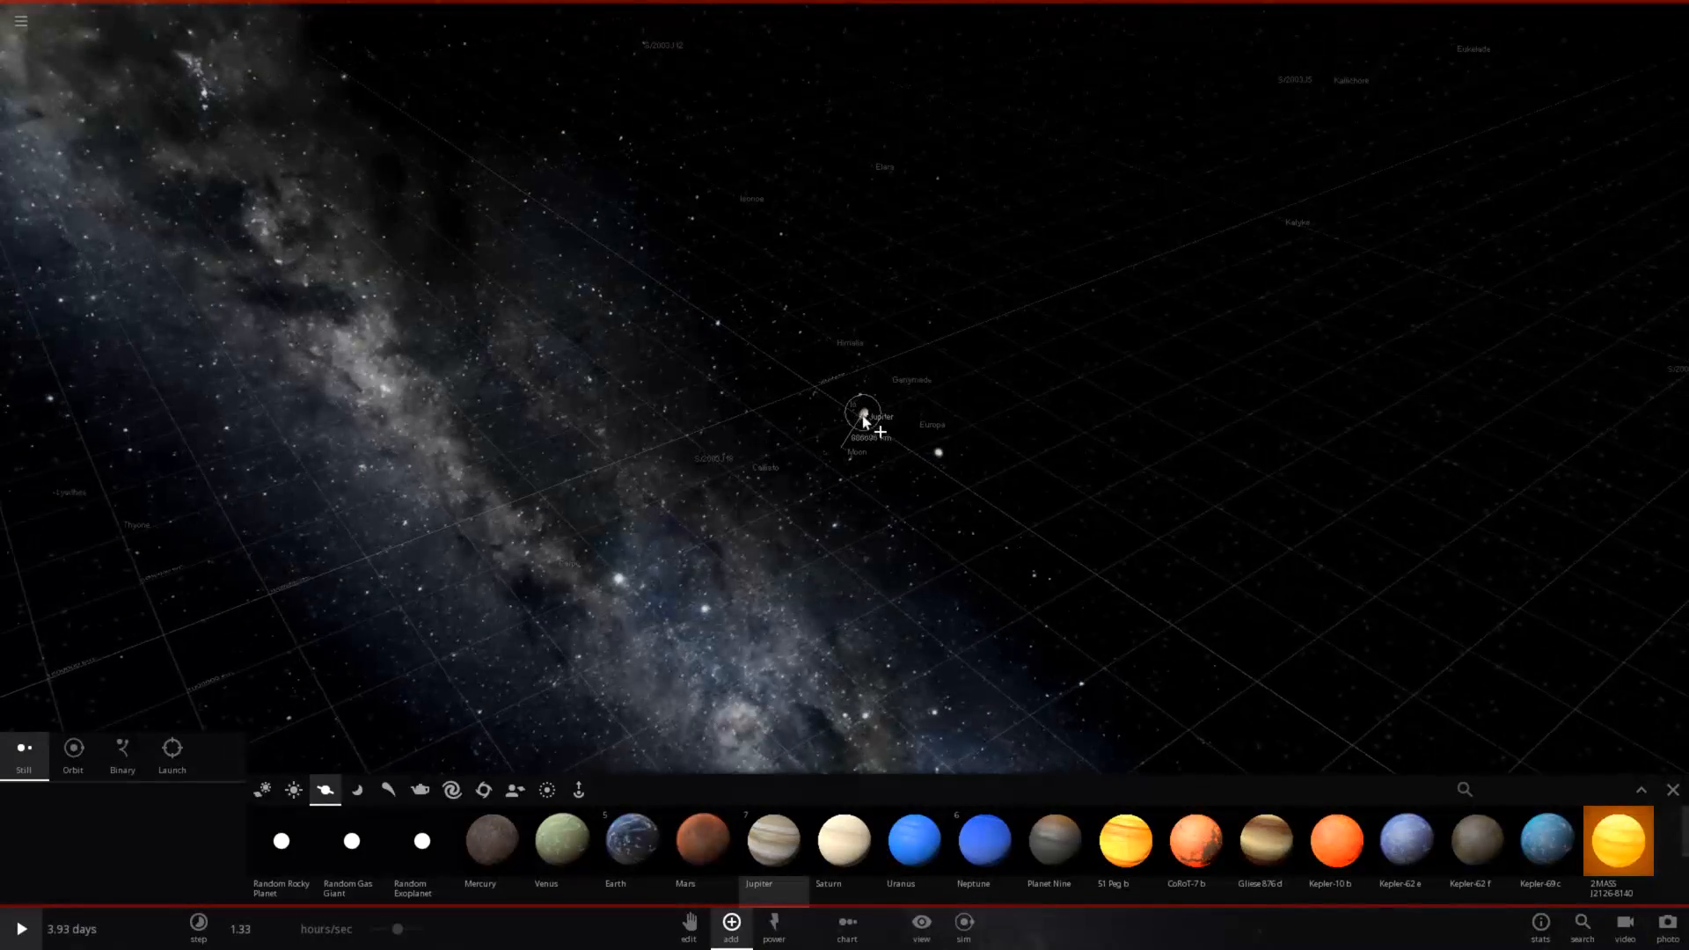
left_click(862, 421)
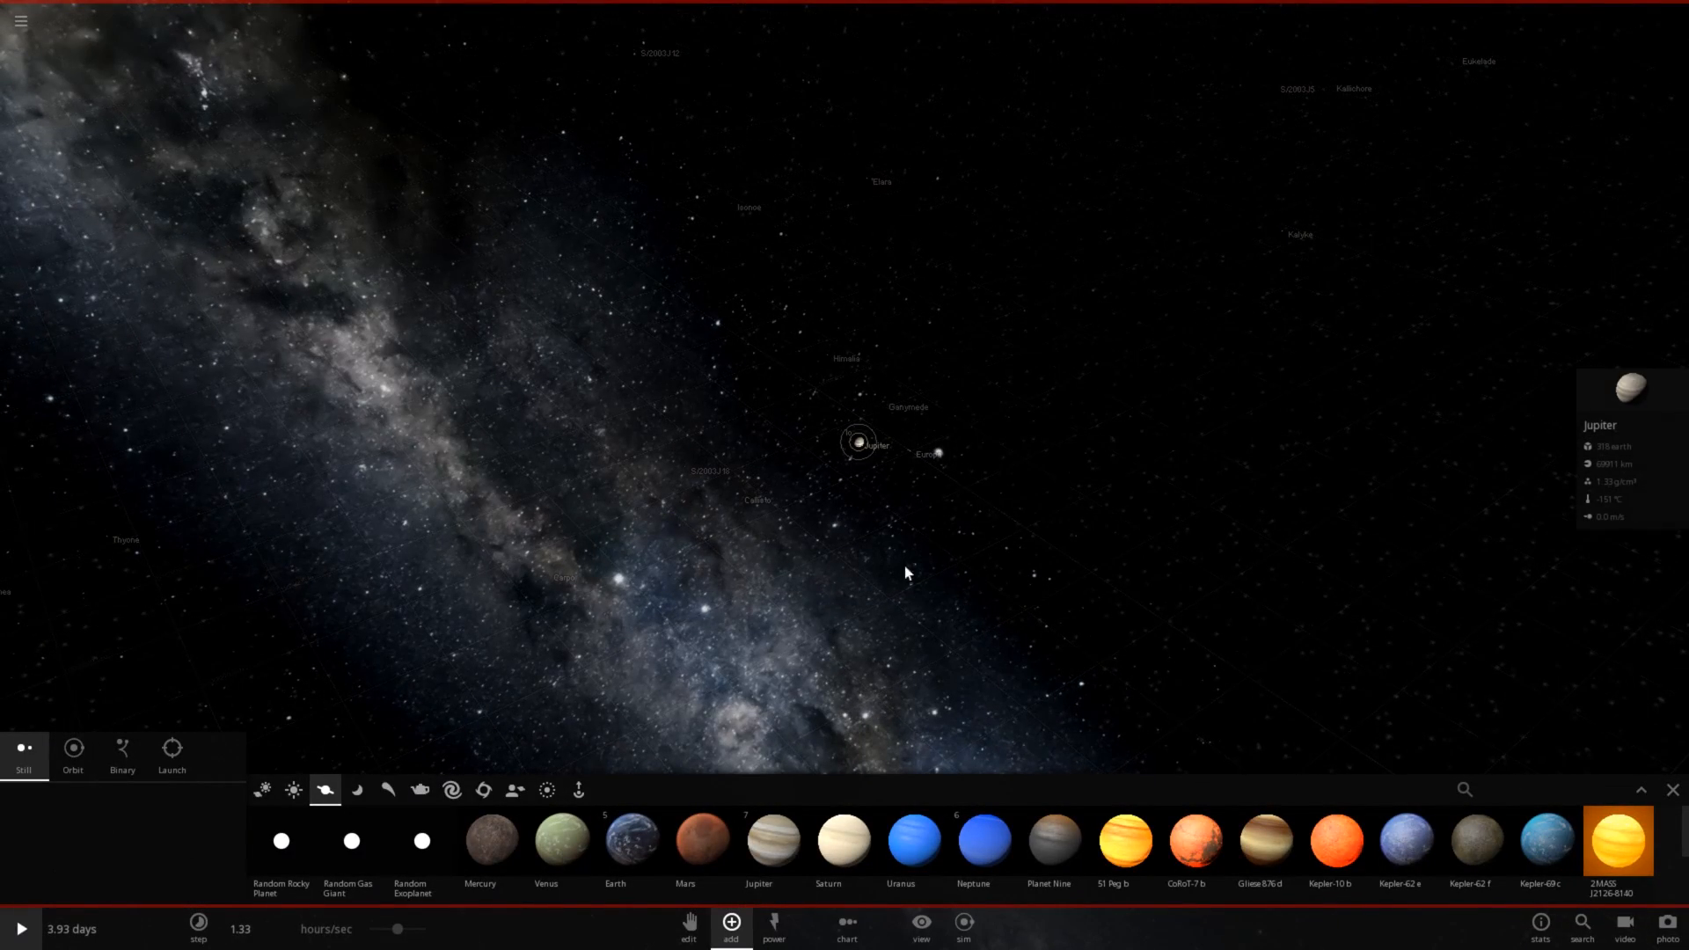
mouse_move(843, 840)
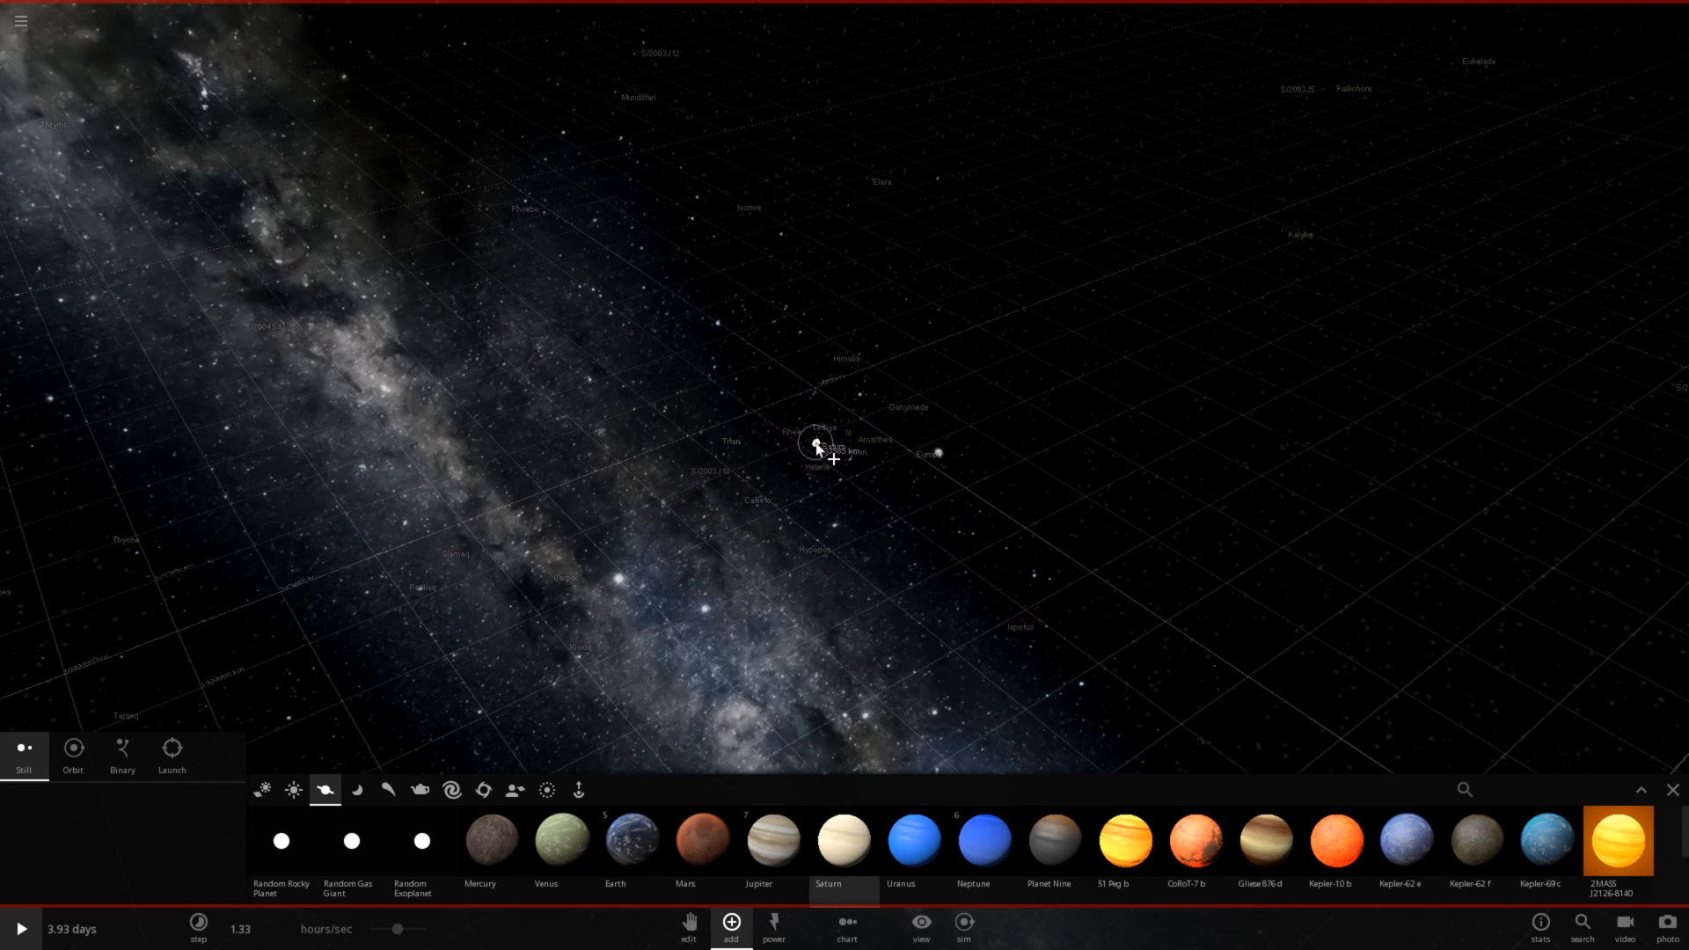
mouse_move(914, 841)
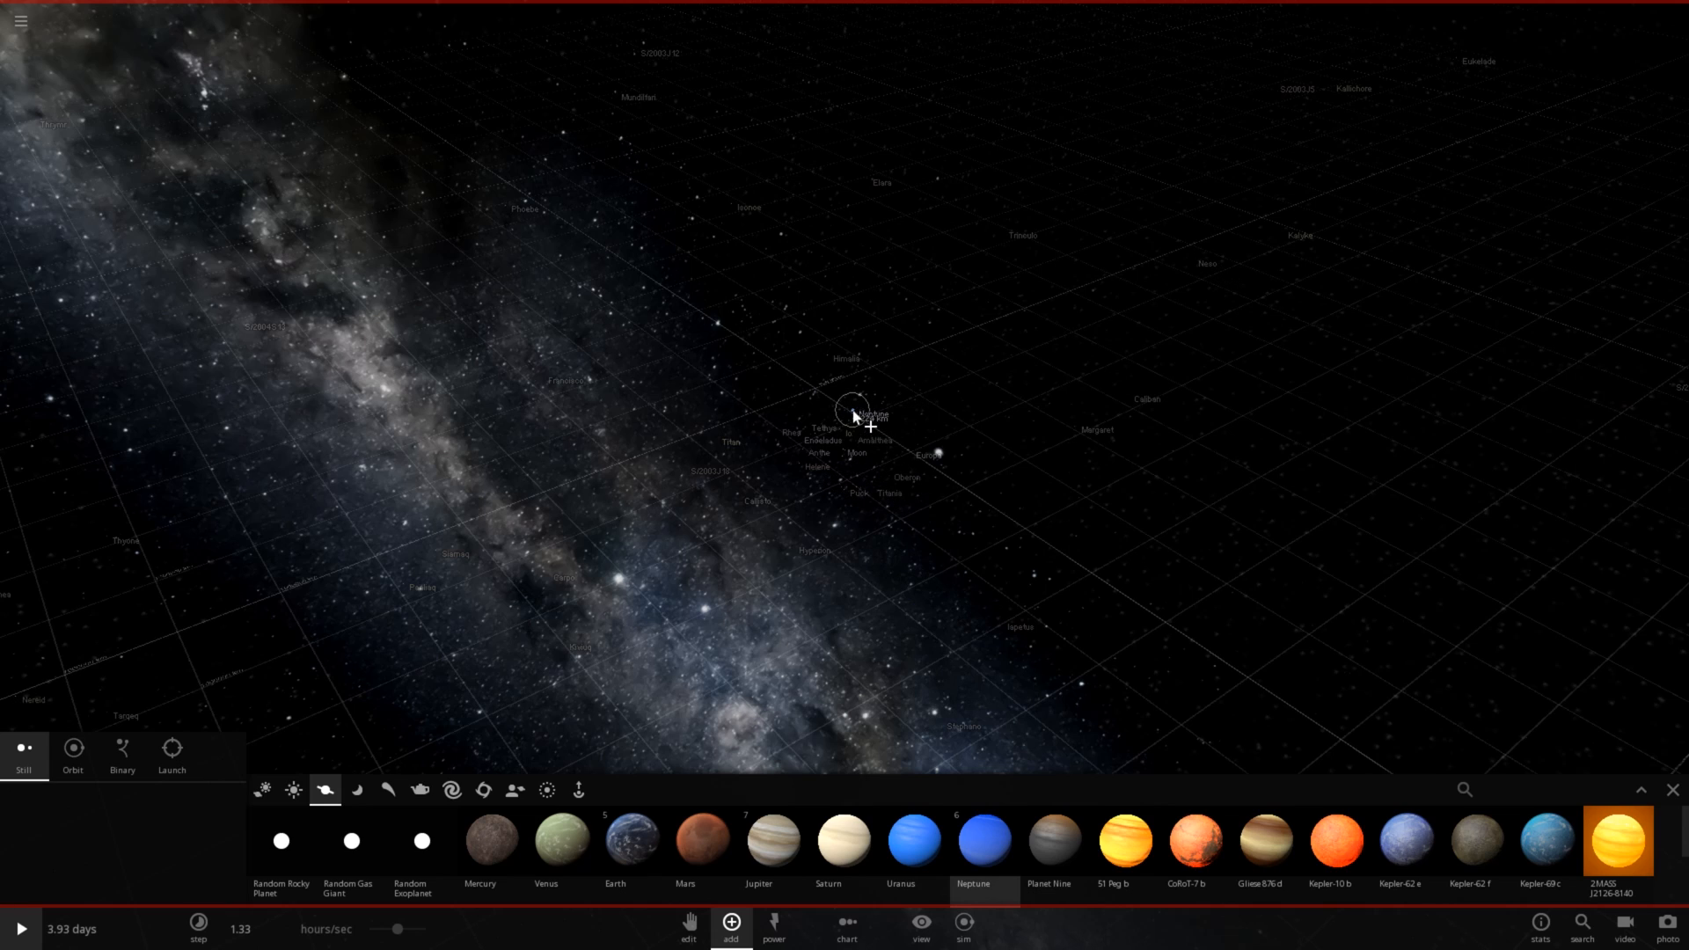
left_click(982, 840)
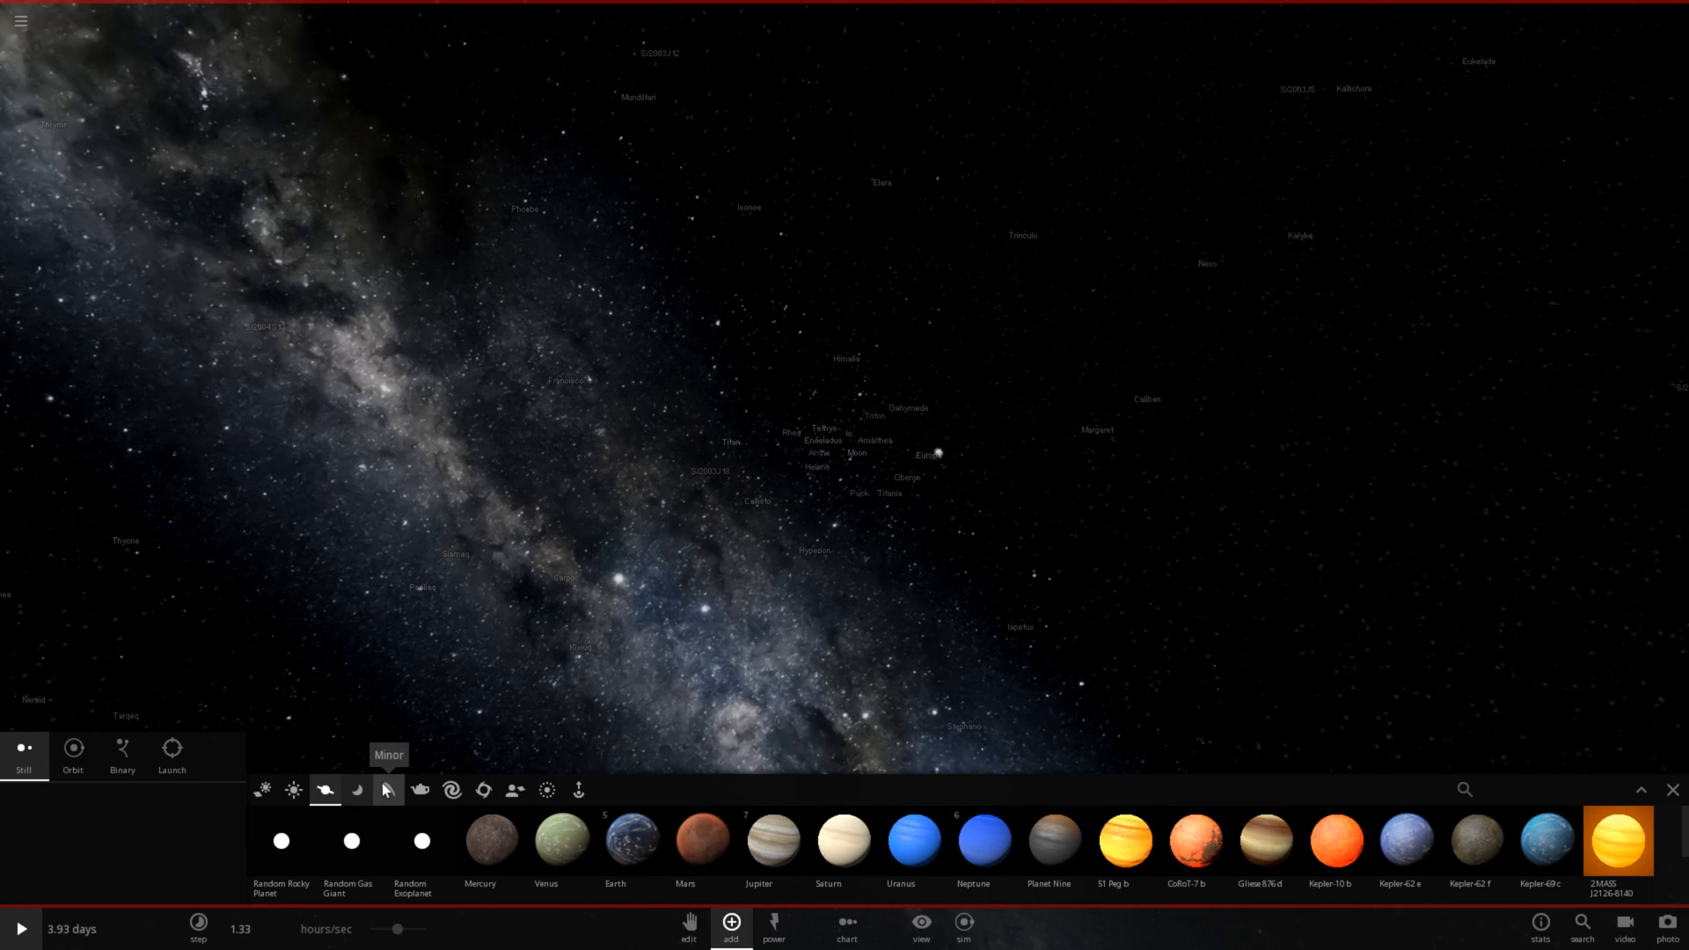
Step: Place Pluto from the minor bodies catalogue and swing the view around the cluster
left_click(355, 790)
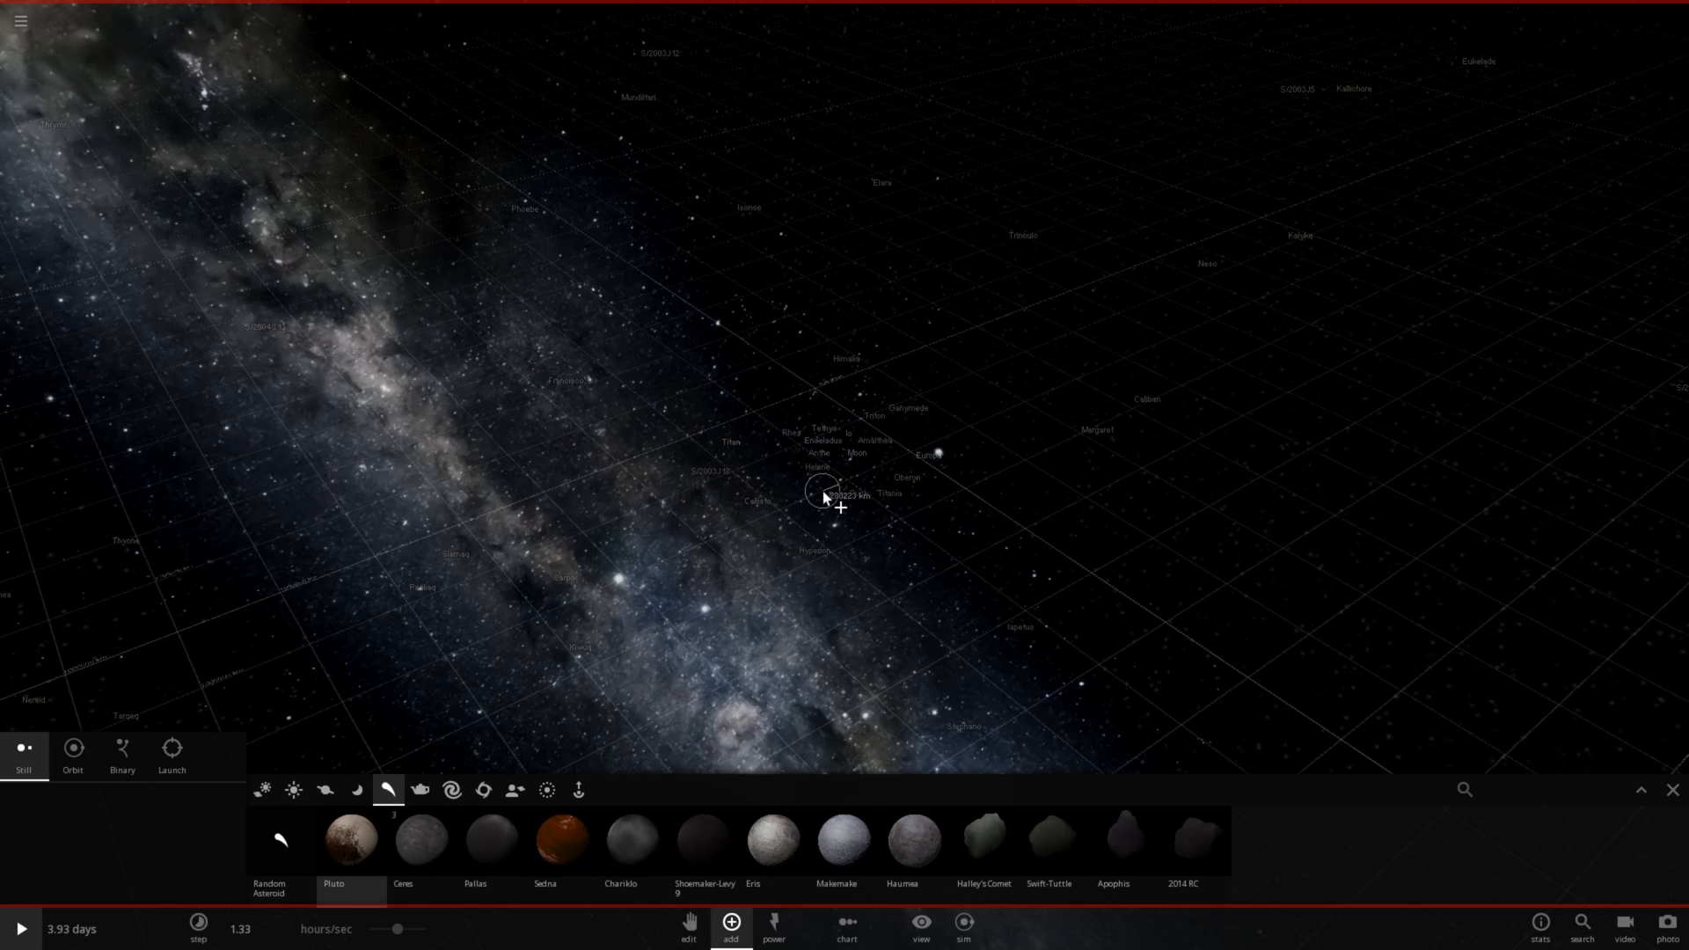
left_click(822, 493)
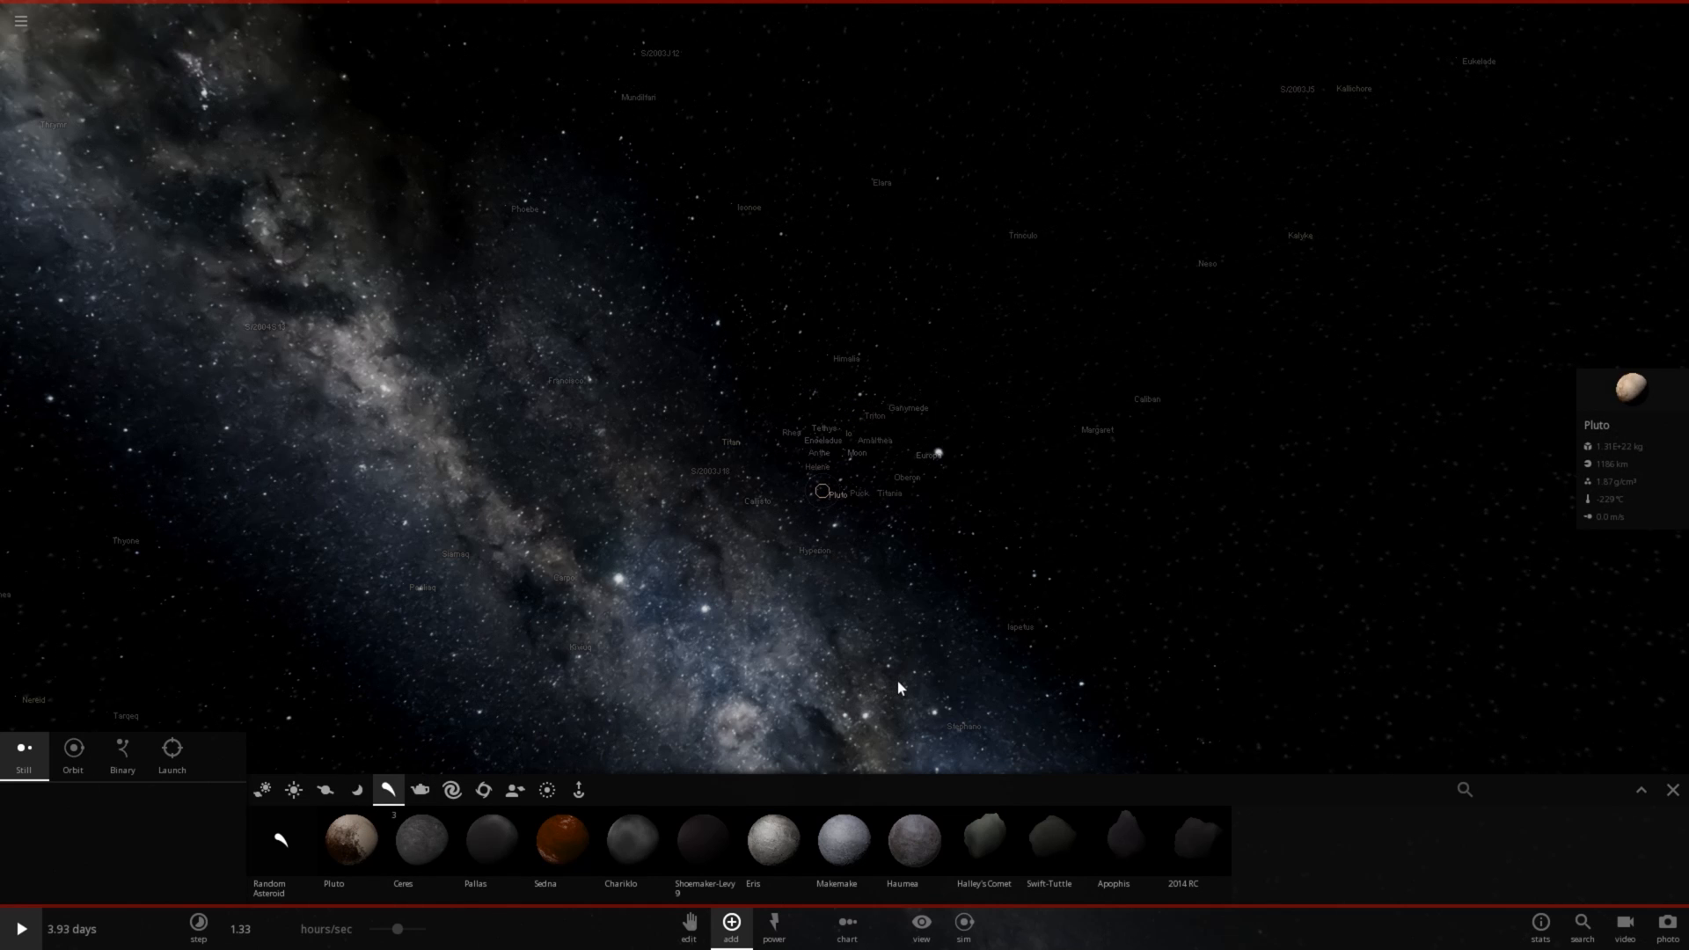
left_click_drag(899, 688, 843, 590)
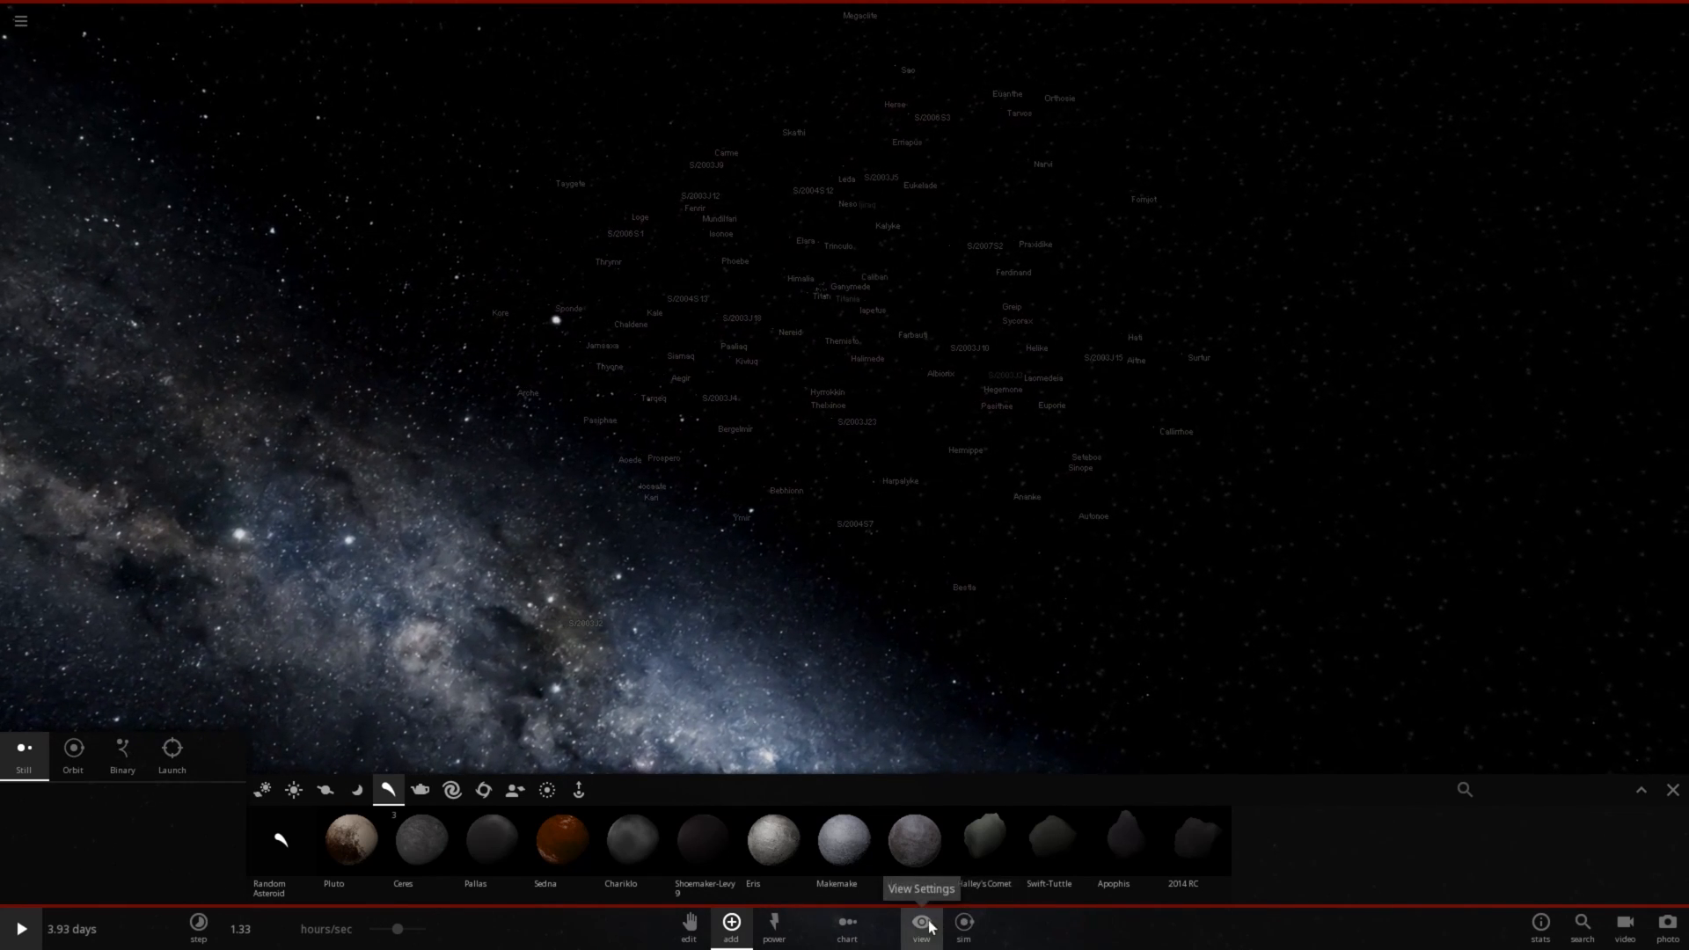
Step: Toggle body name labels off and back on in the display settings
left_click(920, 928)
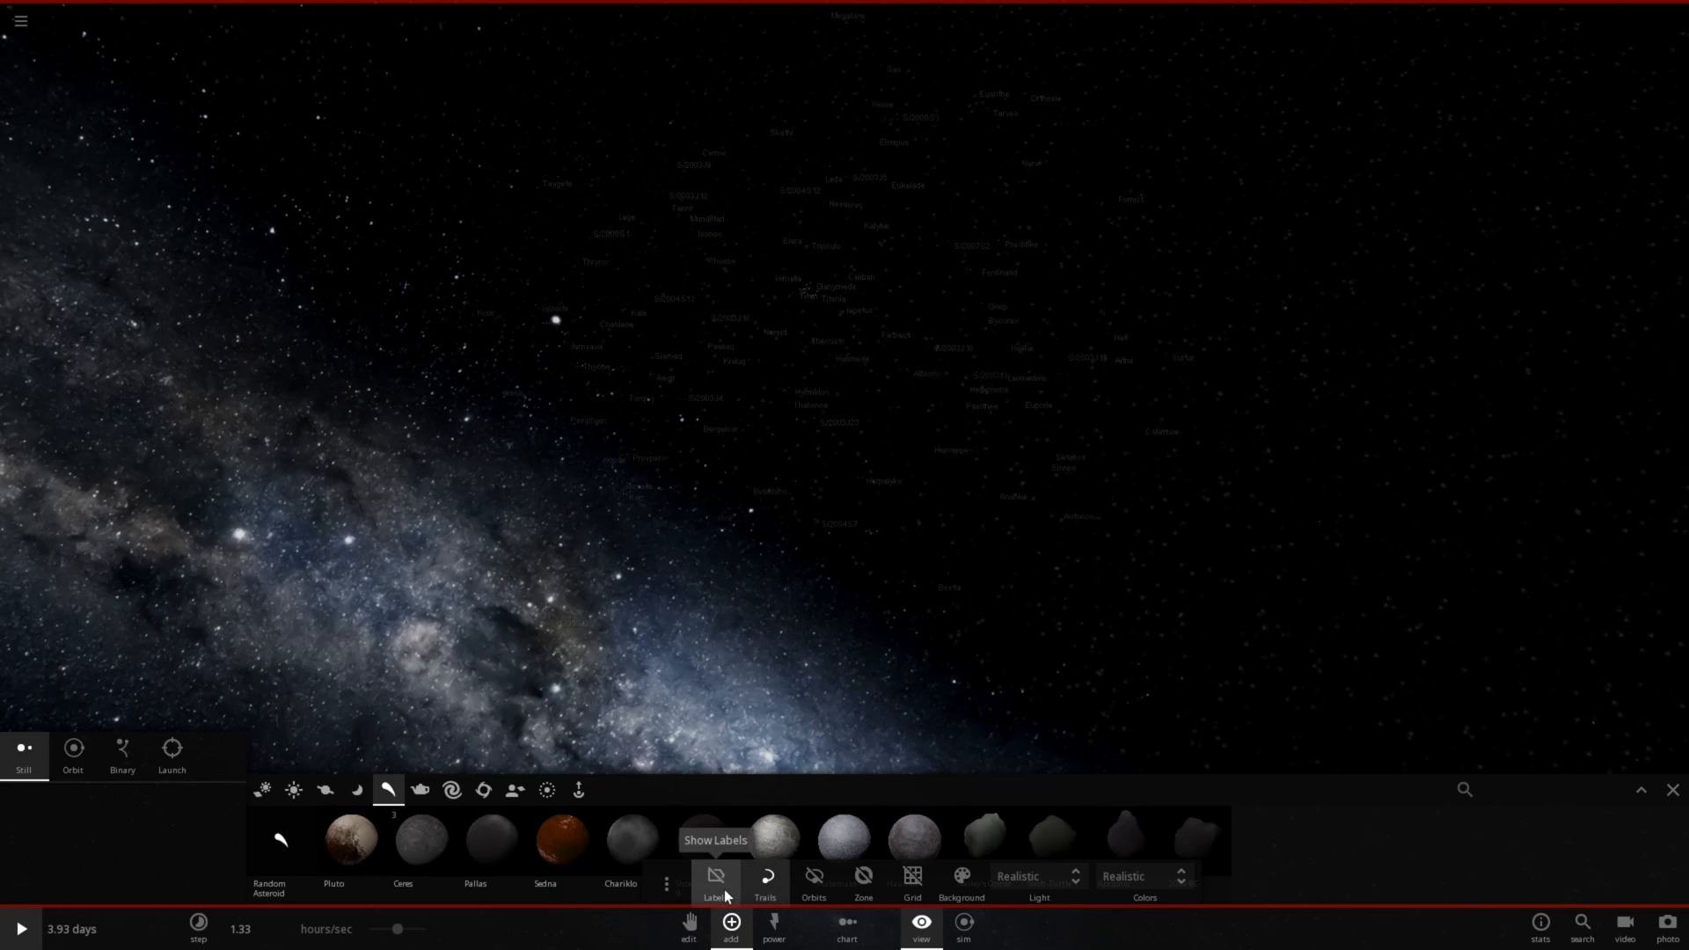
left_click(714, 876)
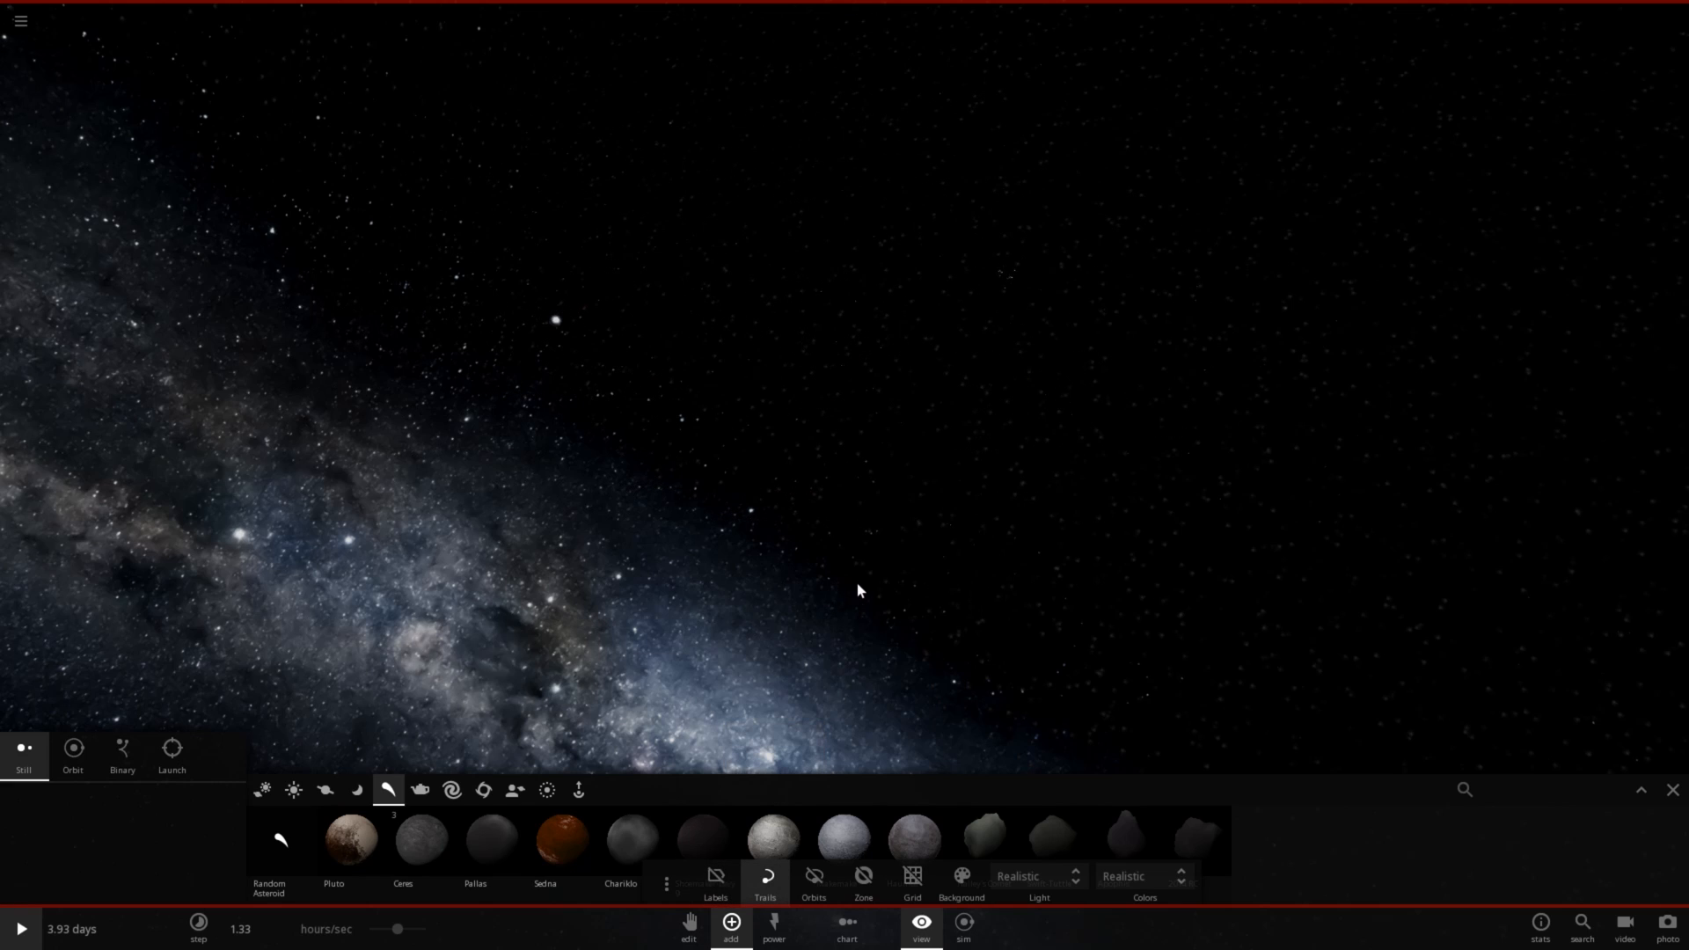
mouse_move(852, 604)
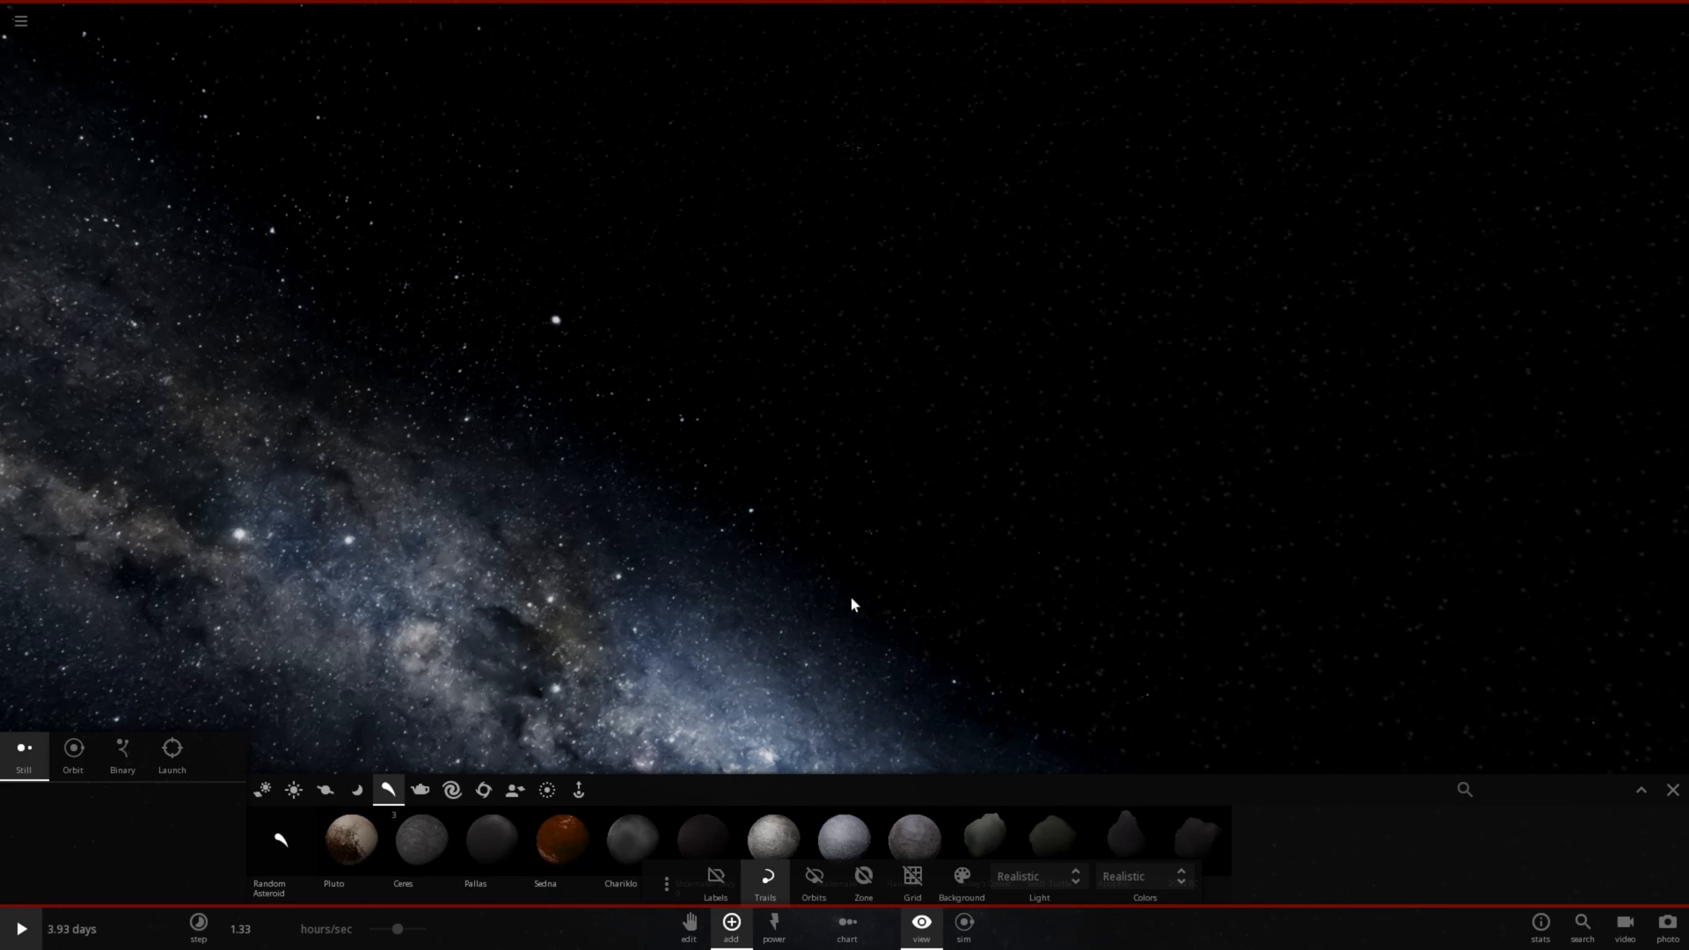
mouse_move(714, 878)
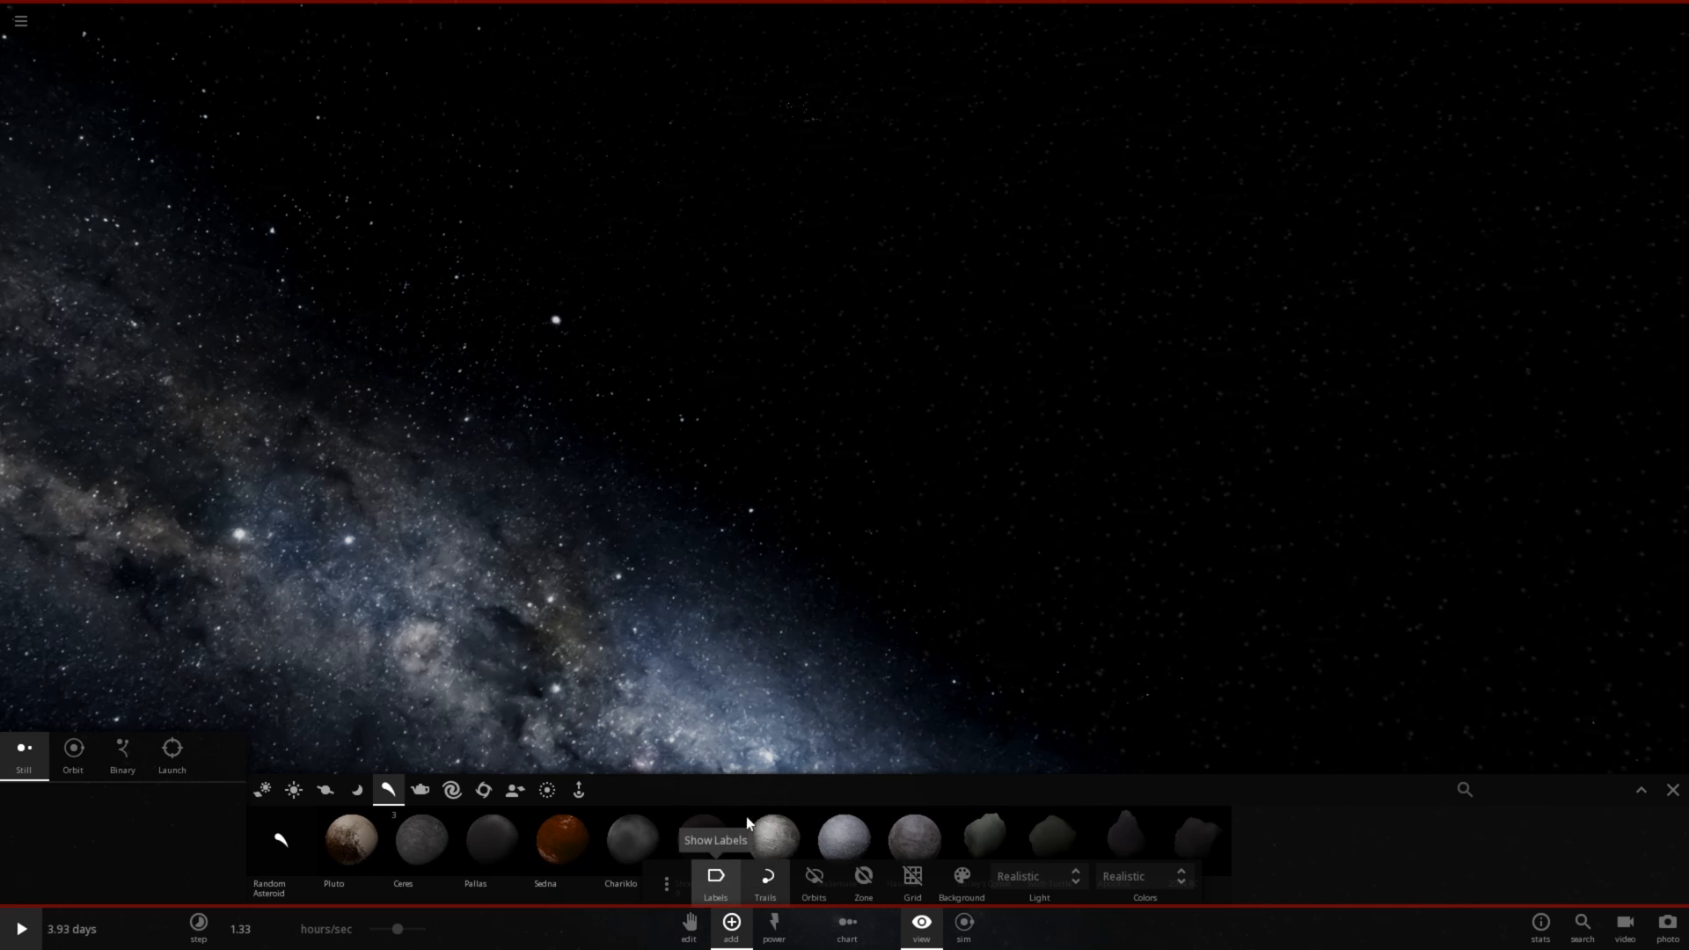
left_click(715, 874)
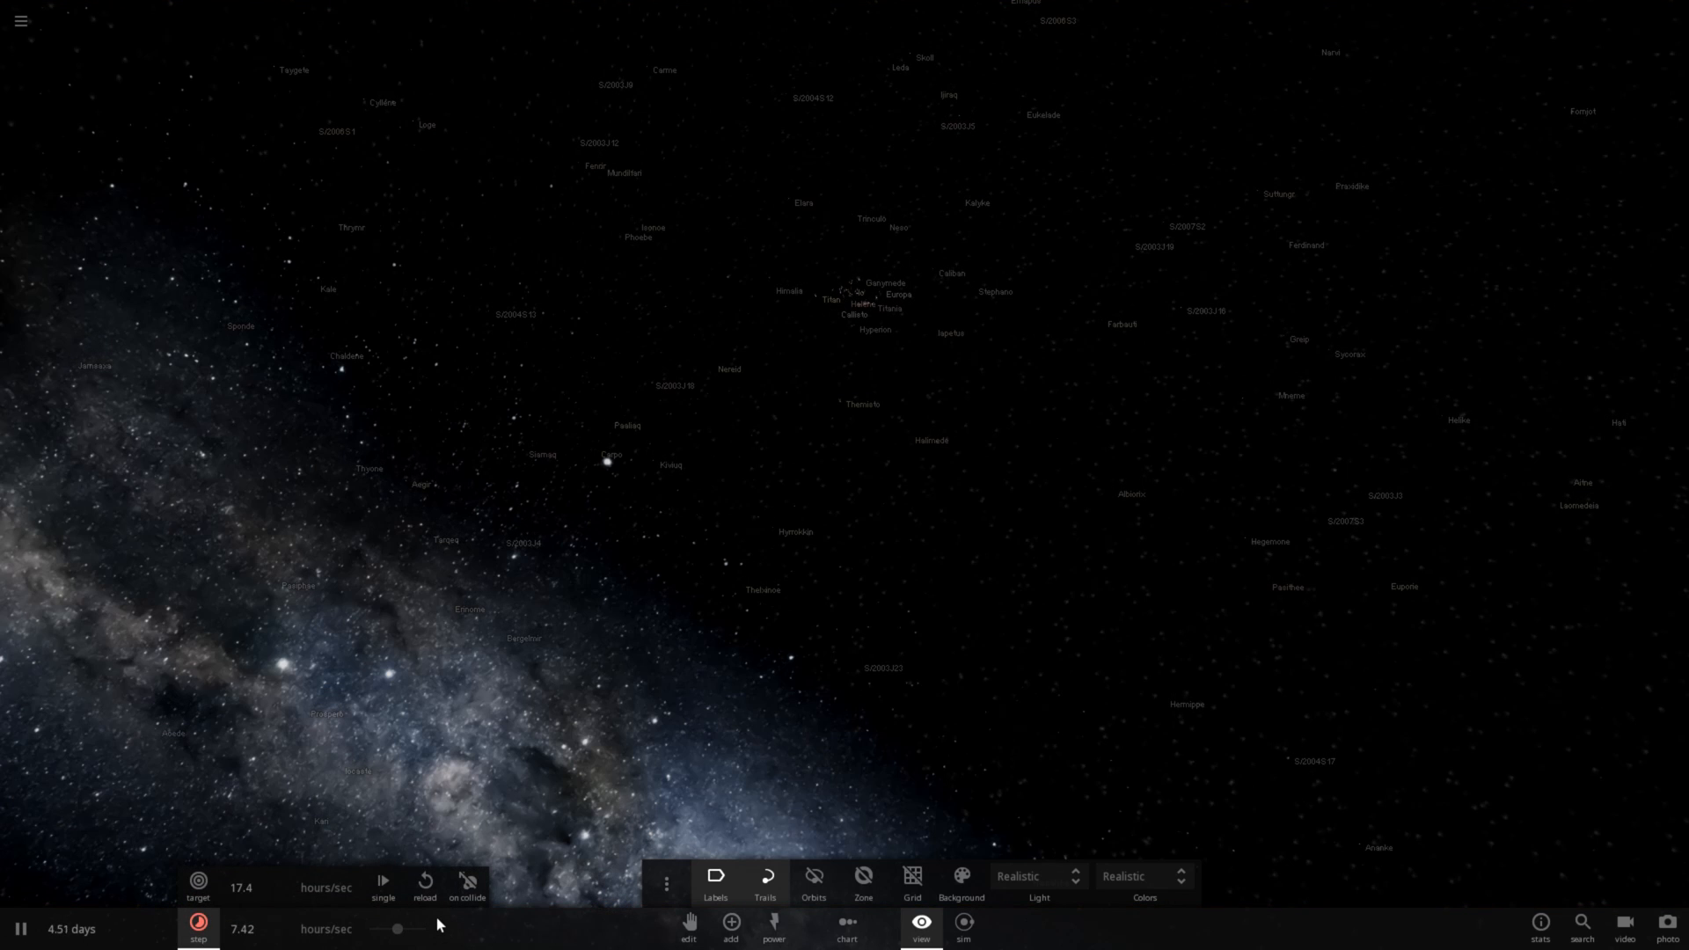
Step: Raise the simulation speed to days per second
left_click(852, 304)
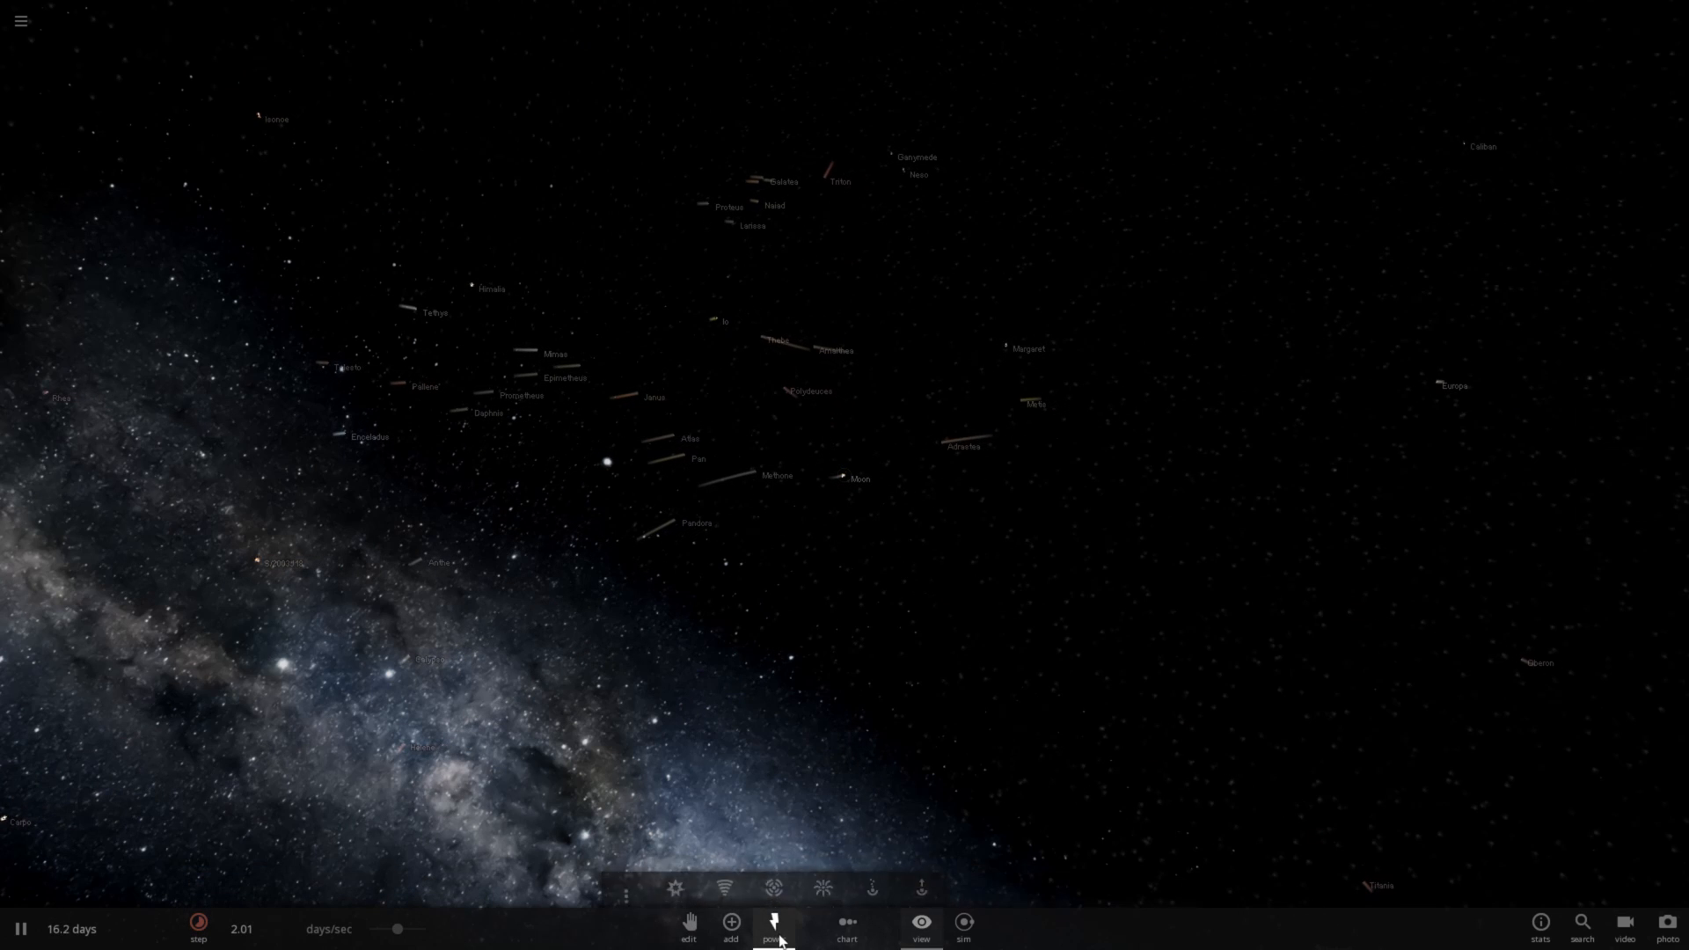
Step: Bring up the Sim Actions list of system-wide actions
left_click(963, 924)
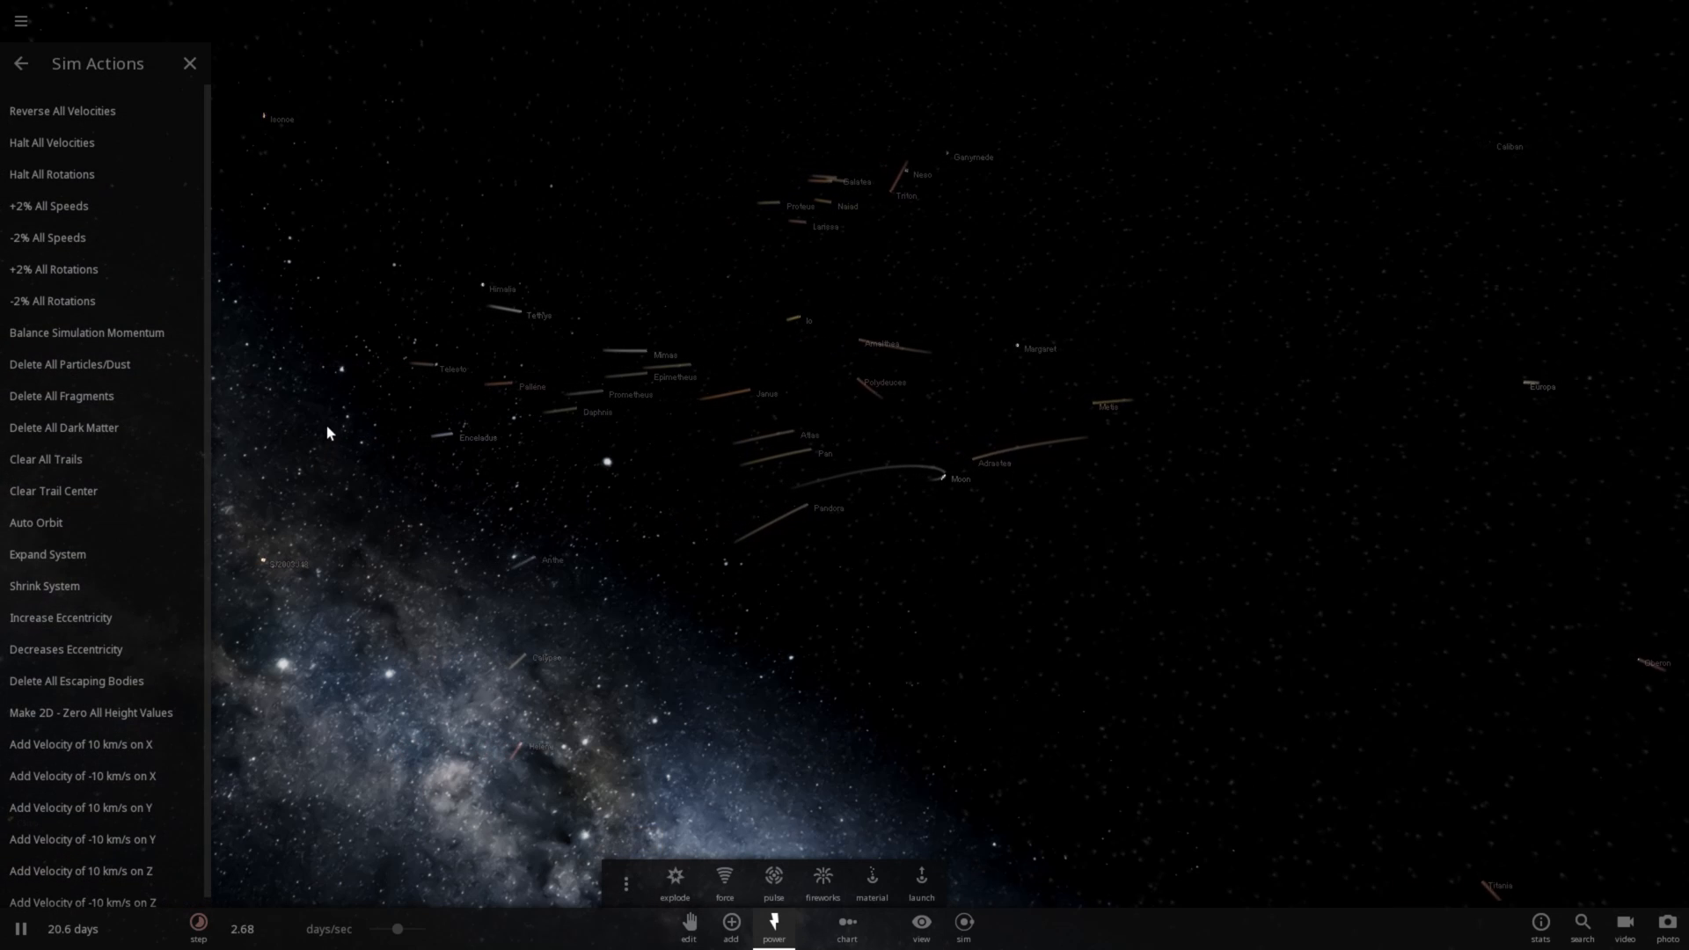
mouse_move(51, 143)
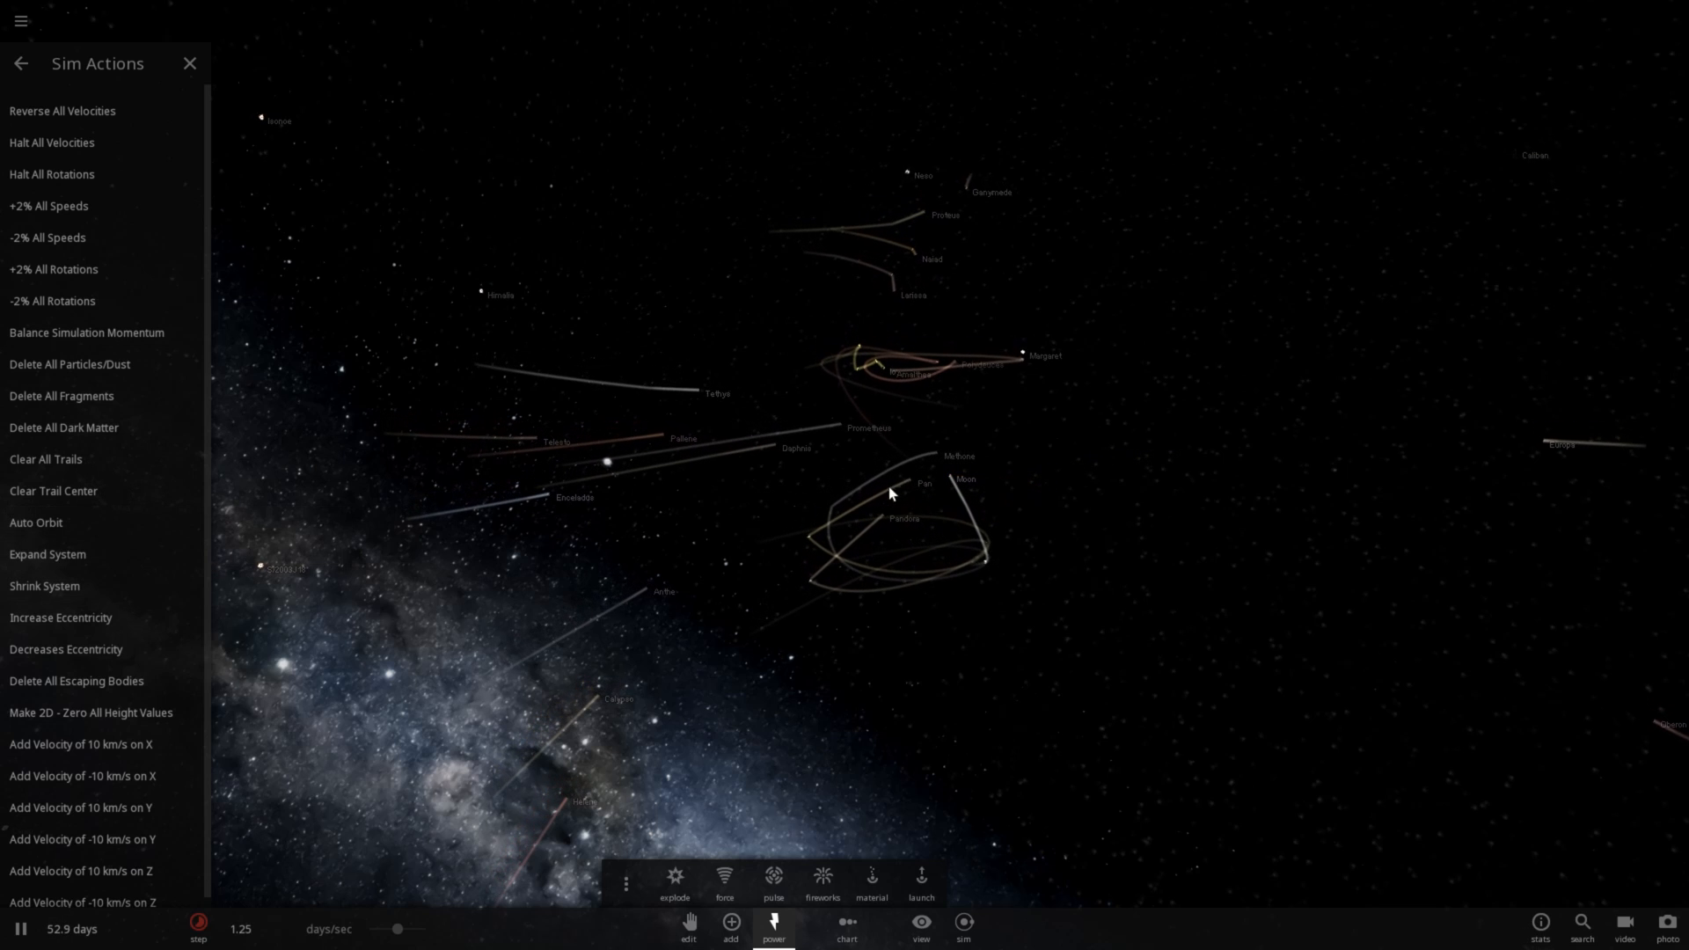
left_click(949, 477)
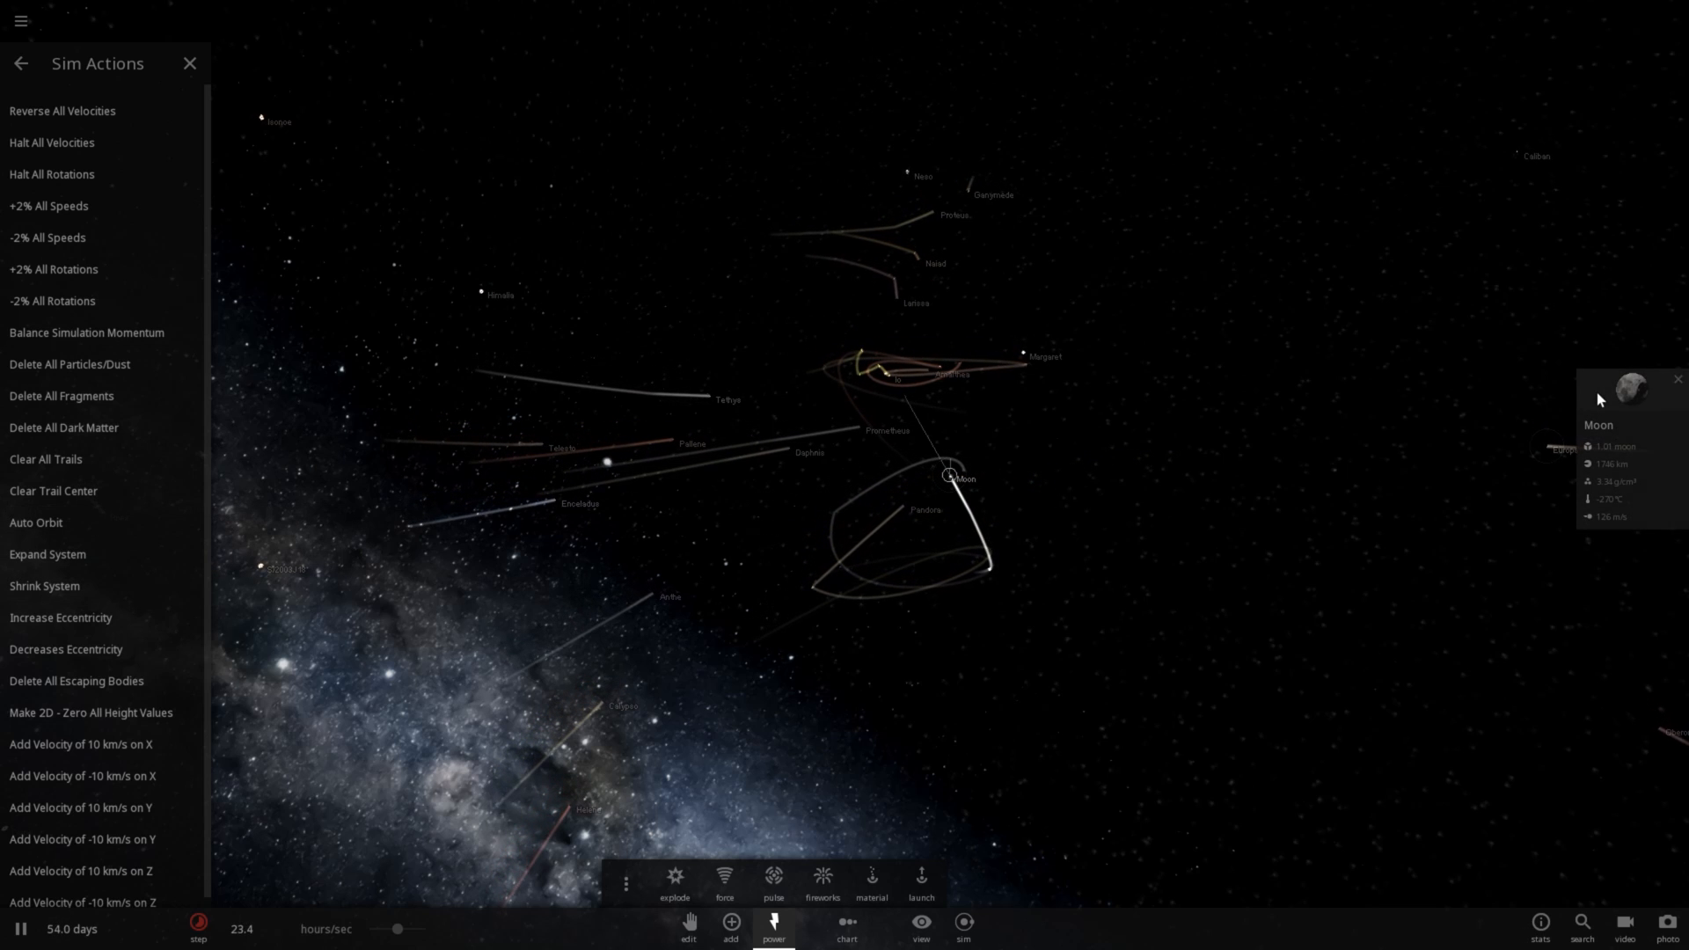
left_click(1633, 386)
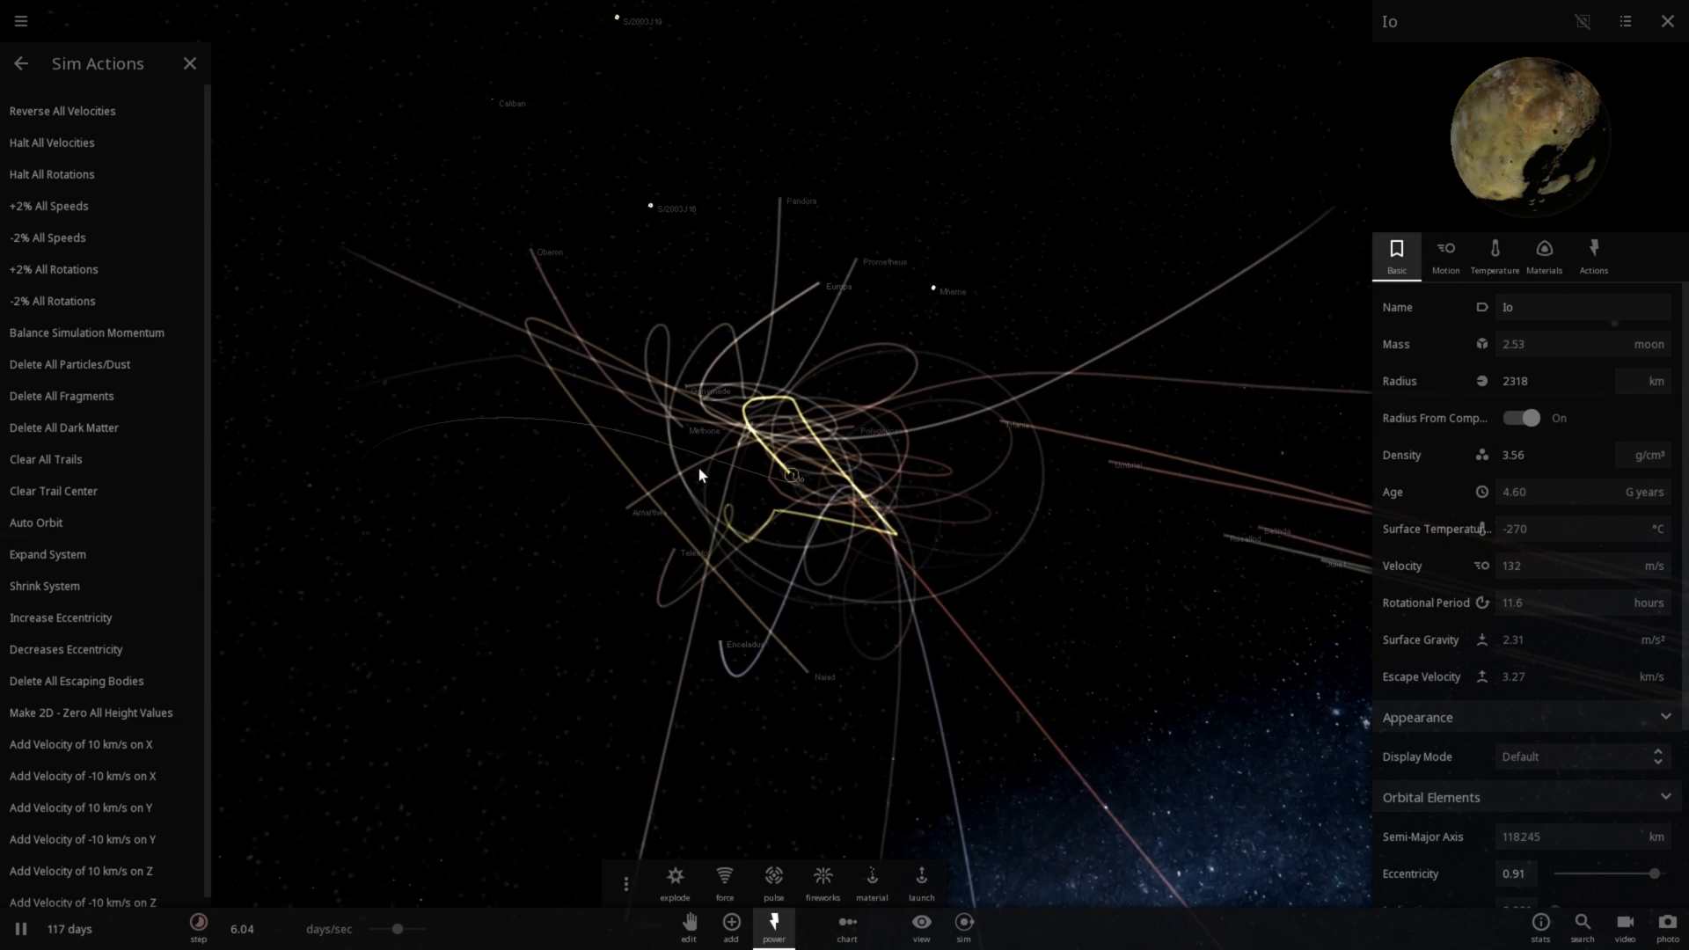
Step: Select Ganymede, briefly Titan, then Ganymede again to show its properties
left_click(51, 142)
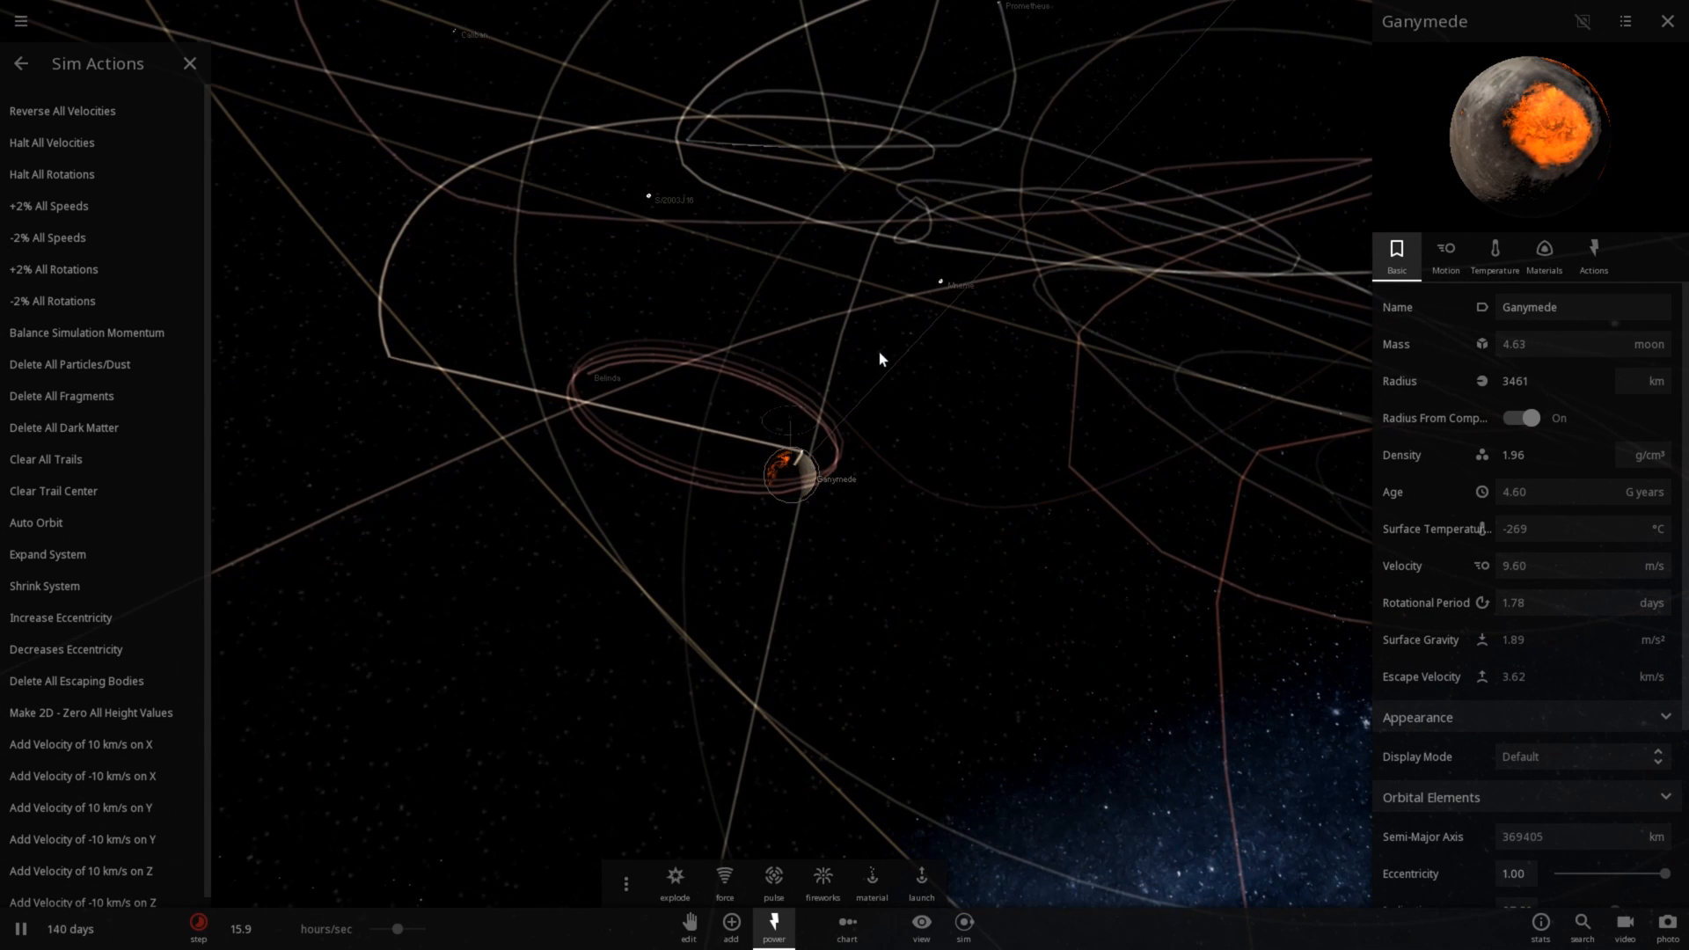
left_click(51, 141)
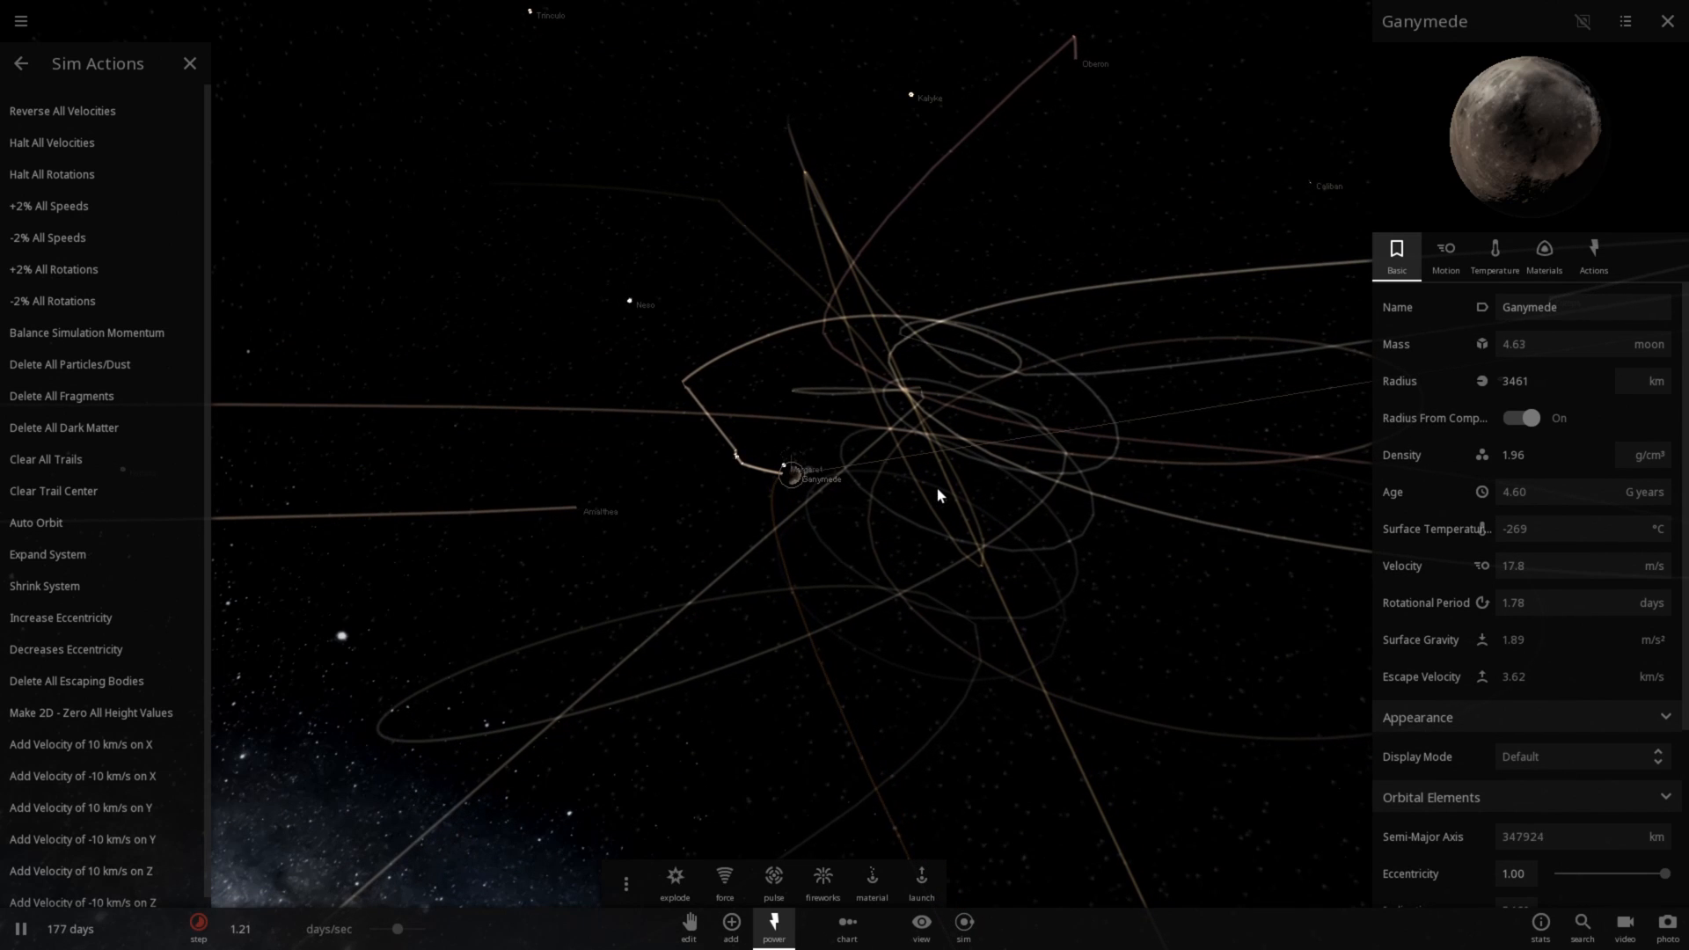
left_click(47, 206)
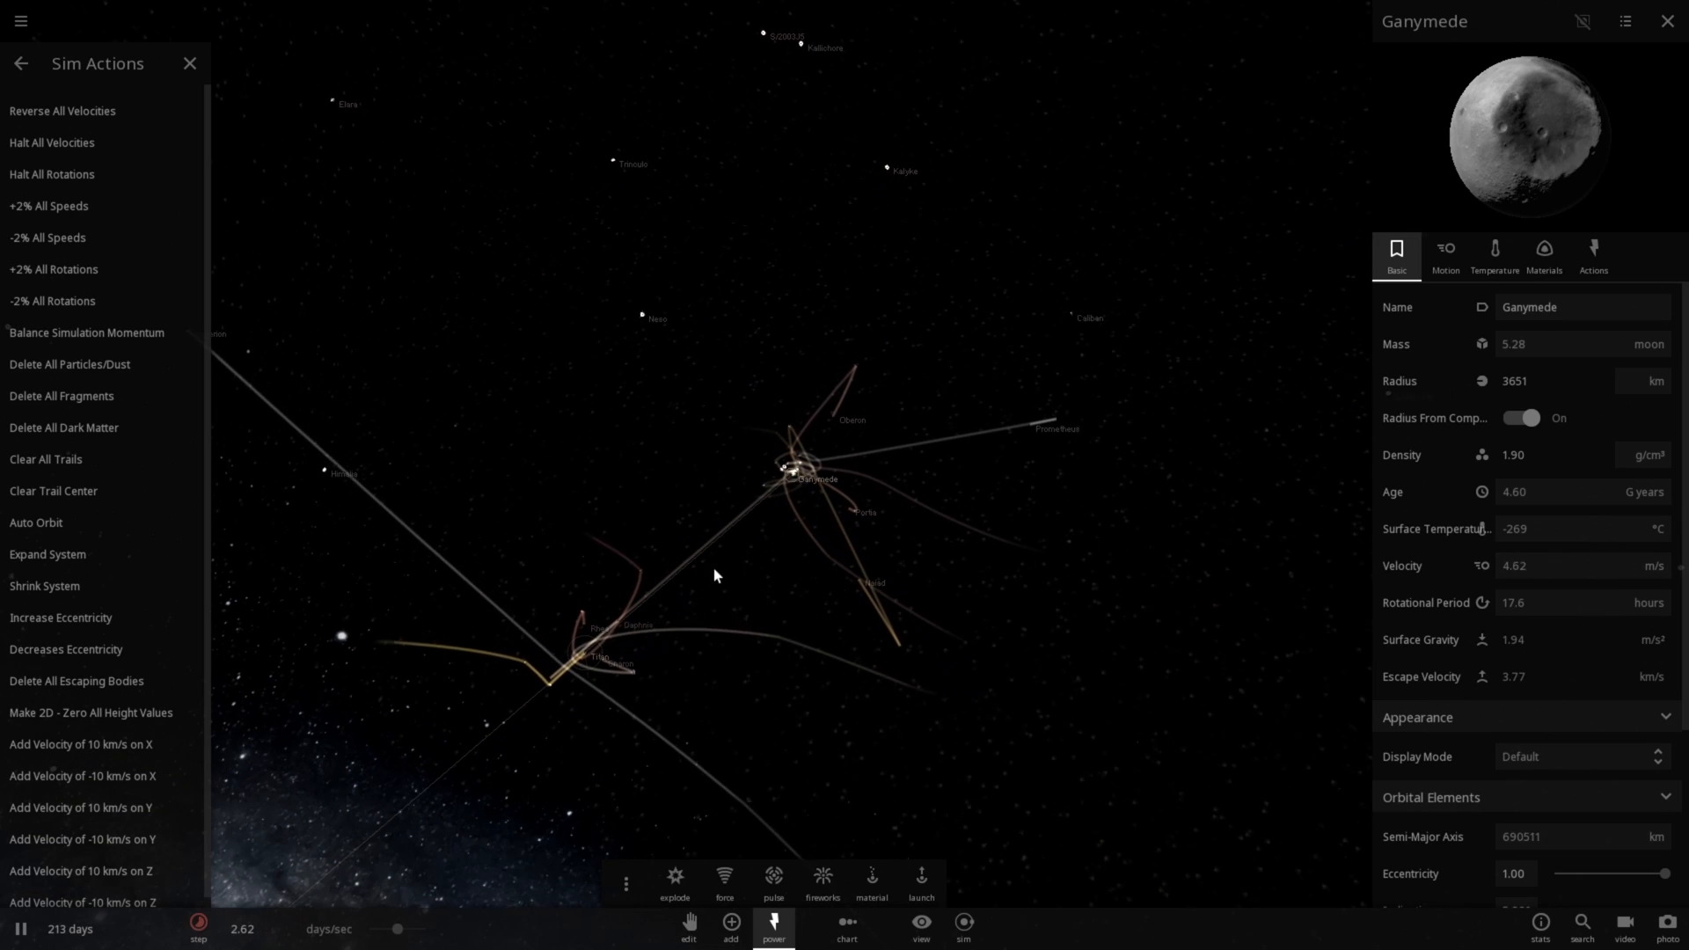
left_click(579, 656)
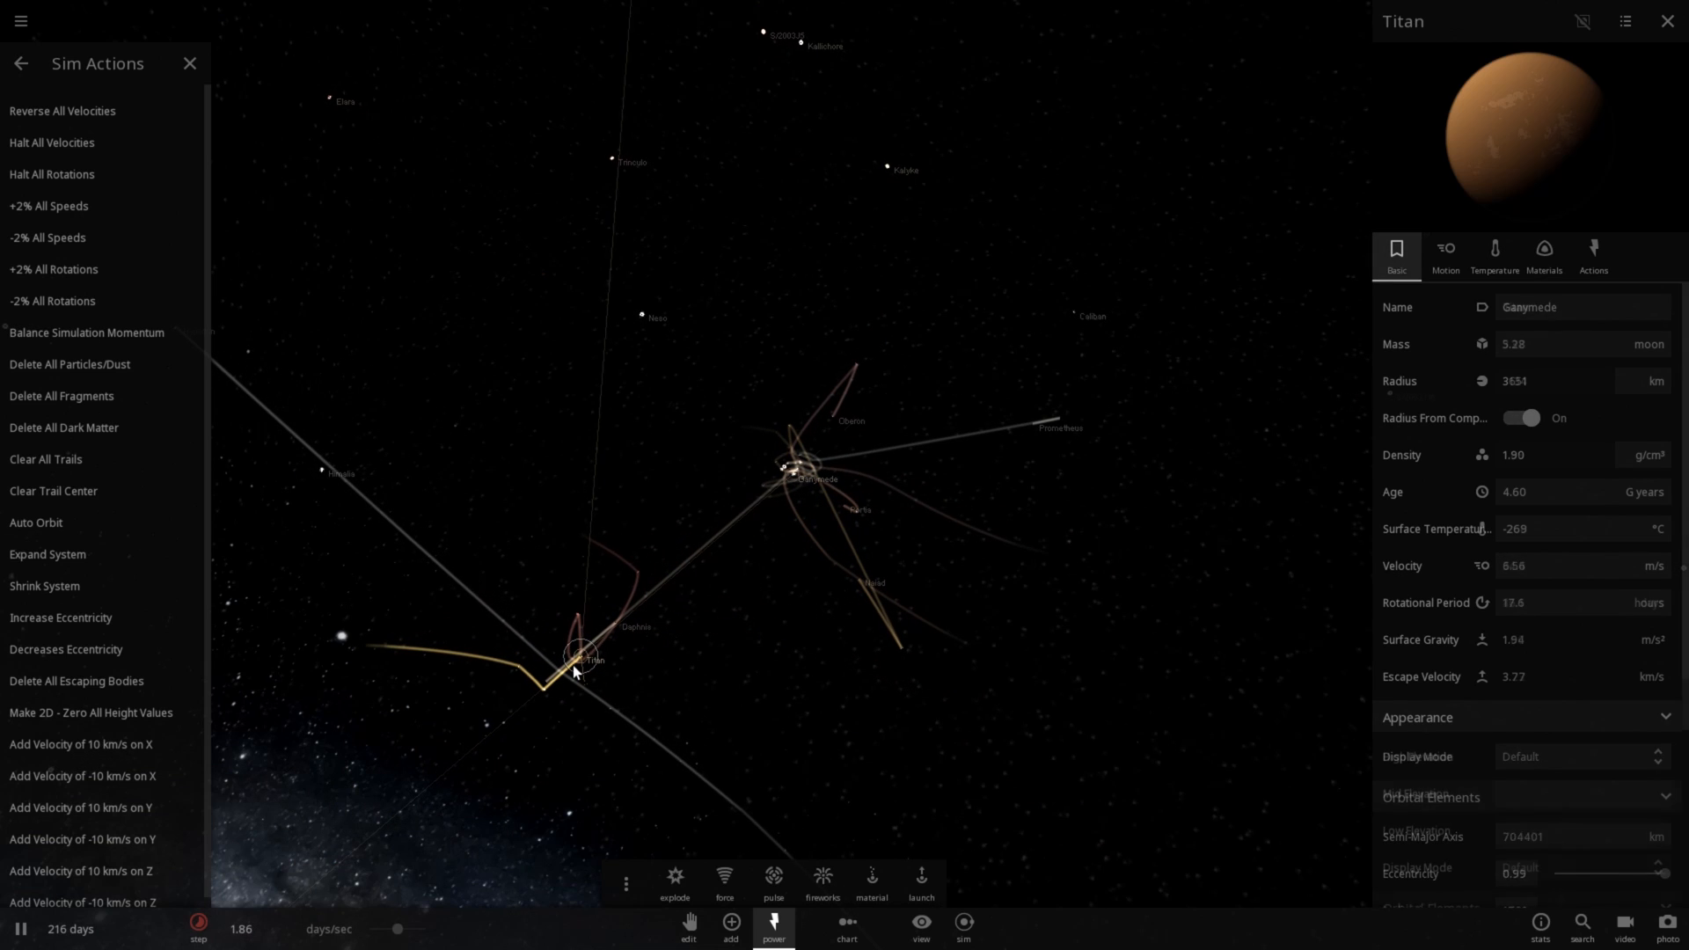
left_click(795, 477)
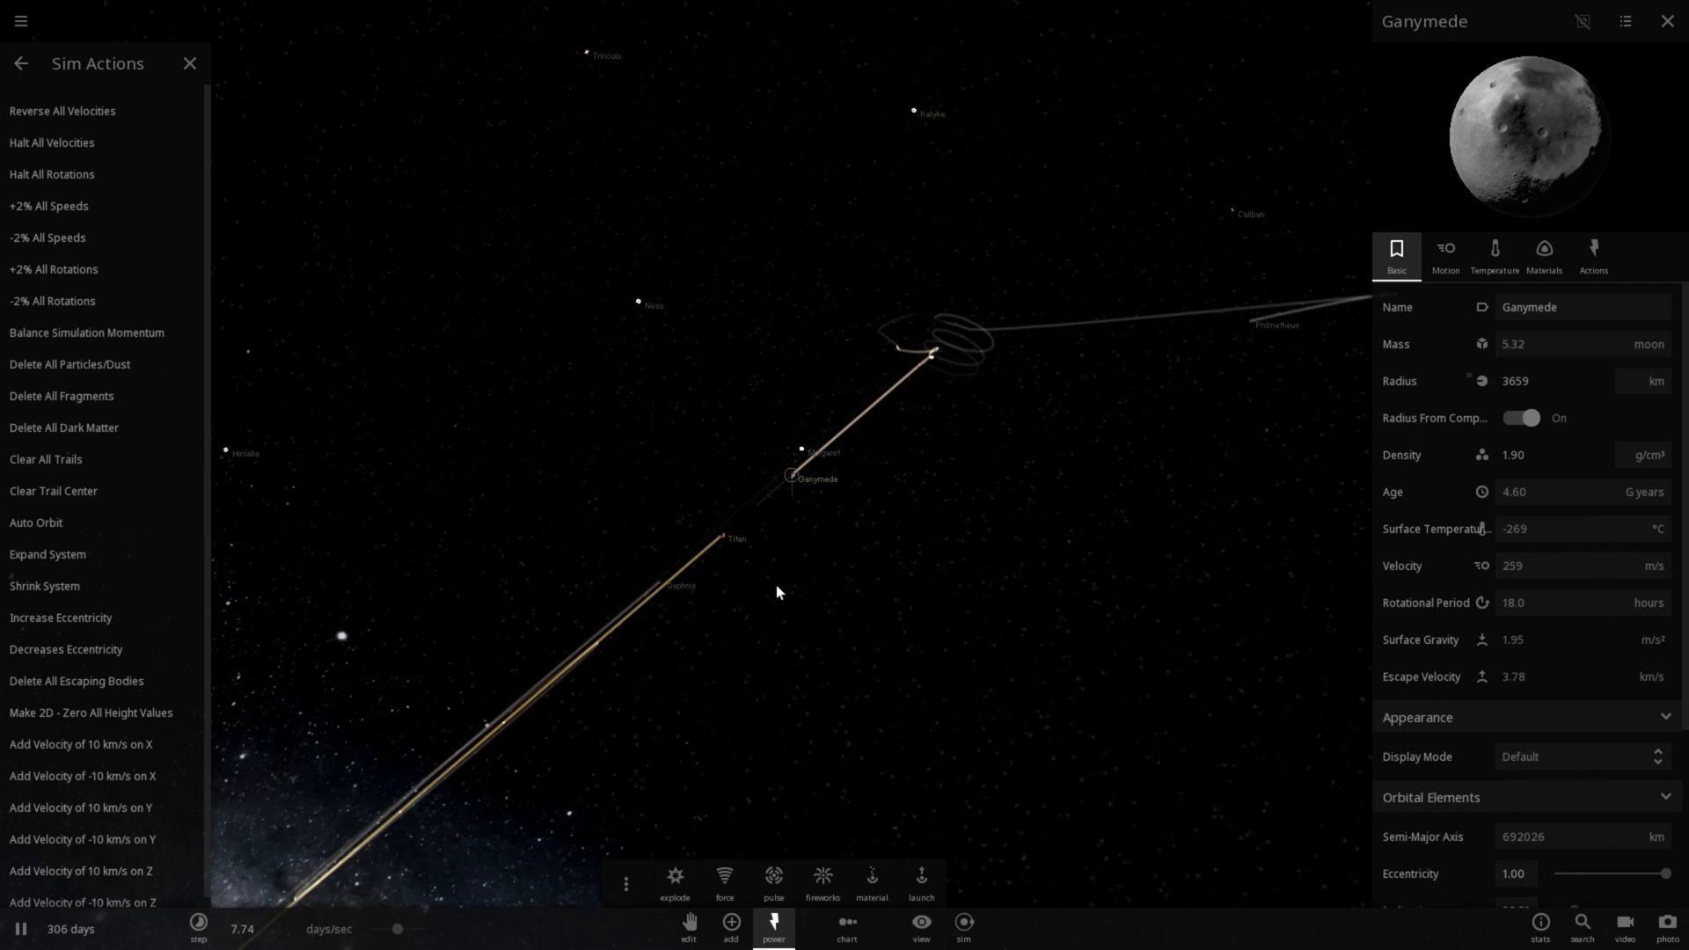
Step: Let the system scatter and clear the accumulated orbit trails via Sim Actions
left_click(51, 142)
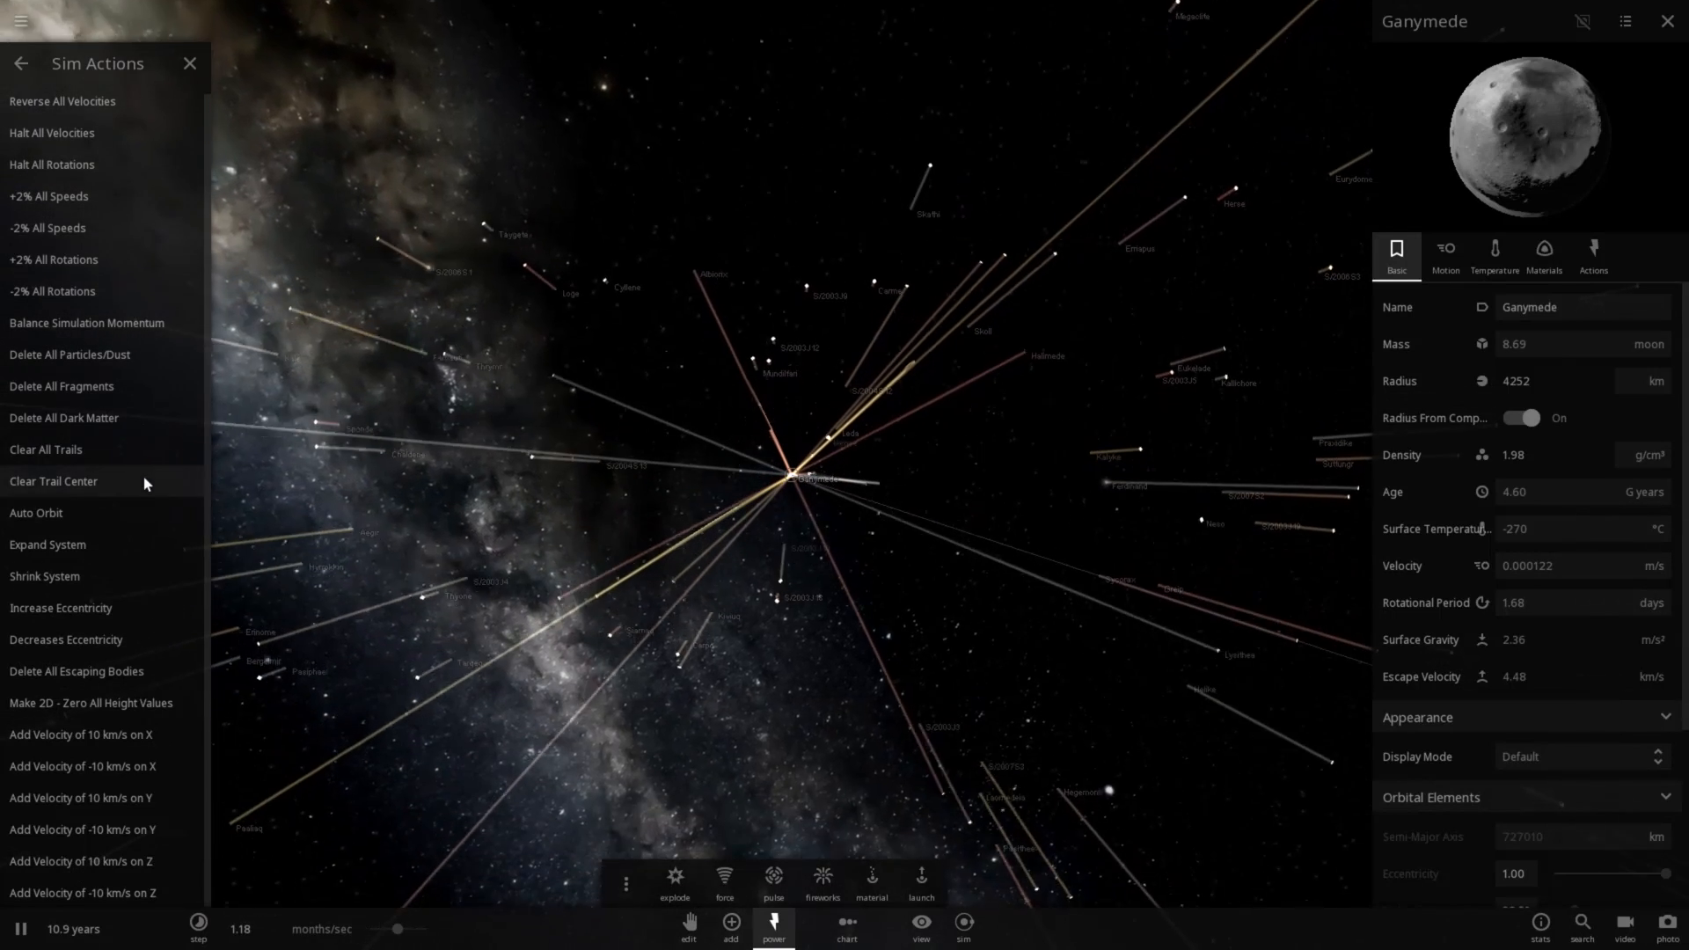
left_click(46, 449)
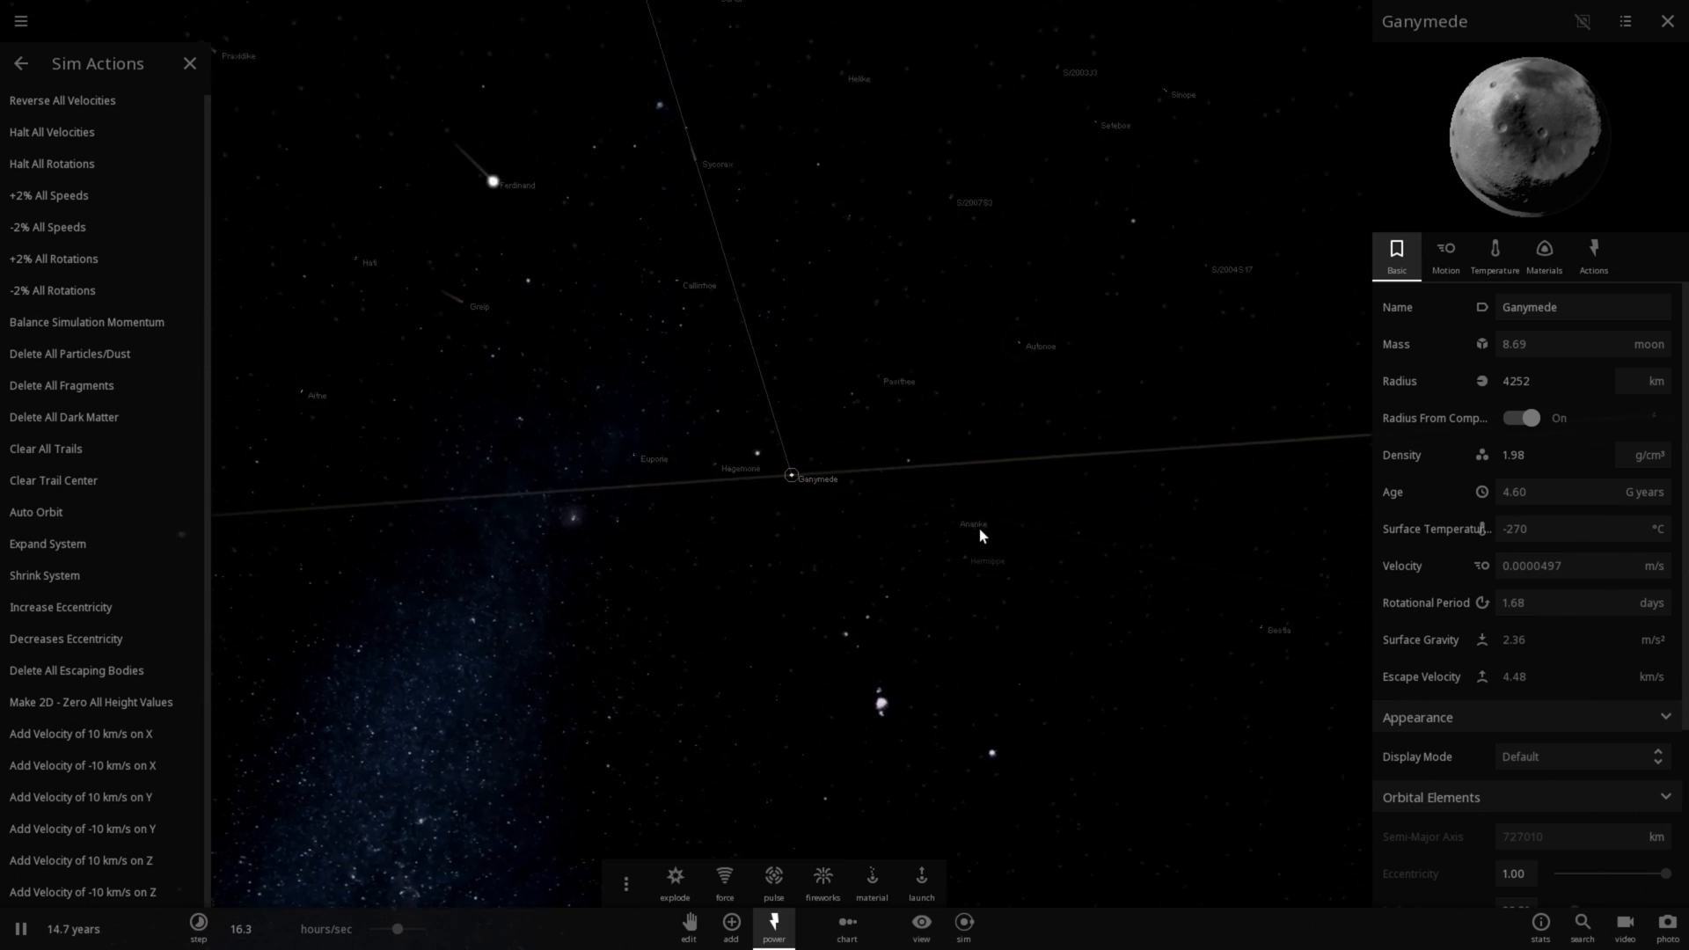
mouse_move(81, 517)
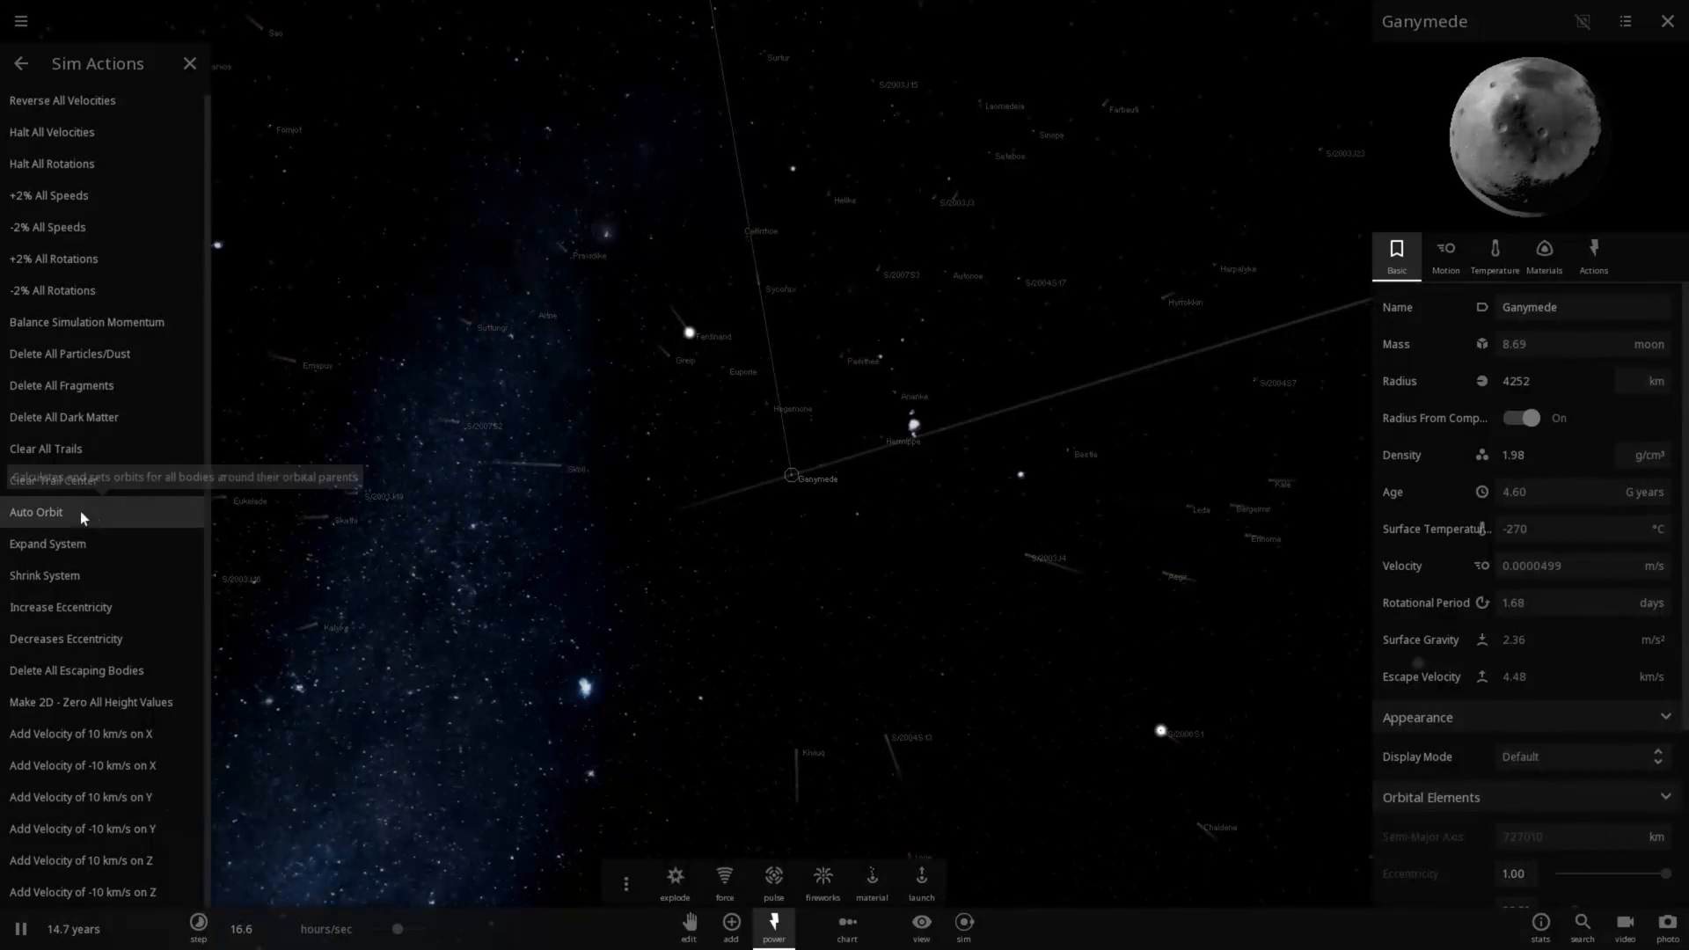
mouse_move(49, 575)
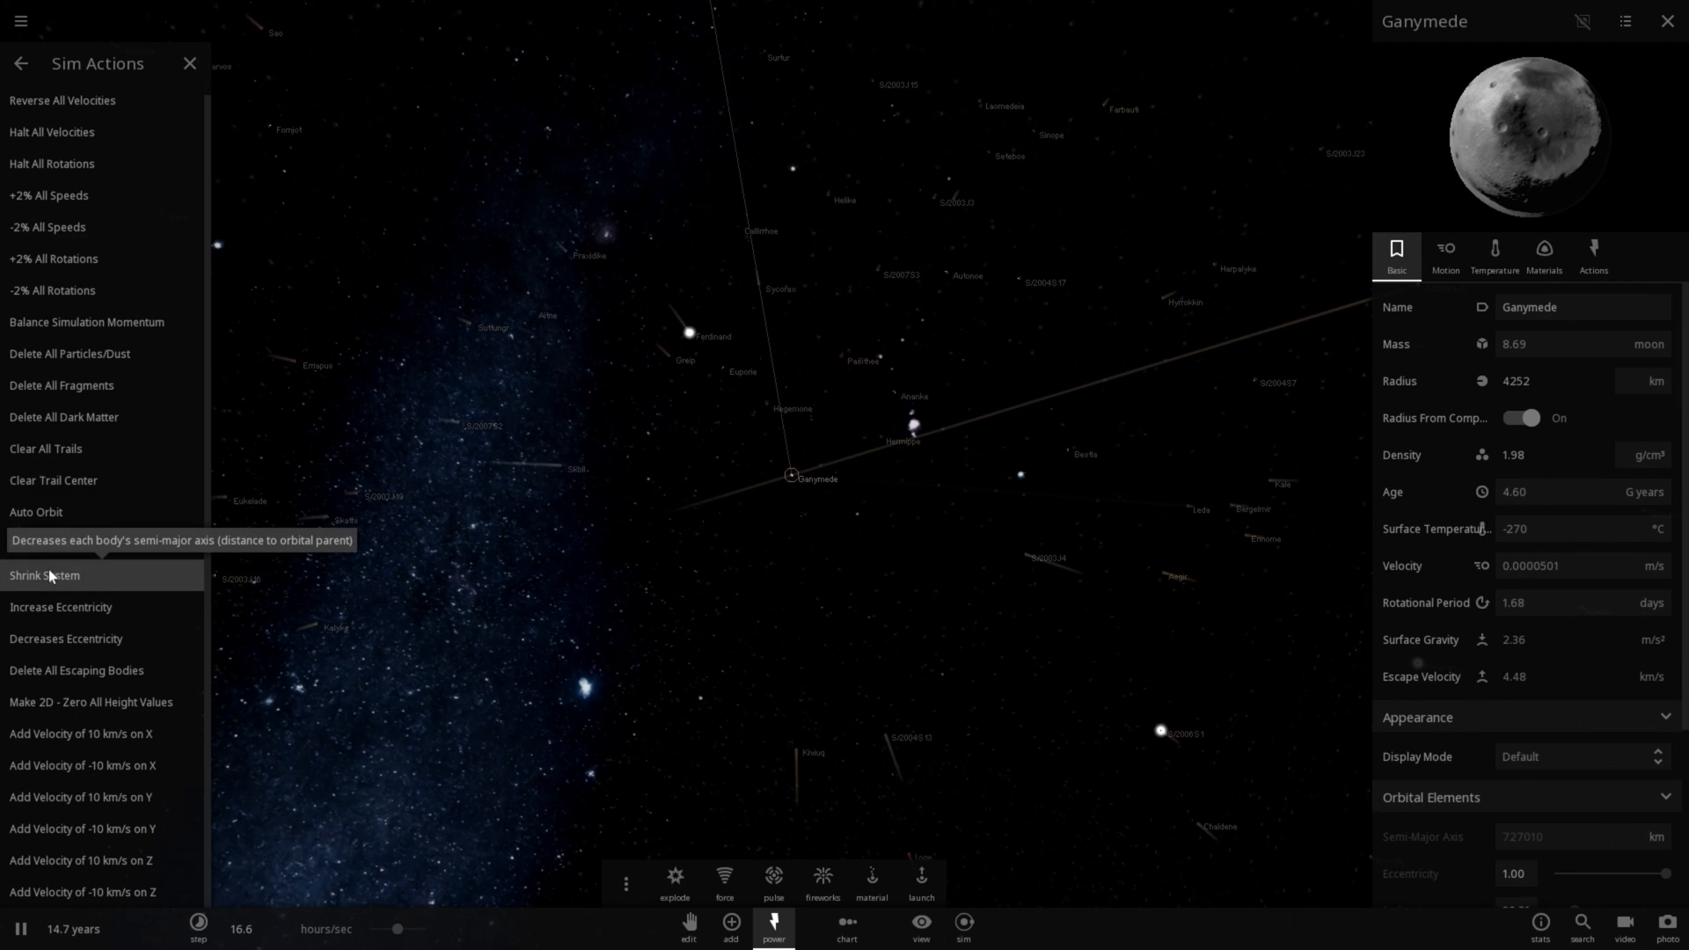
Step: Shrink the system's orbital distances four times, checking asteroid Ferdinand and Ganymede between
left_click(46, 574)
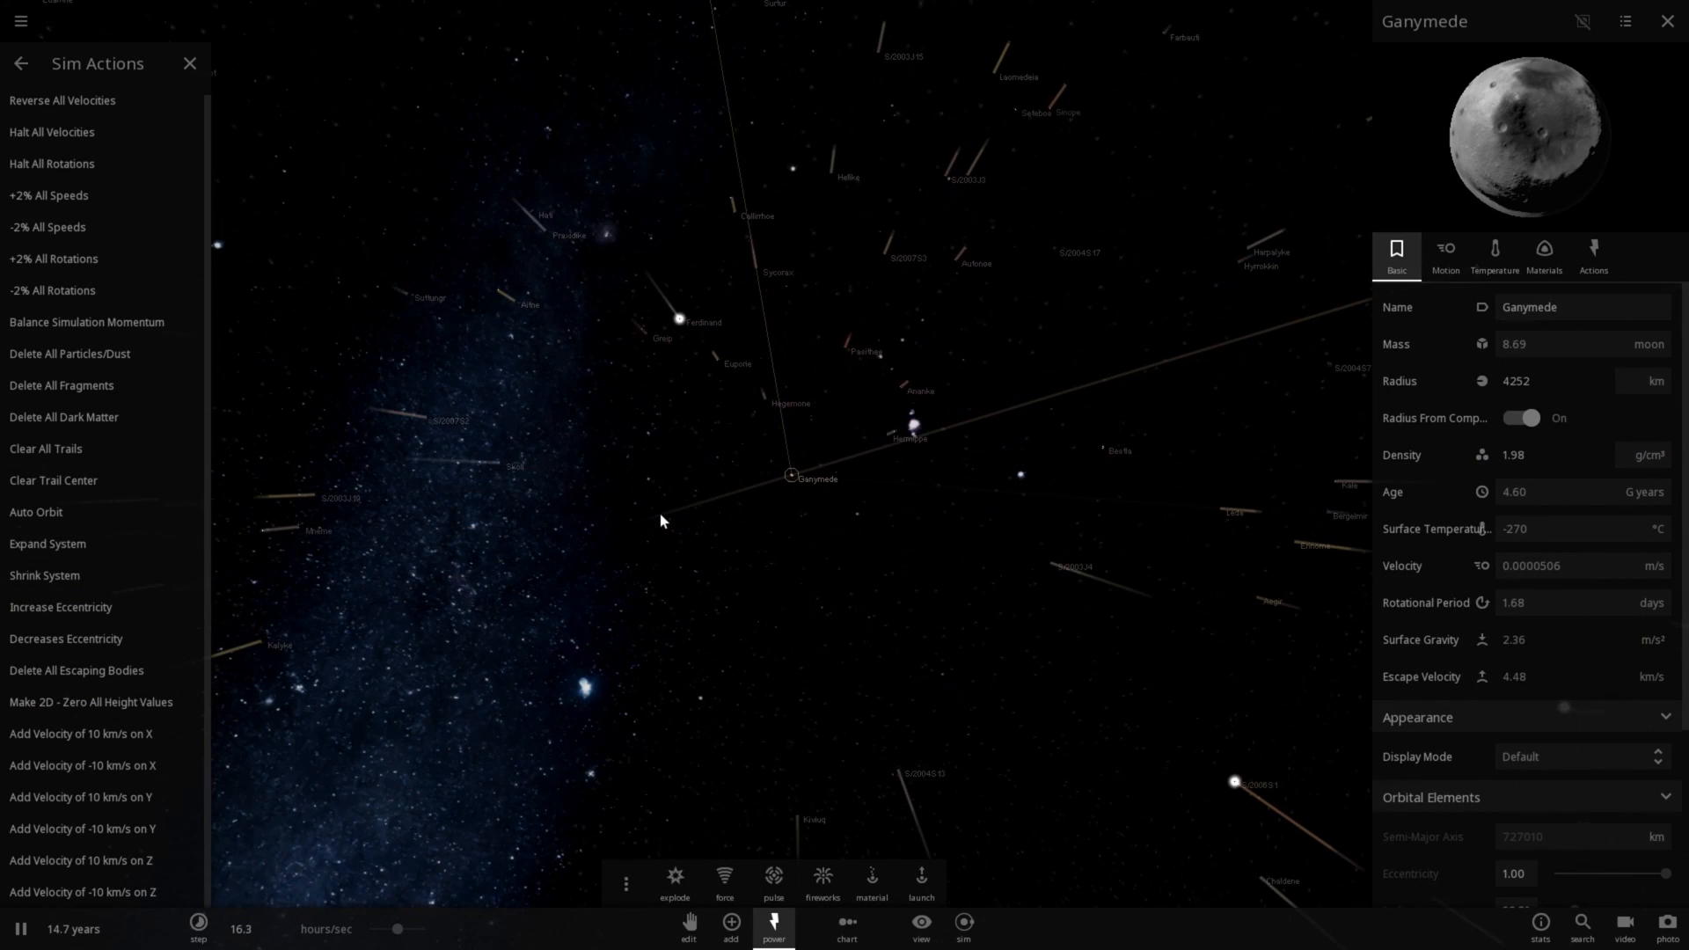
mouse_move(74, 505)
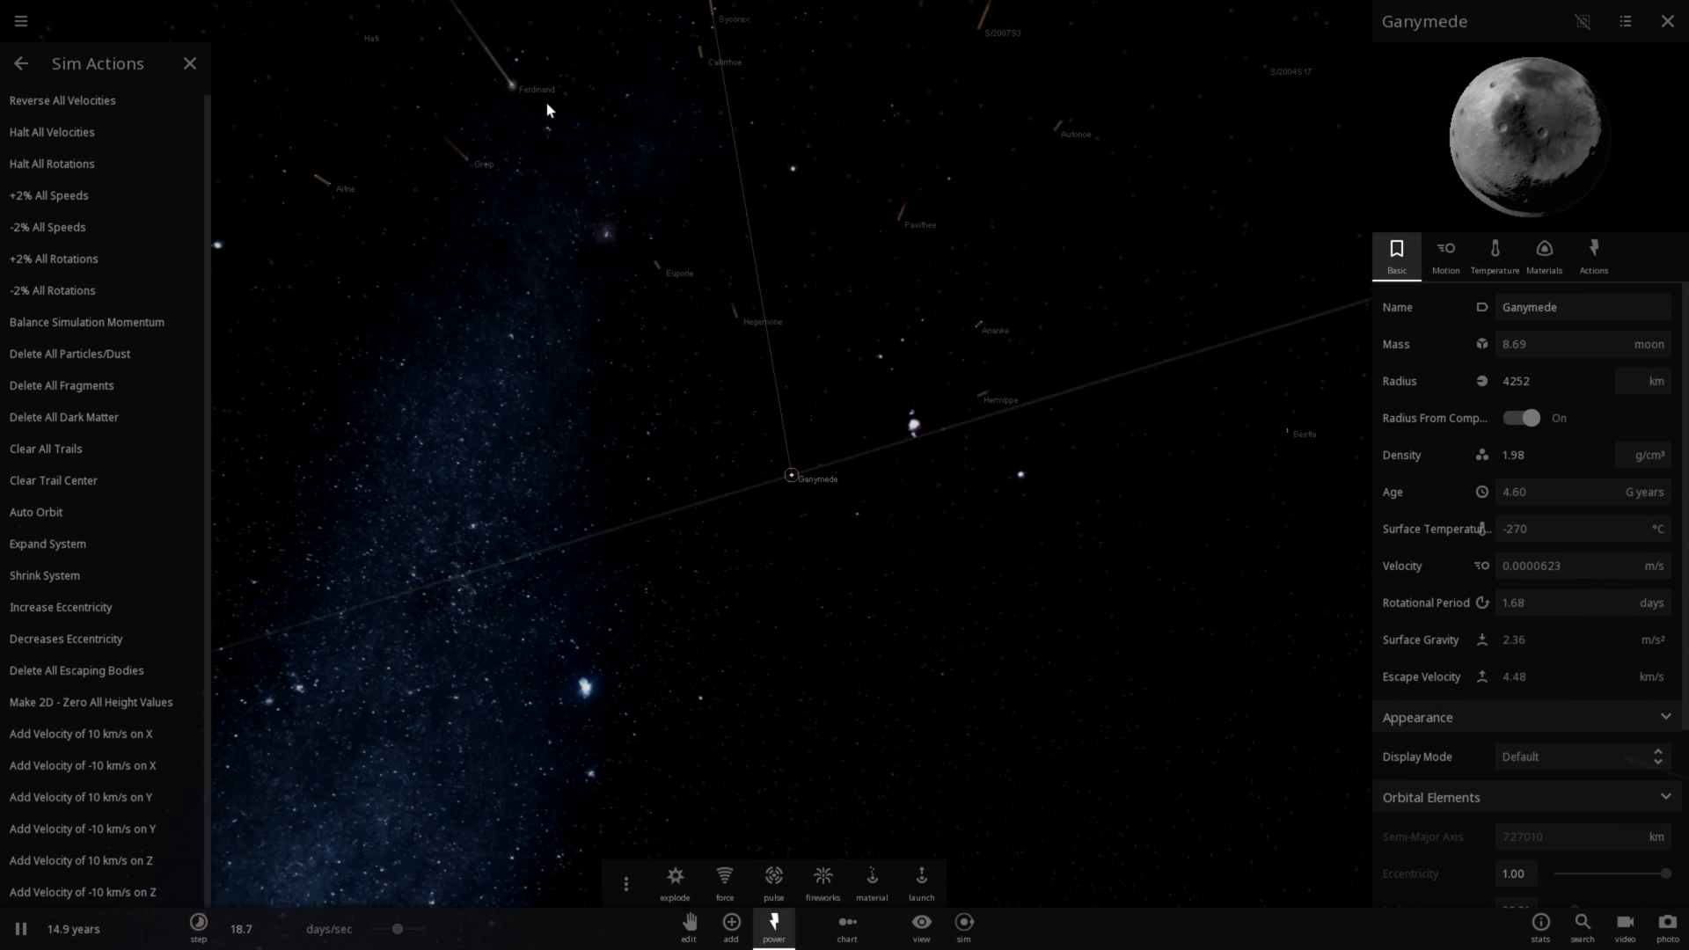
left_click(515, 88)
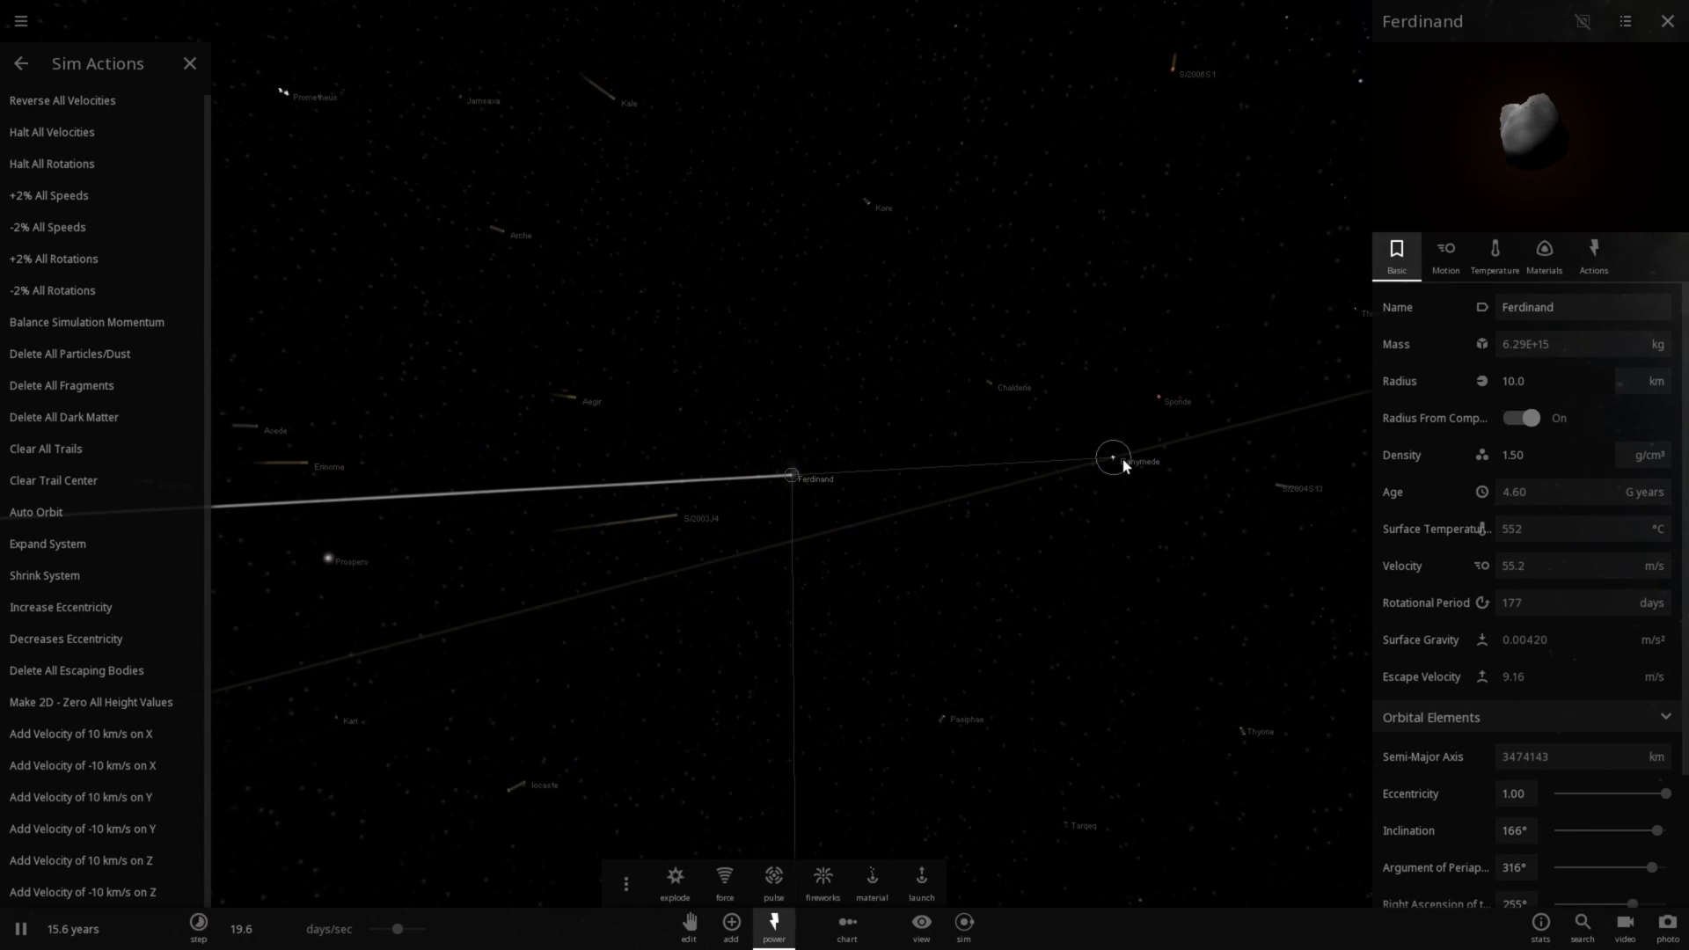
left_click(1112, 457)
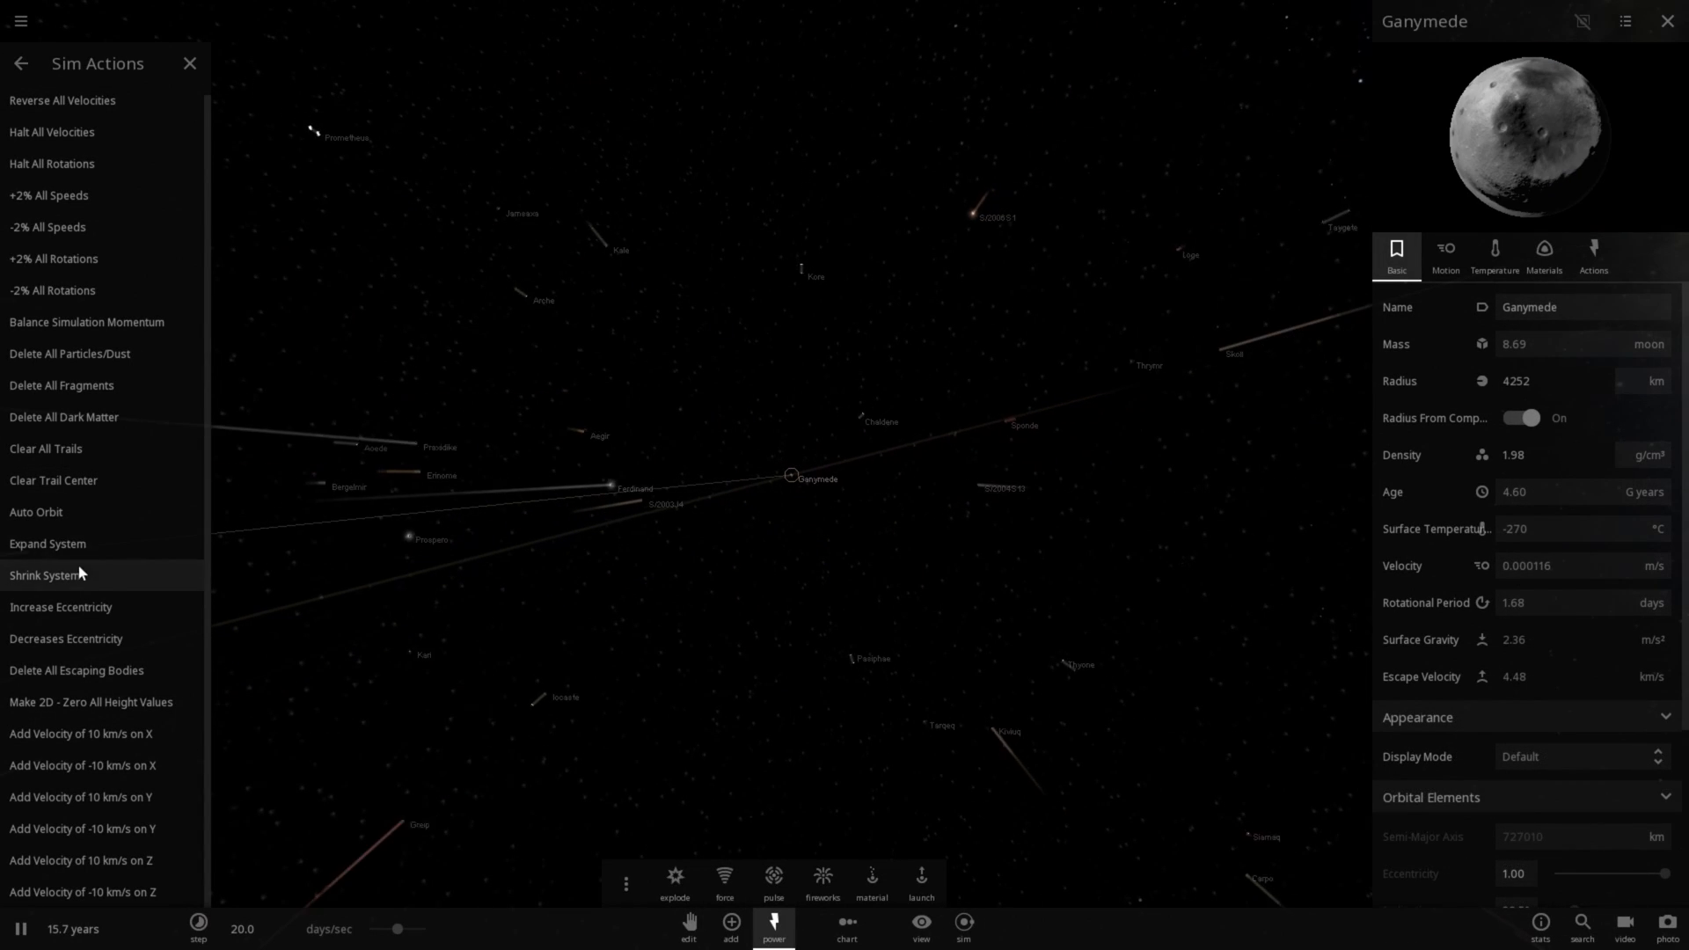
left_click(45, 573)
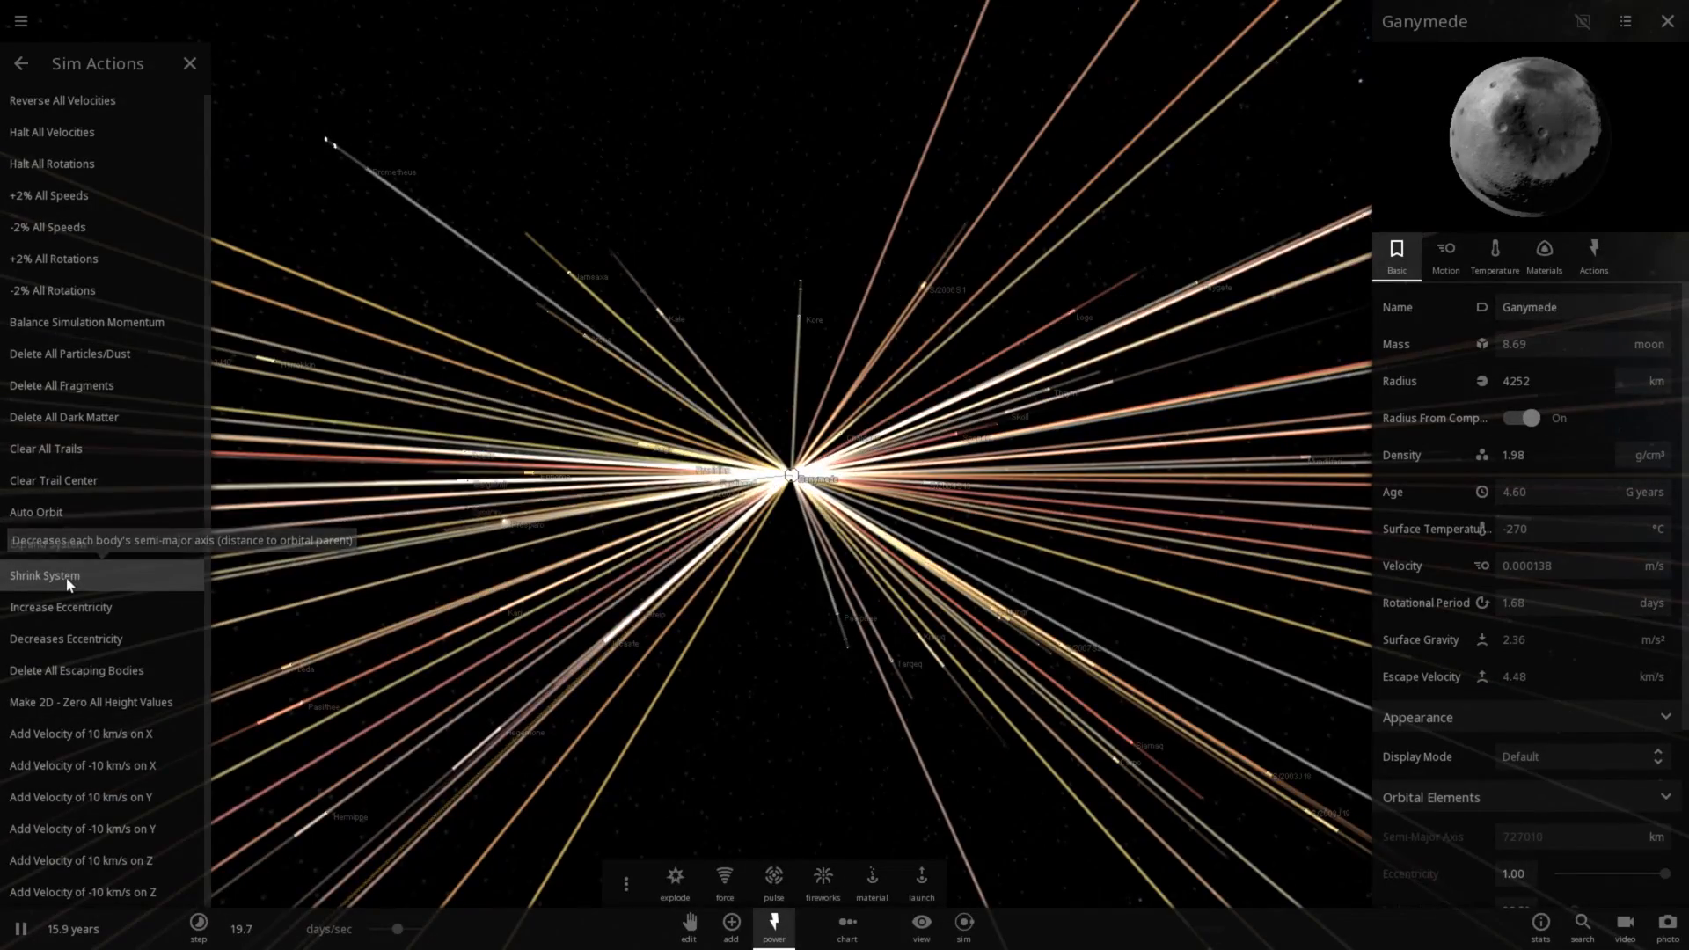
left_click(44, 574)
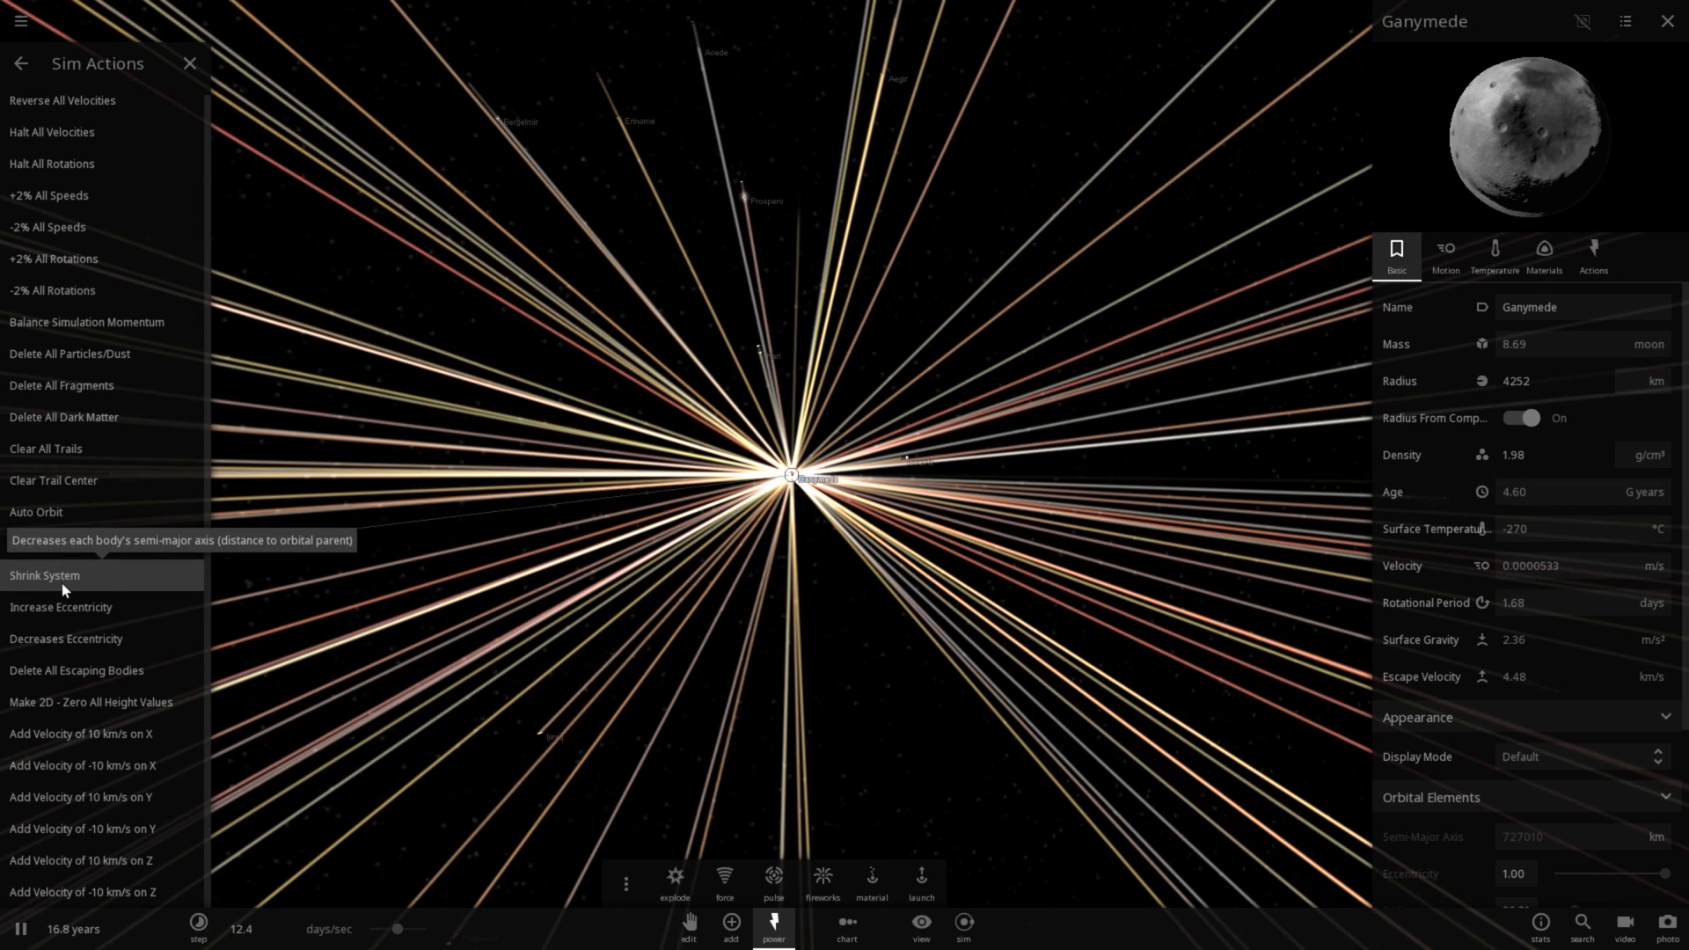
left_click(44, 574)
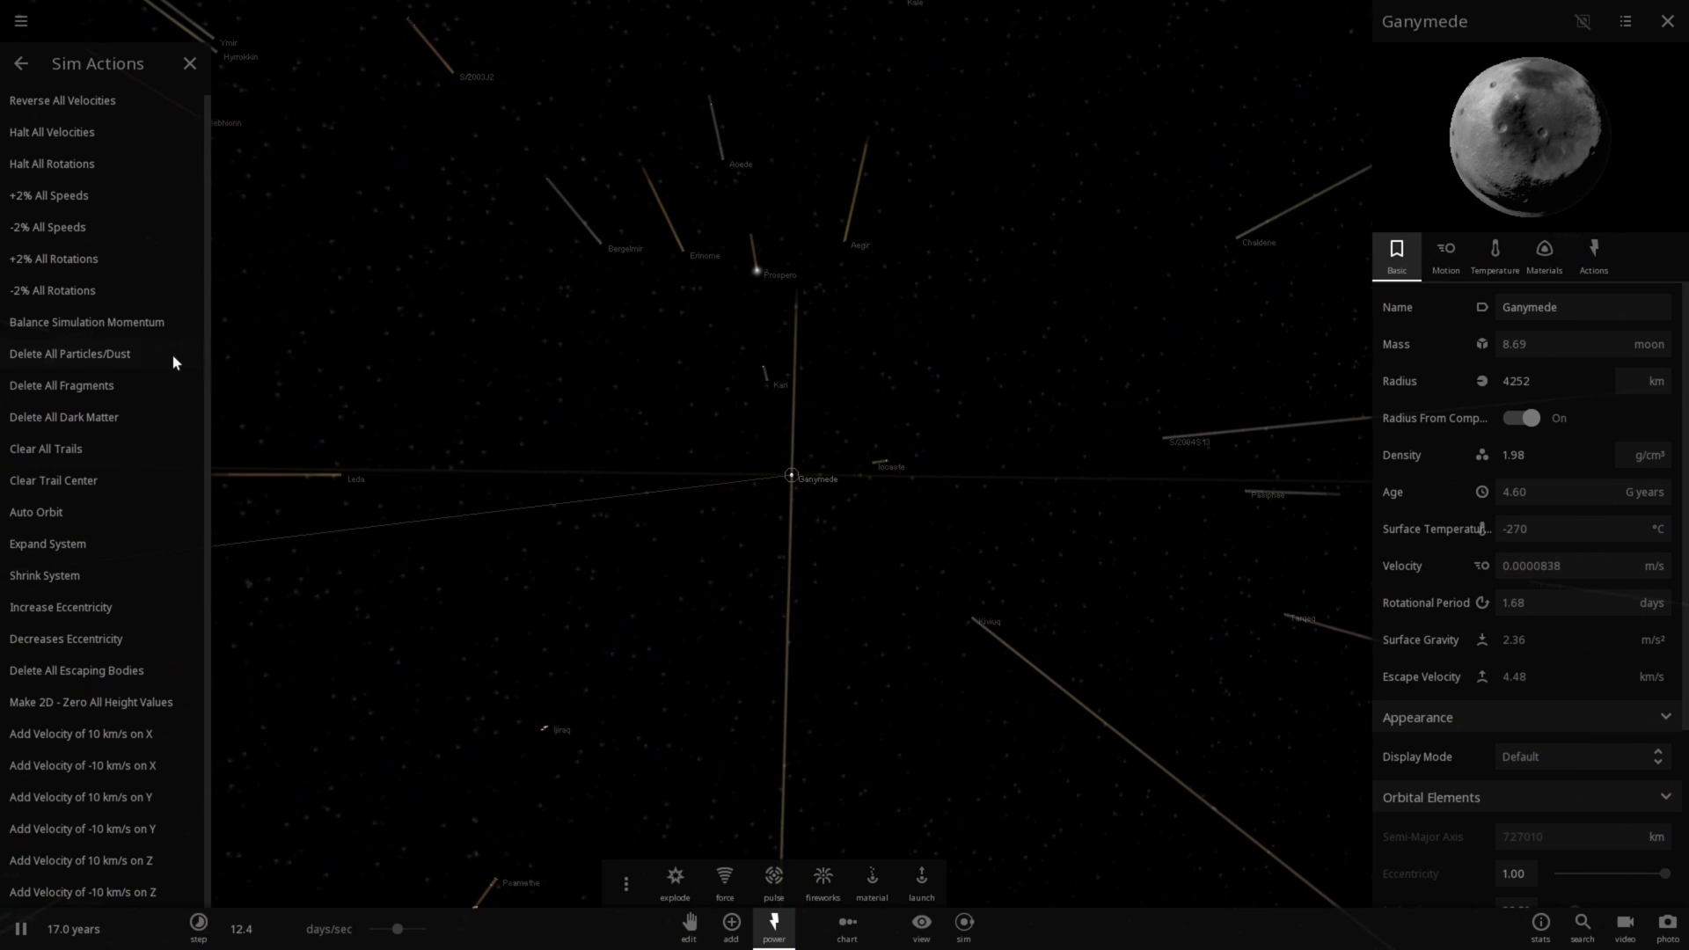
mouse_move(95, 465)
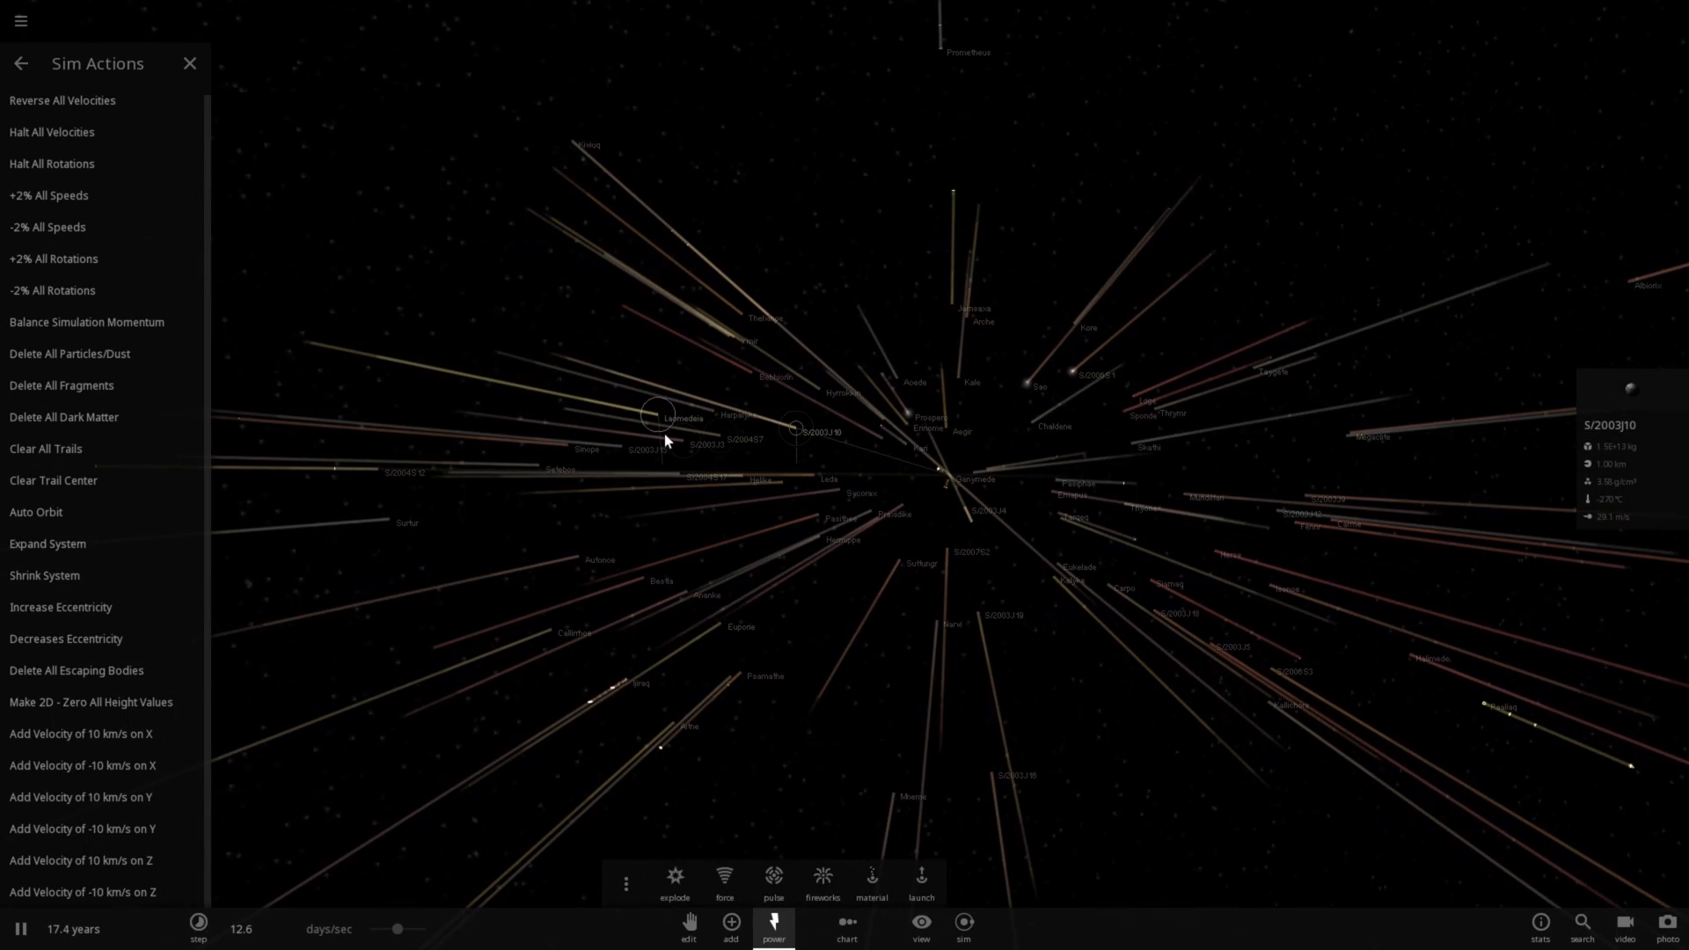
Step: Focus the selection back on Ganymede
left_click(695, 593)
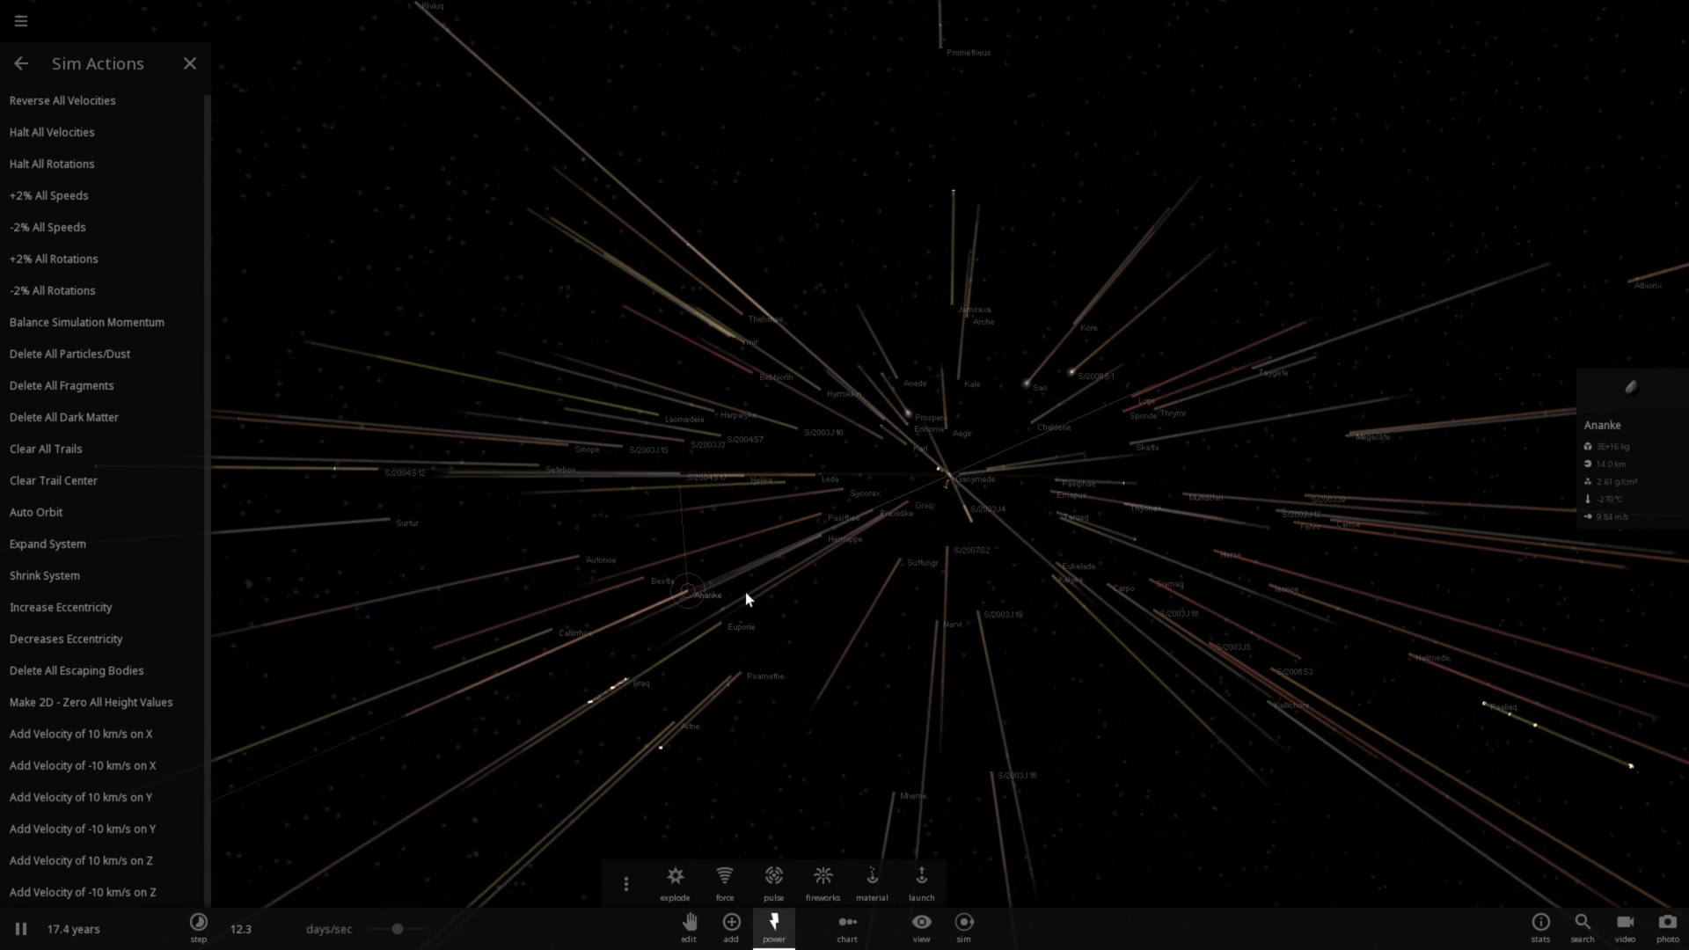
left_click(946, 479)
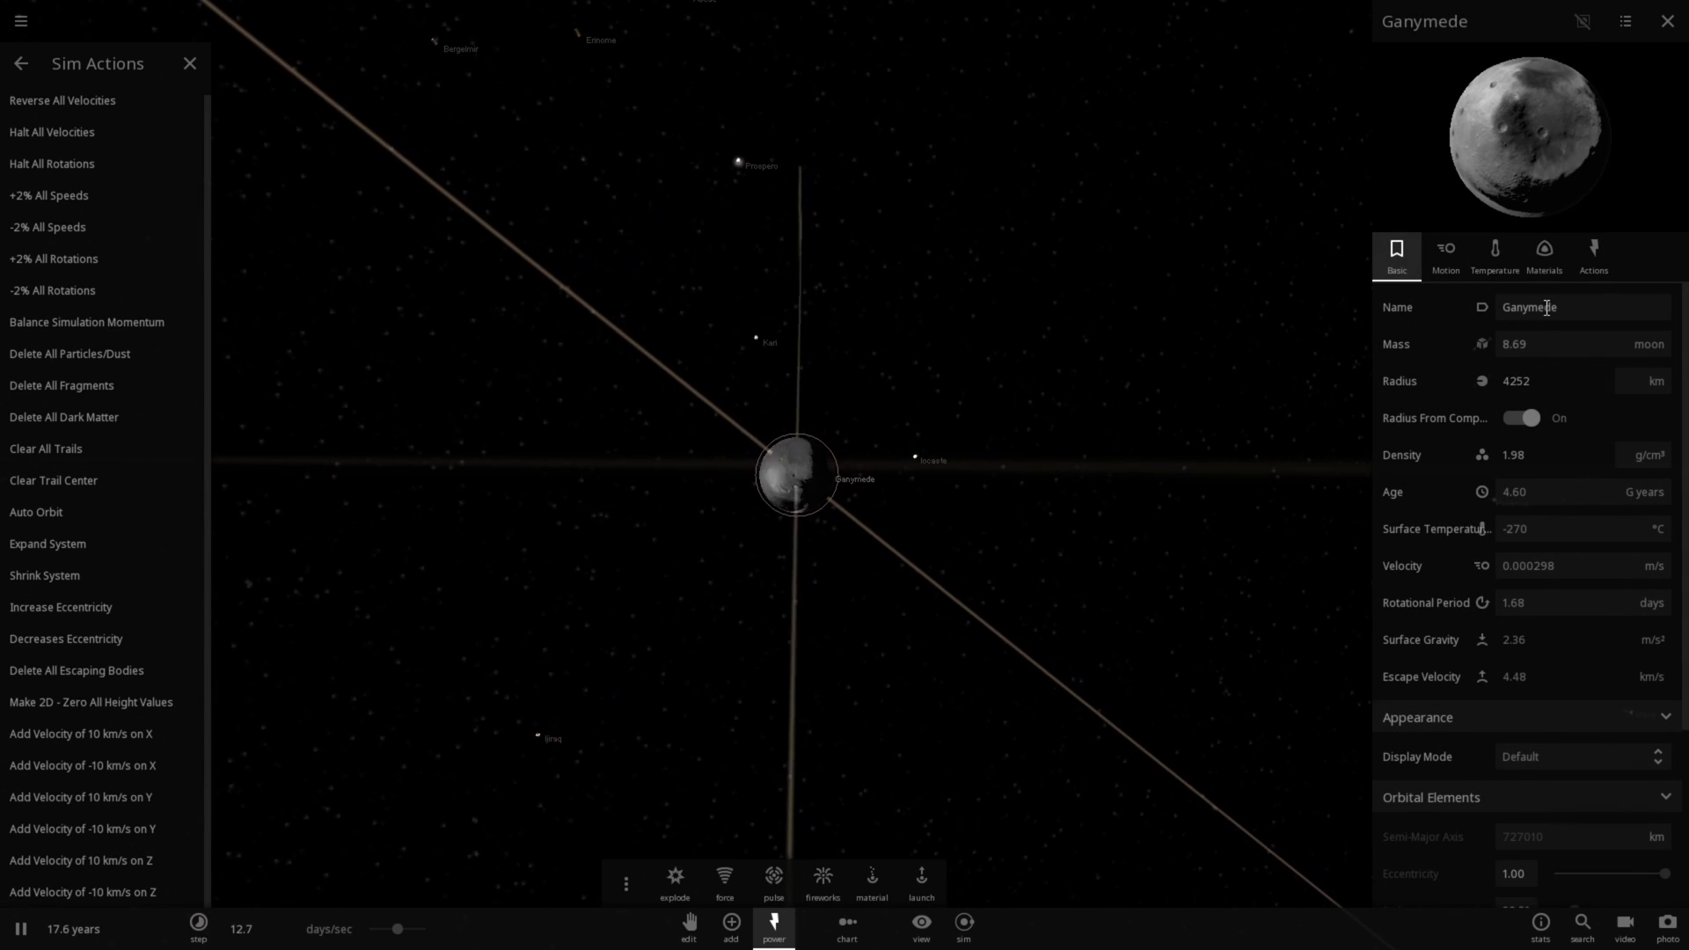
Step: View Ganymede's material composition, then start over in a fresh empty simulation
left_click(1543, 255)
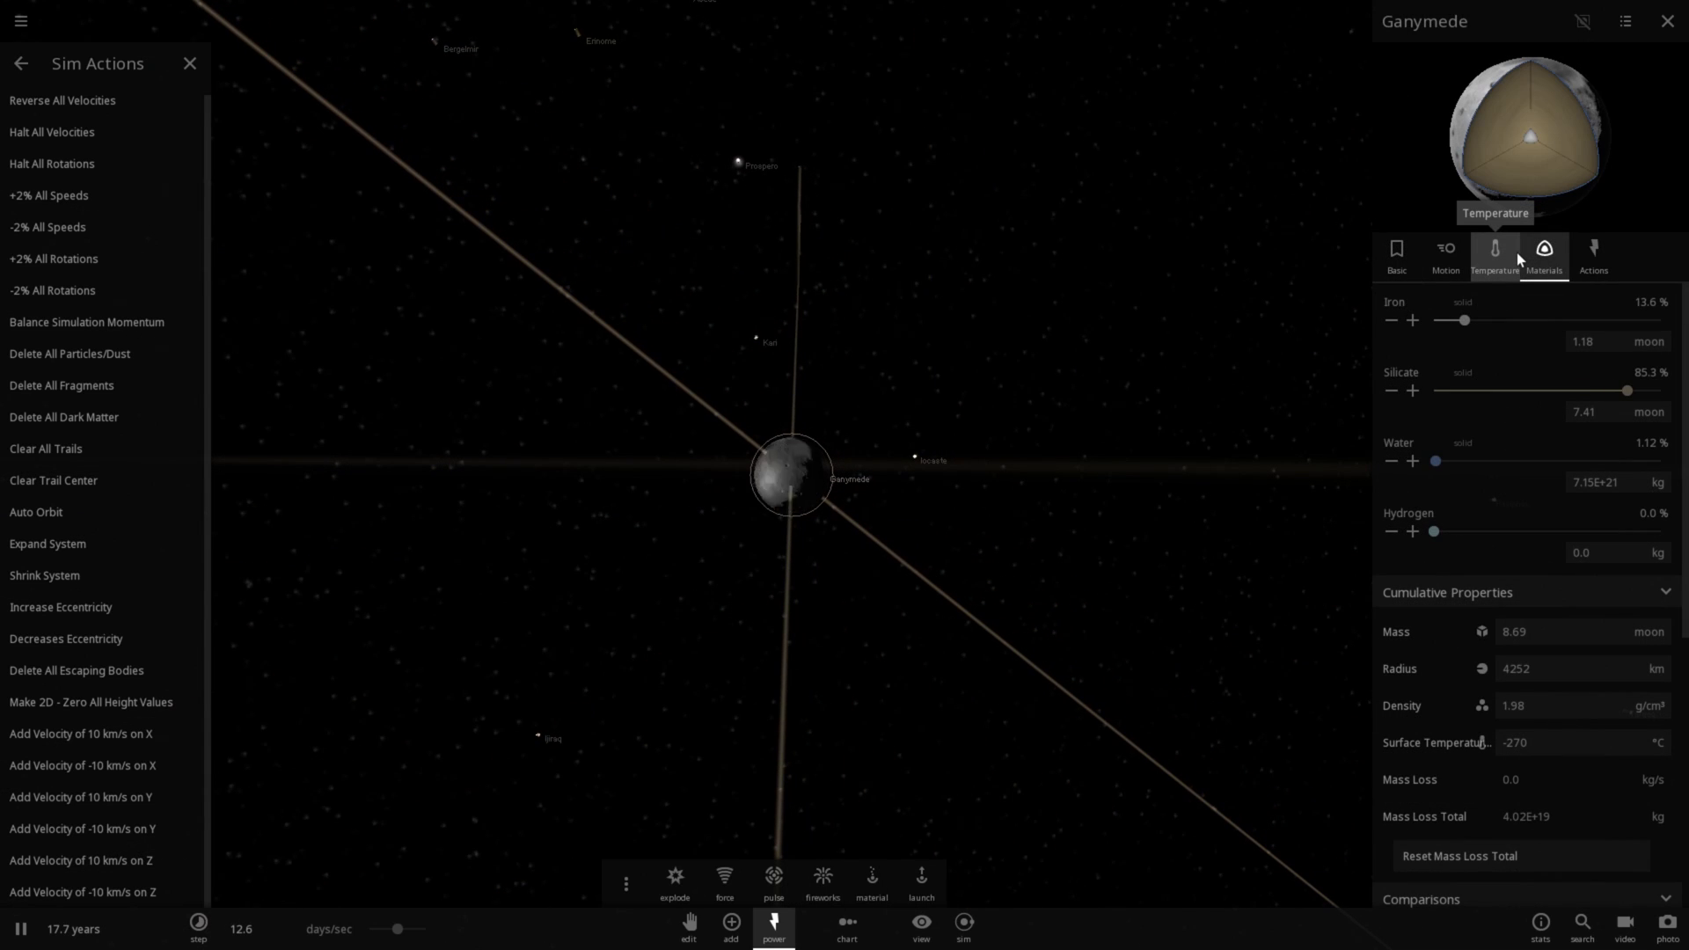
left_click(1544, 255)
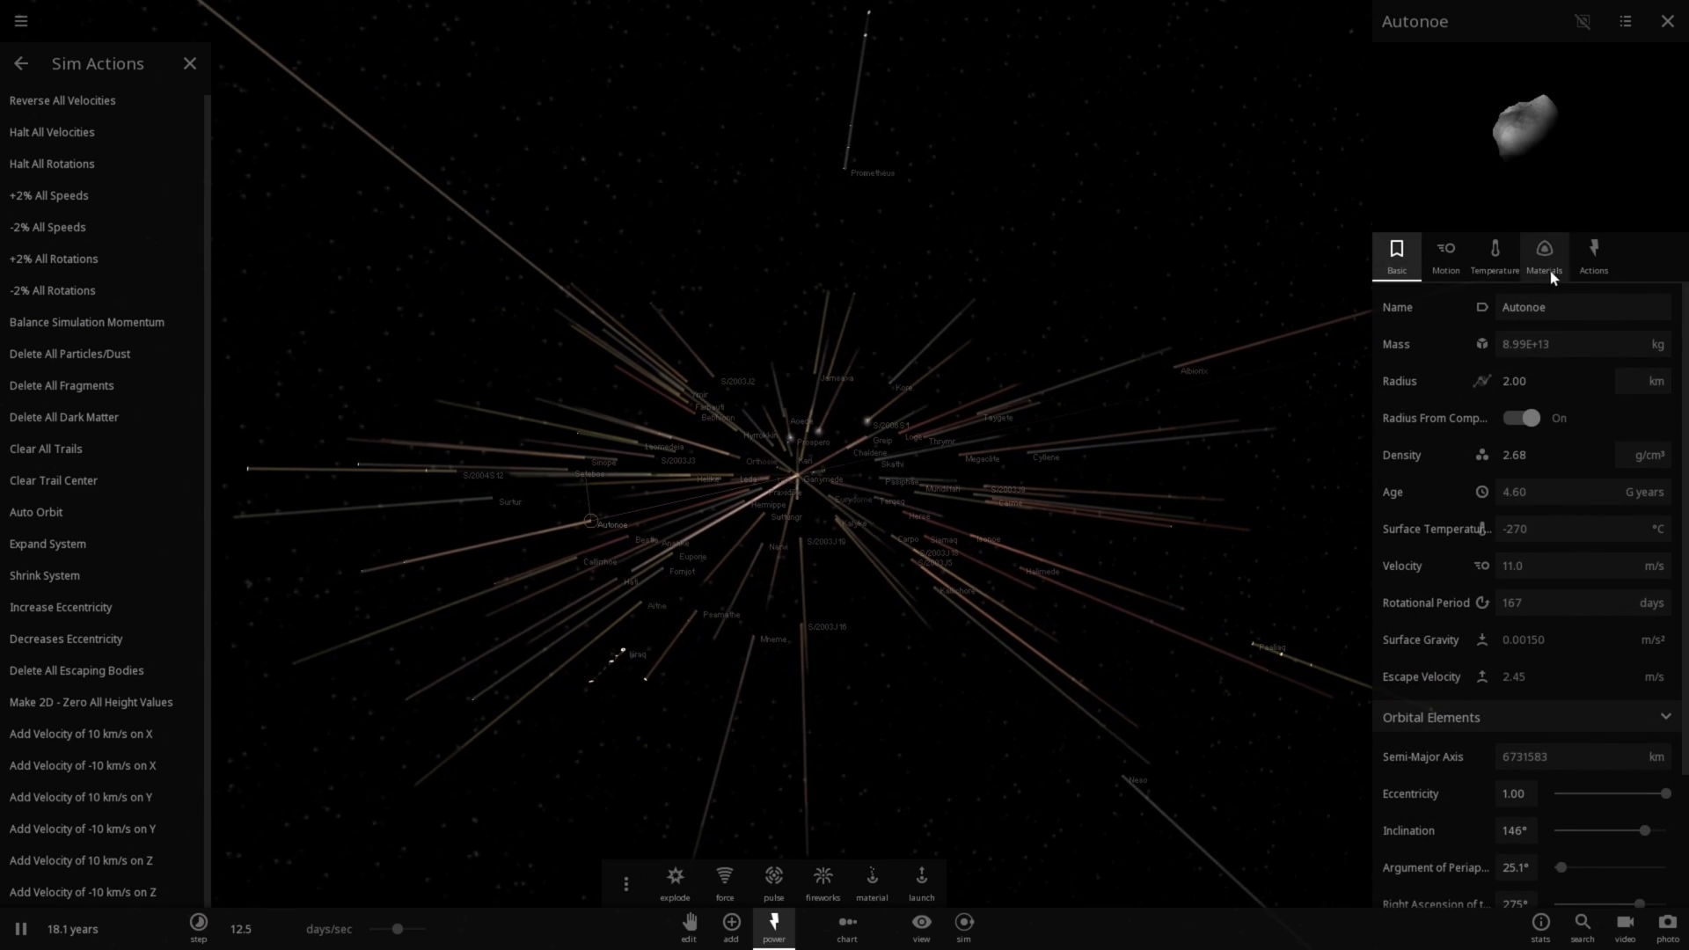
left_click(1543, 256)
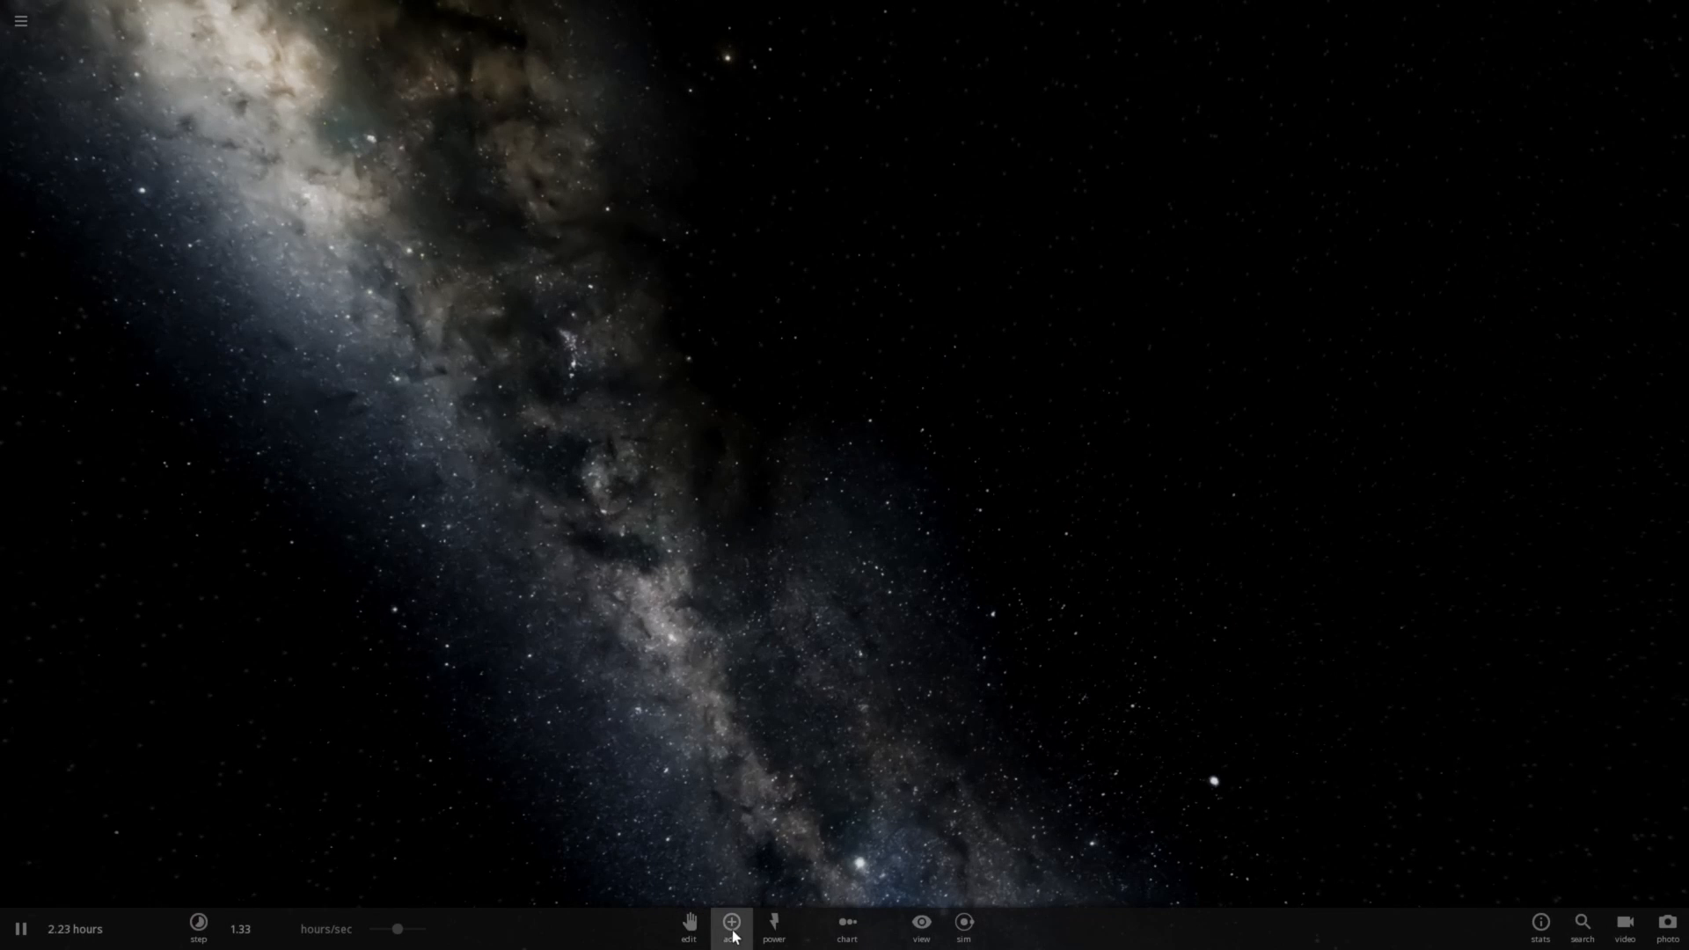
Step: Place Proxima Centauri from the Stars catalogue into empty space
left_click(730, 924)
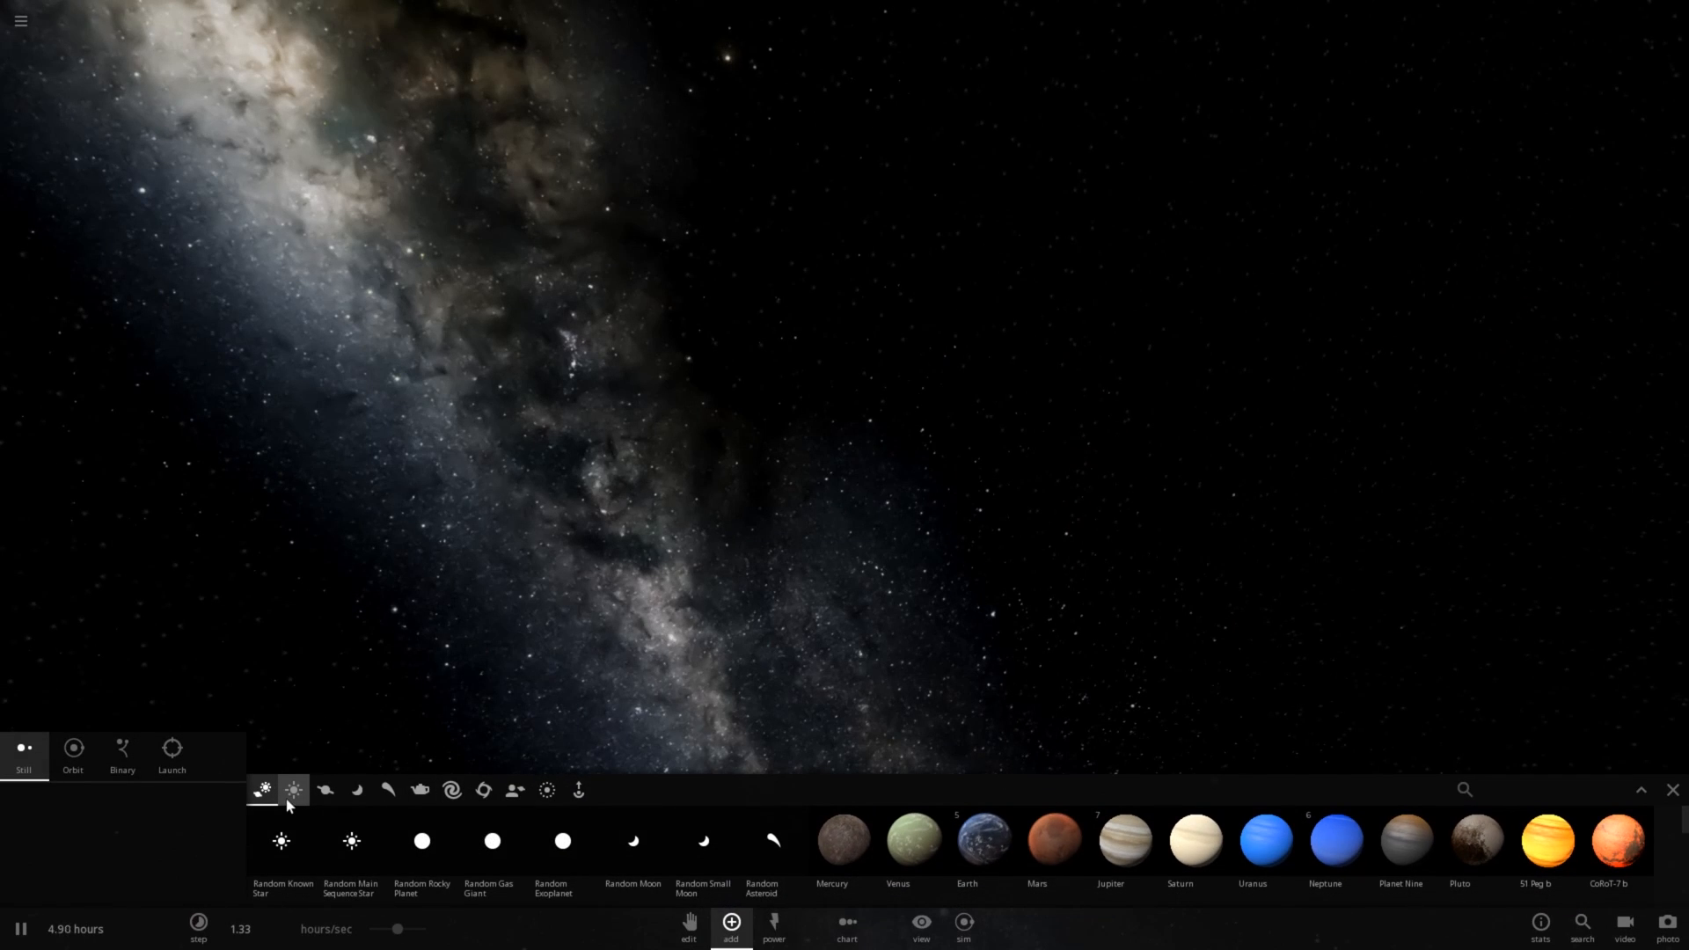
left_click(294, 790)
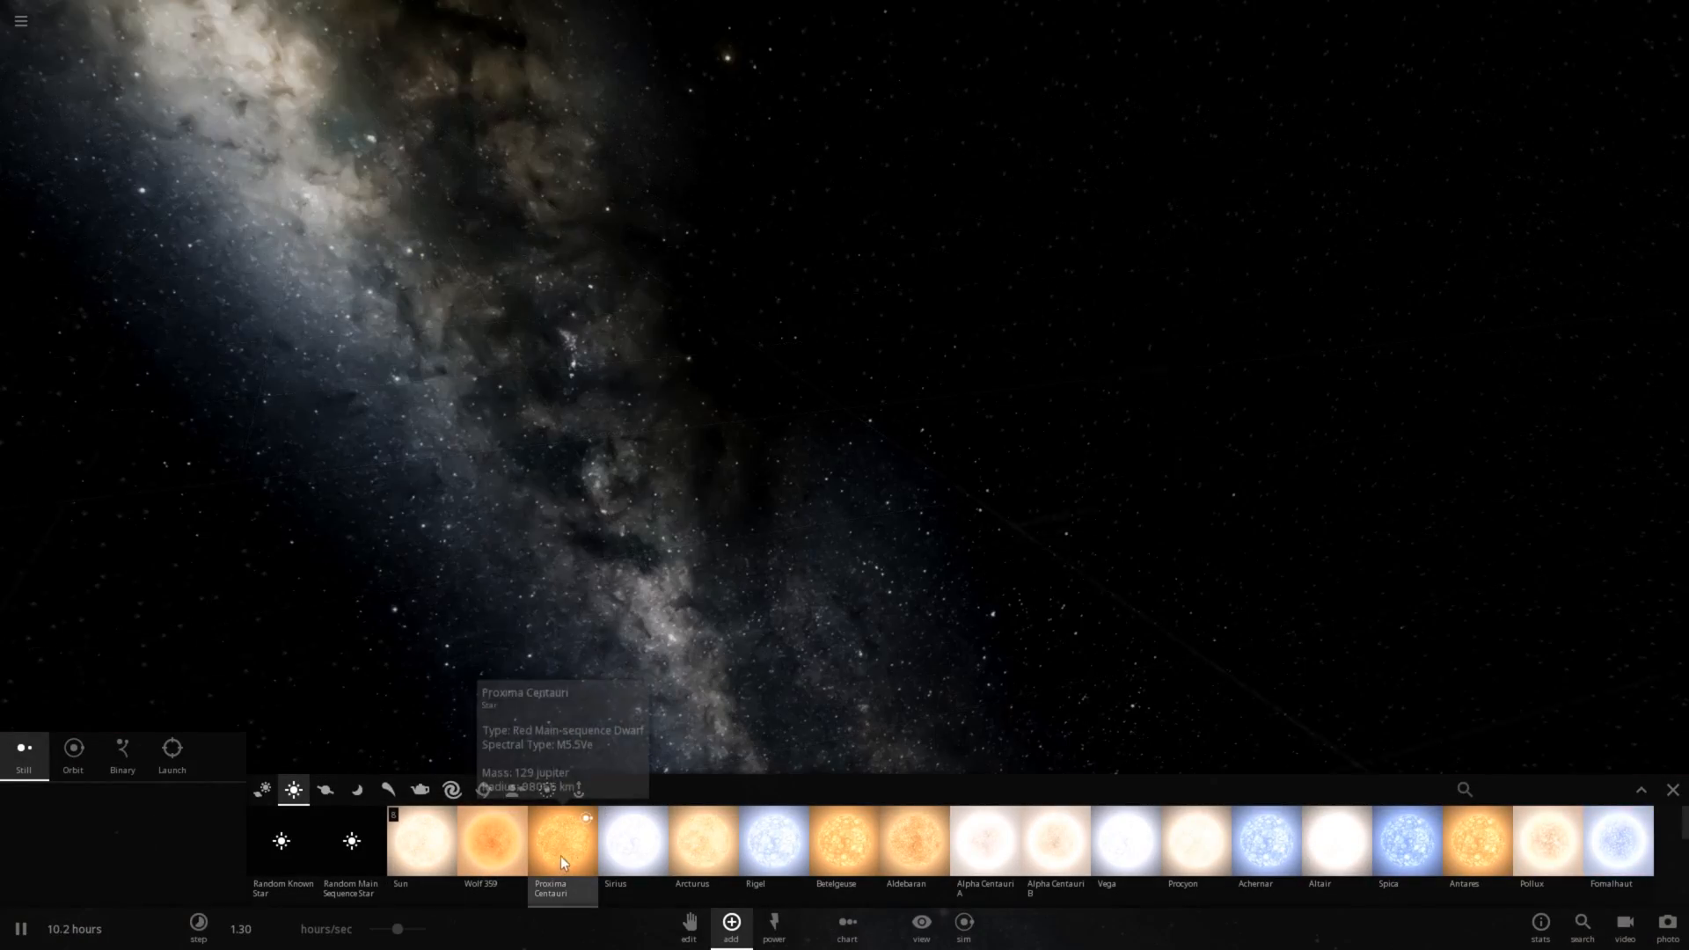
left_click(561, 841)
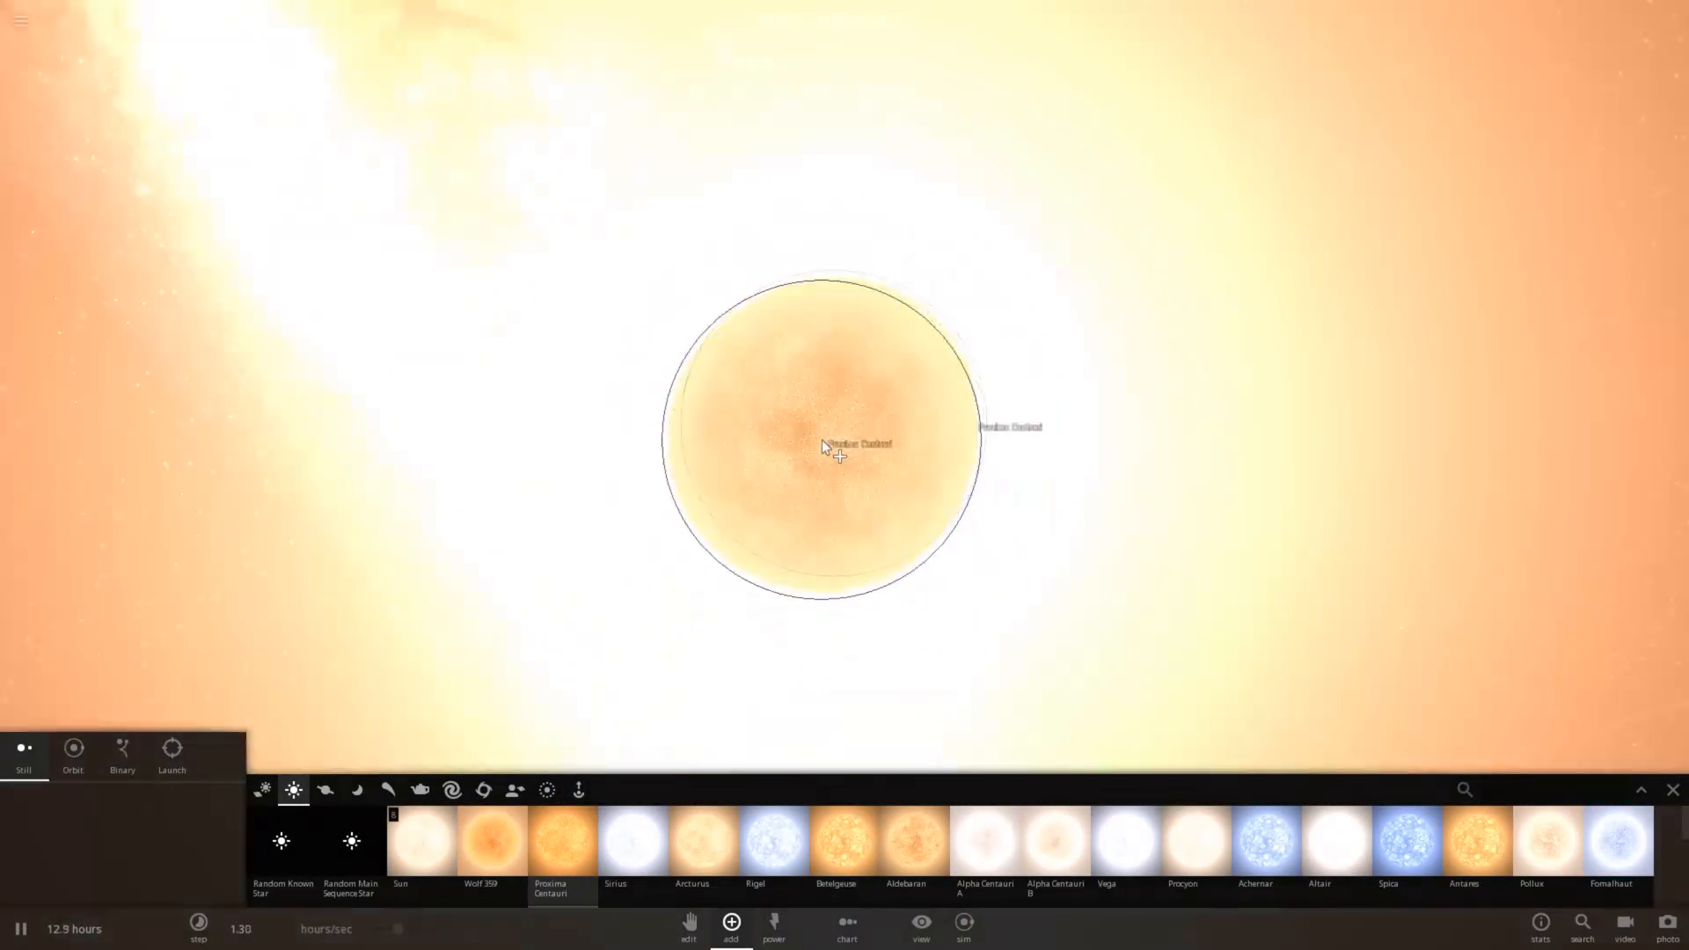
Step: Show the star's colour-coded temperature zones from the View options
left_click(921, 929)
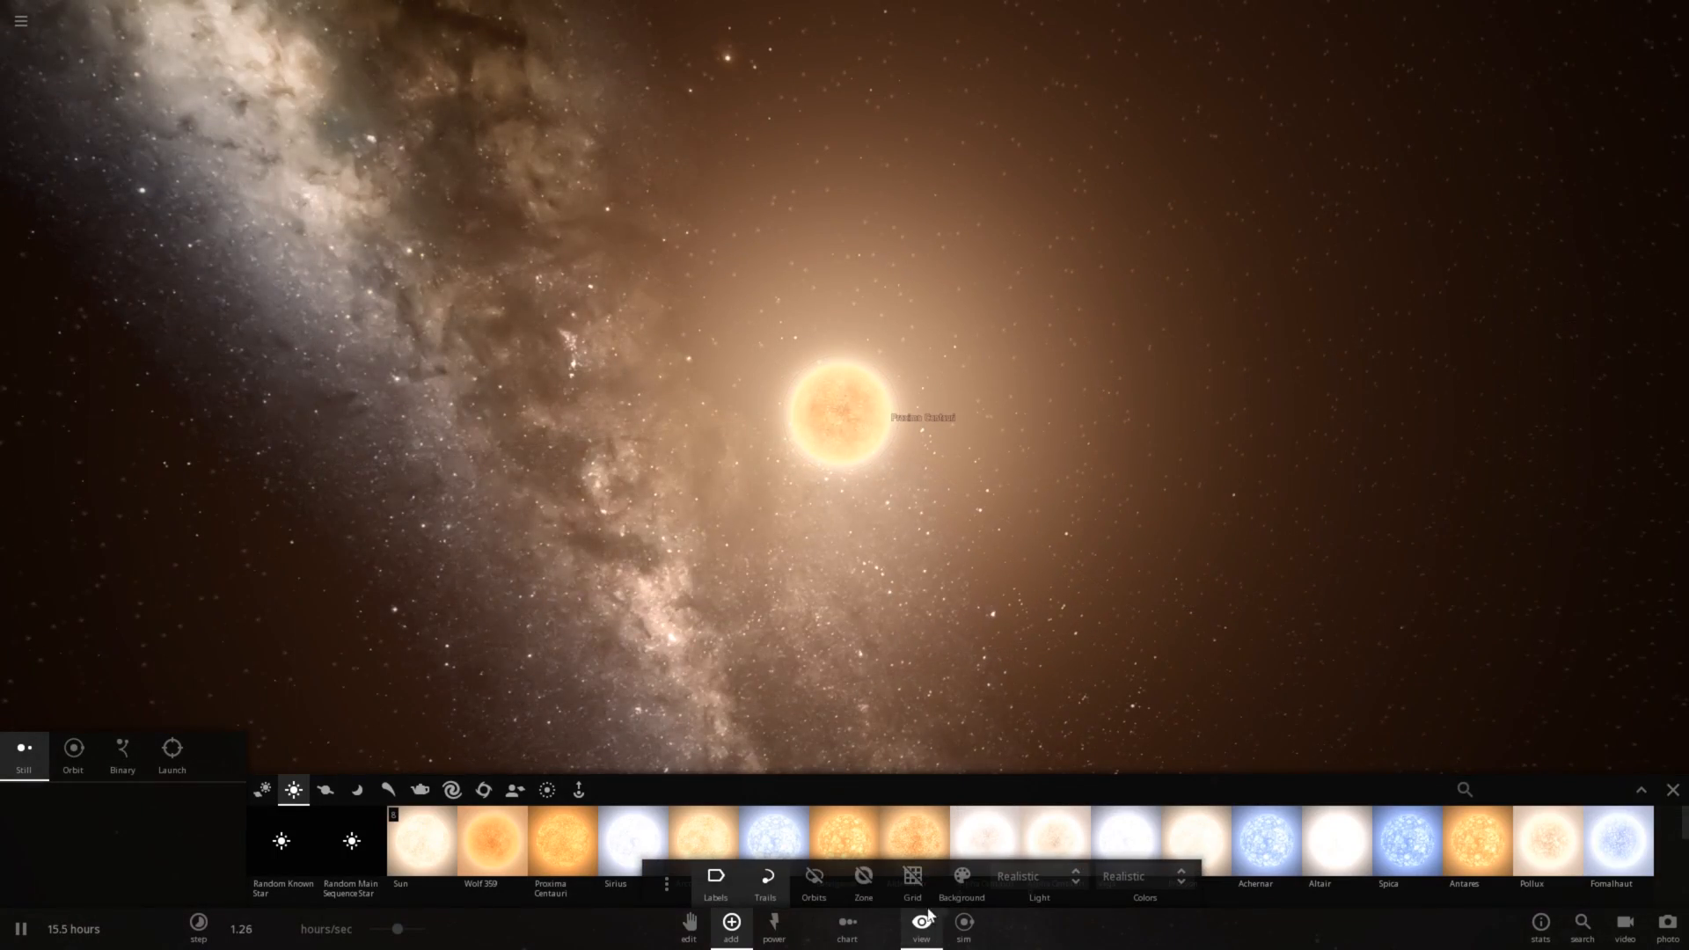
left_click(862, 874)
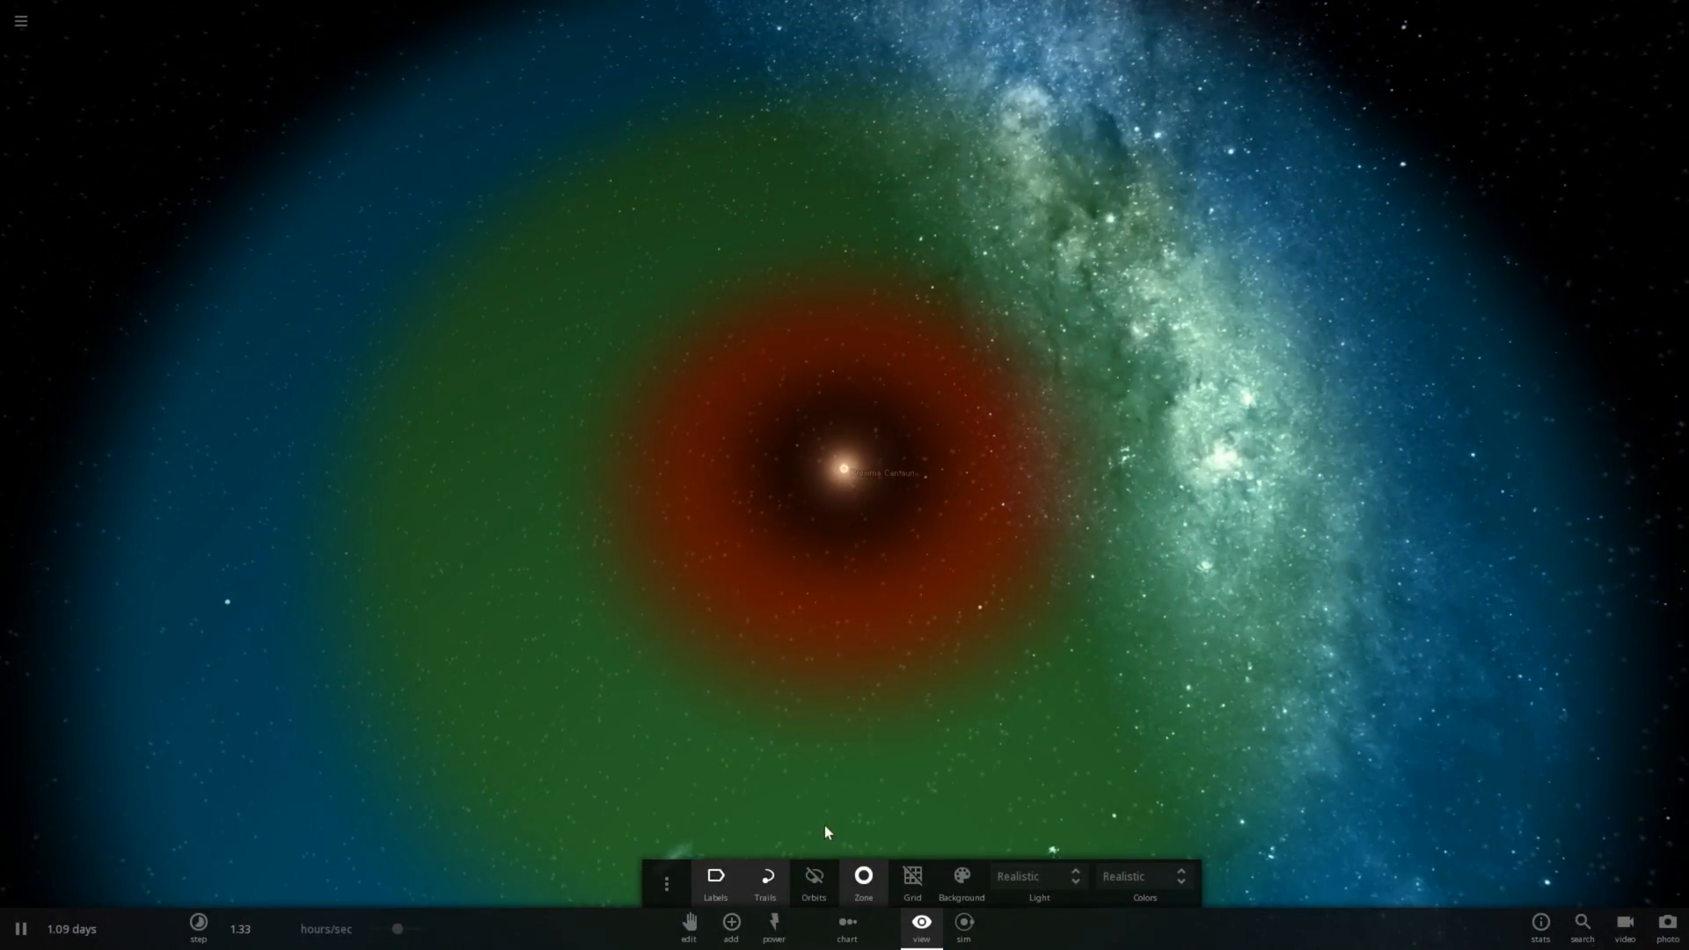
Step: Put Ganymede from the Moons list in orbit inside the green zone and select it to follow
left_click(731, 929)
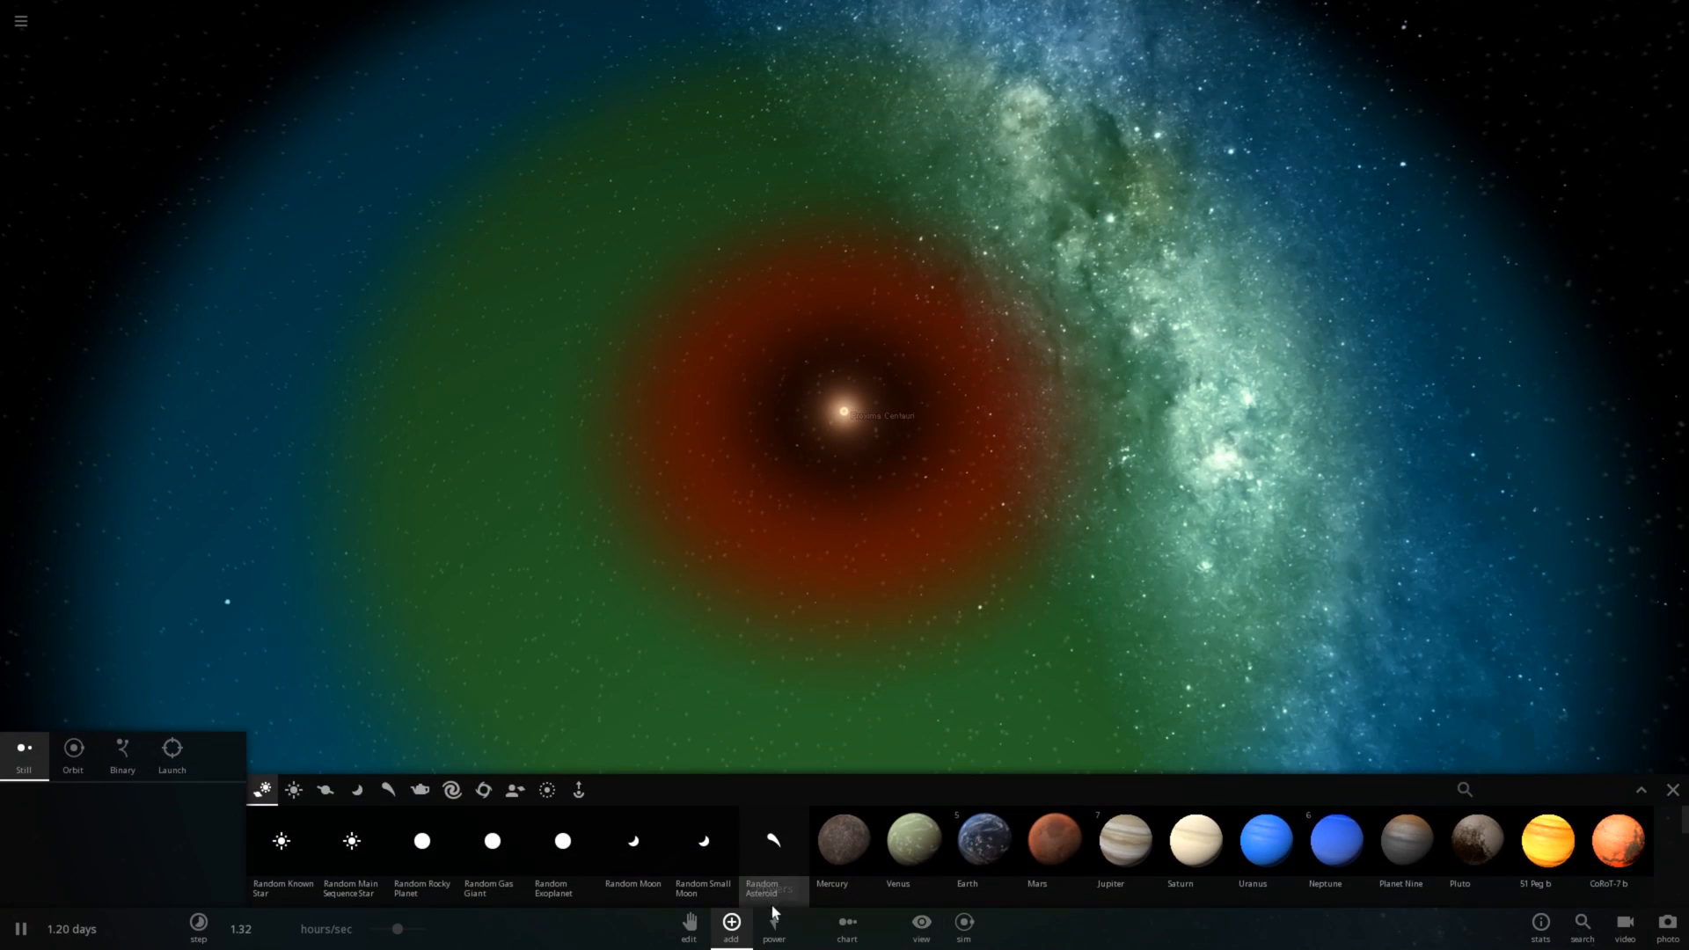
mouse_move(292, 791)
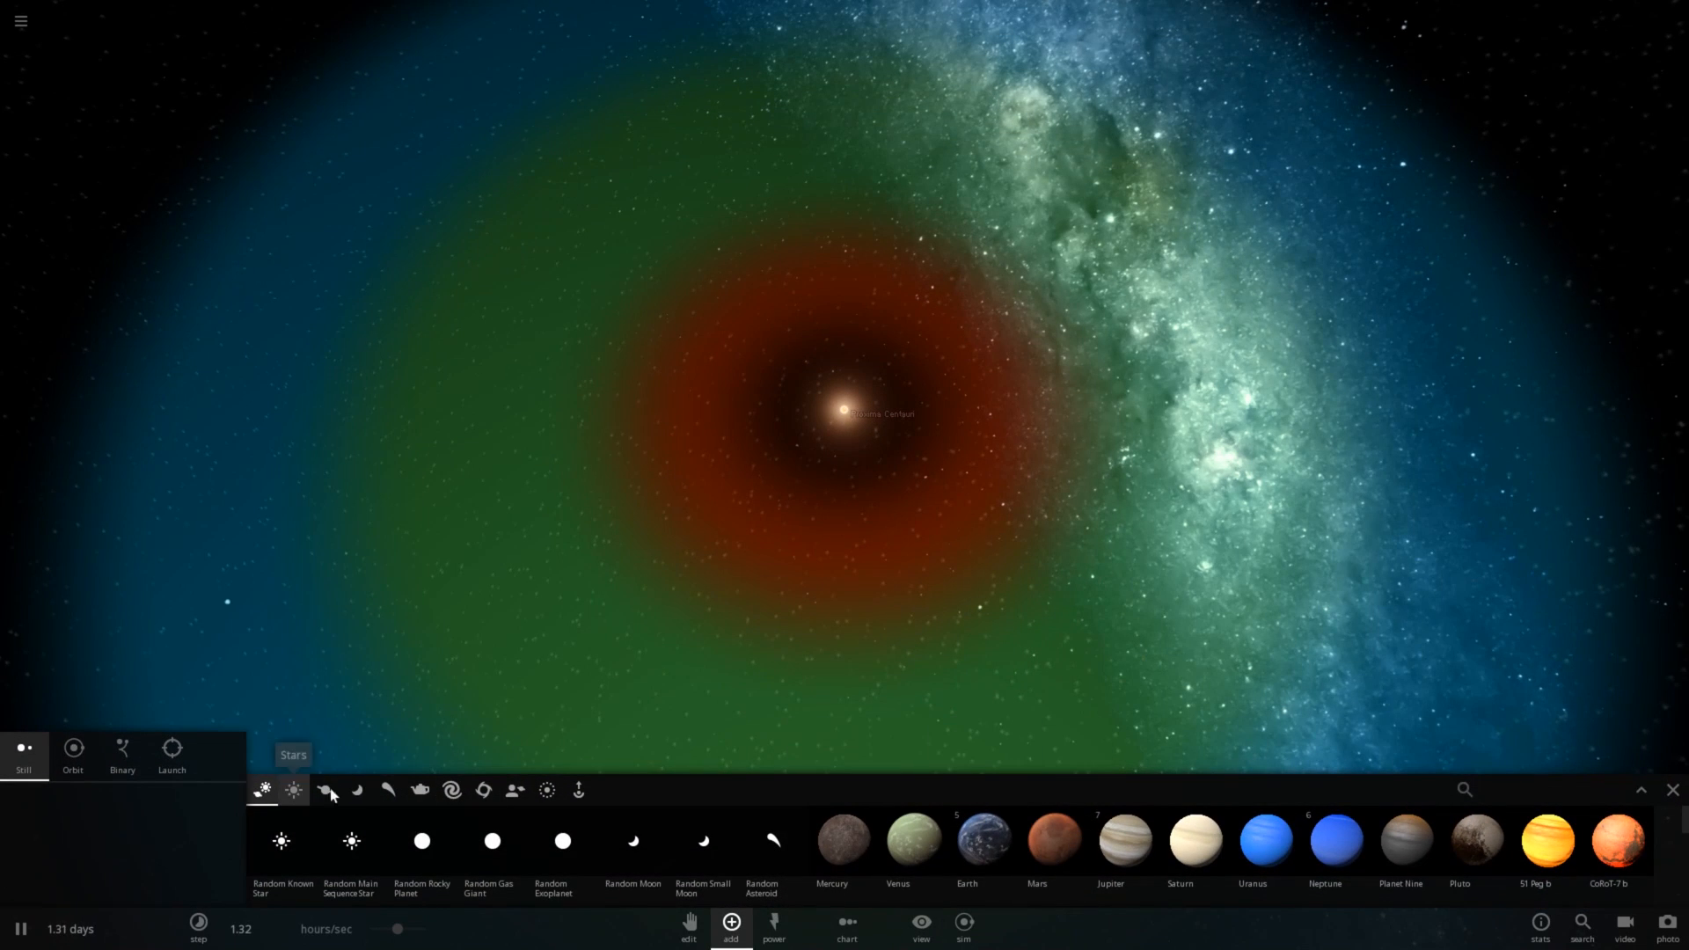
left_click(356, 790)
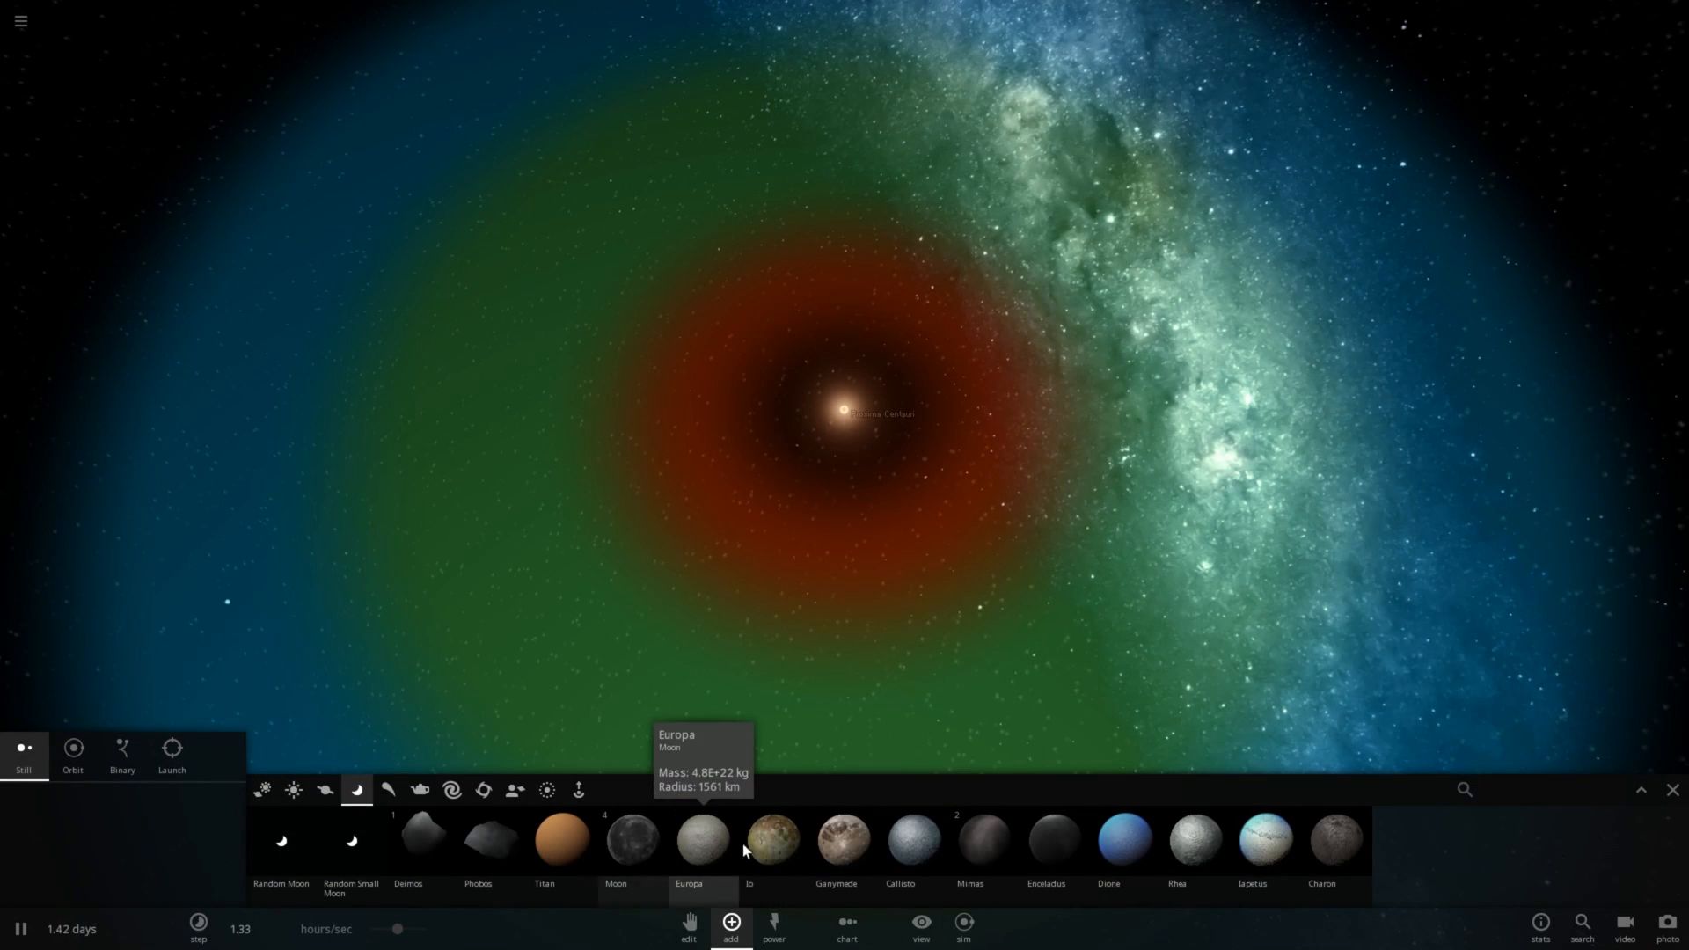
left_click(72, 755)
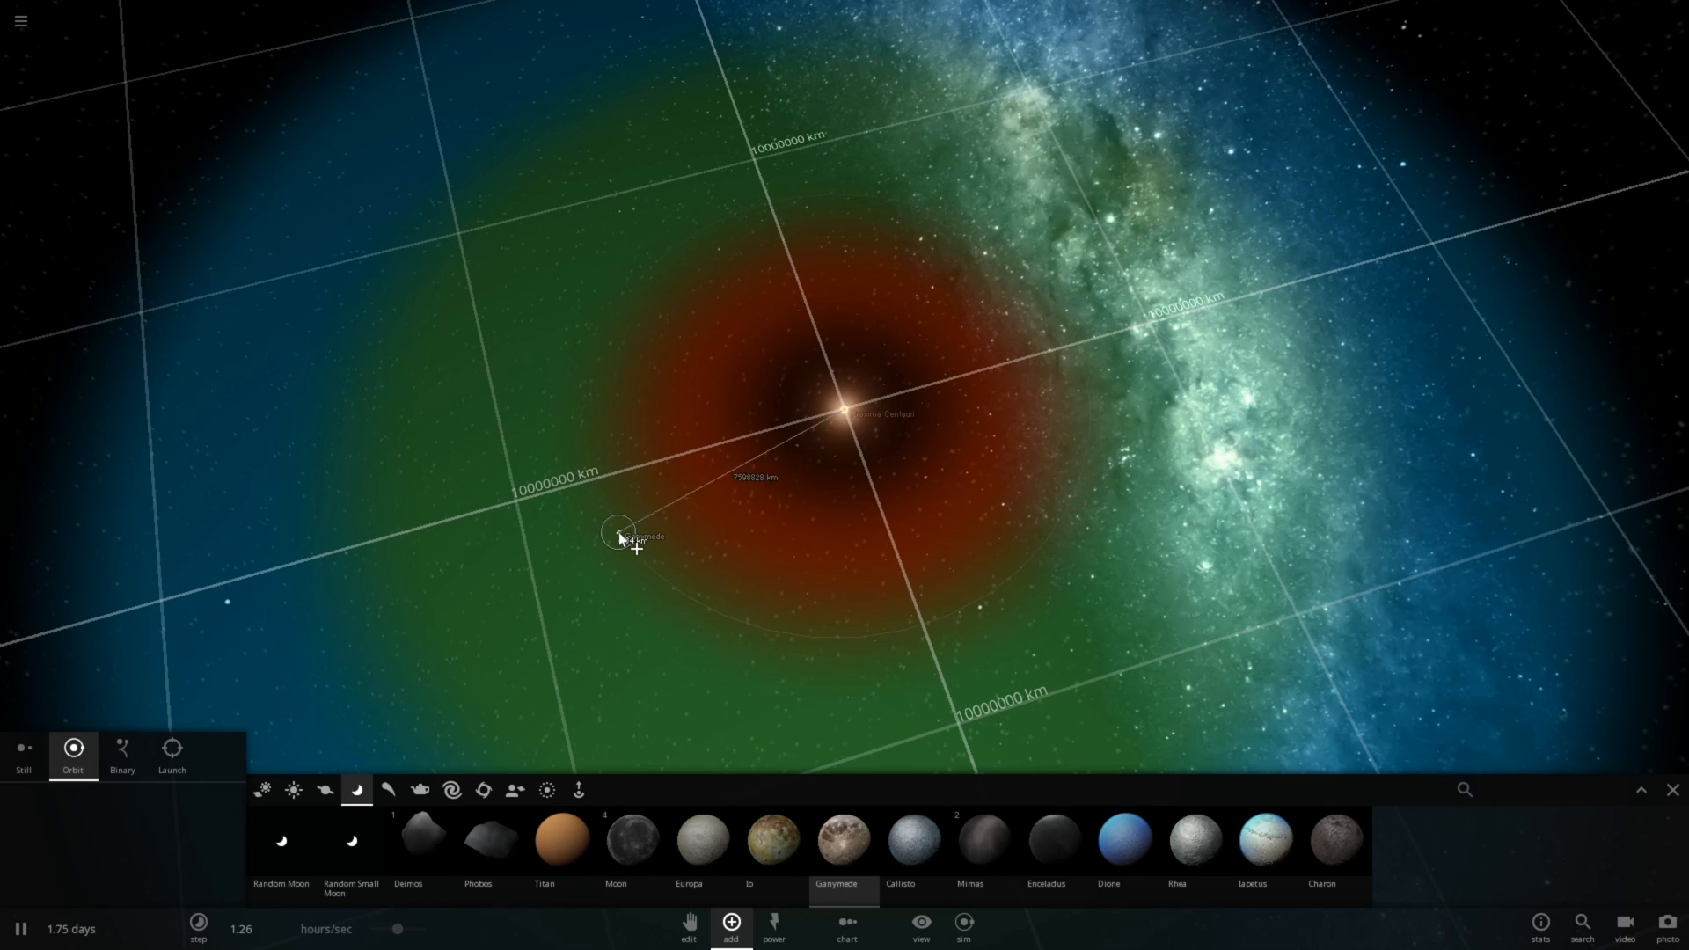
left_click(617, 535)
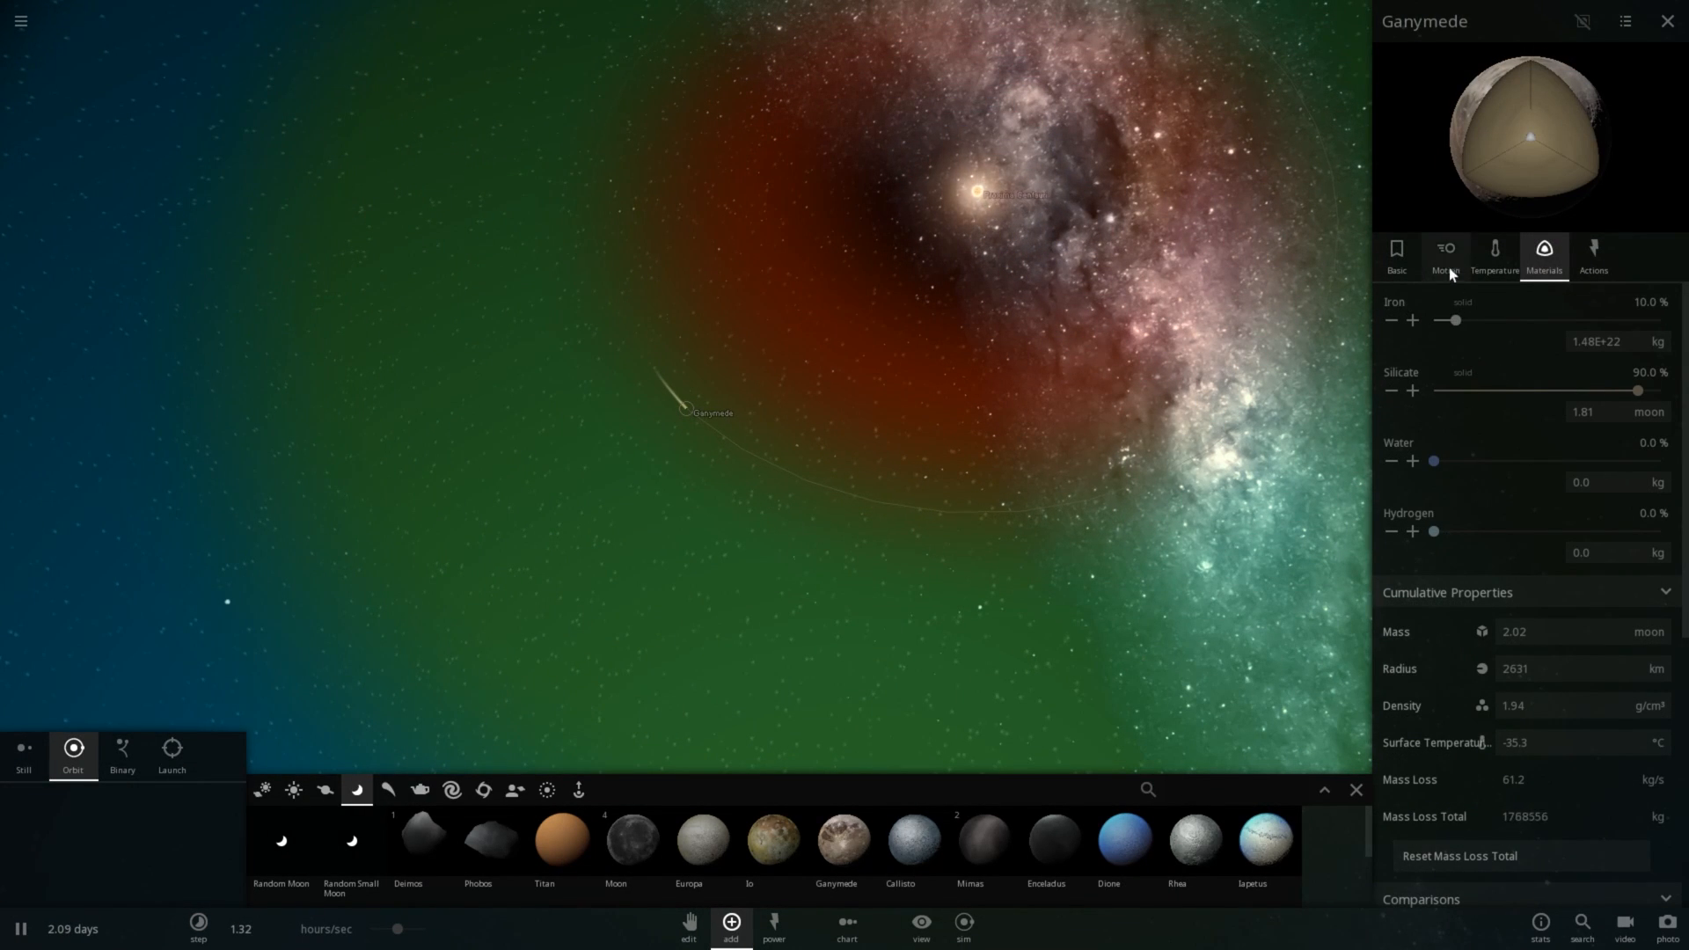
left_click(1668, 21)
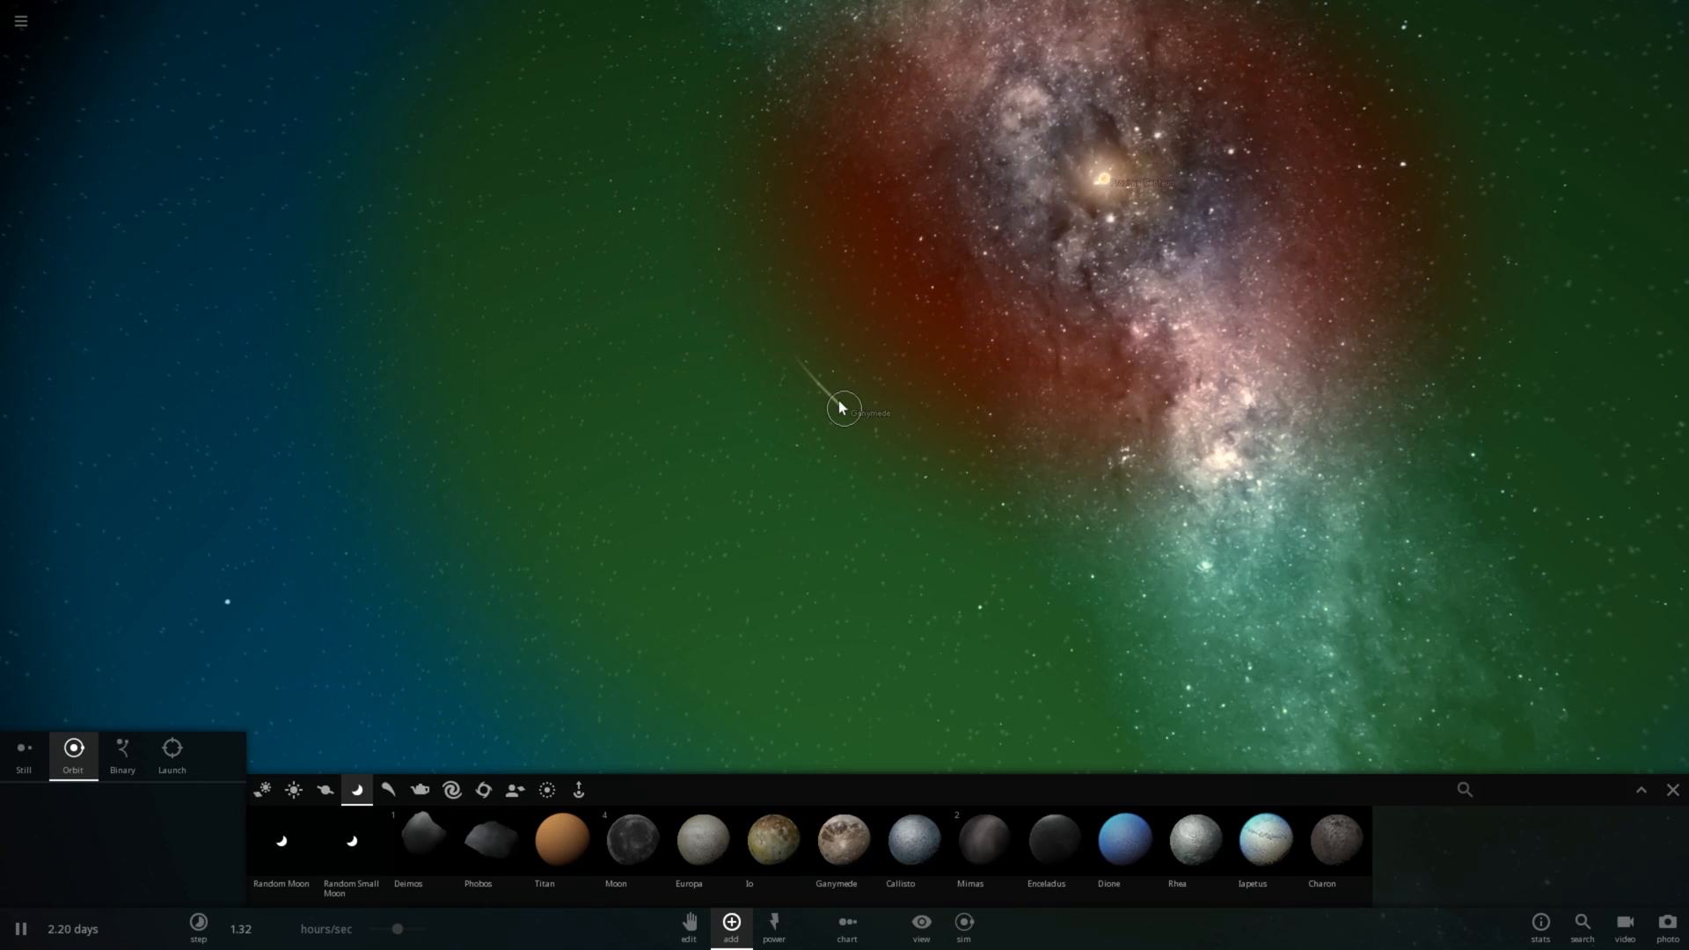
left_click(845, 409)
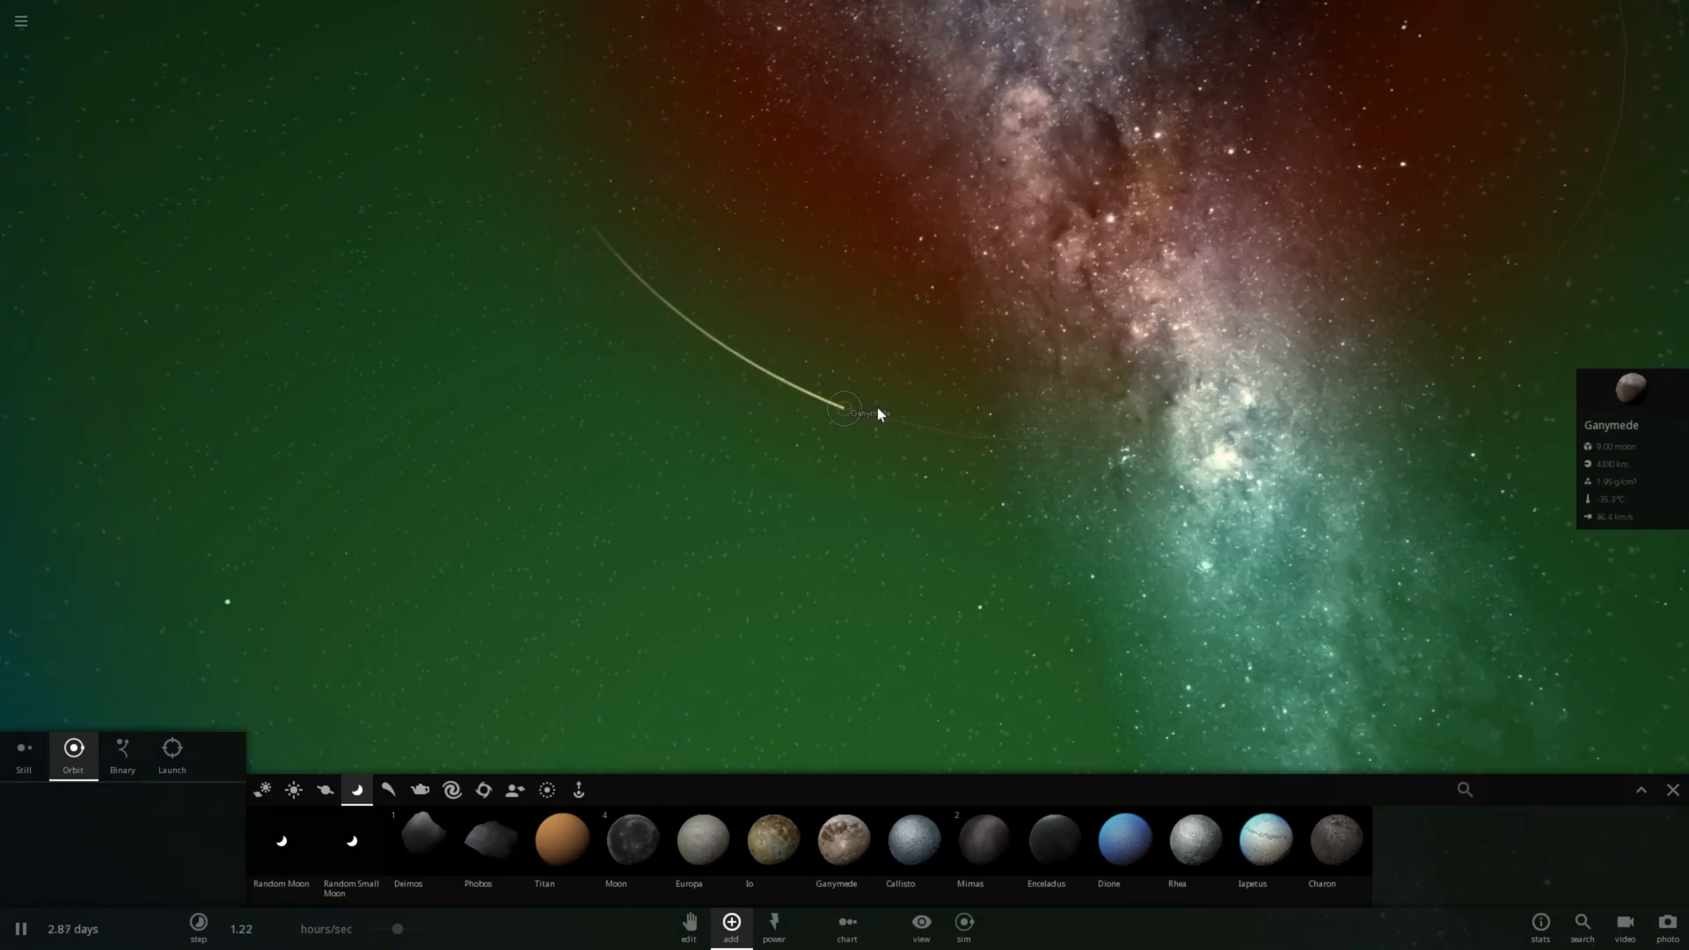
Step: Set placement to Still and move the Add catalogue from Stars to Planets
left_click(616, 841)
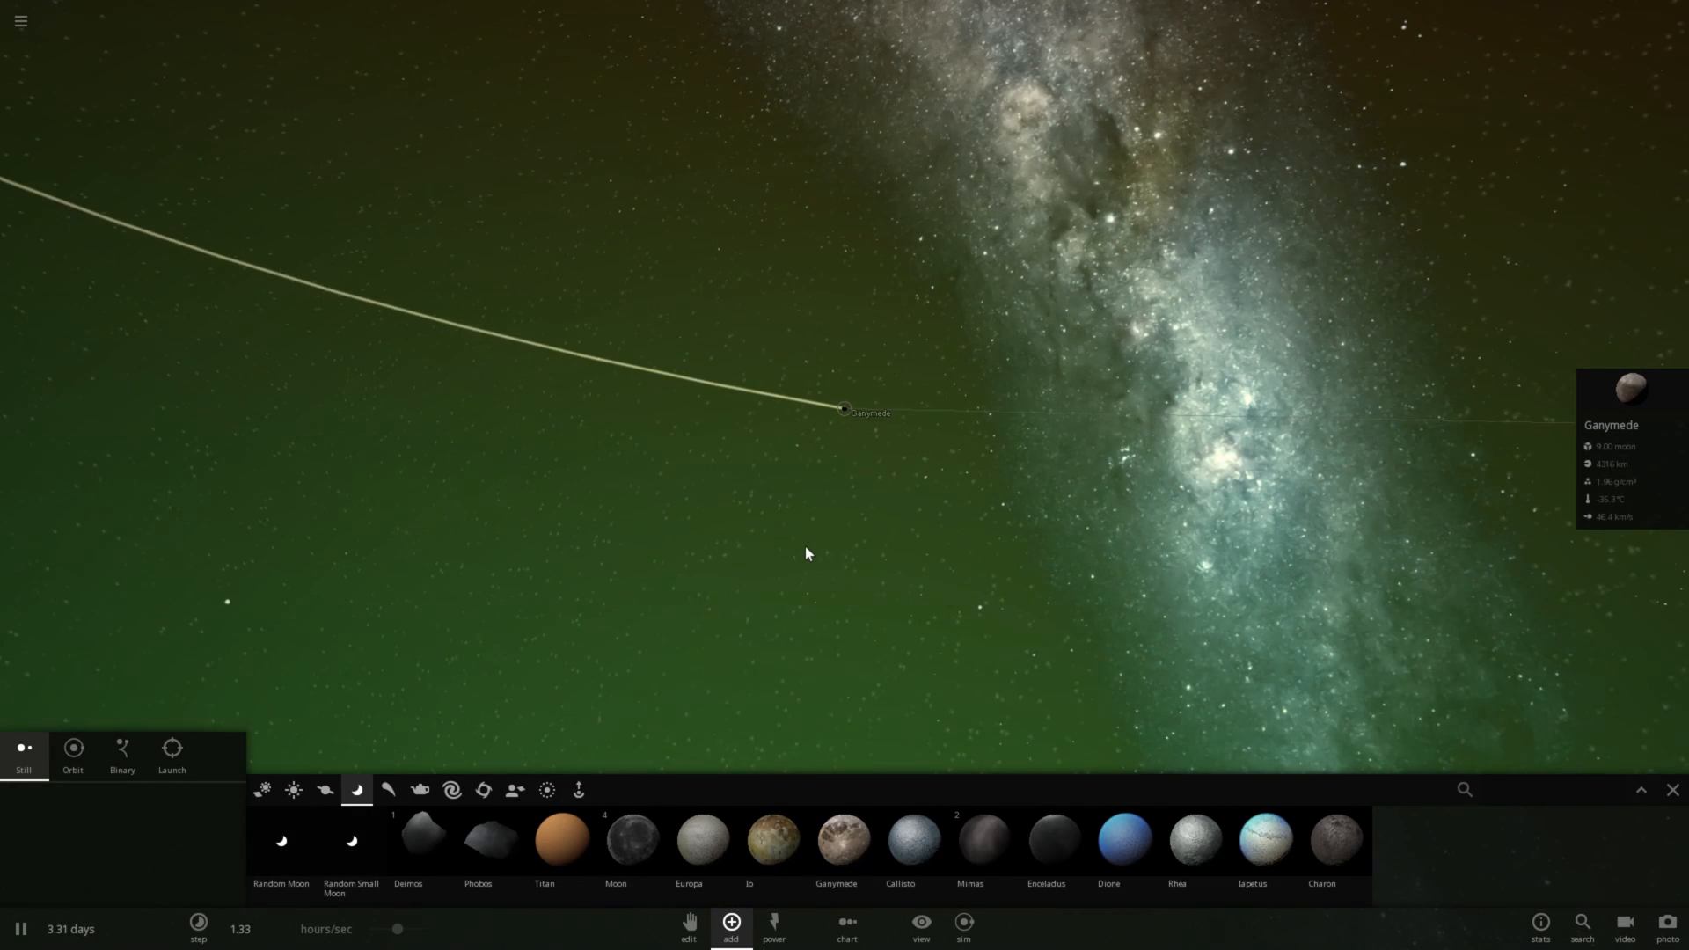
left_click(292, 789)
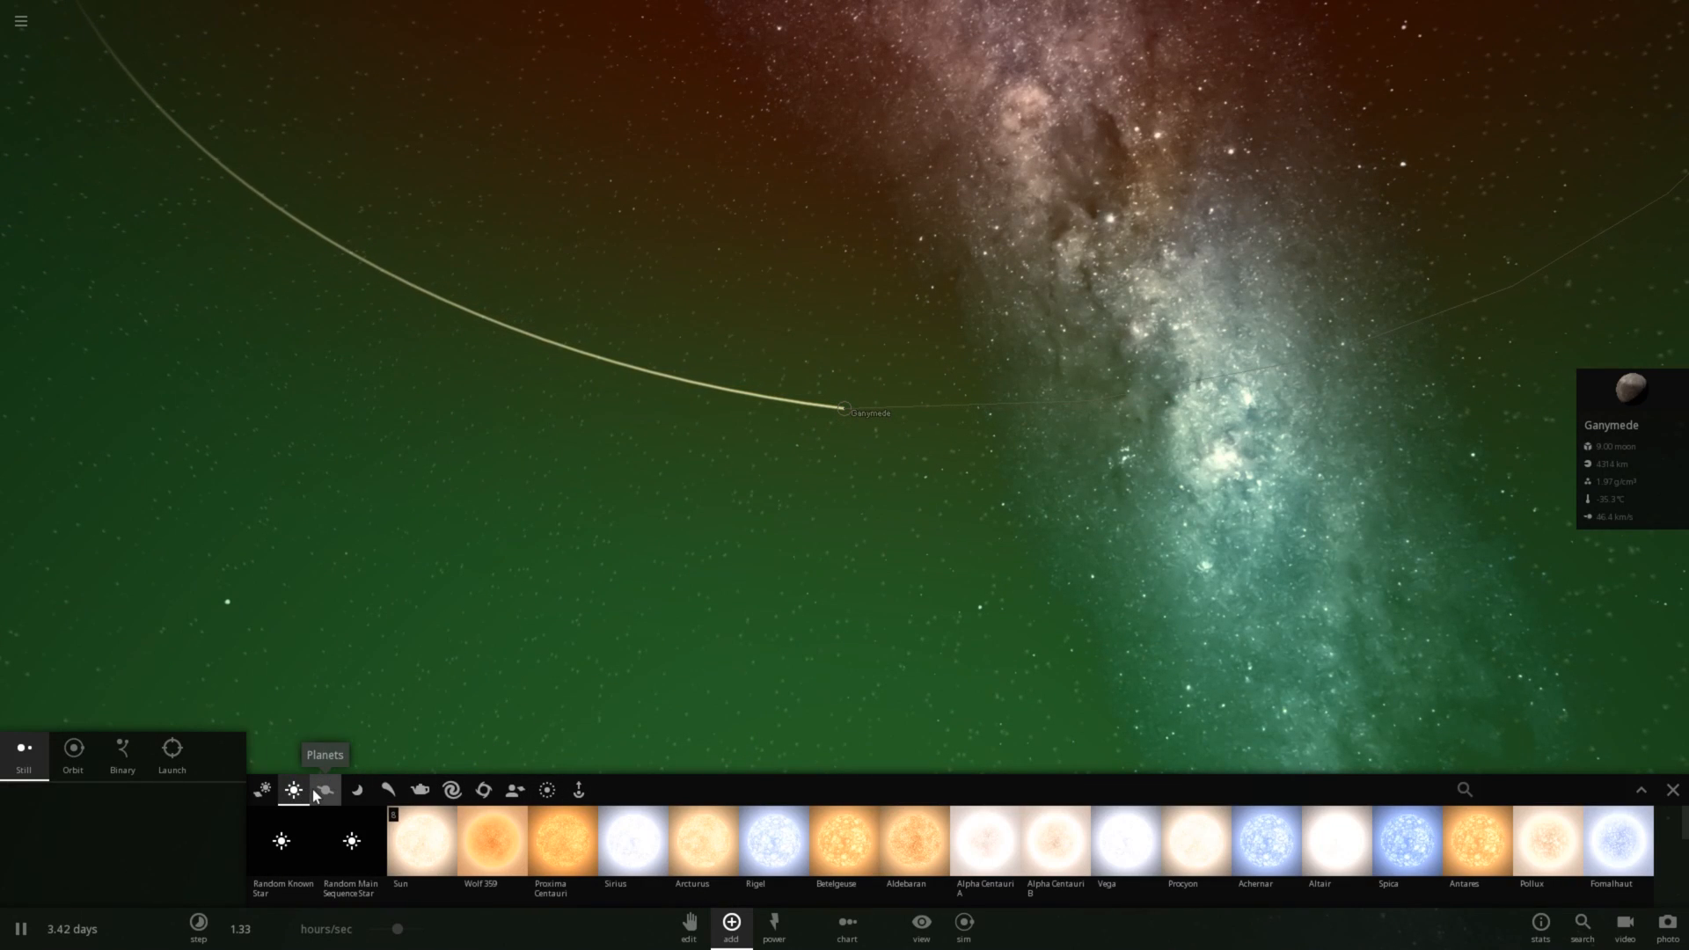
left_click(324, 790)
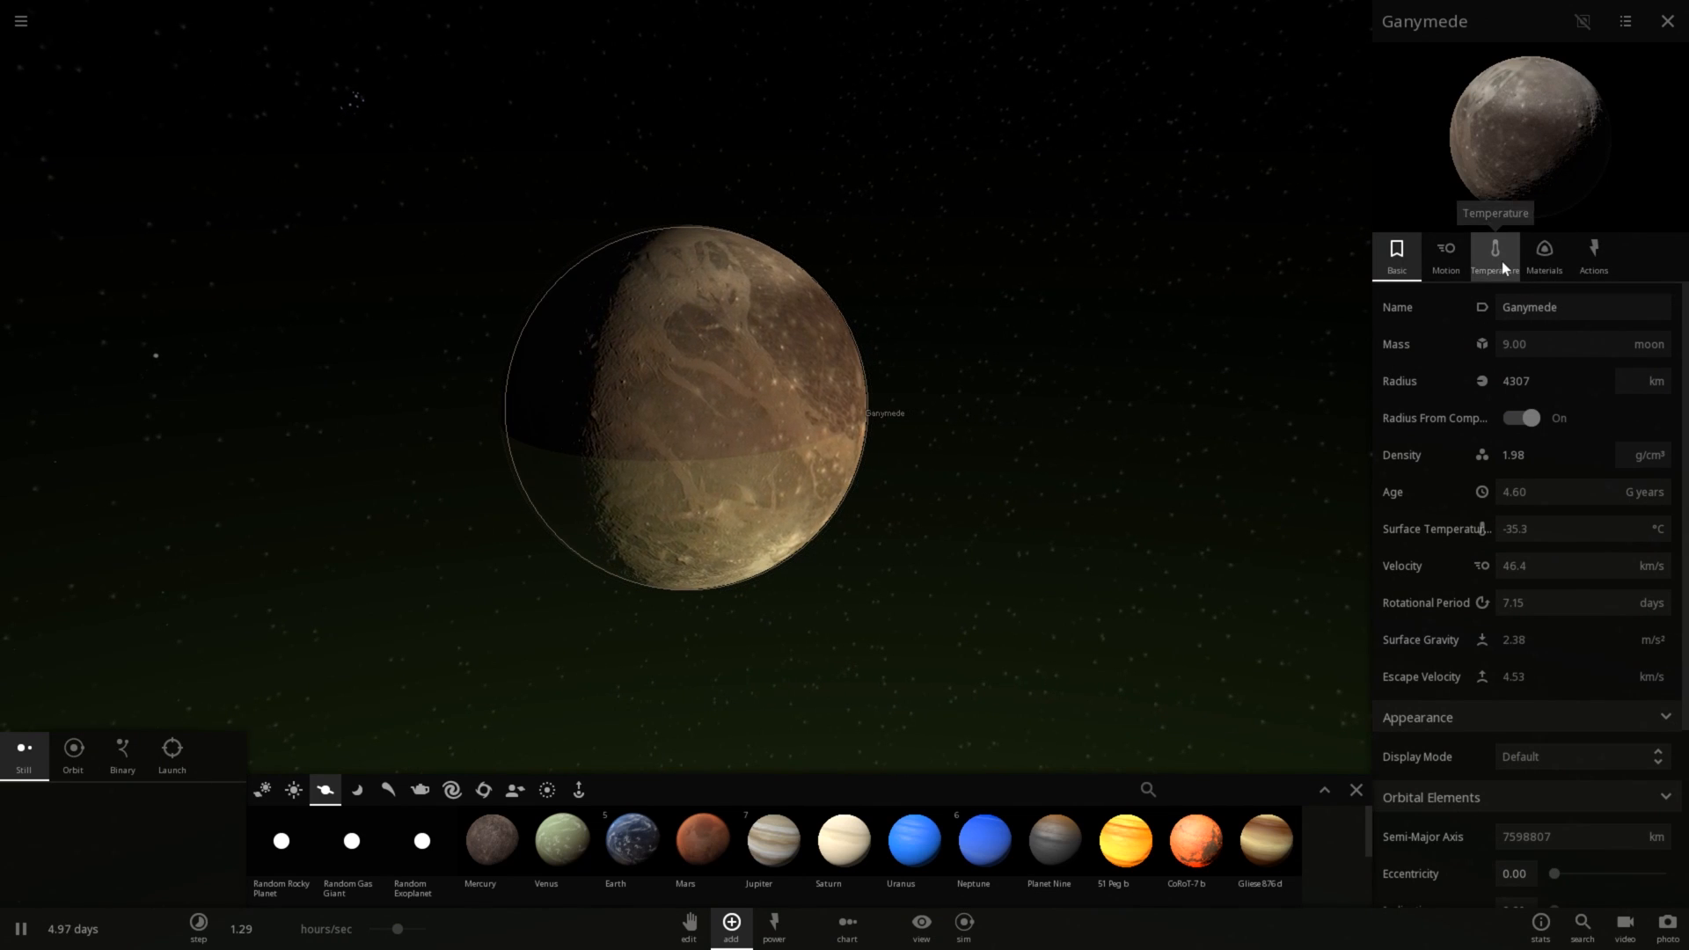
Step: Raise Ganymede's iron share in Materials to about 47.7%, leaving 52.3% silicate
left_click(1543, 257)
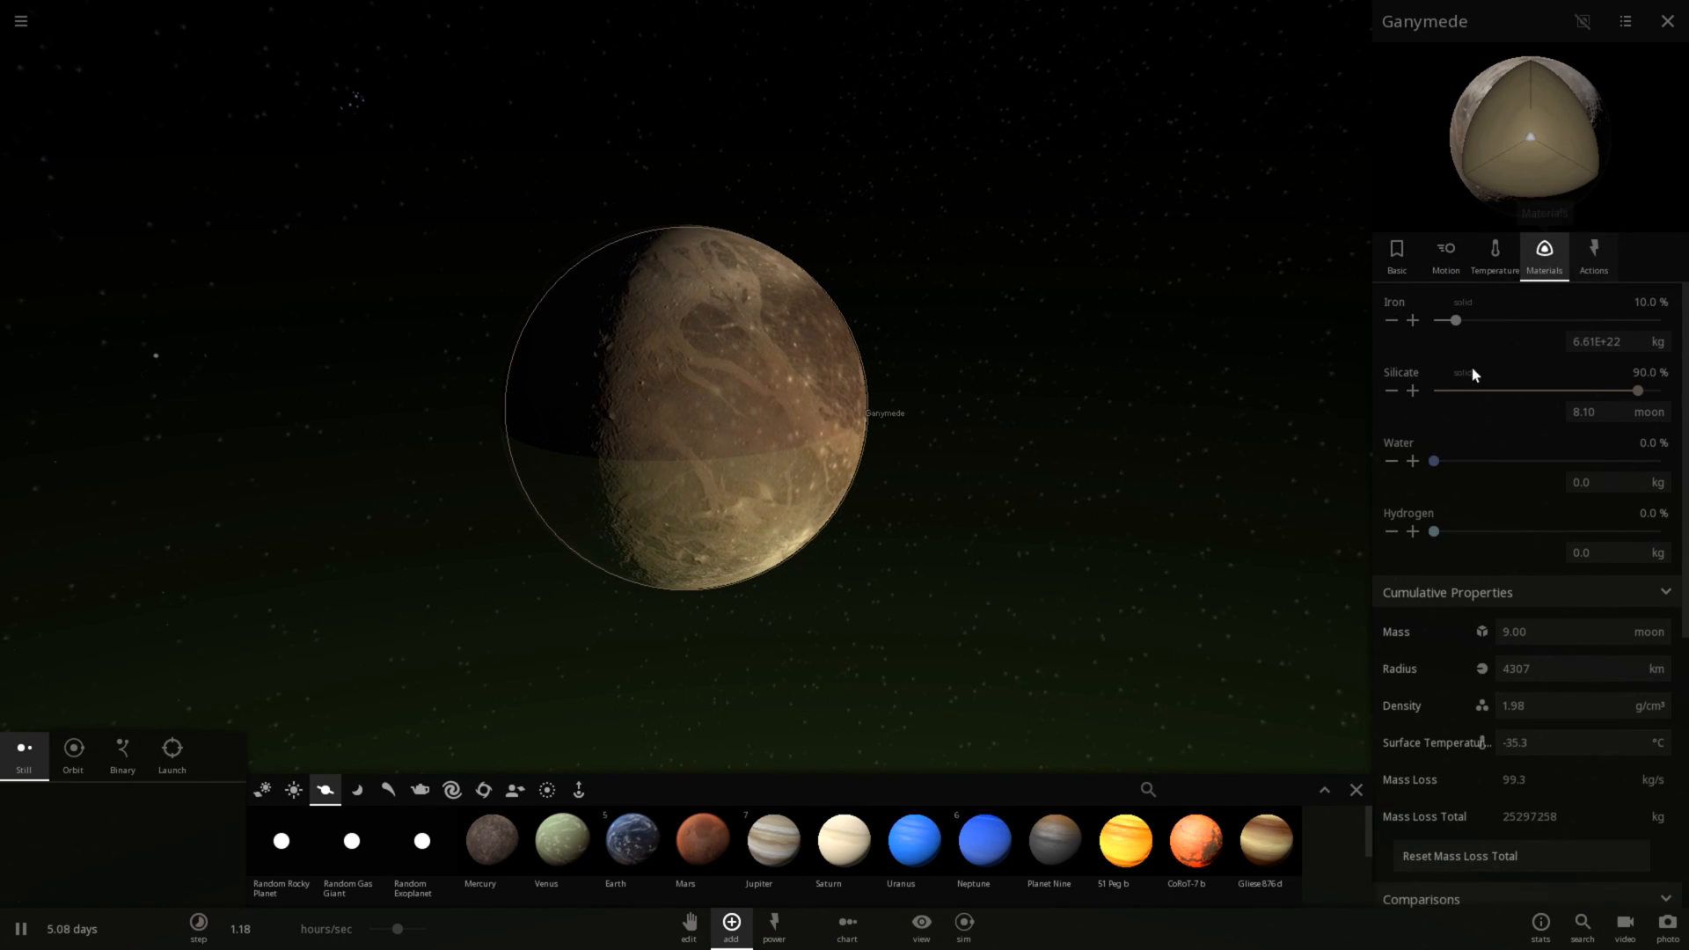
left_click_drag(1451, 320, 1457, 320)
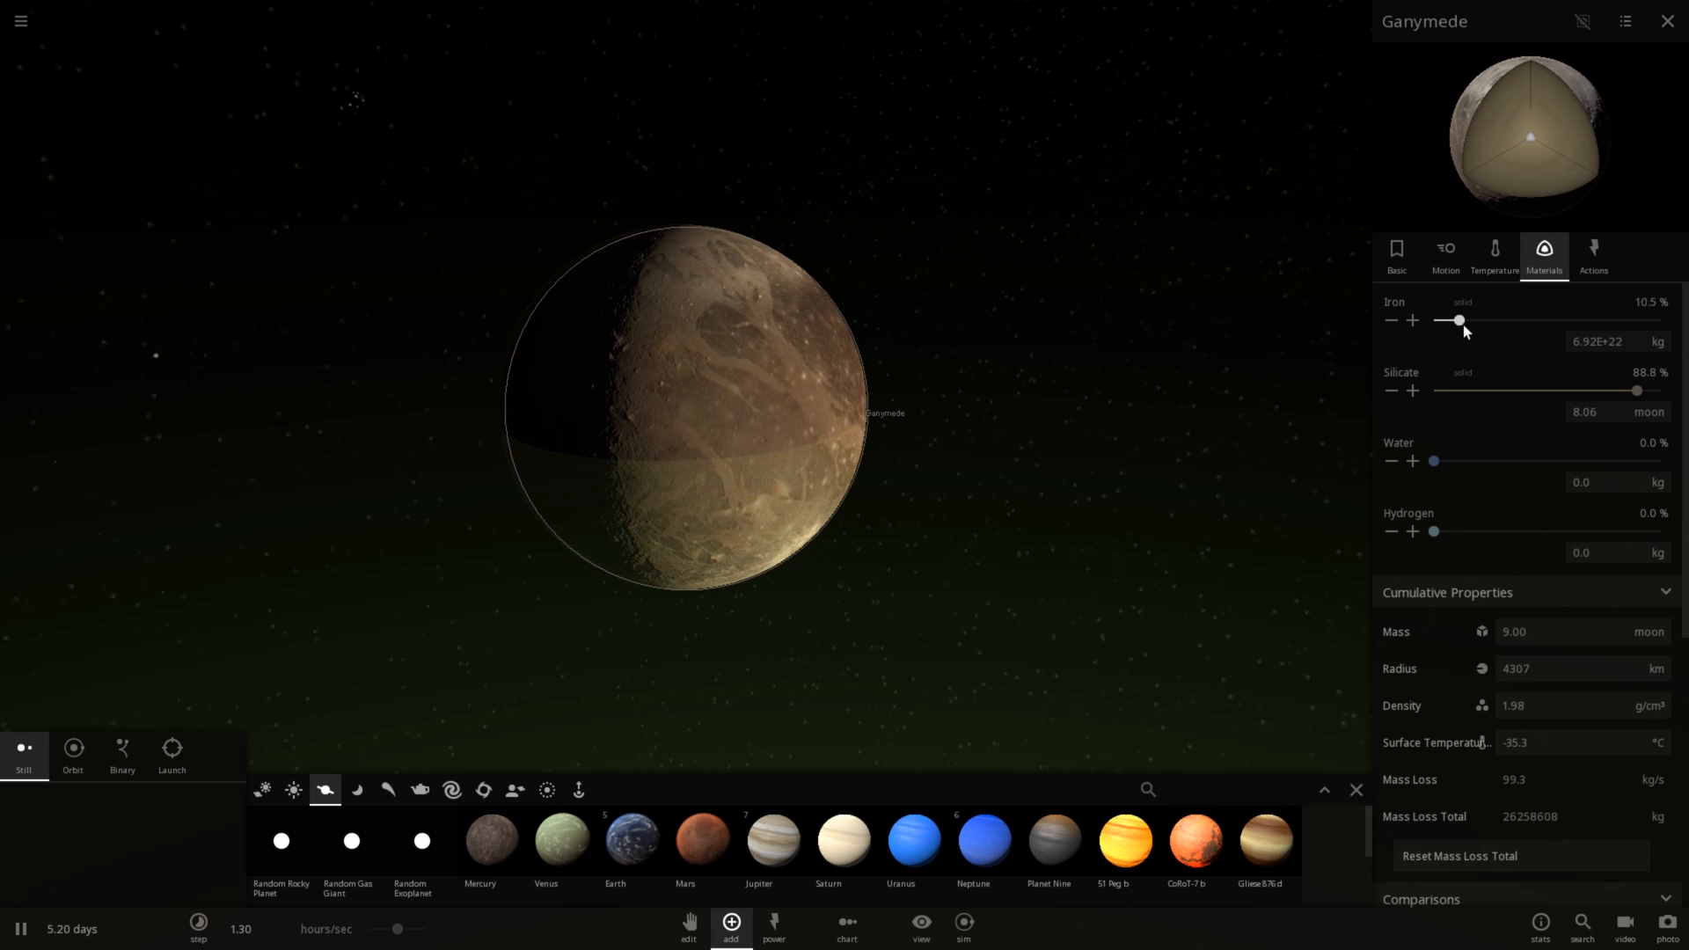
left_click_drag(1457, 321, 1529, 321)
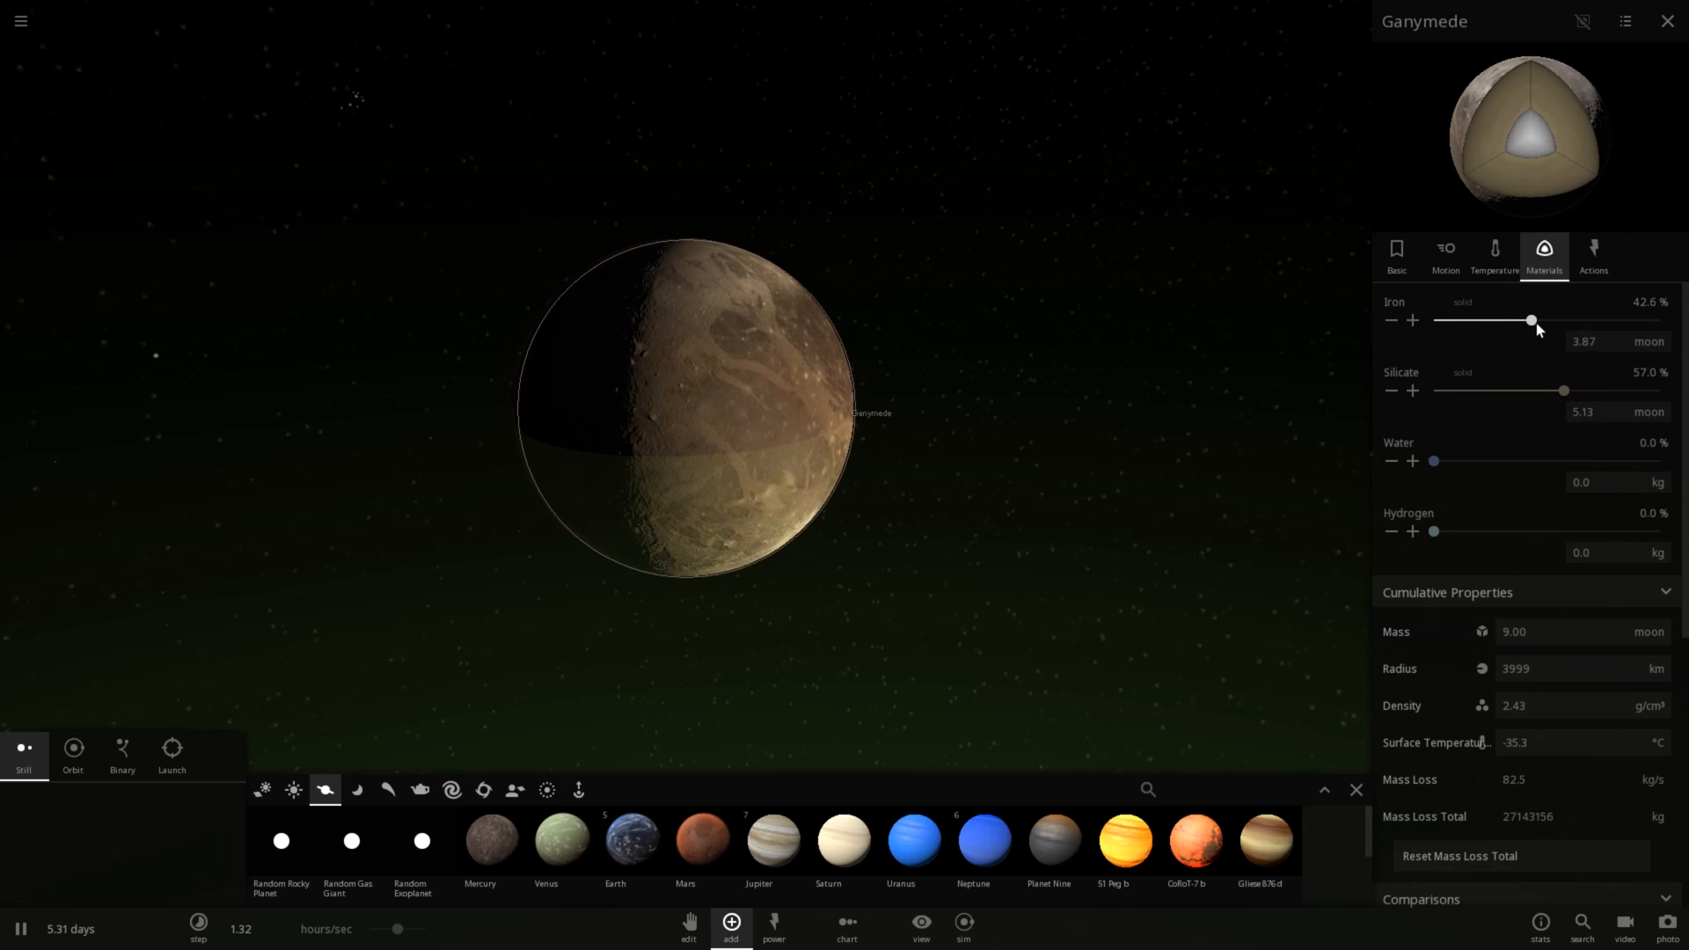
left_click_drag(1529, 321, 1542, 320)
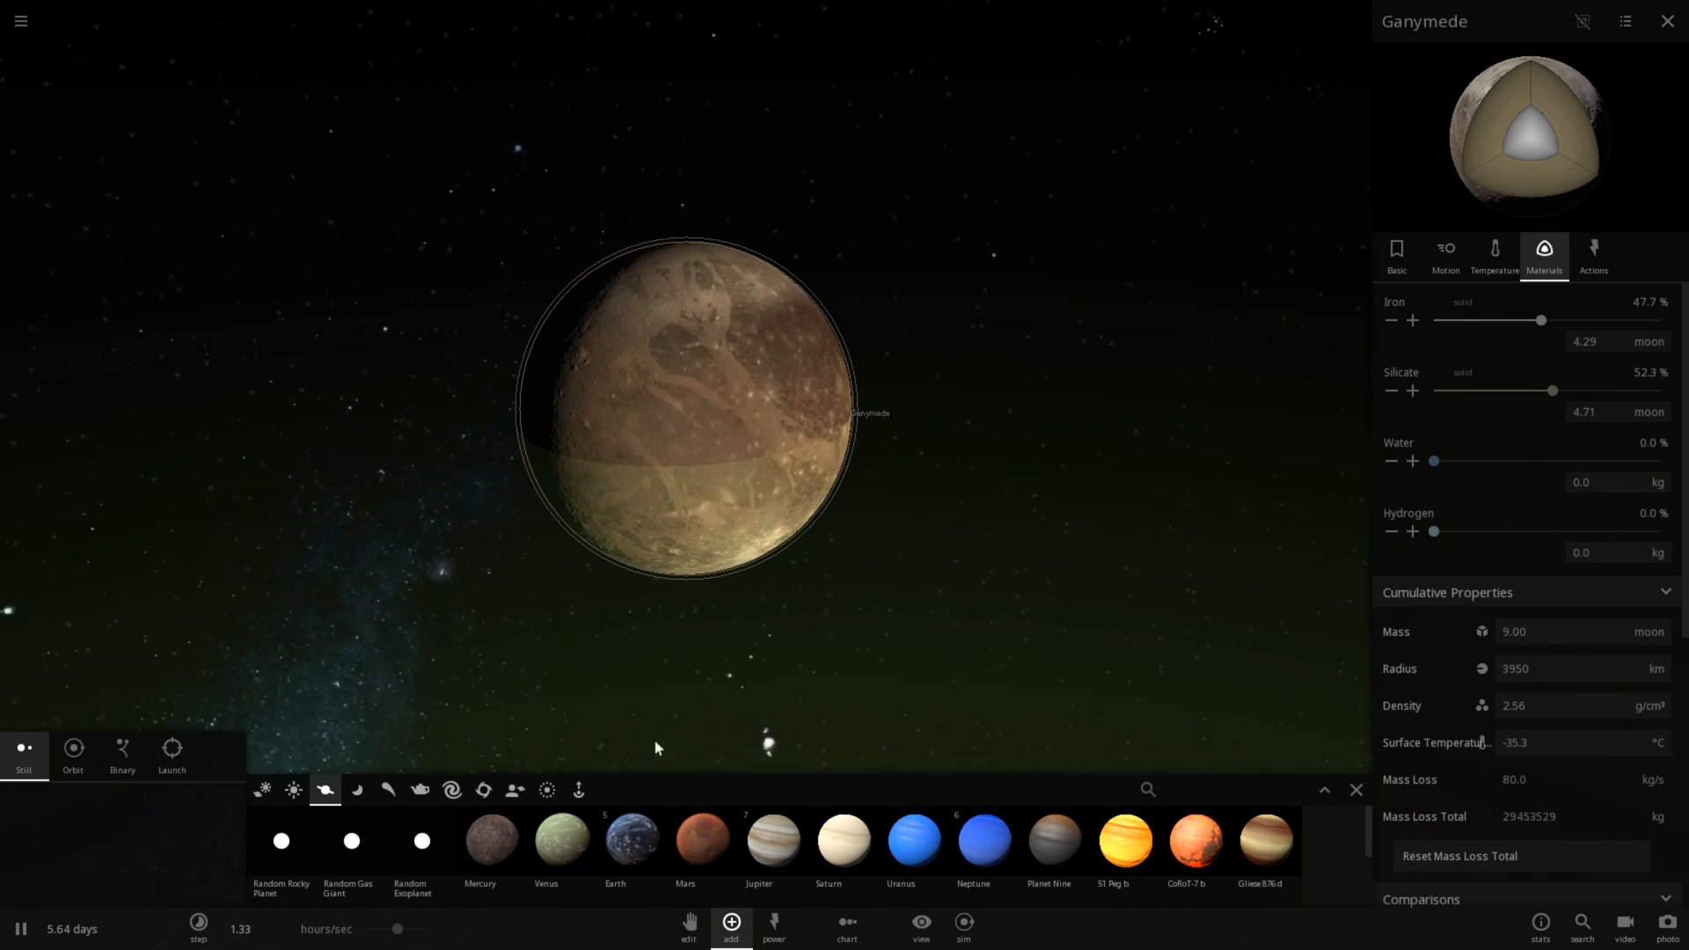
Step: Put Earth in orbit beyond Ganymede and select it to view its properties
left_click(615, 841)
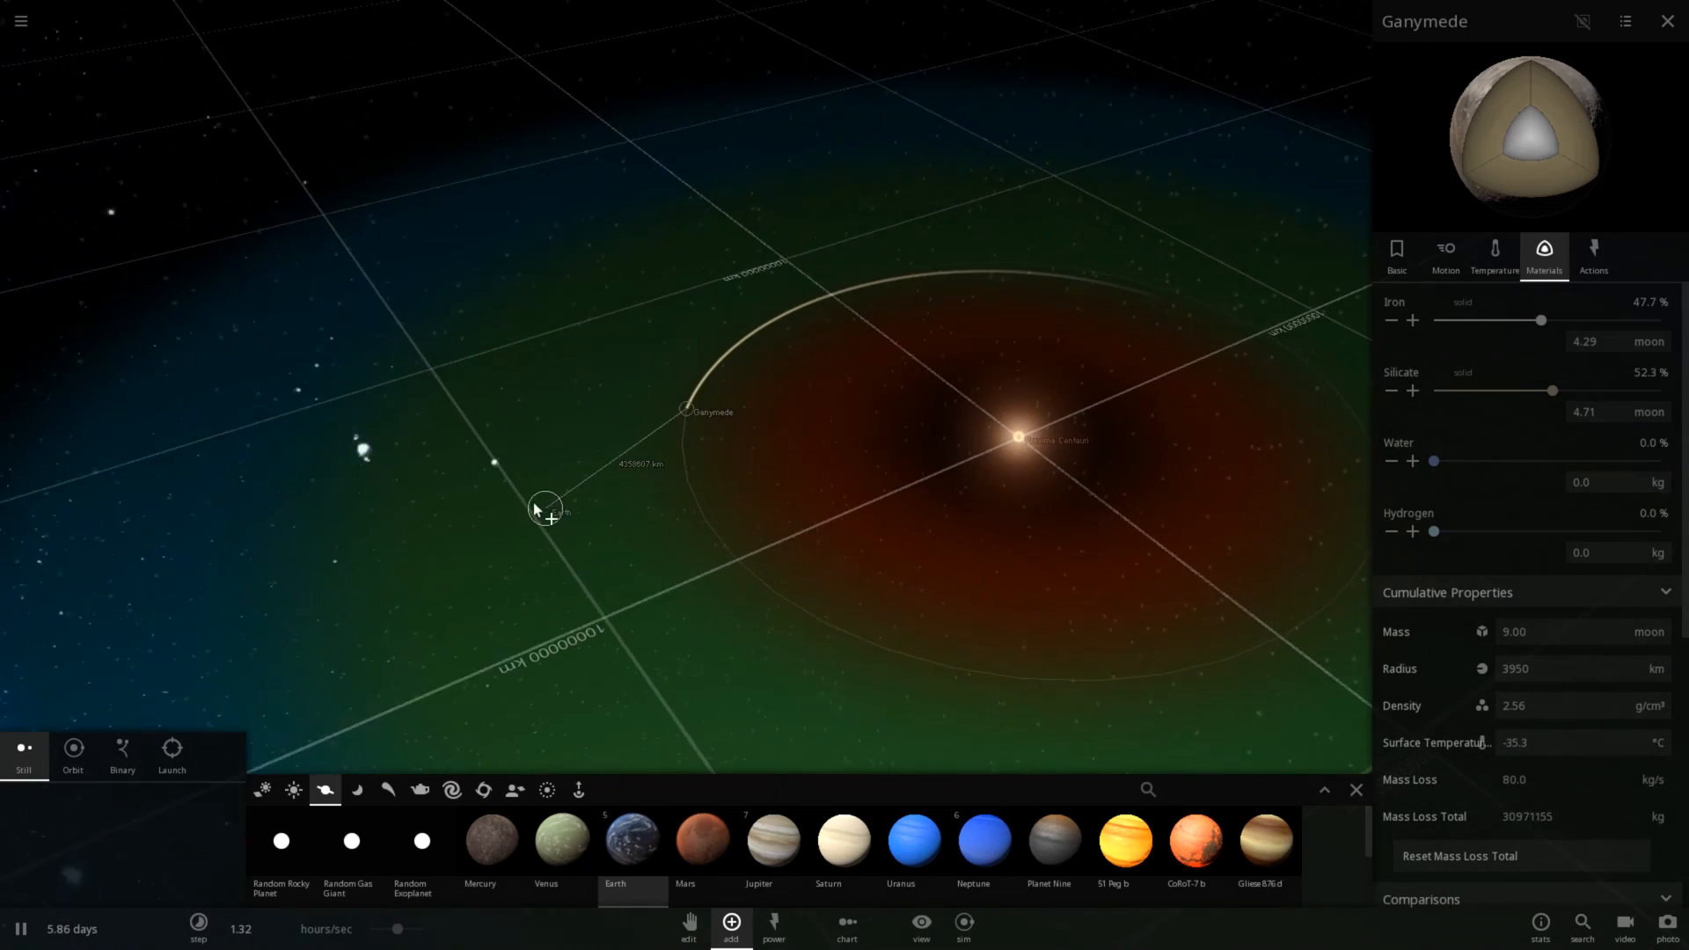
left_click(72, 755)
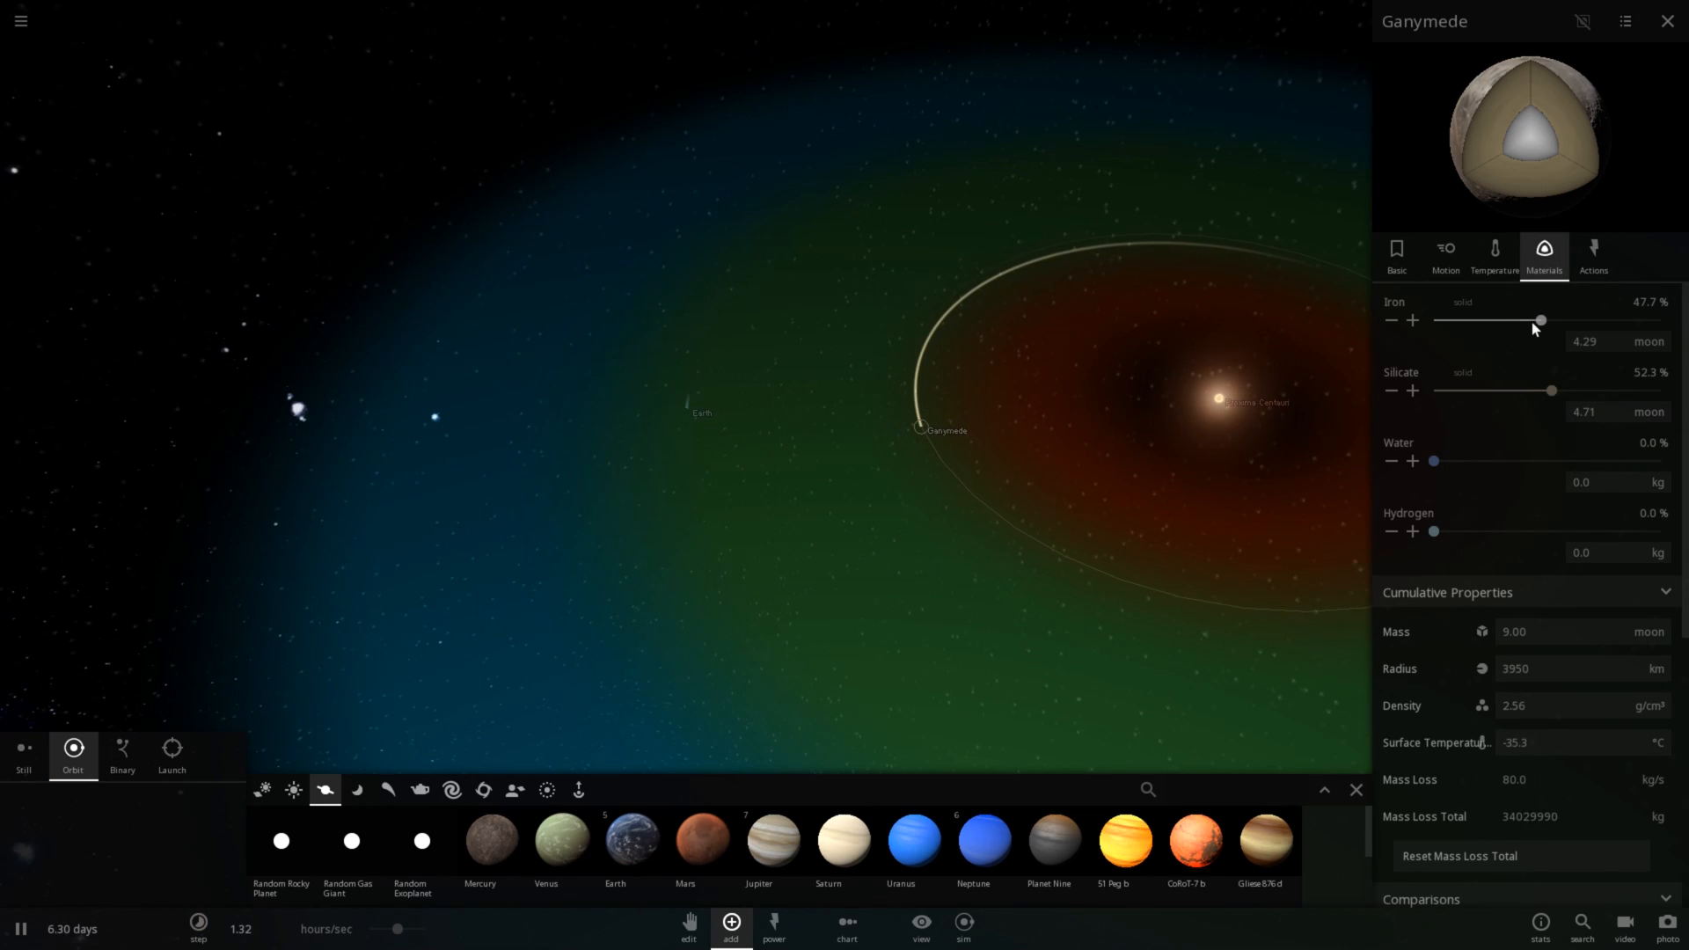
left_click_drag(1542, 321, 1508, 320)
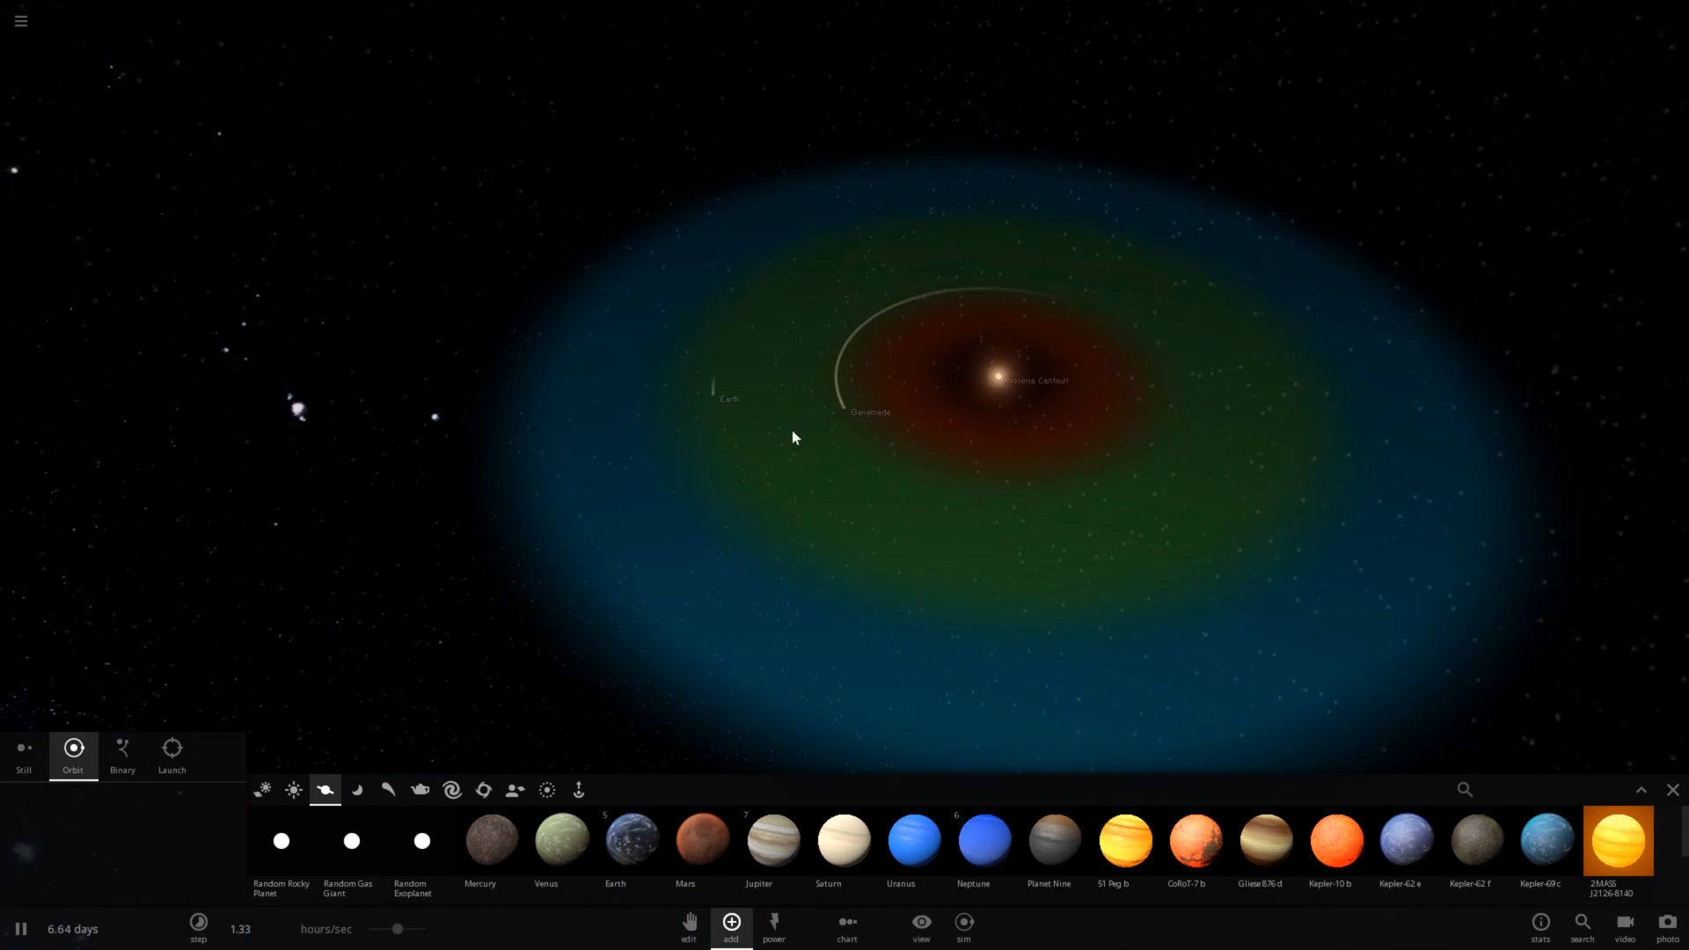
left_click(729, 398)
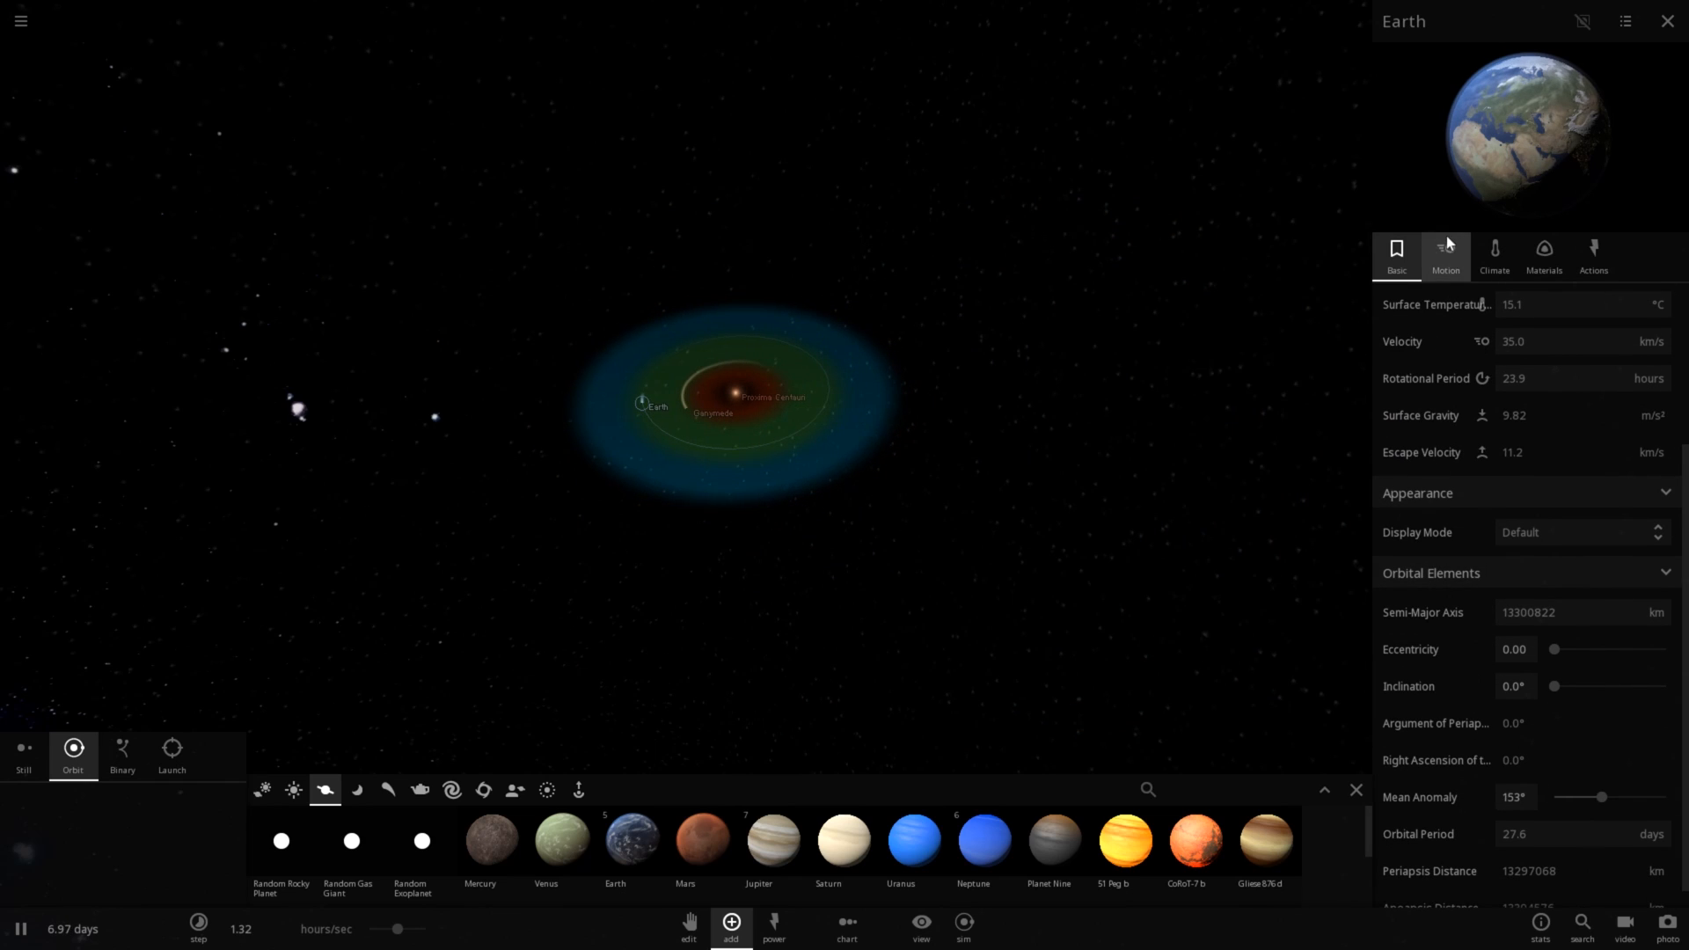
Step: Review Earth's climate settings, then select Ganymede again for comparison
left_click(1494, 255)
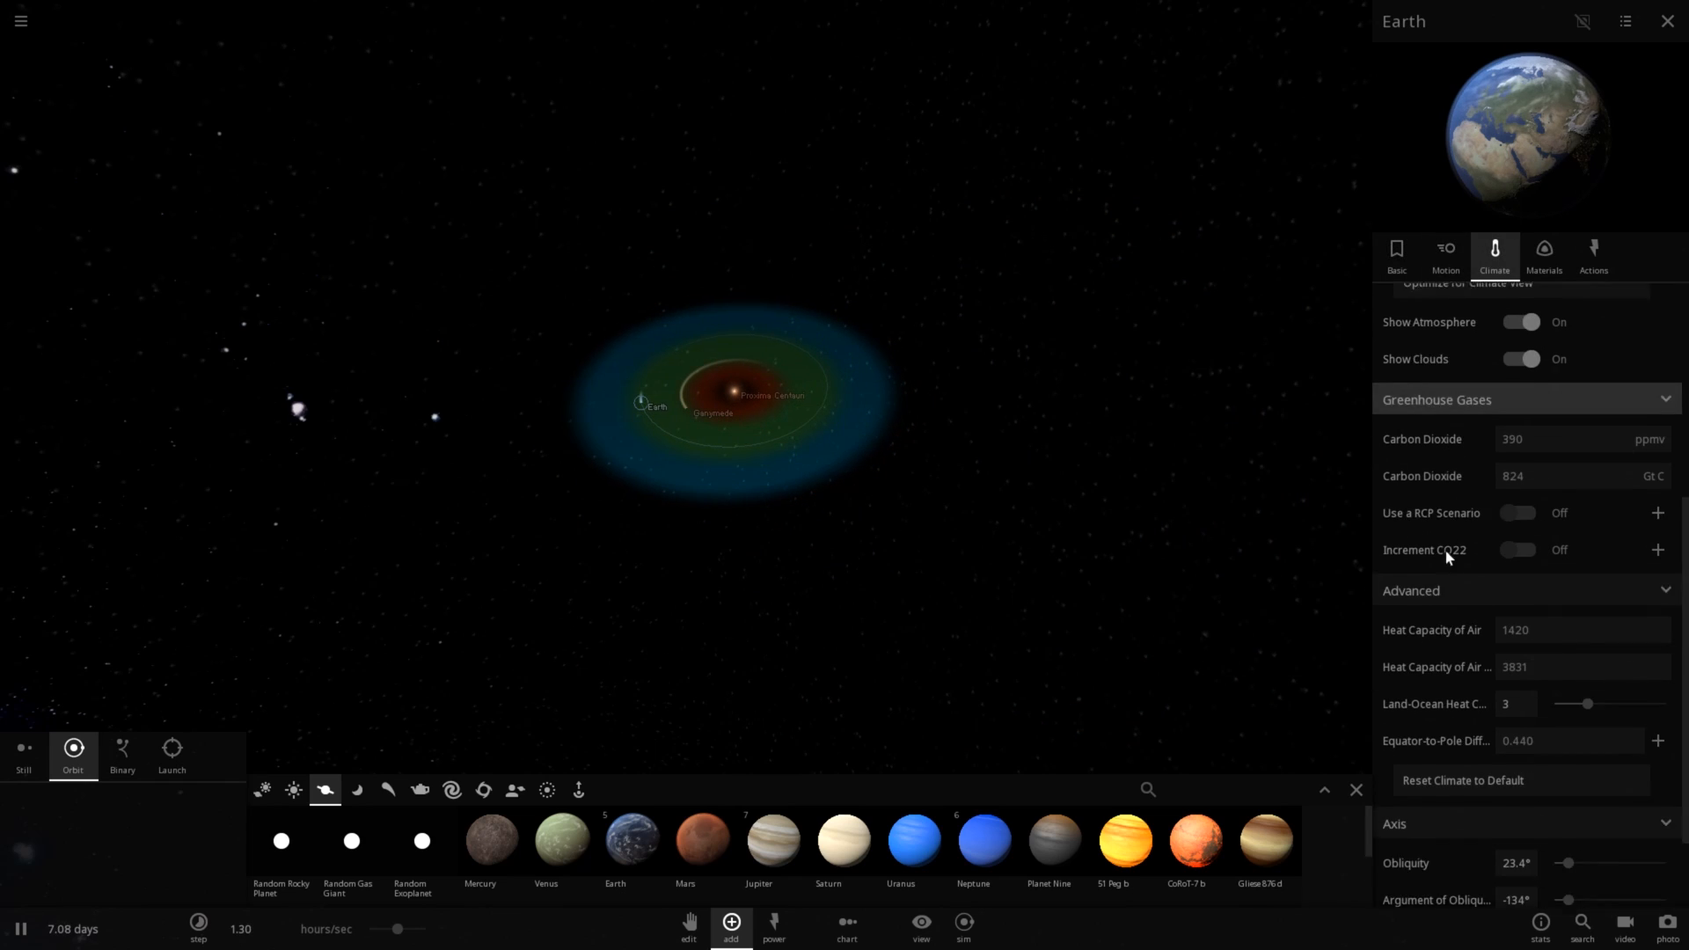
scroll("down", 3)
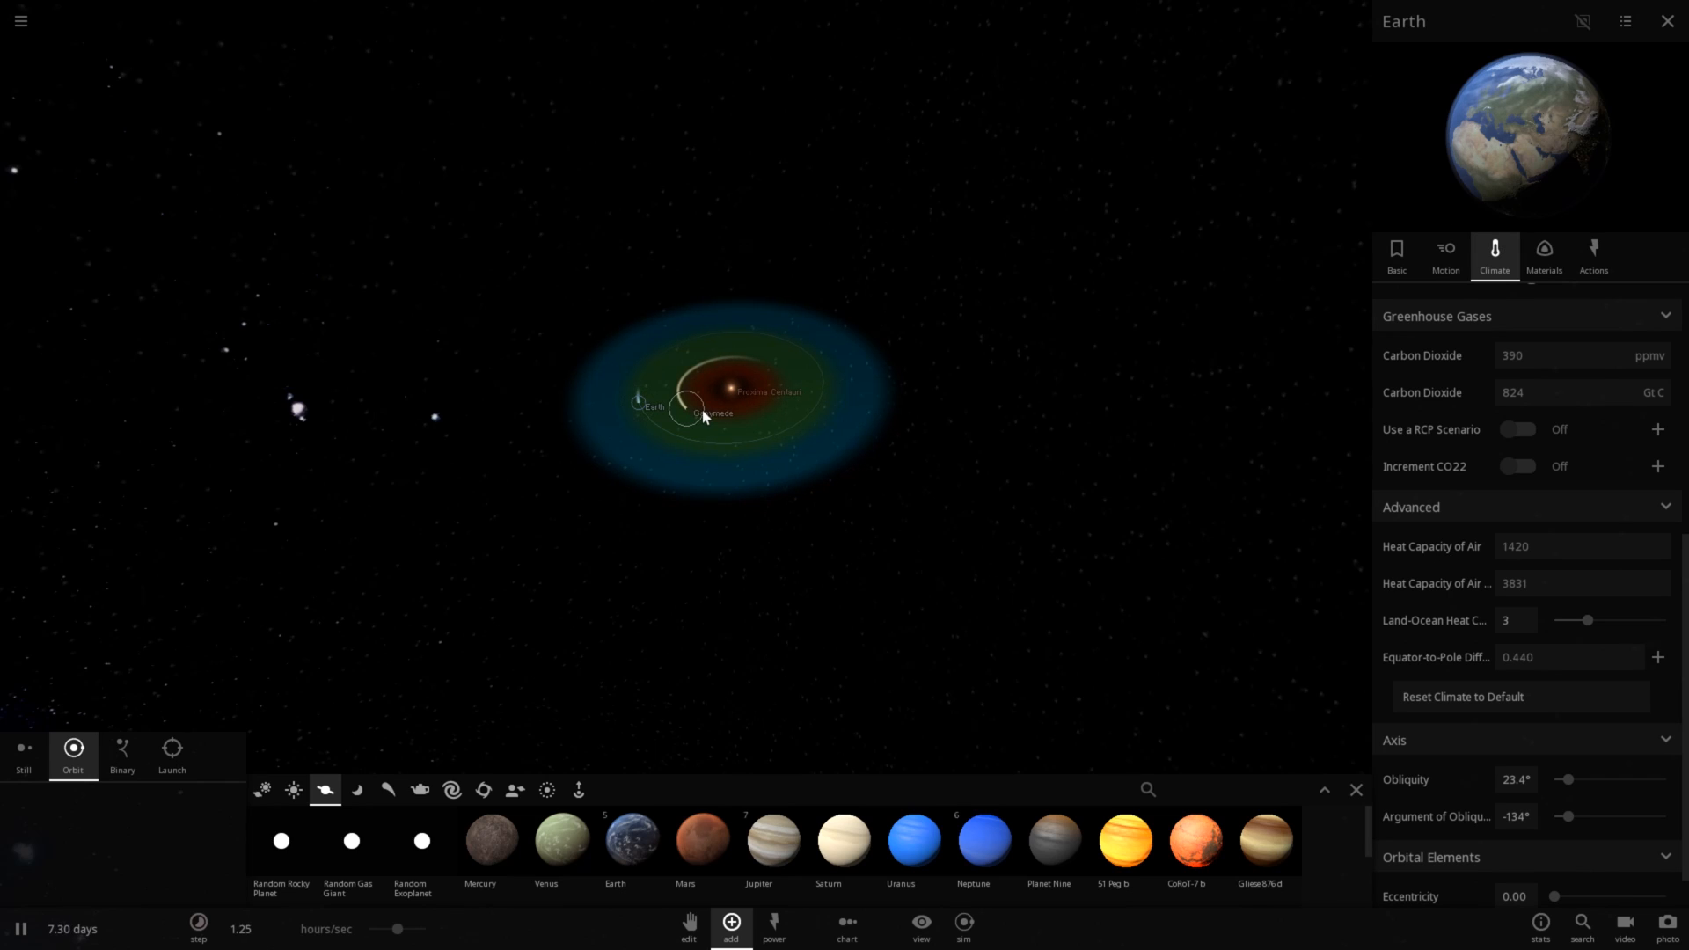
scroll("down", 3)
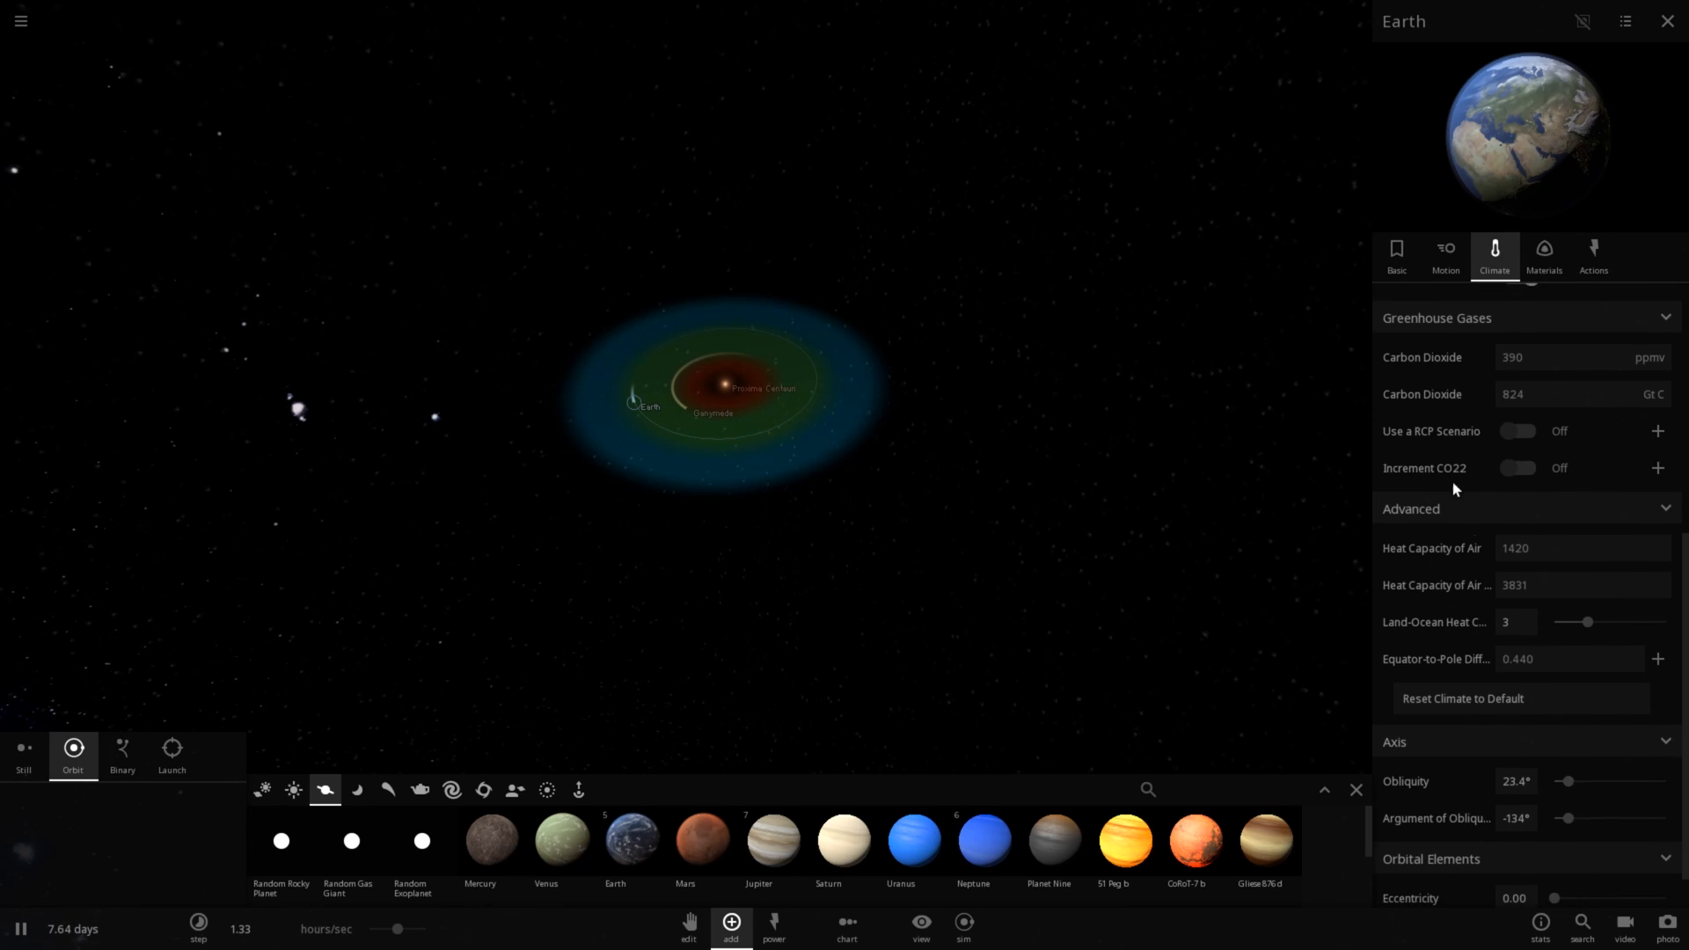
left_click(713, 413)
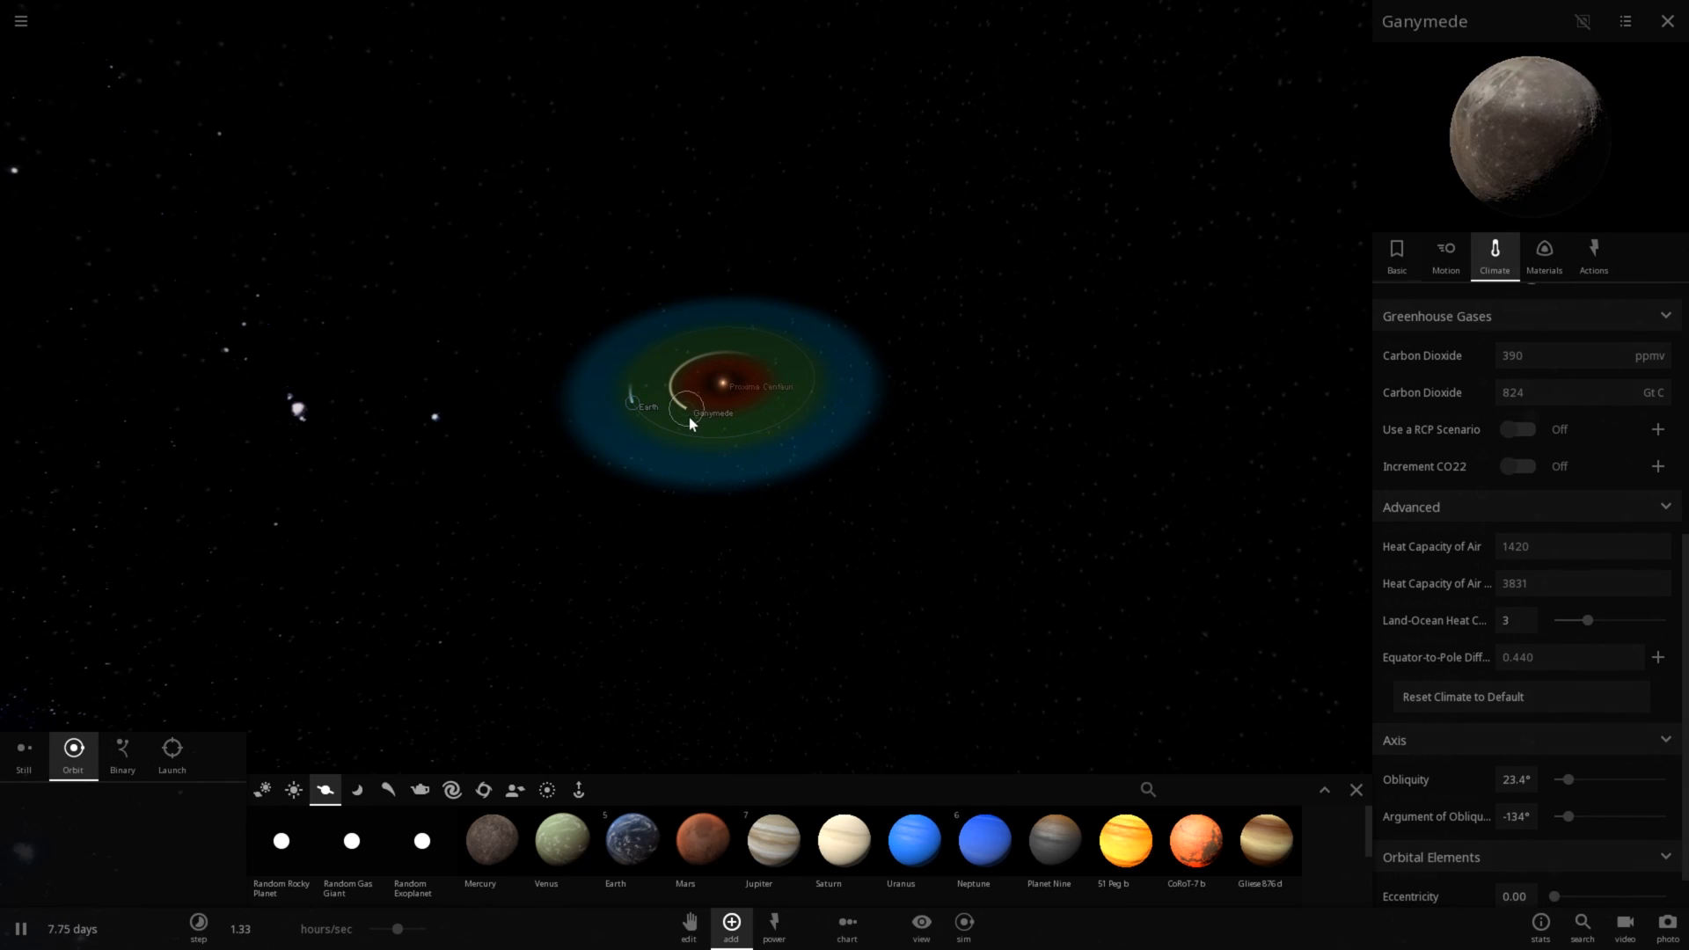
Step: Set Ganymede's surface pressure to 0.200 atm in its Temperature settings
left_click(1446, 255)
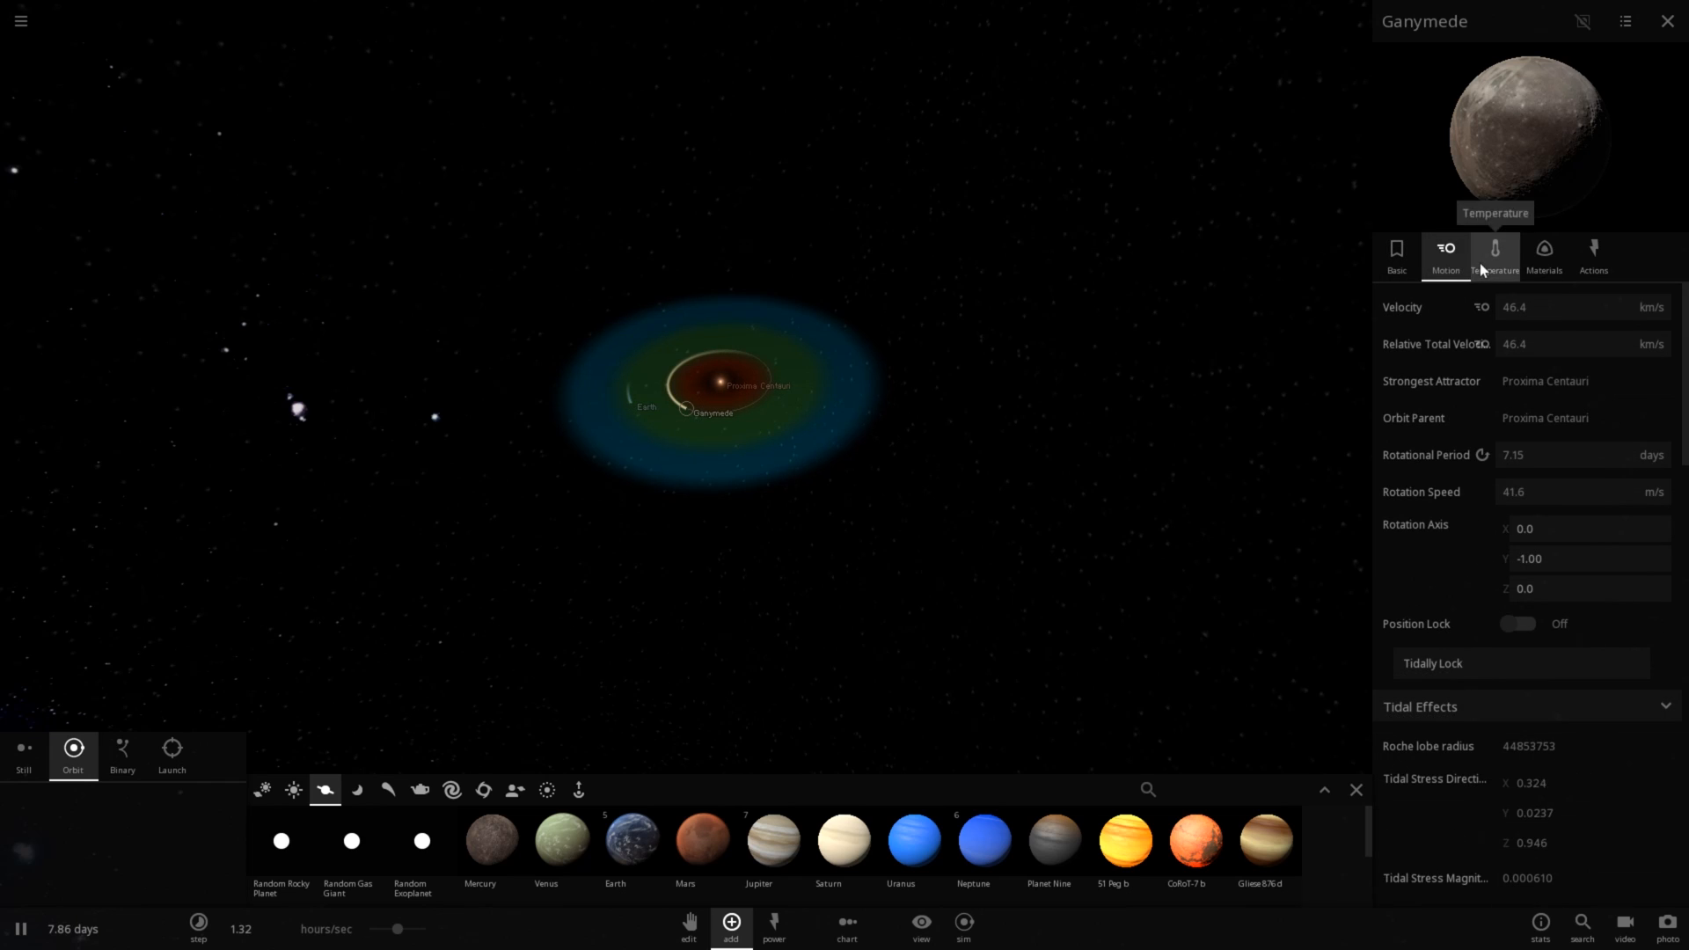
left_click(1495, 255)
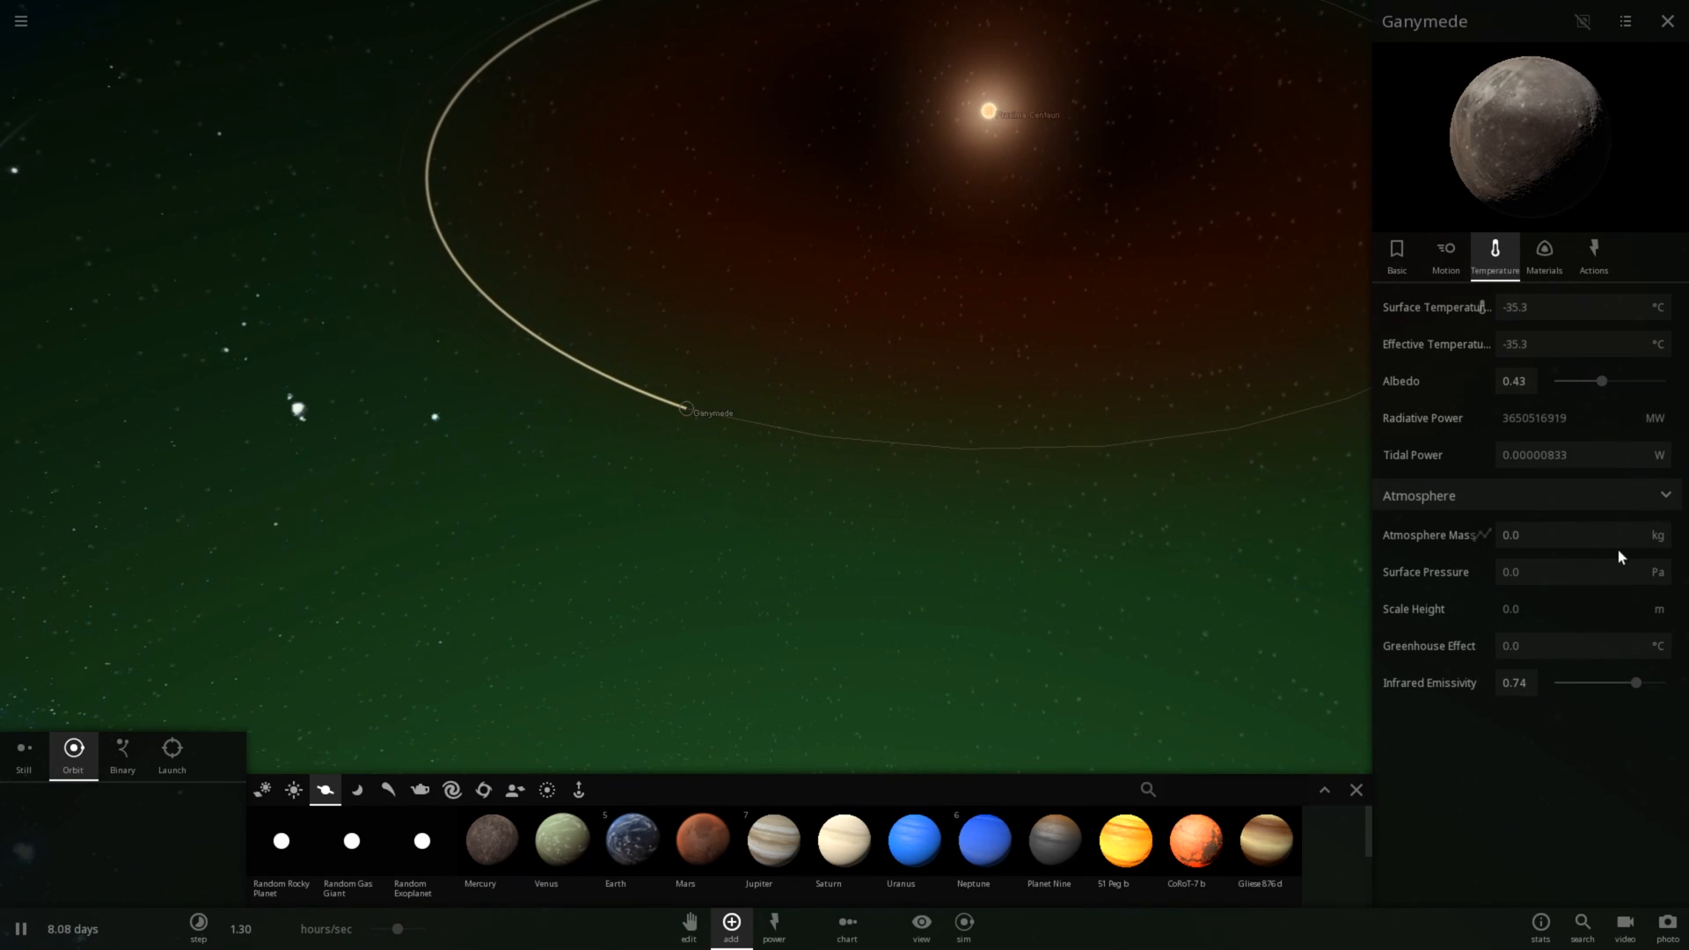
left_click(1562, 535)
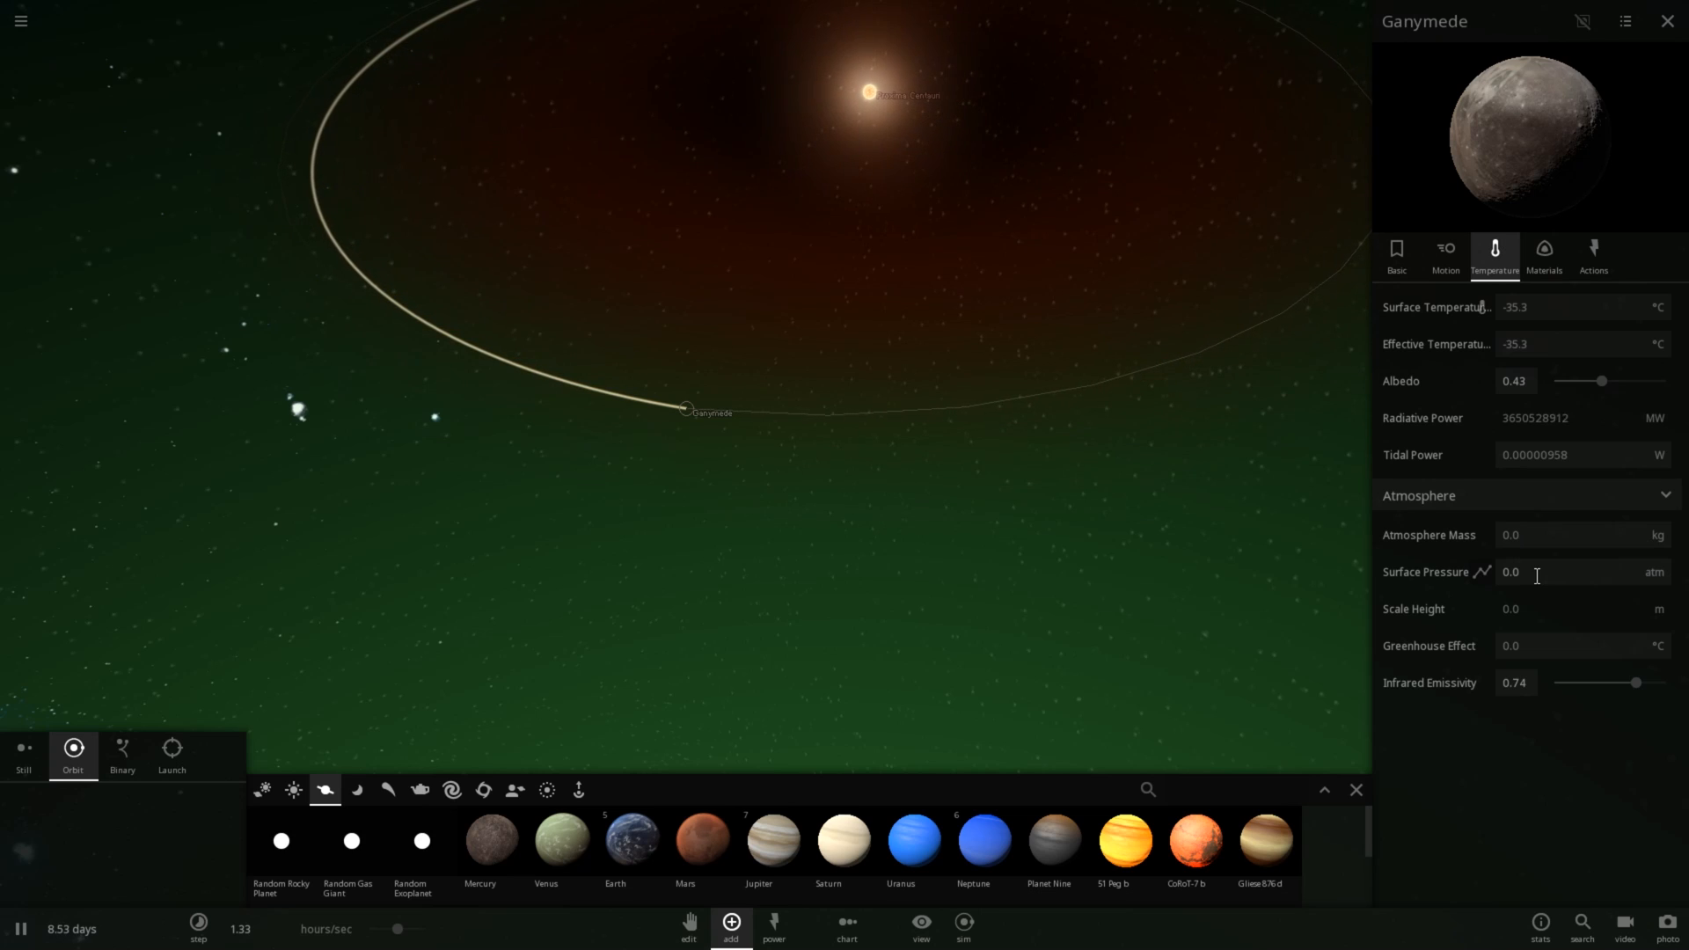
left_click(1514, 572)
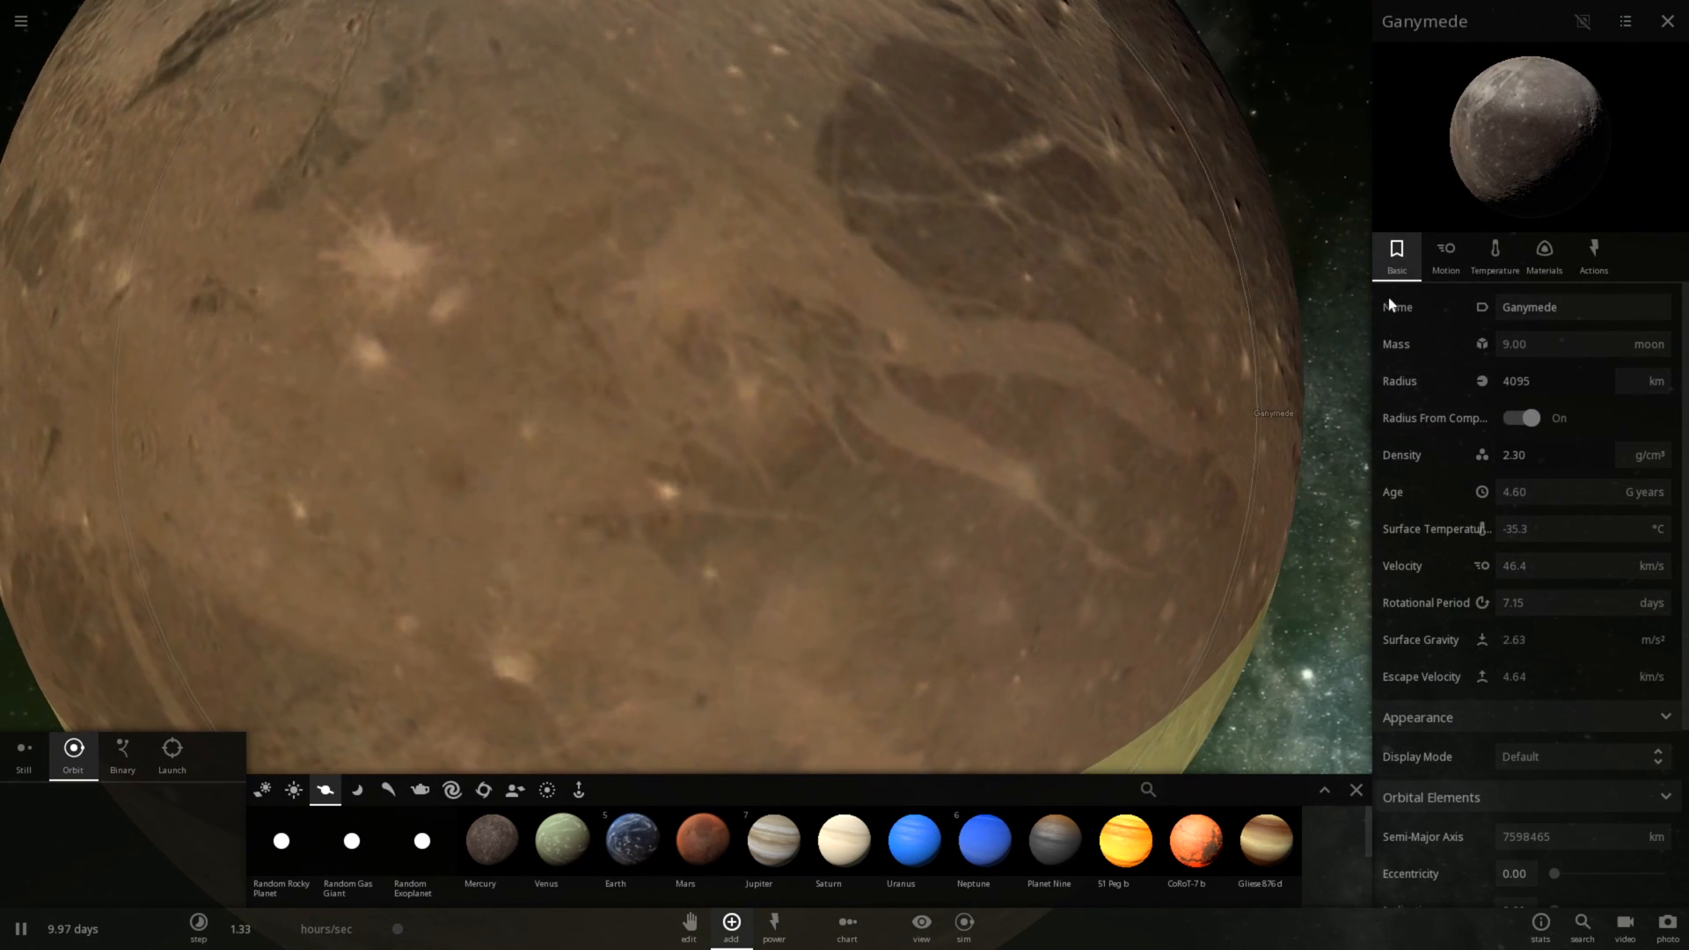
left_click(1496, 257)
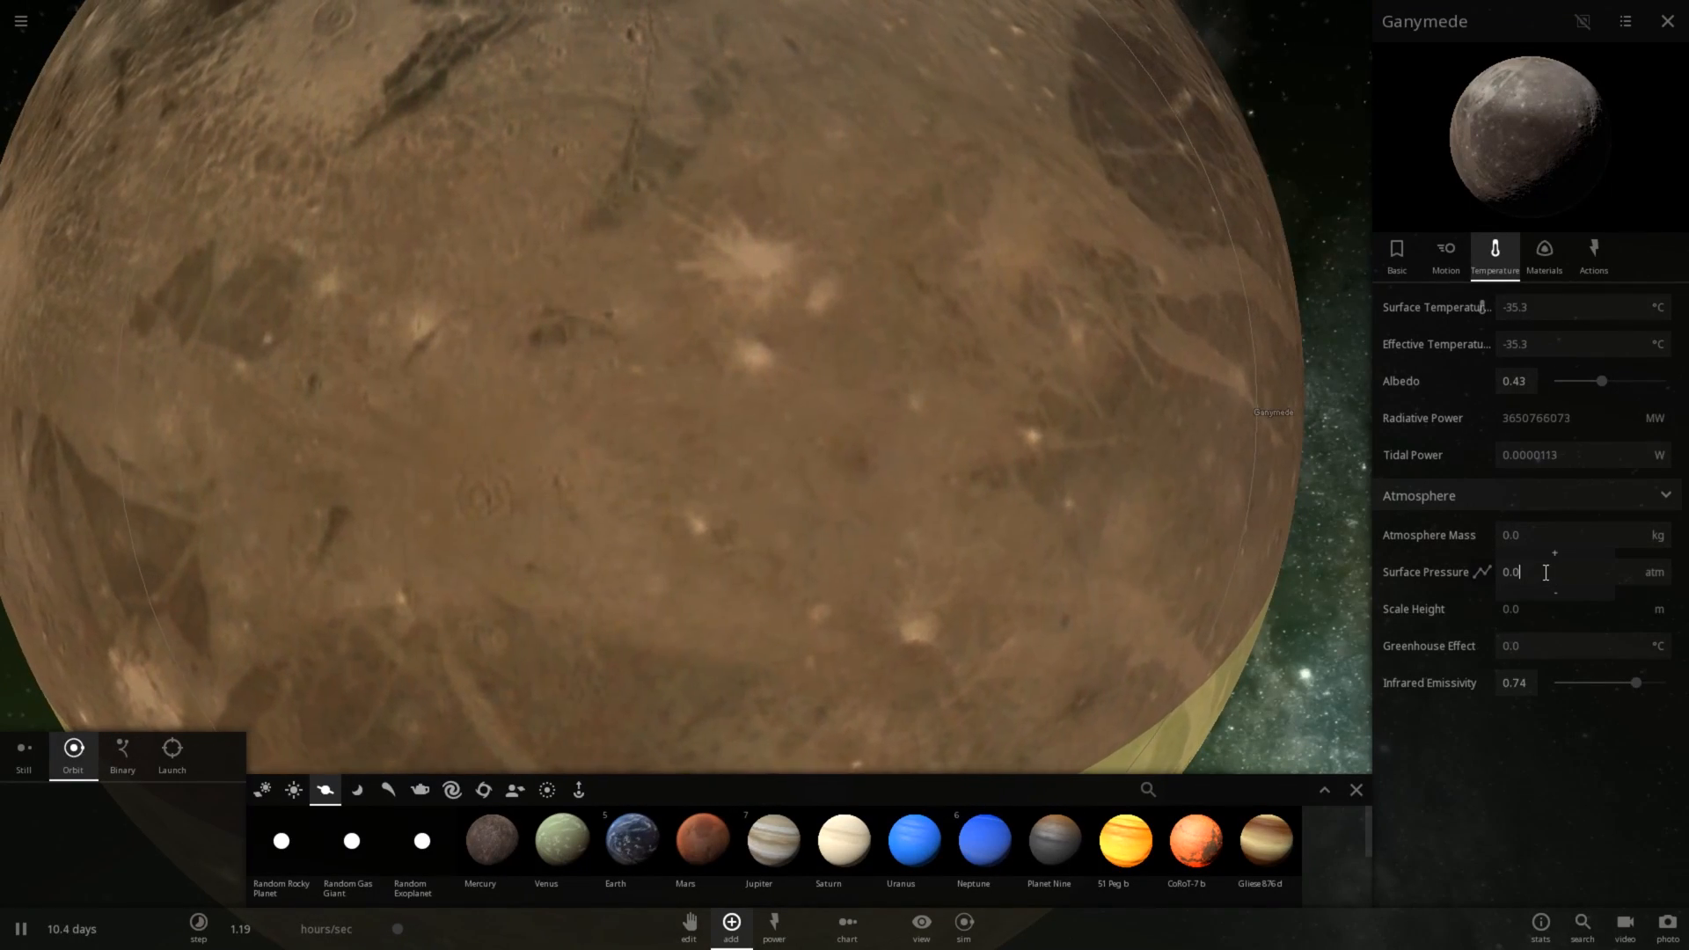
type("0.200")
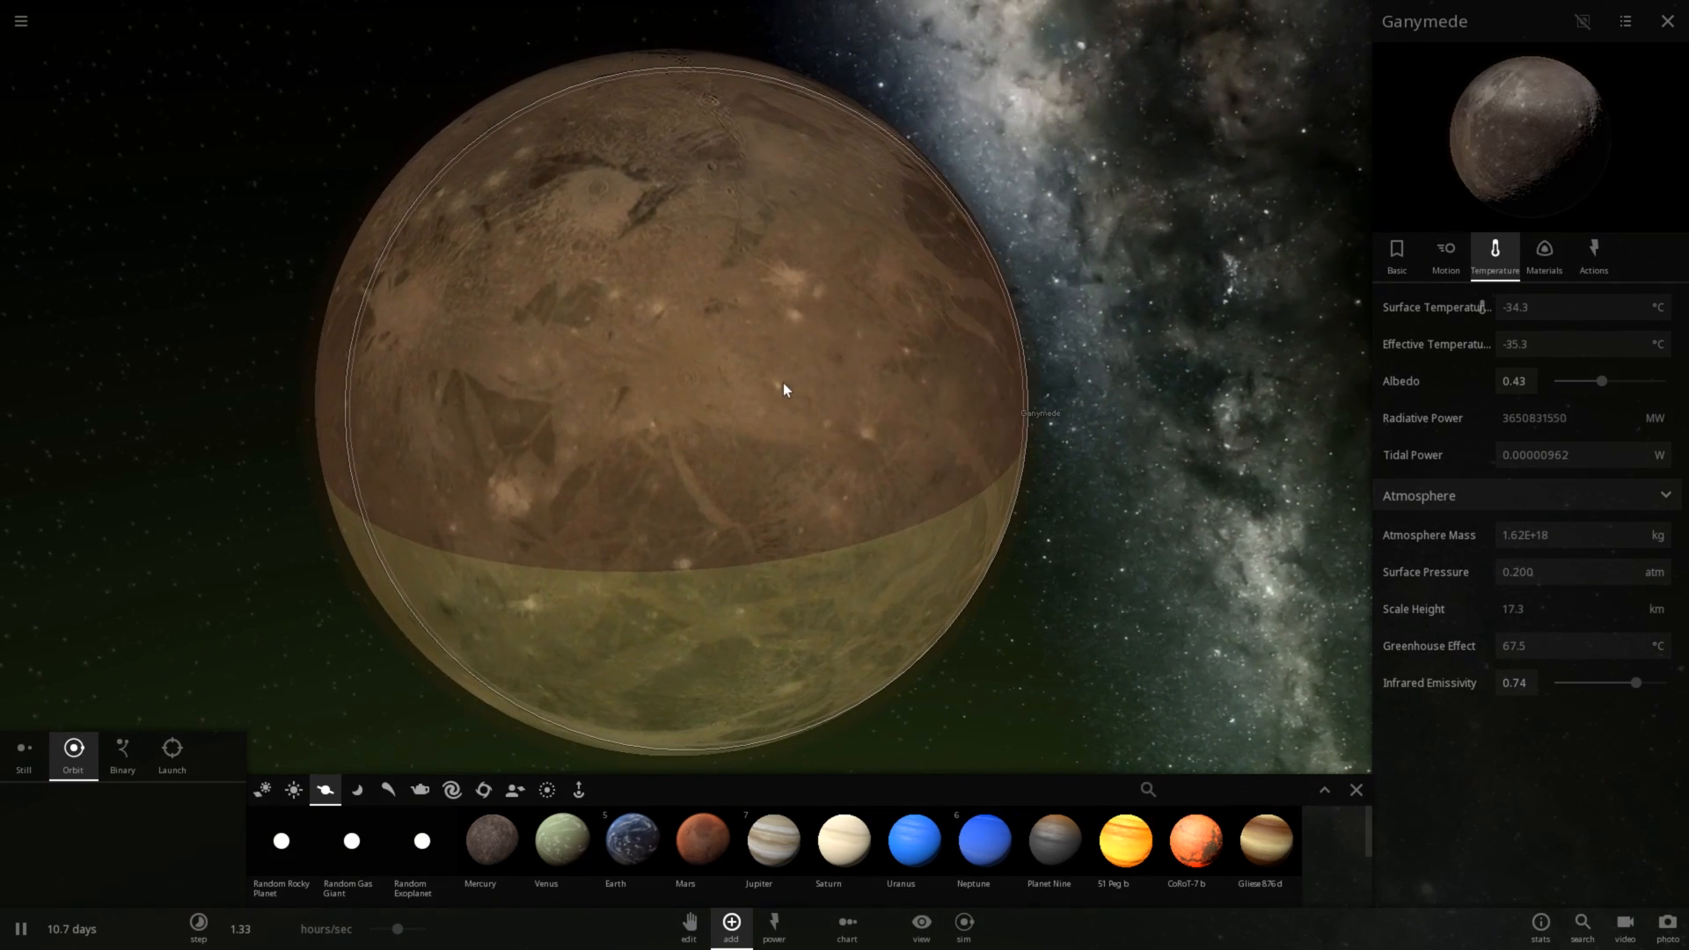
mouse_move(1431, 418)
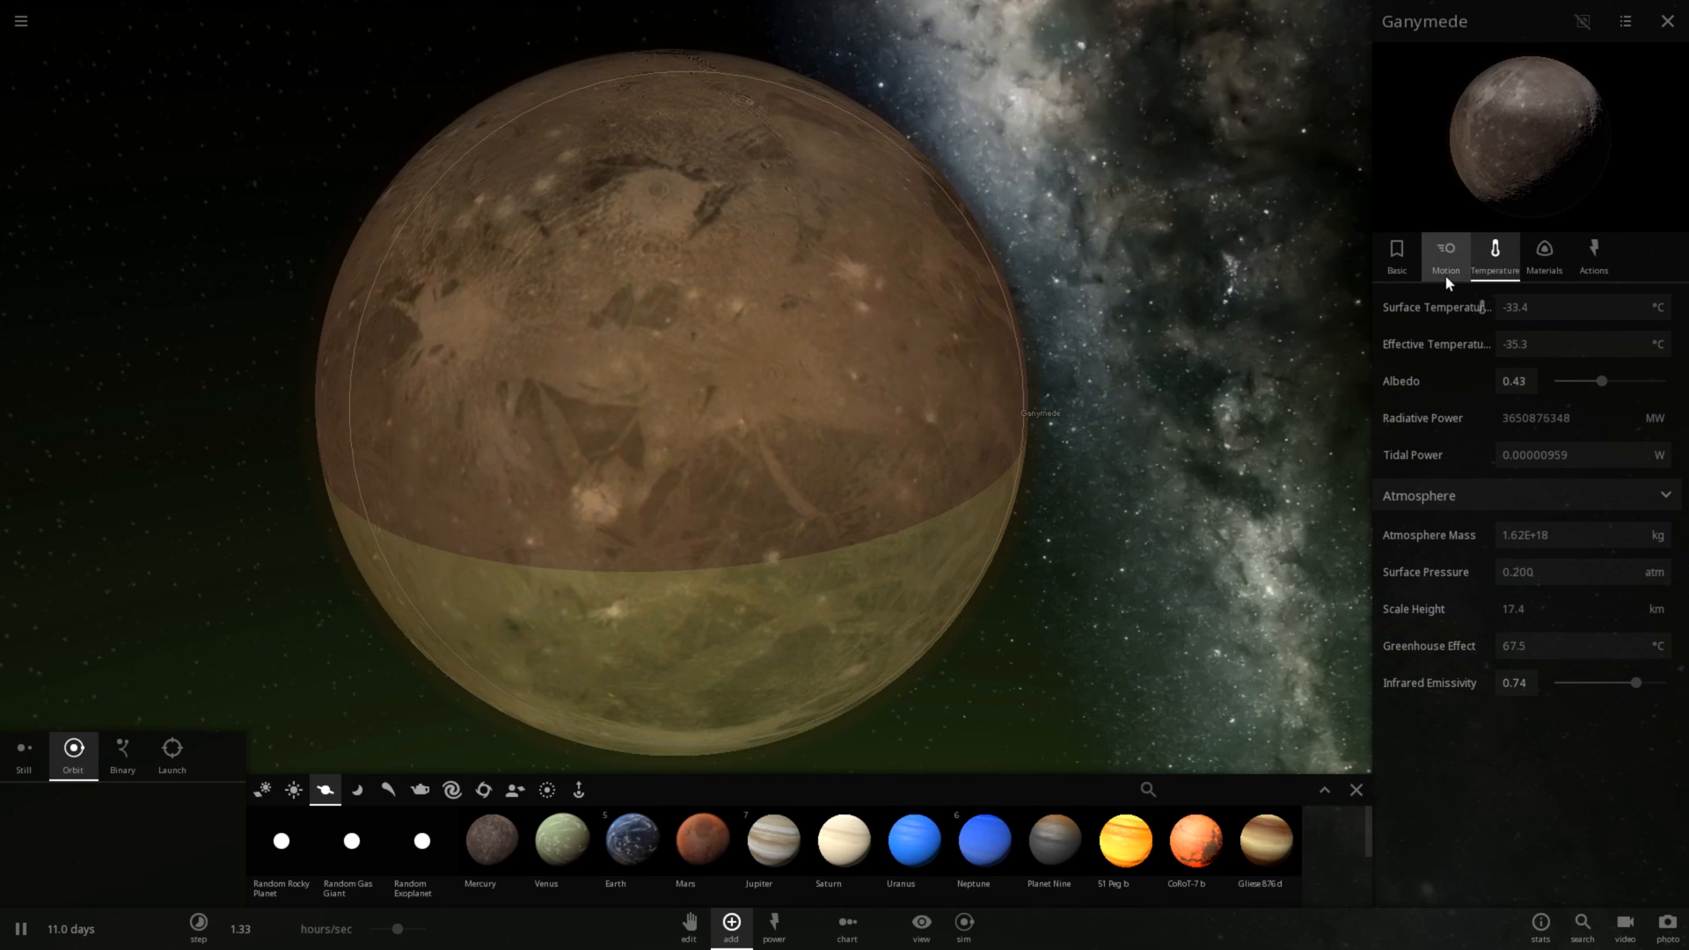
Step: Set Ganymede's magnetic field to 0.20 Gauss after comparing Earth's value
left_click(1445, 252)
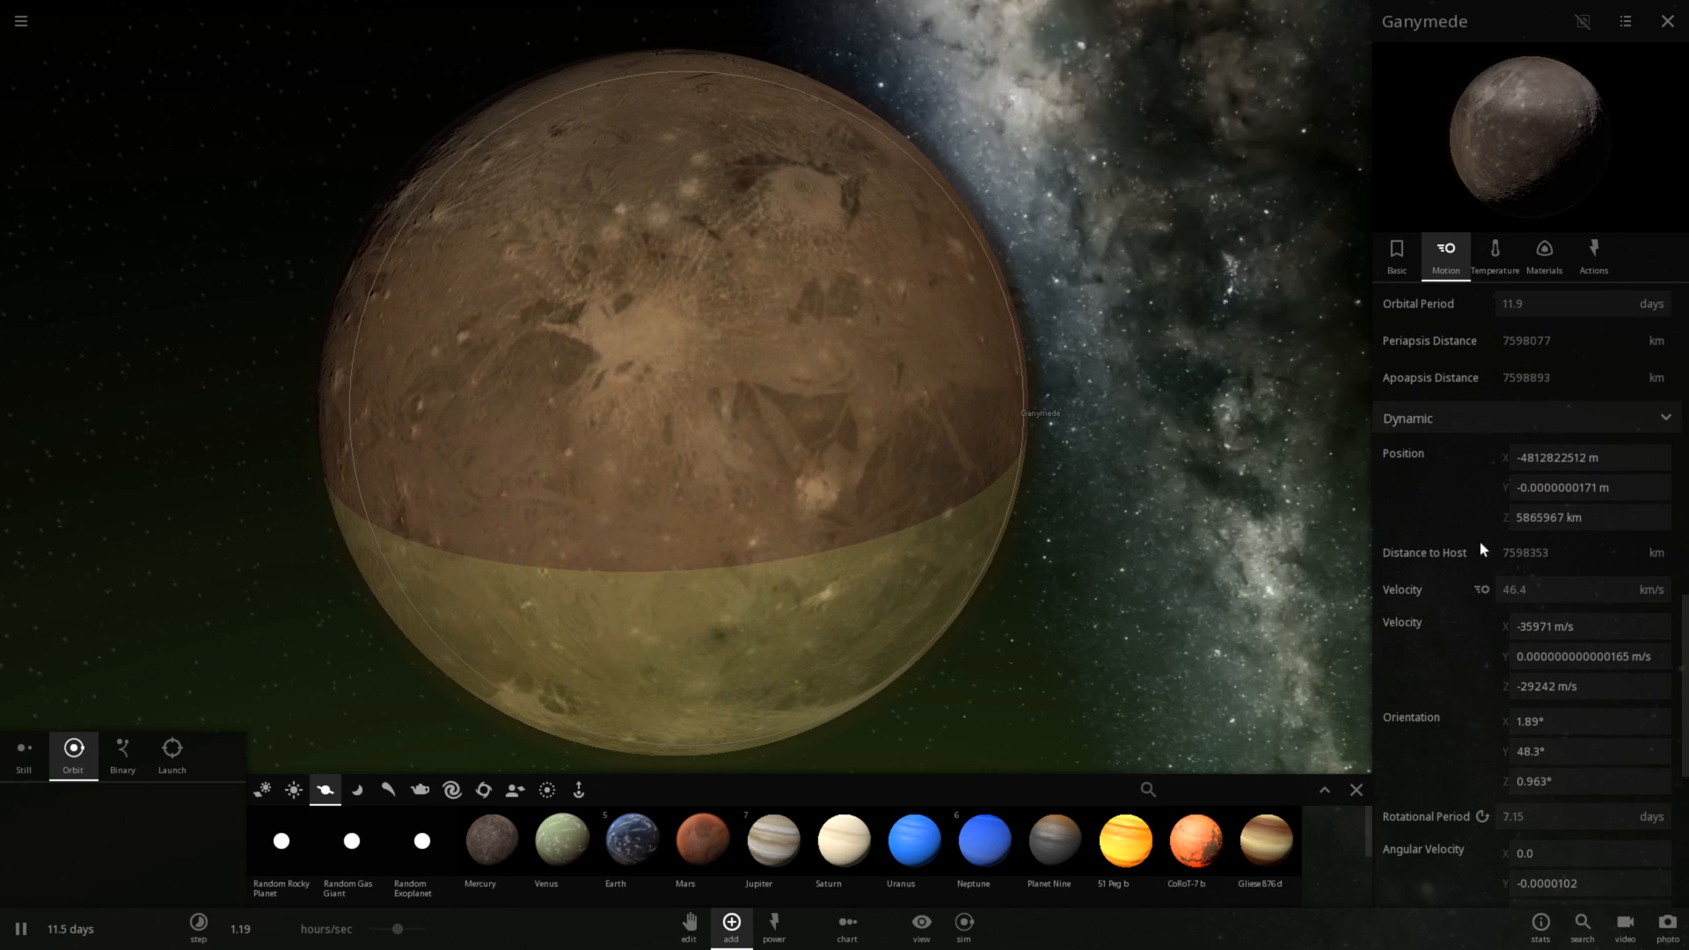
left_click(1496, 255)
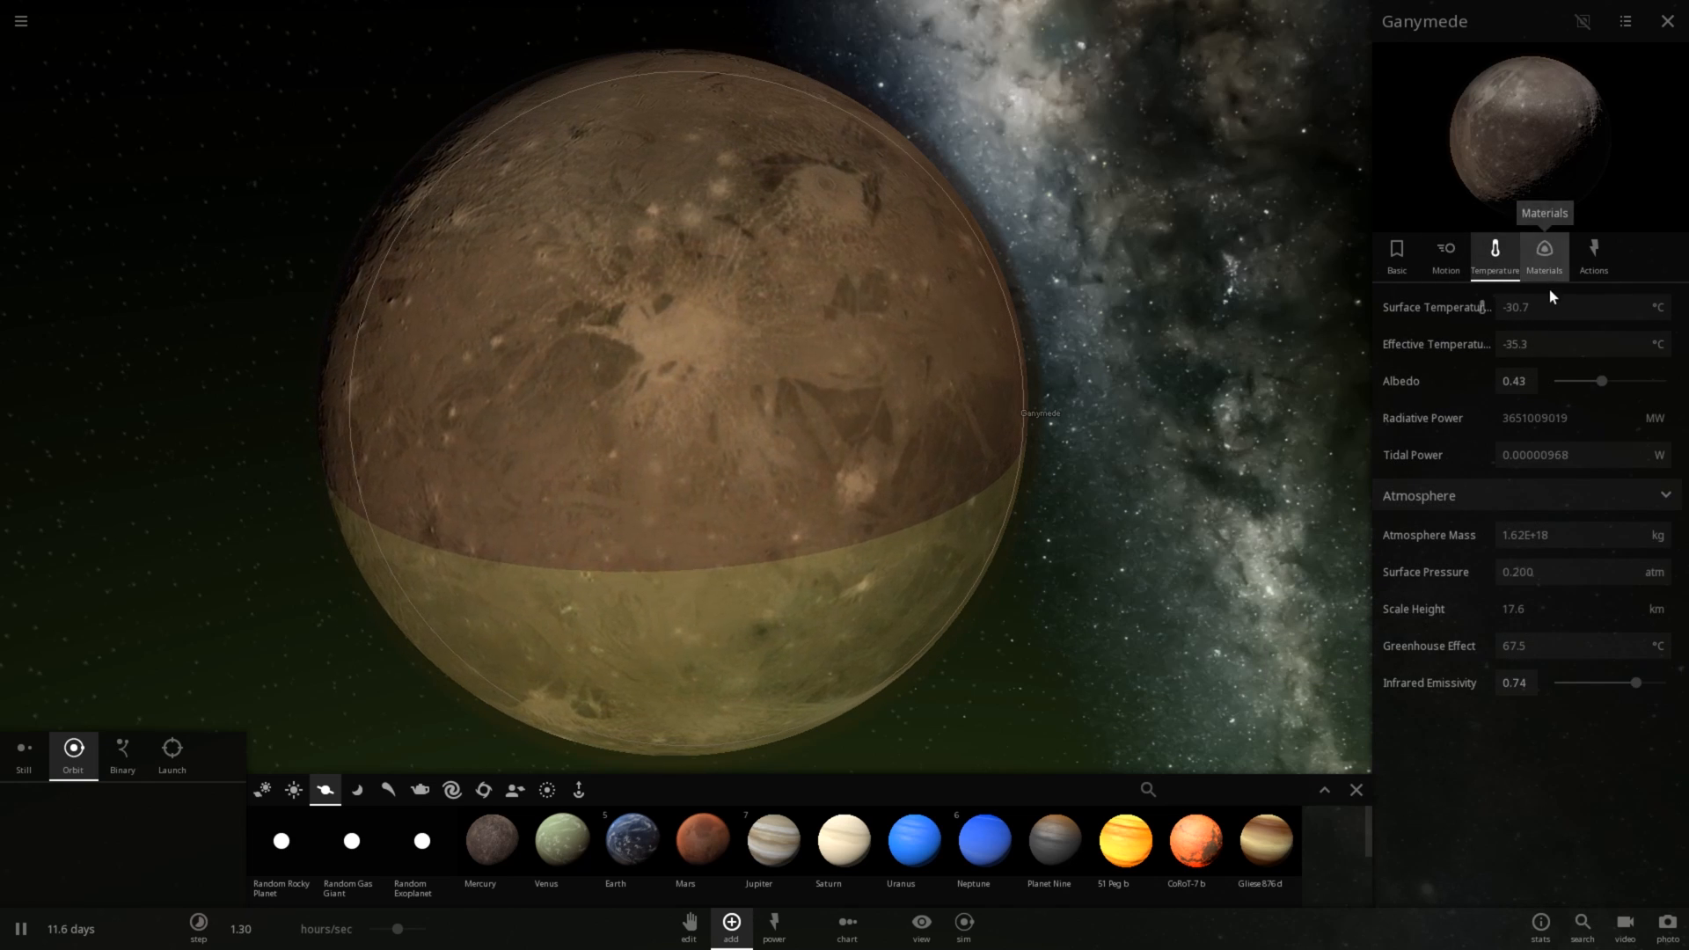
left_click(1545, 255)
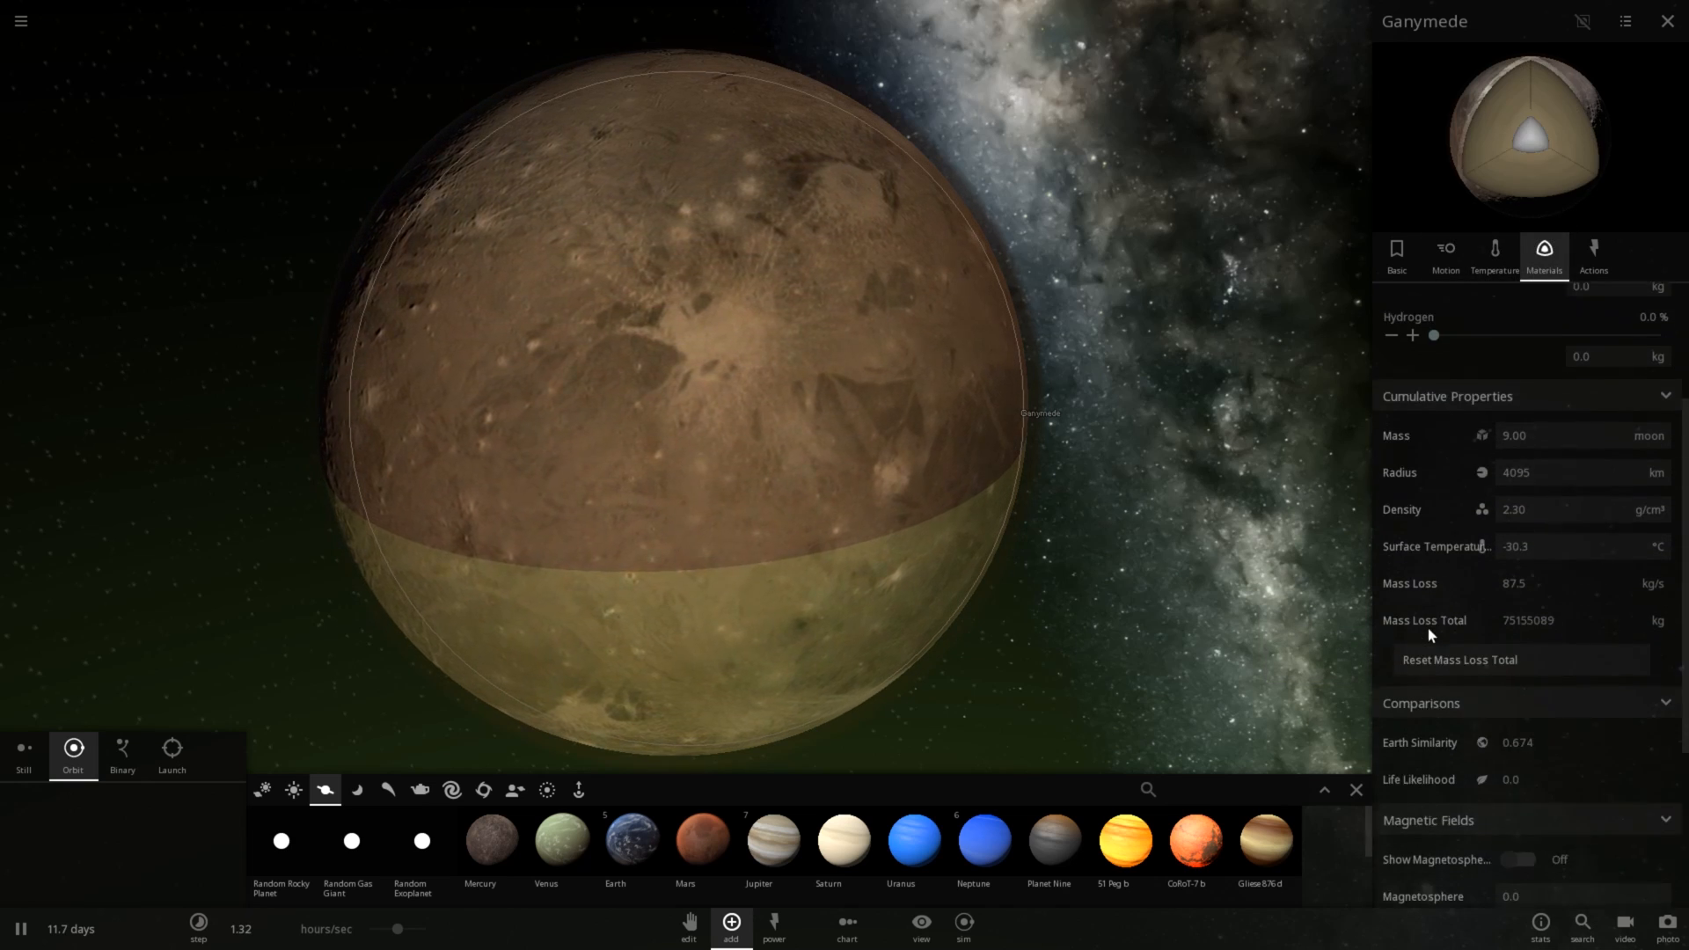
scroll("down", 3)
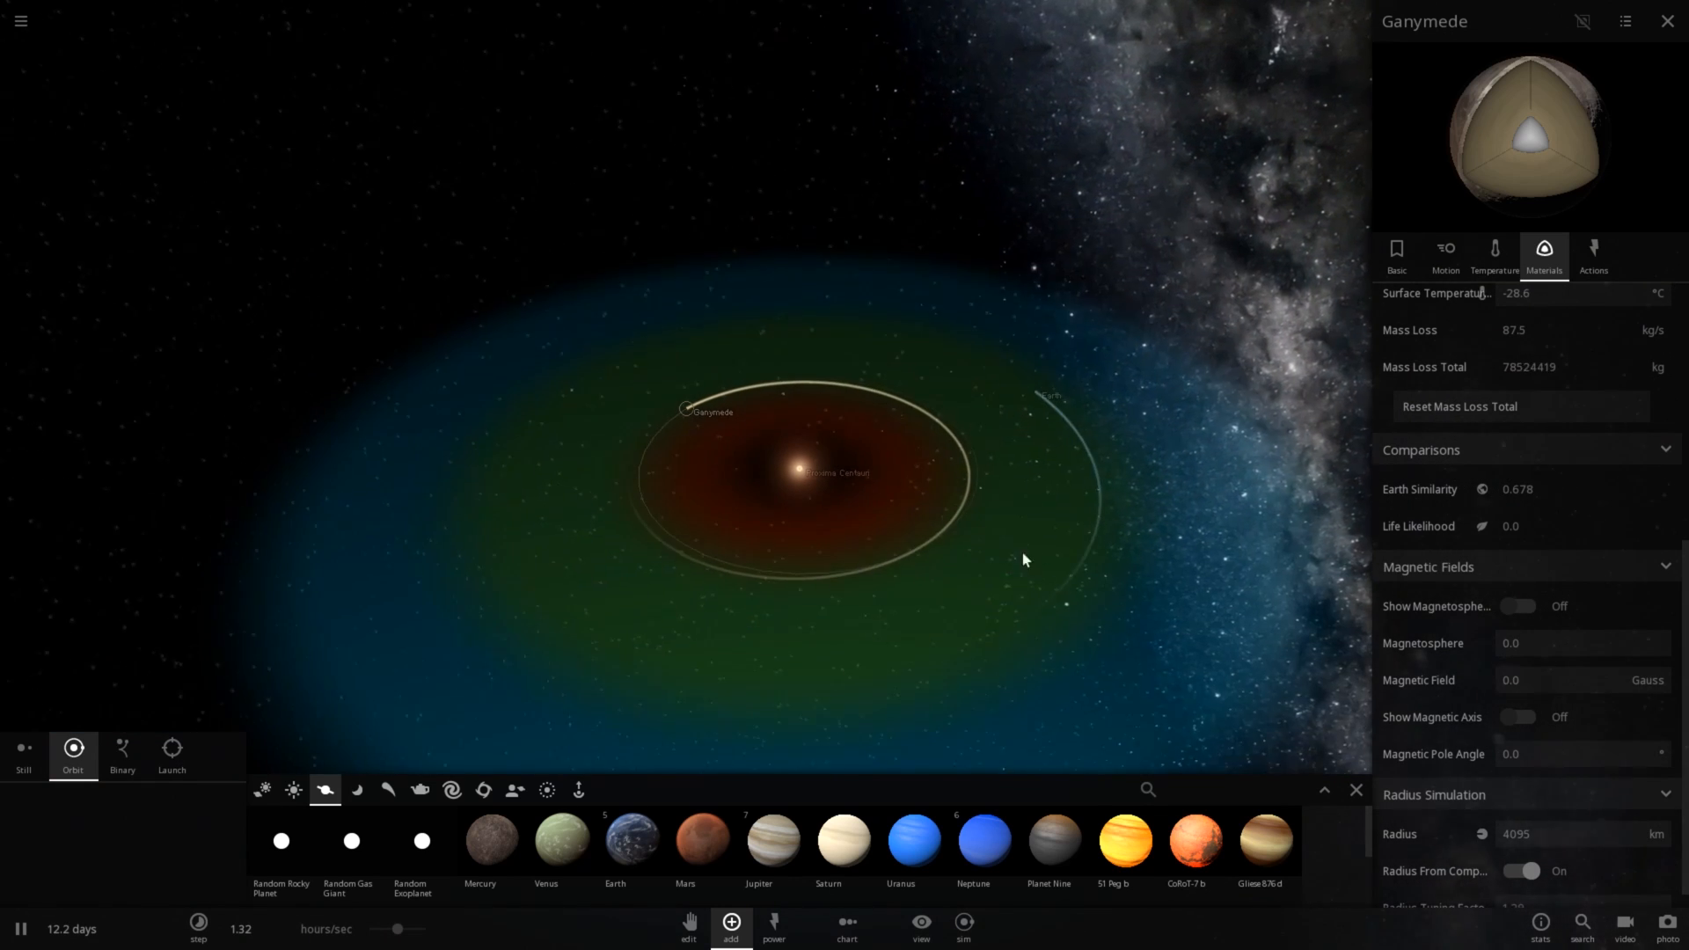
left_click(1049, 386)
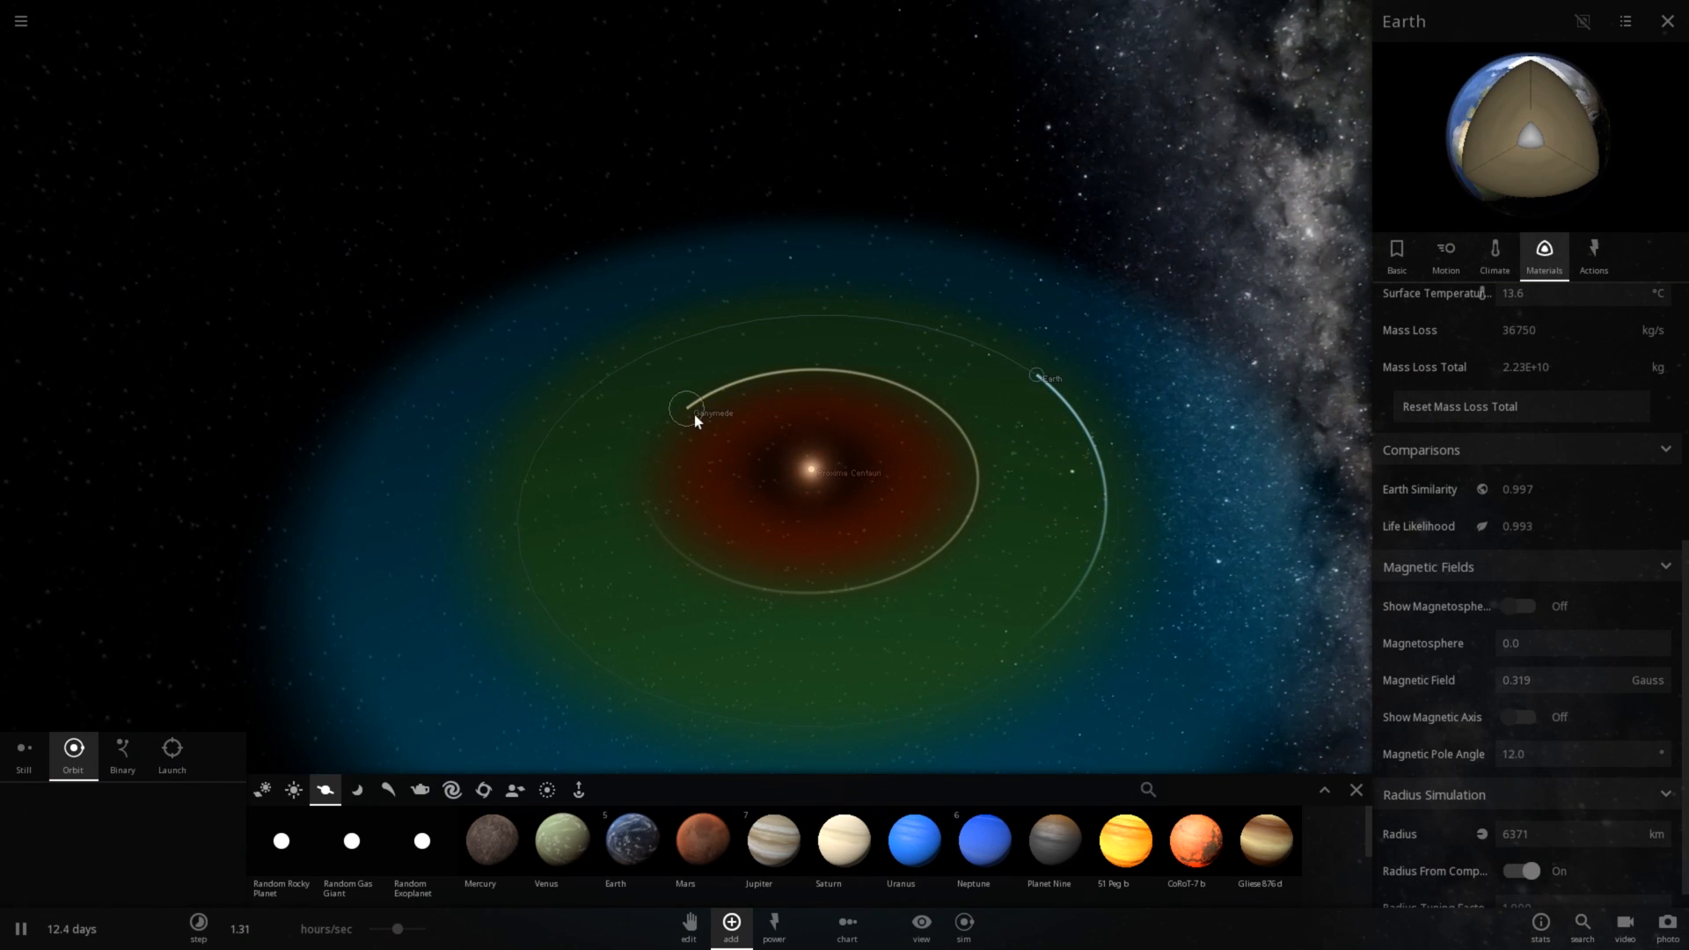
left_click(688, 408)
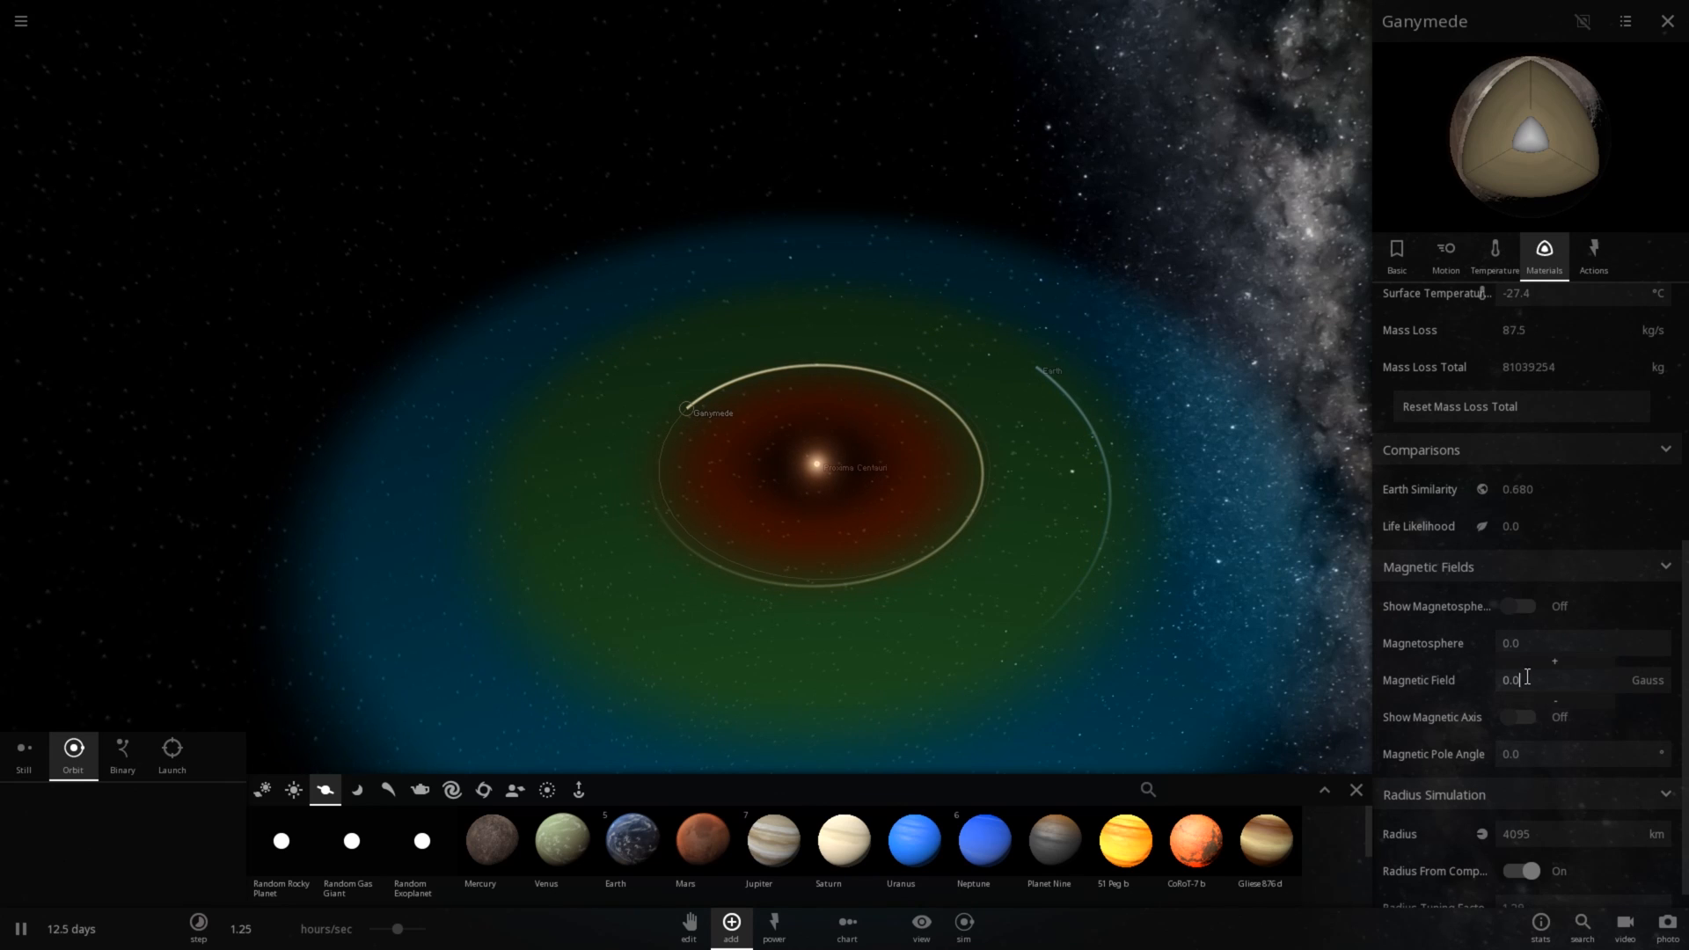
type("0.200")
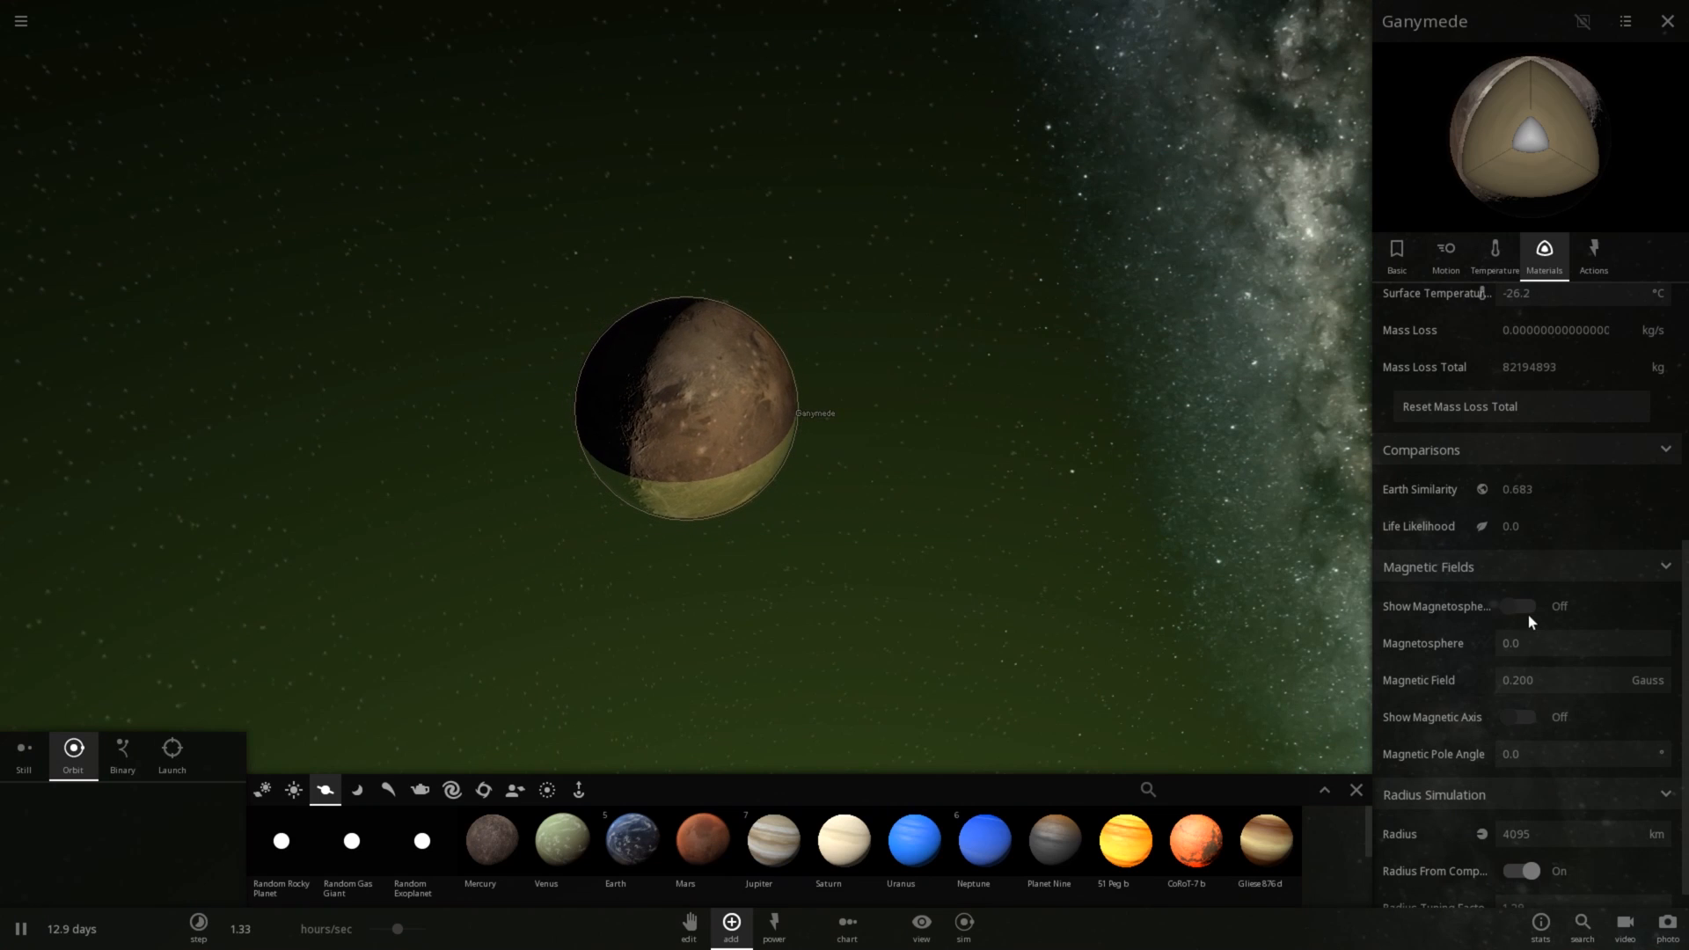
Step: Show Ganymede's magnetosphere briefly, then hide it again
left_click(1520, 605)
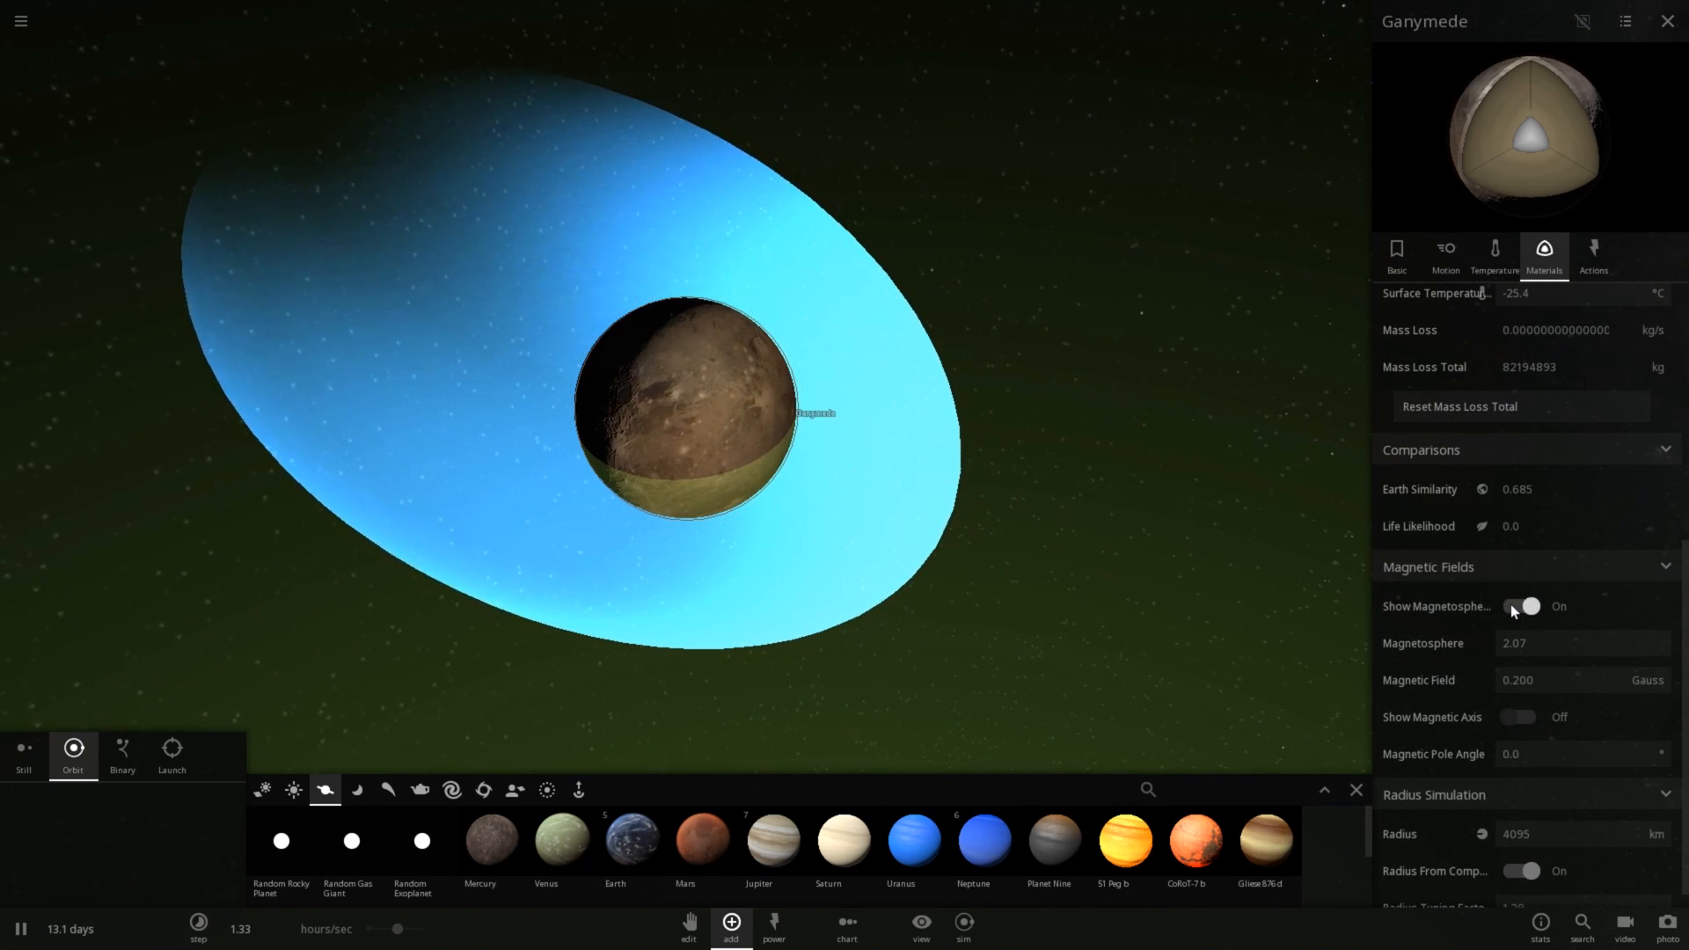
left_click(1527, 606)
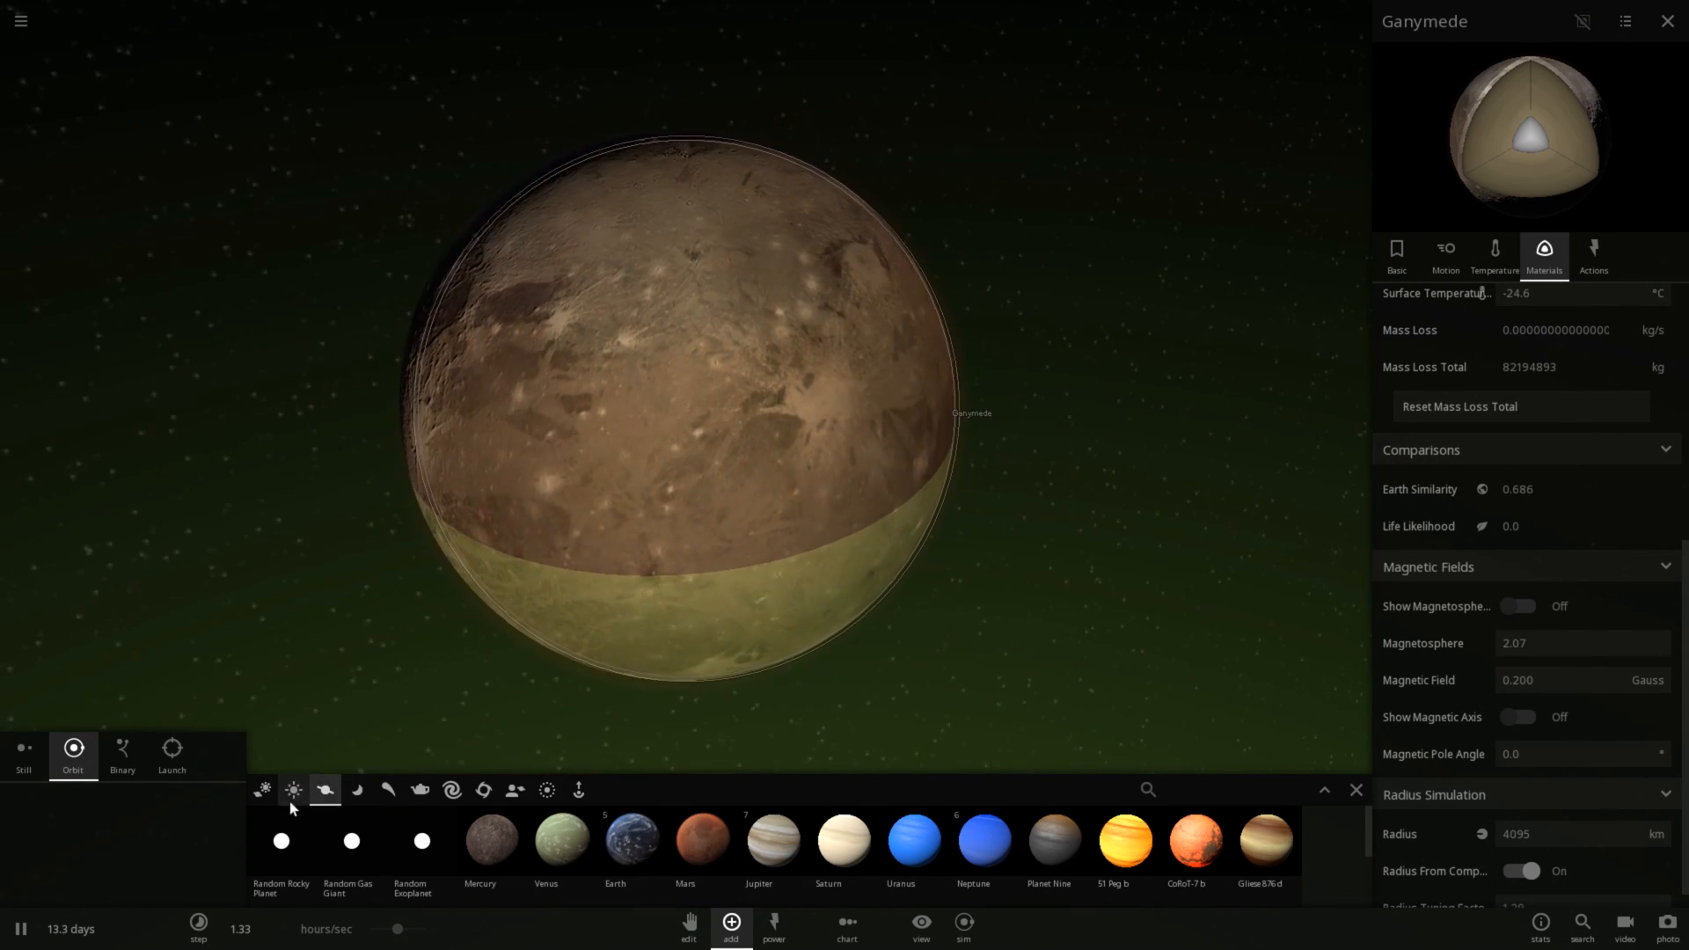
Step: Place Halley's Comet from the Minor bodies list in orbit around Ganymede
left_click(388, 790)
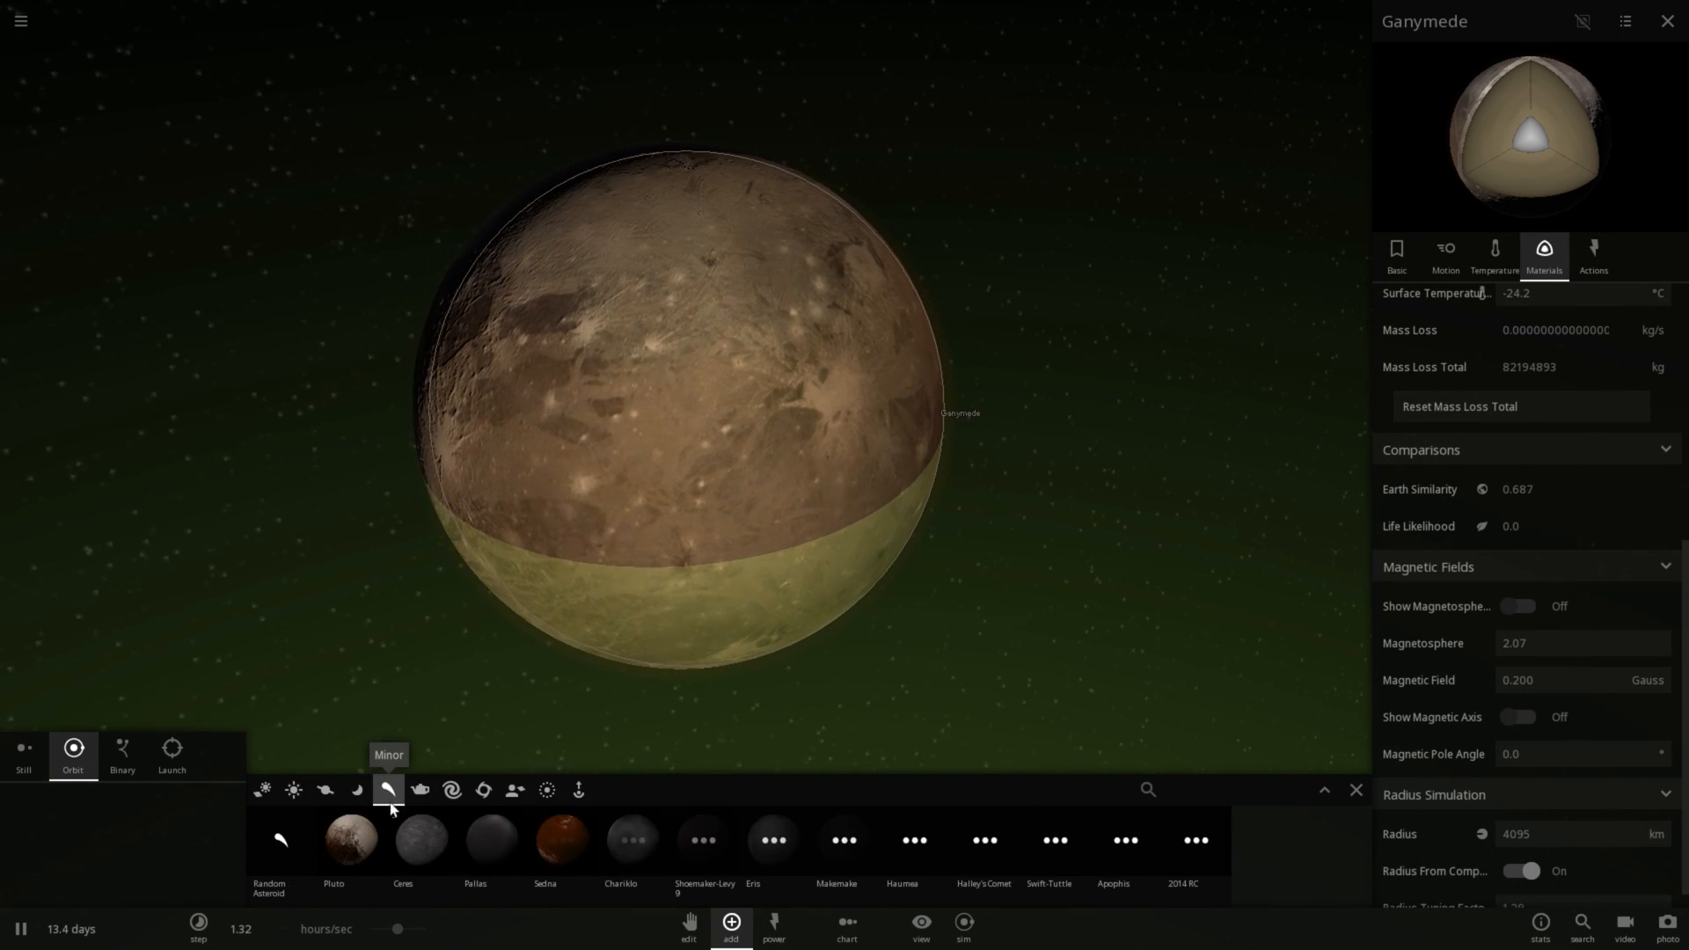
mouse_move(1124, 841)
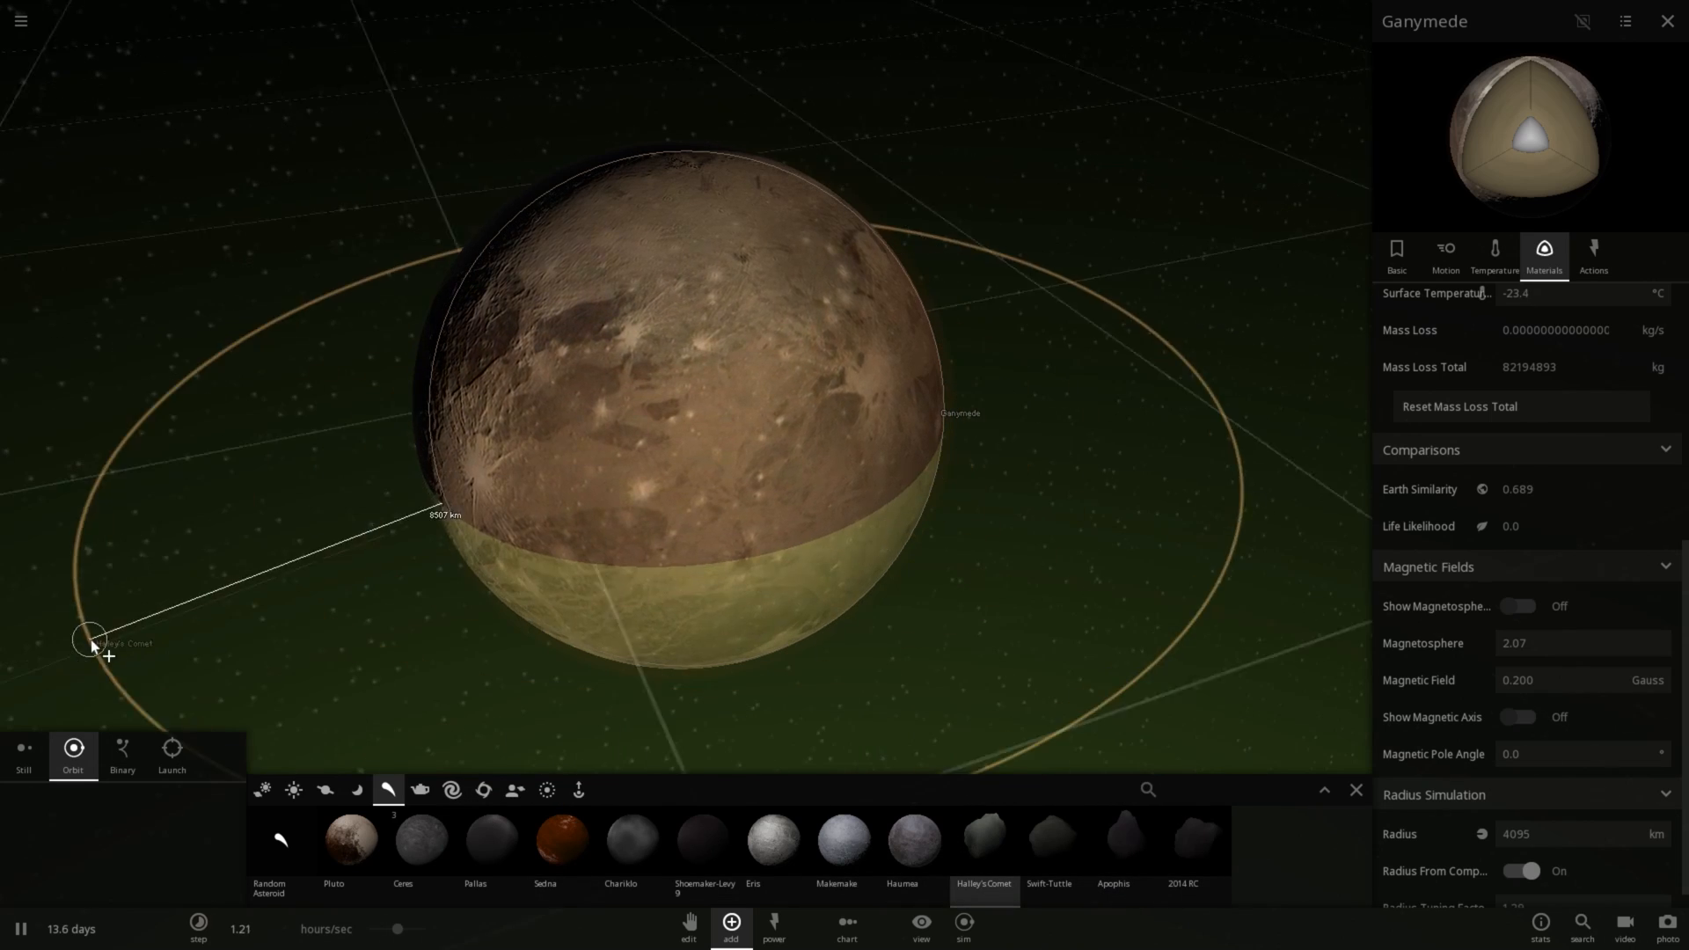
left_click(171, 755)
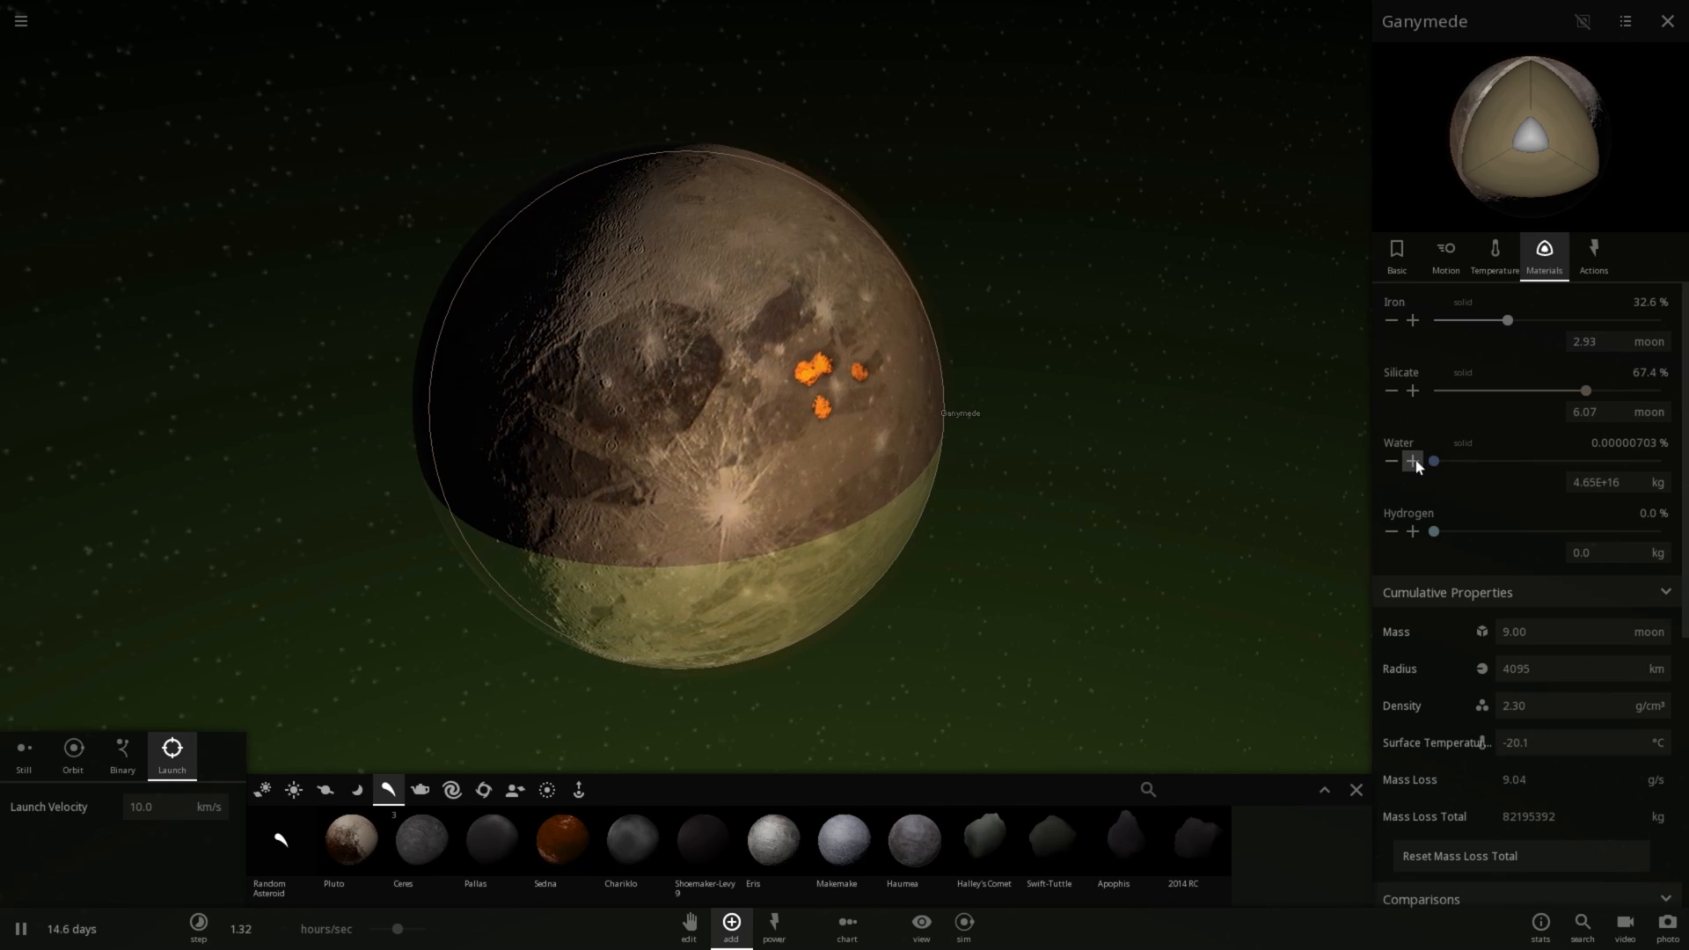
Step: Raise Ganymede's water share with the + button to about 0.00900%
left_click(1413, 461)
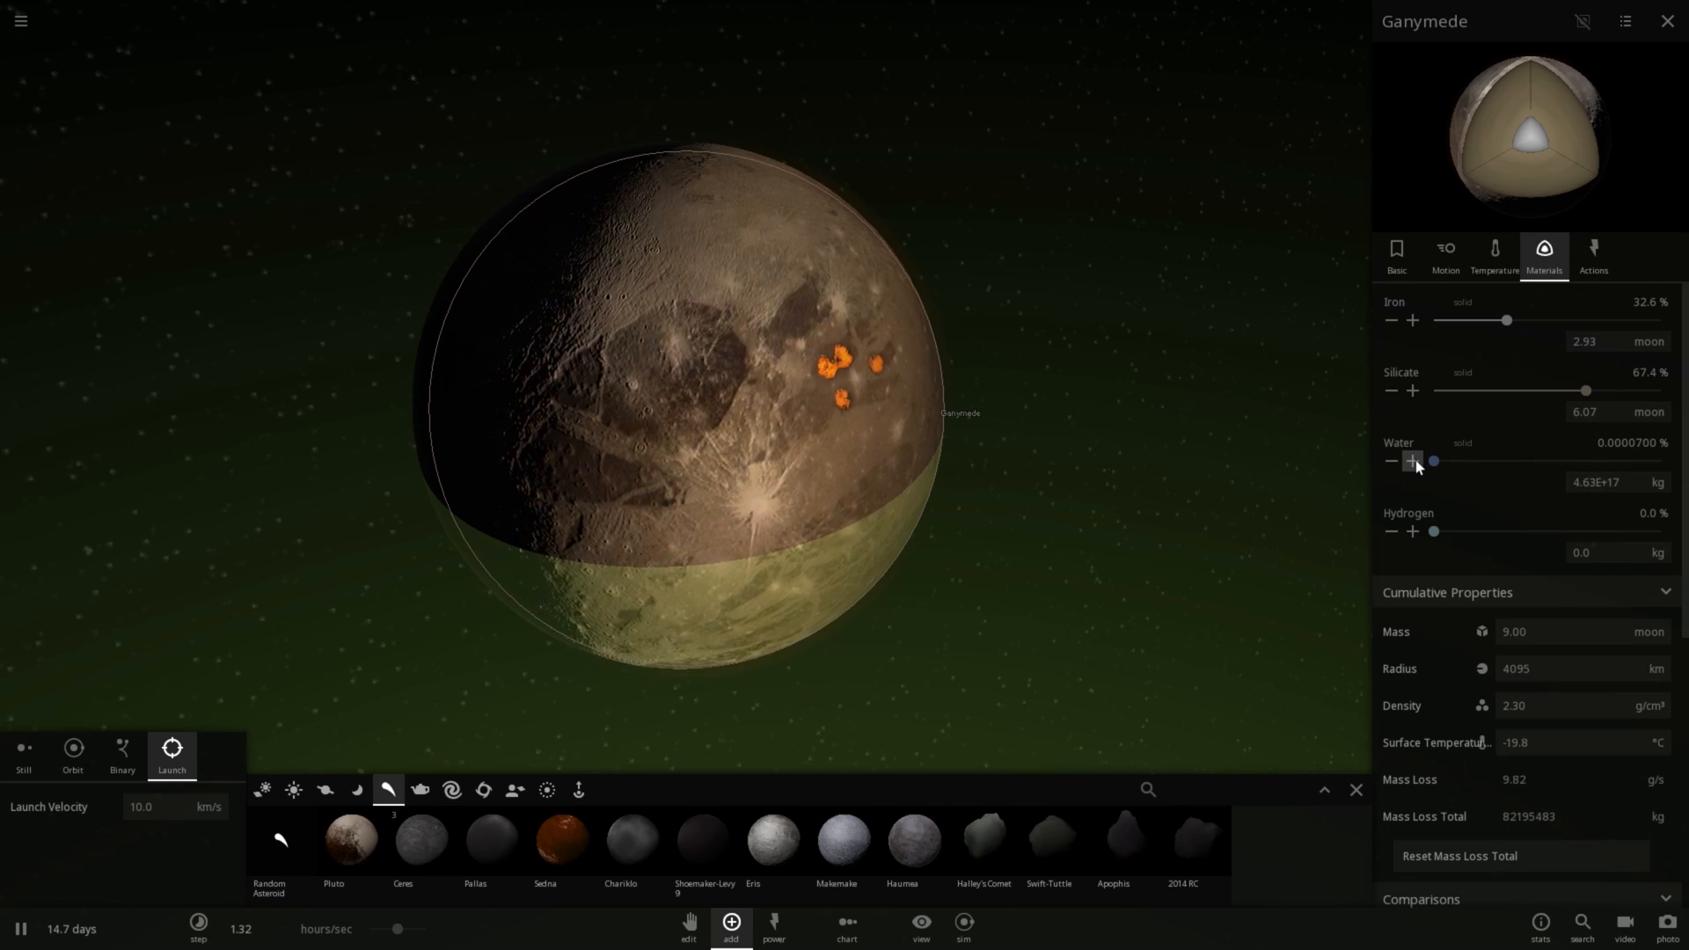
left_click(1413, 462)
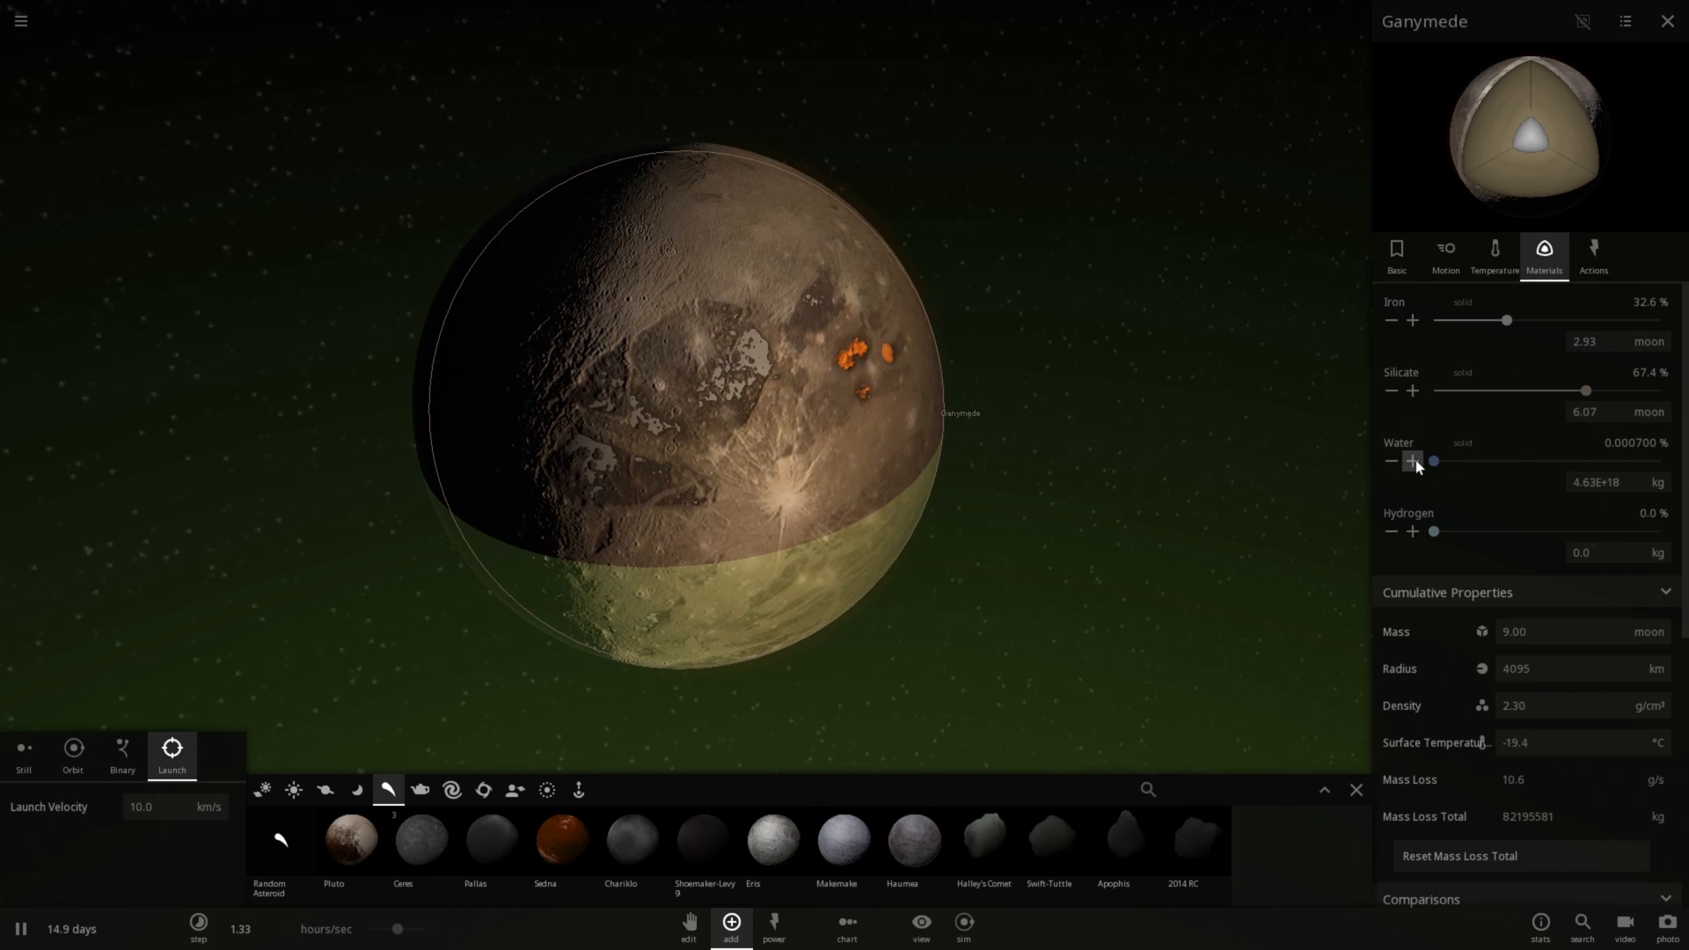
left_click(1414, 461)
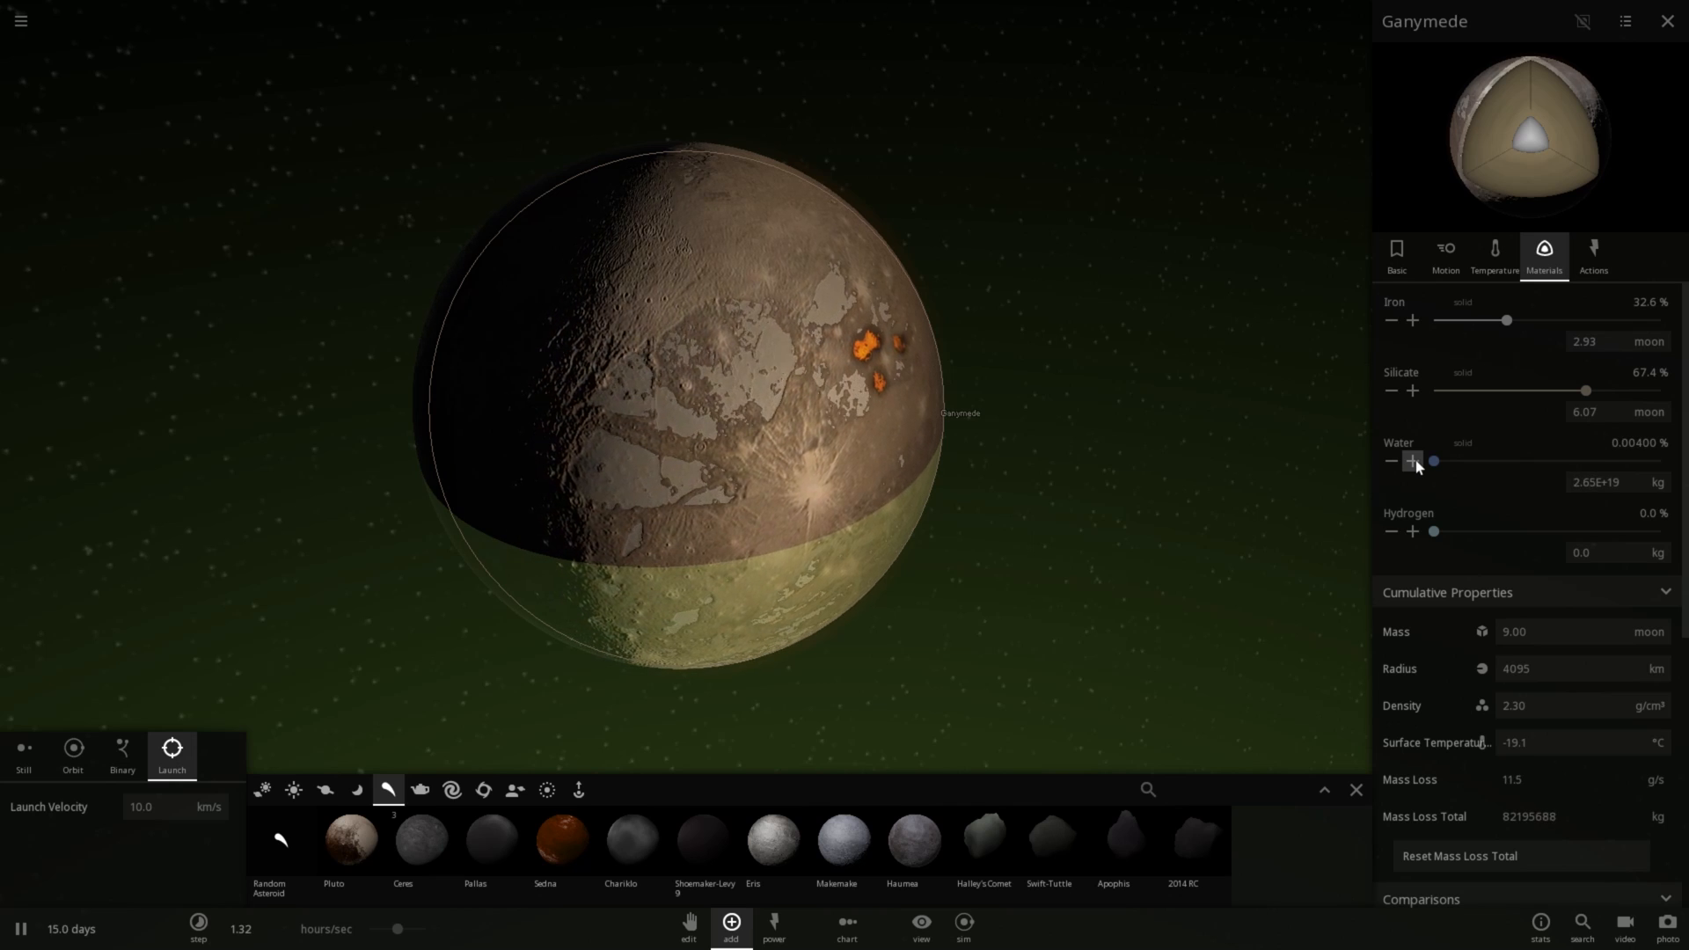
left_click(1413, 461)
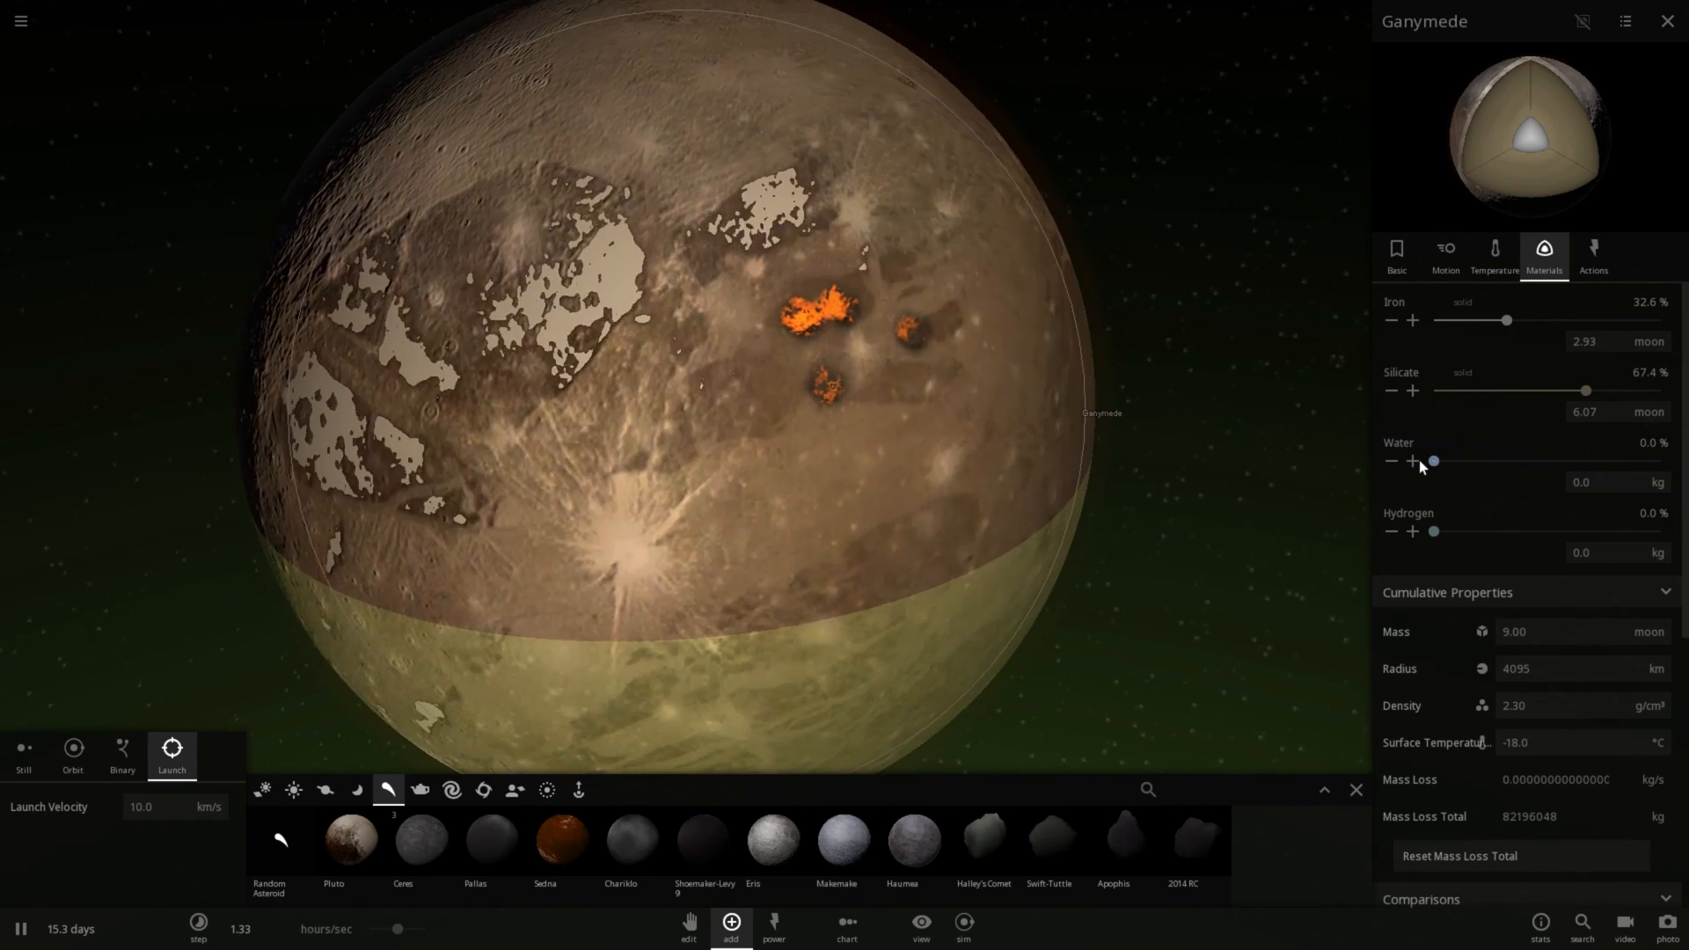
left_click(1413, 461)
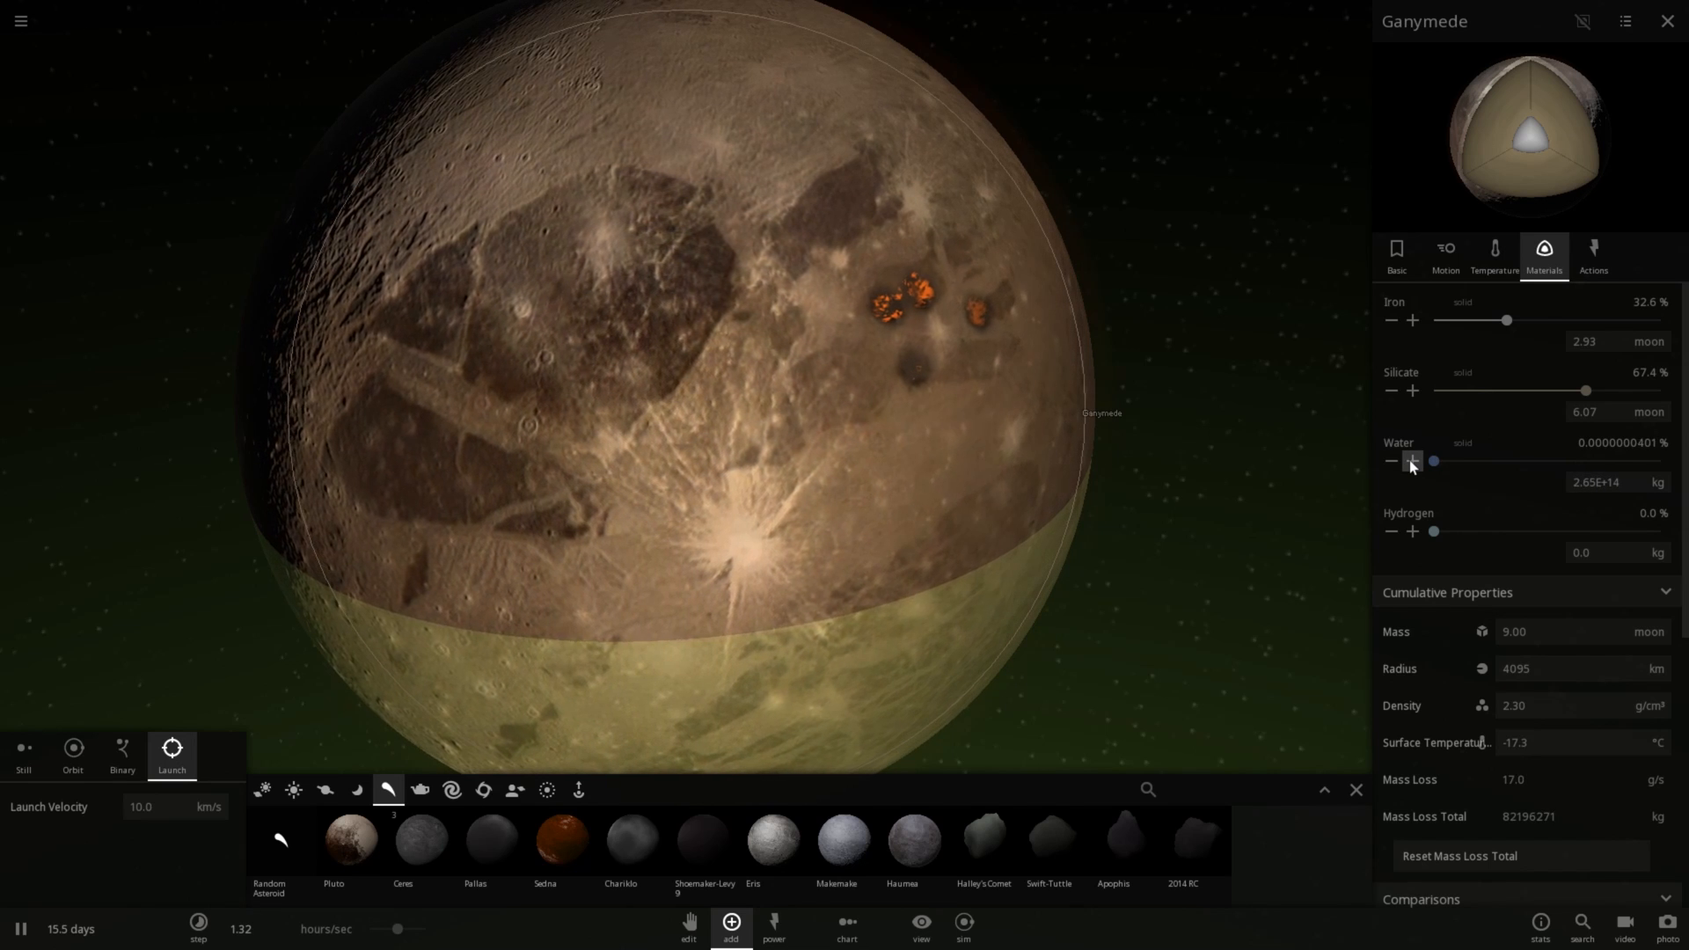
left_click(1413, 461)
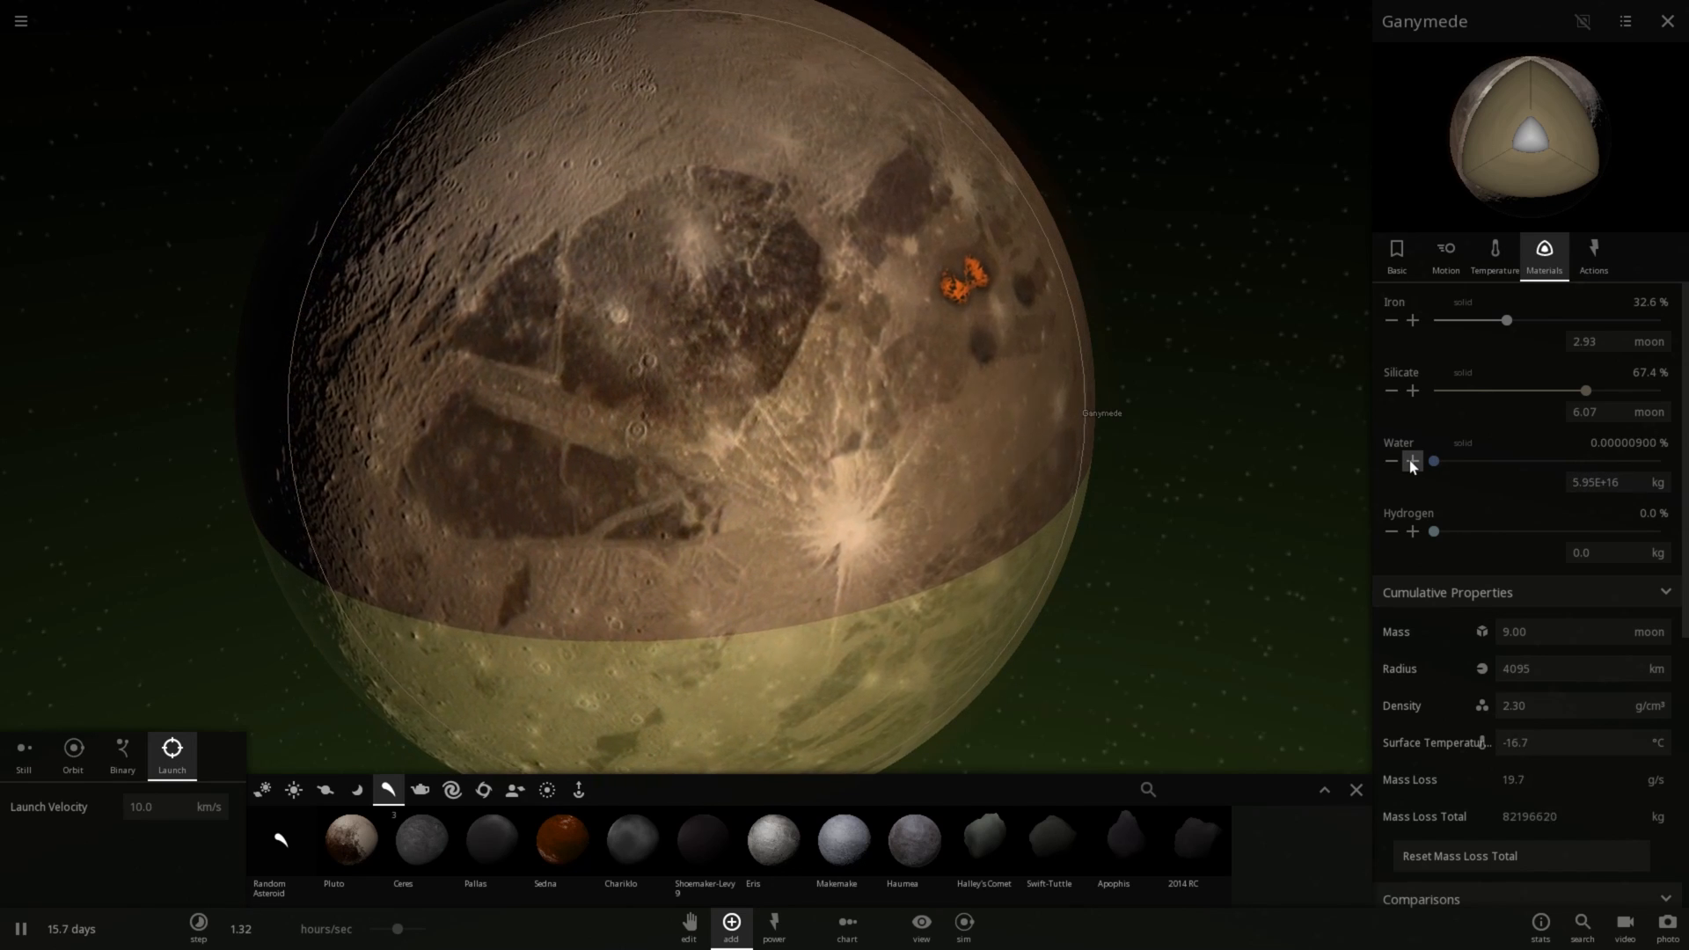
left_click(1413, 461)
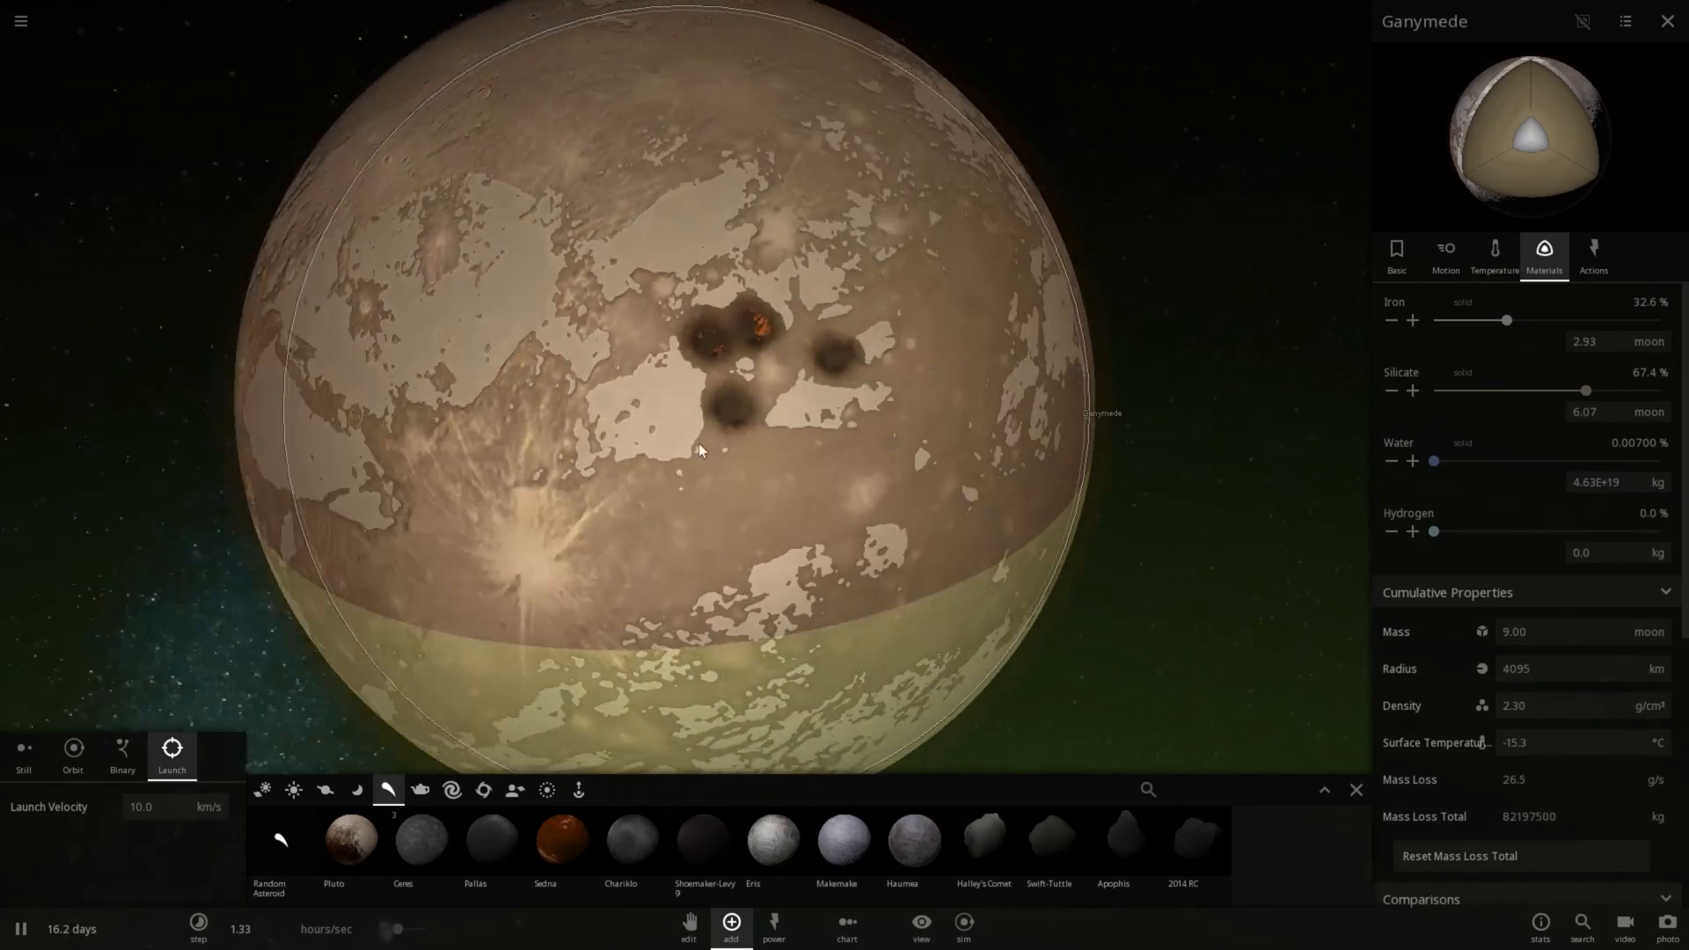
left_click(1413, 461)
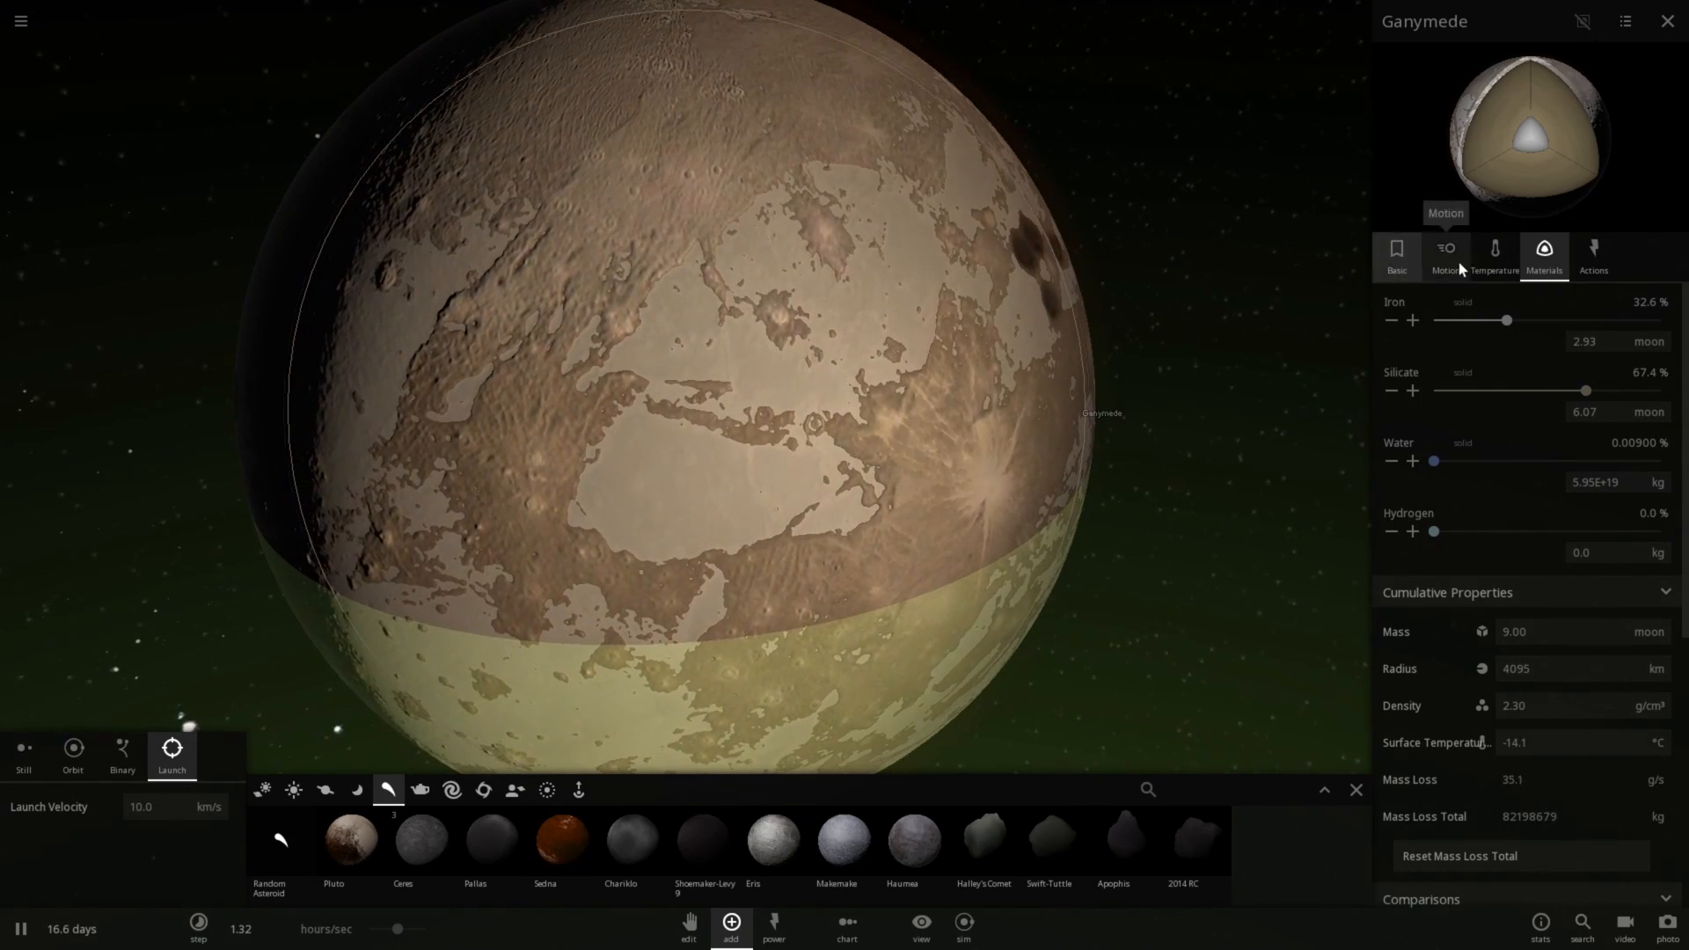
Step: Drag Ganymede's albedo down to 0.00 so the surface warms to liquid oceans
left_click(1496, 256)
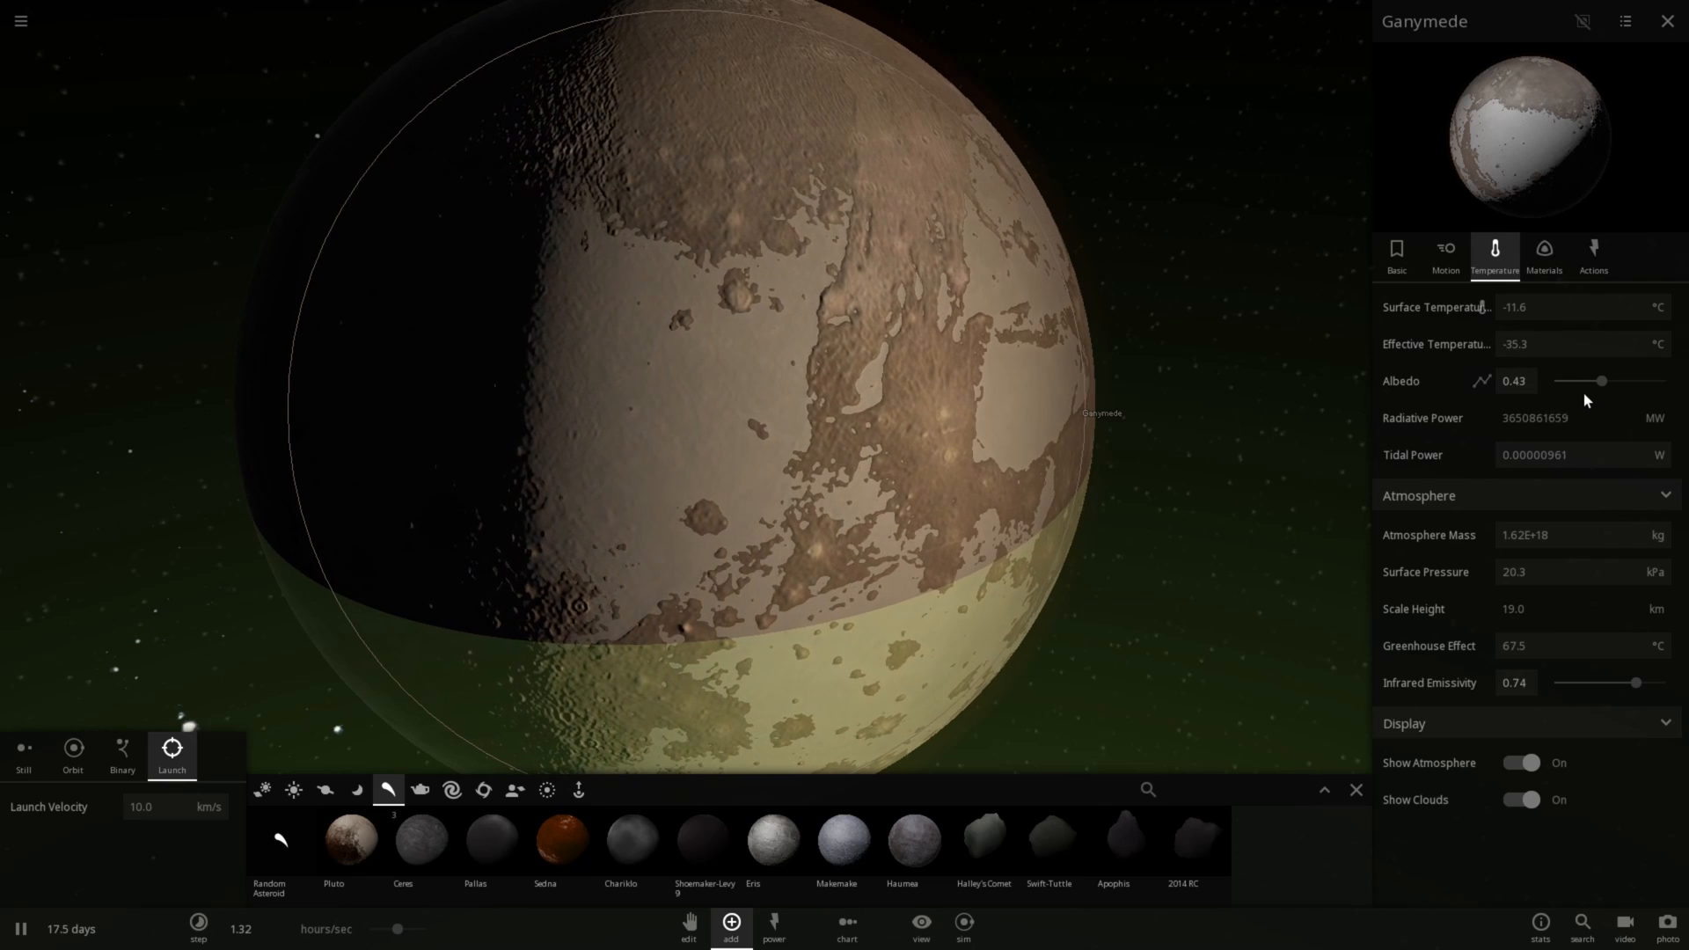
left_click_drag(1609, 380, 1588, 381)
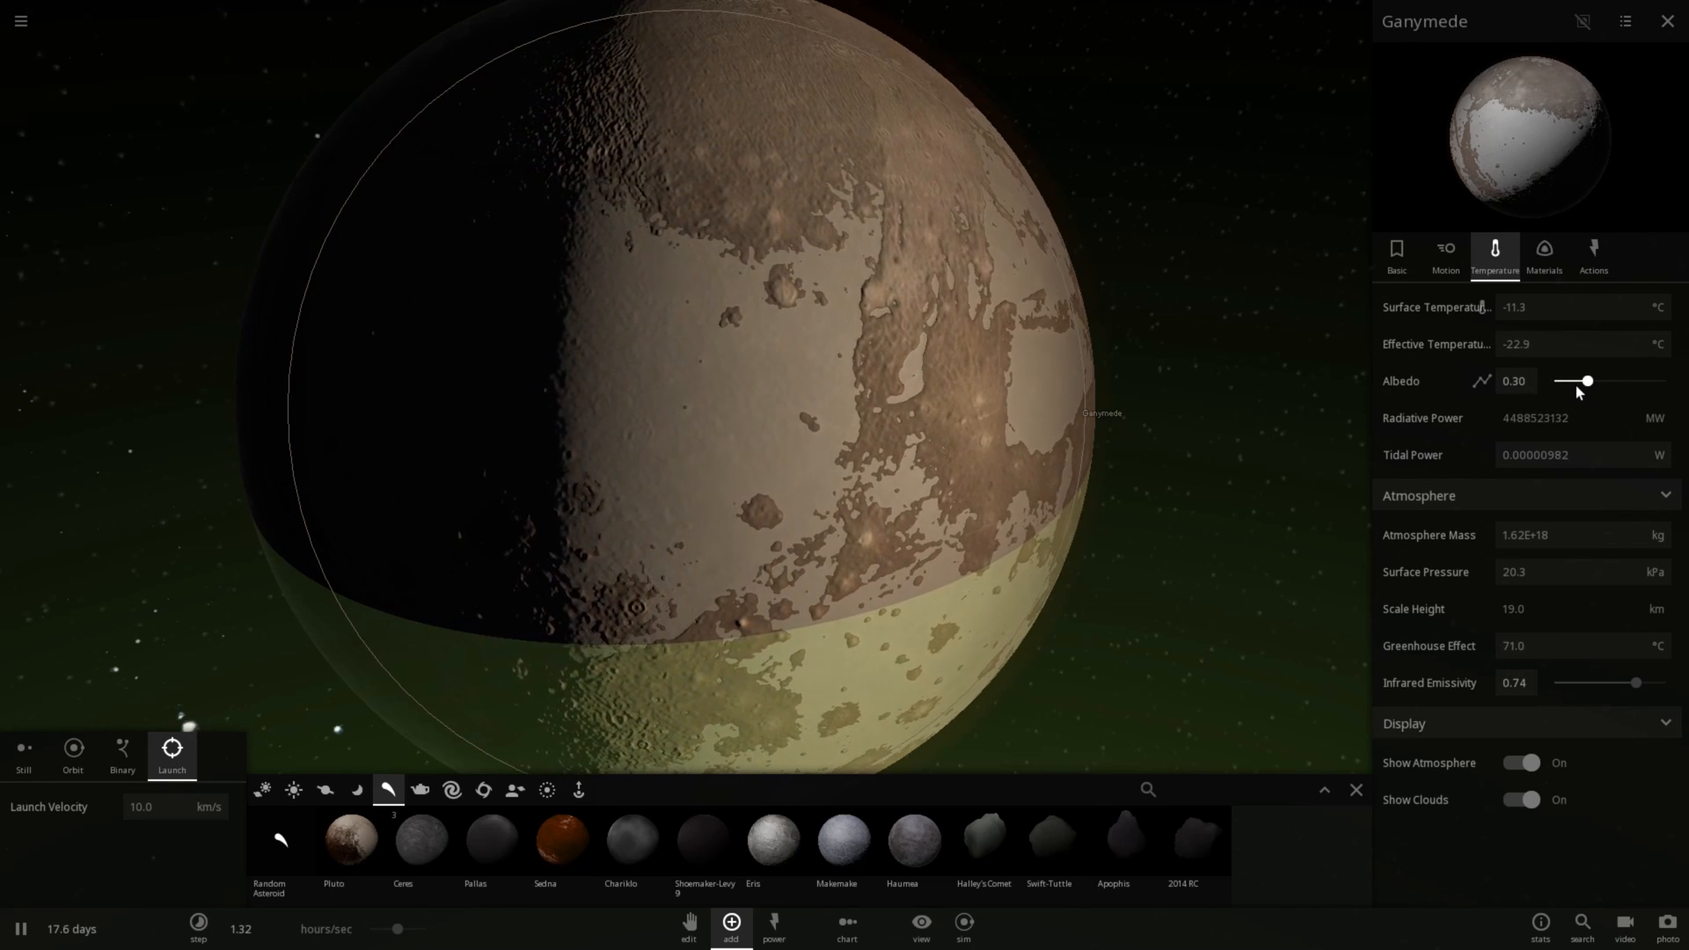
left_click_drag(1586, 382, 1559, 382)
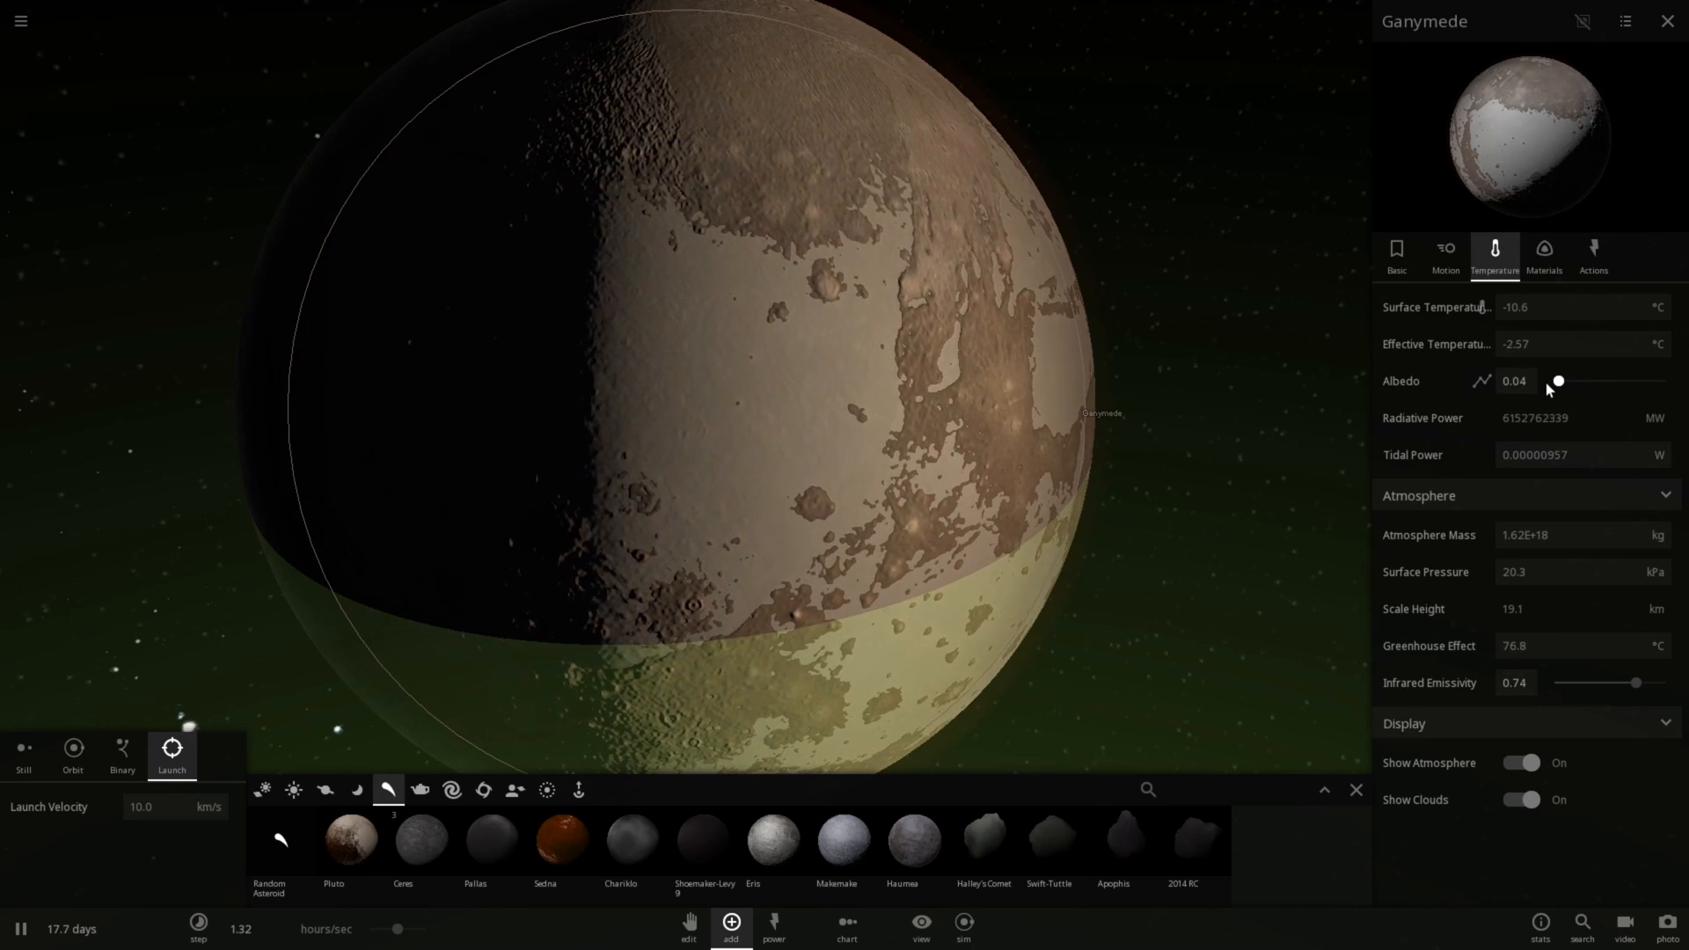
left_click_drag(1557, 382, 1552, 382)
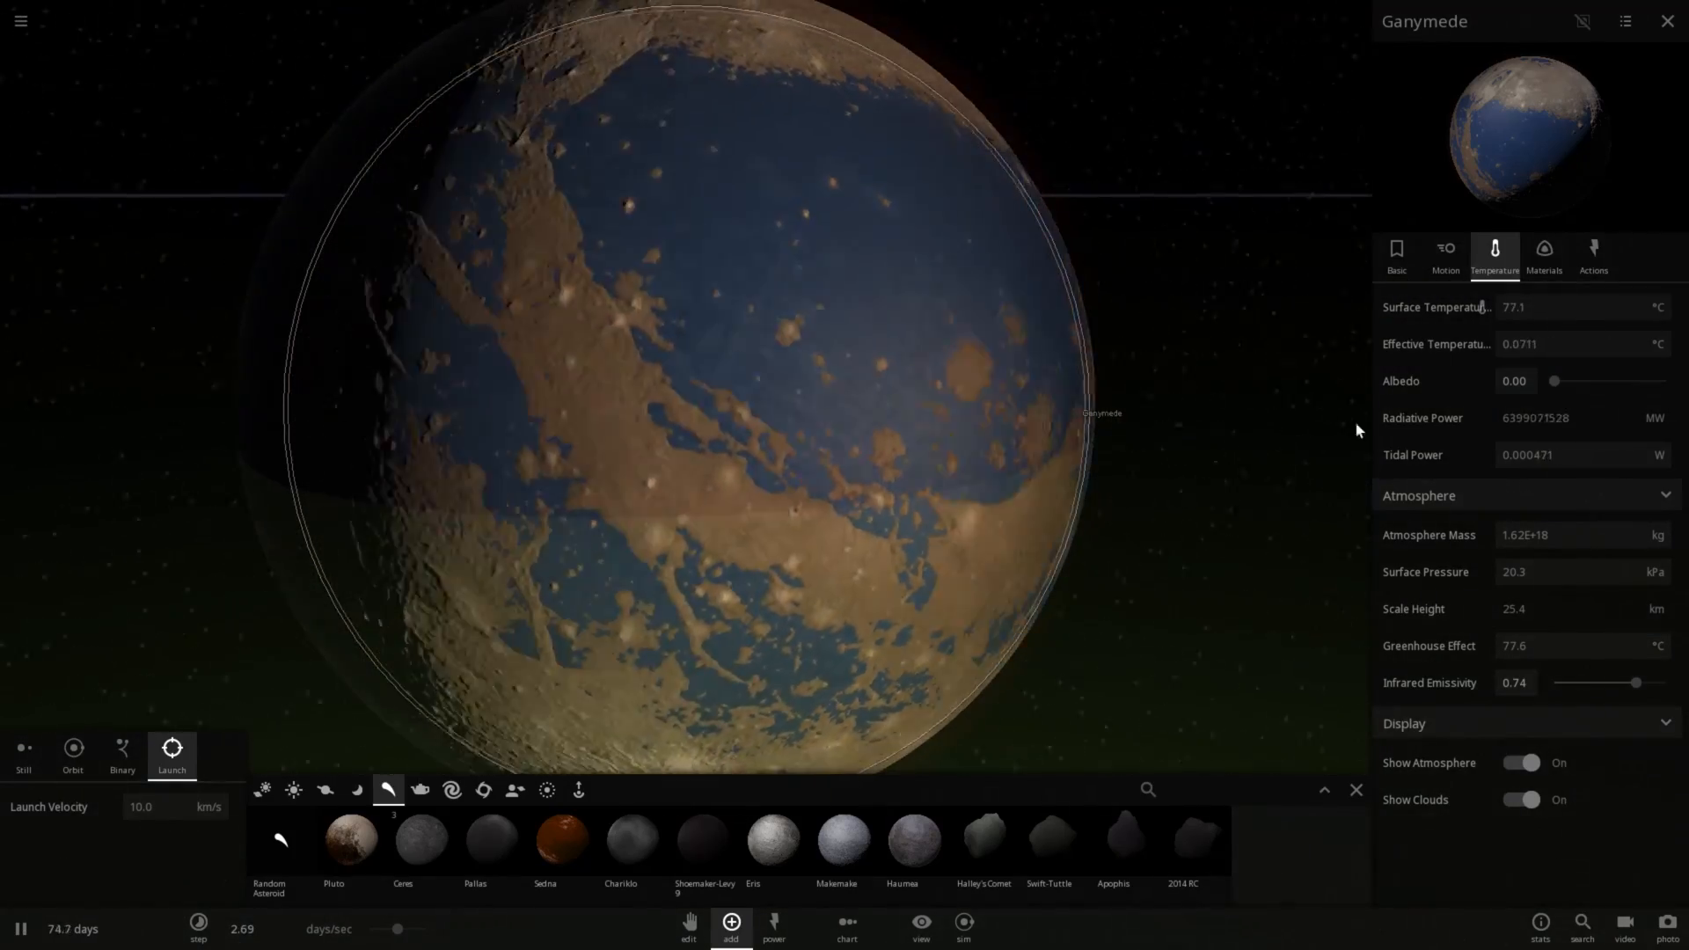
Step: Review Ganymede's Motion and Basic properties, then leave the panel for the system view
left_click(1445, 250)
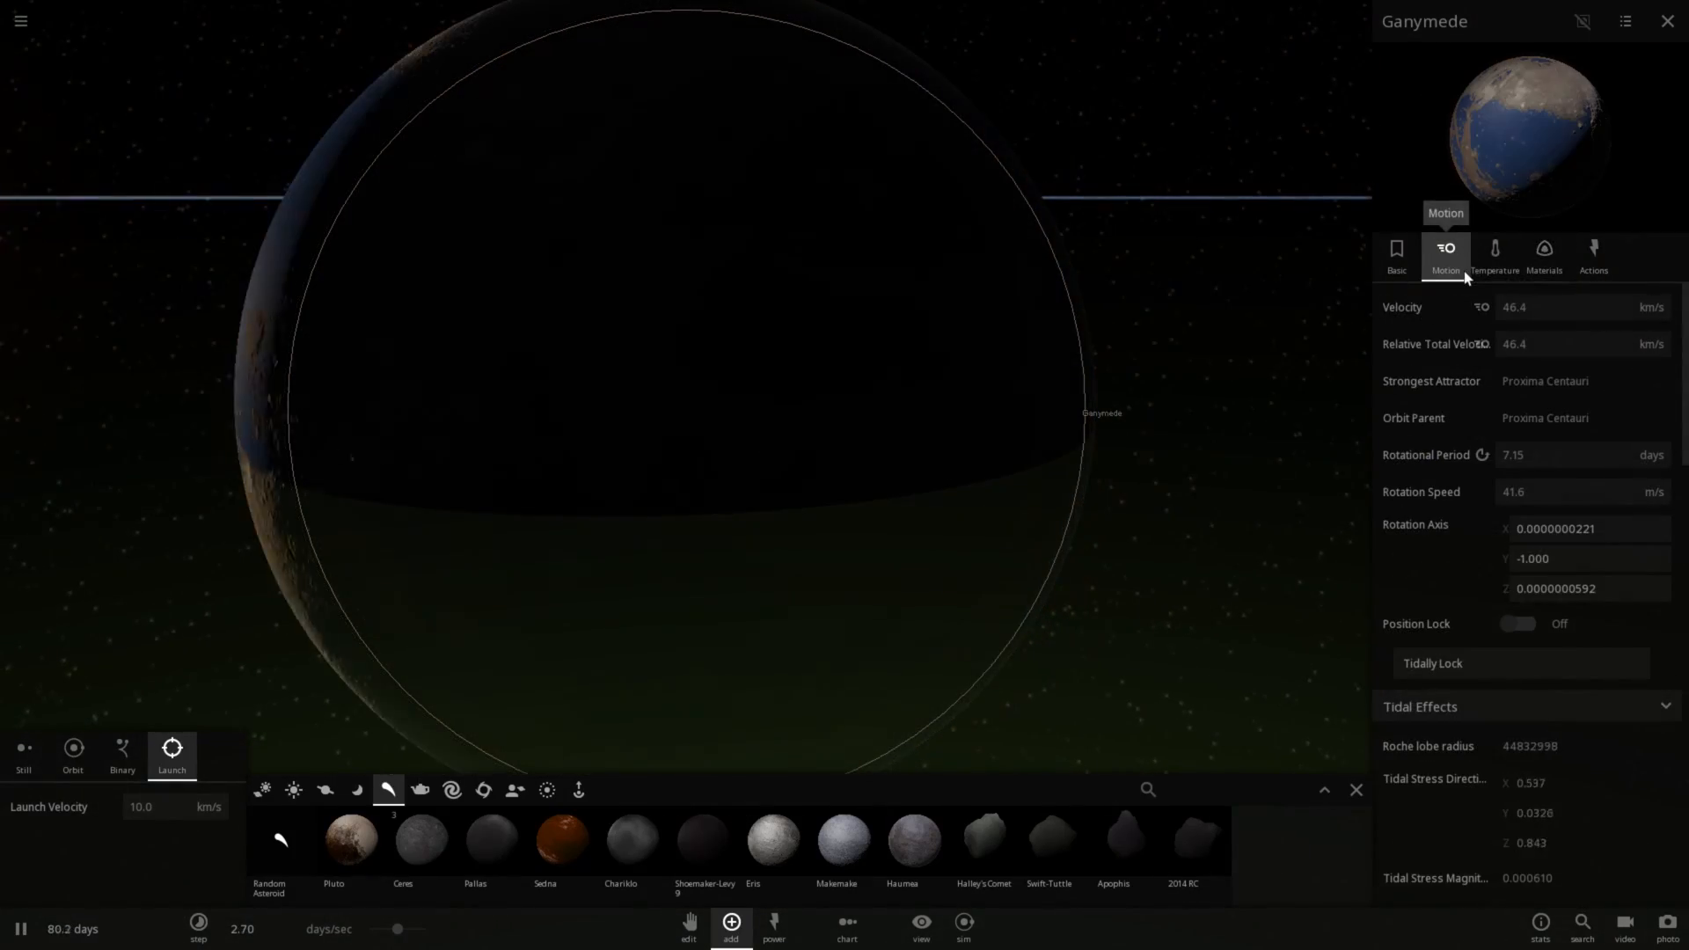
left_click(1396, 254)
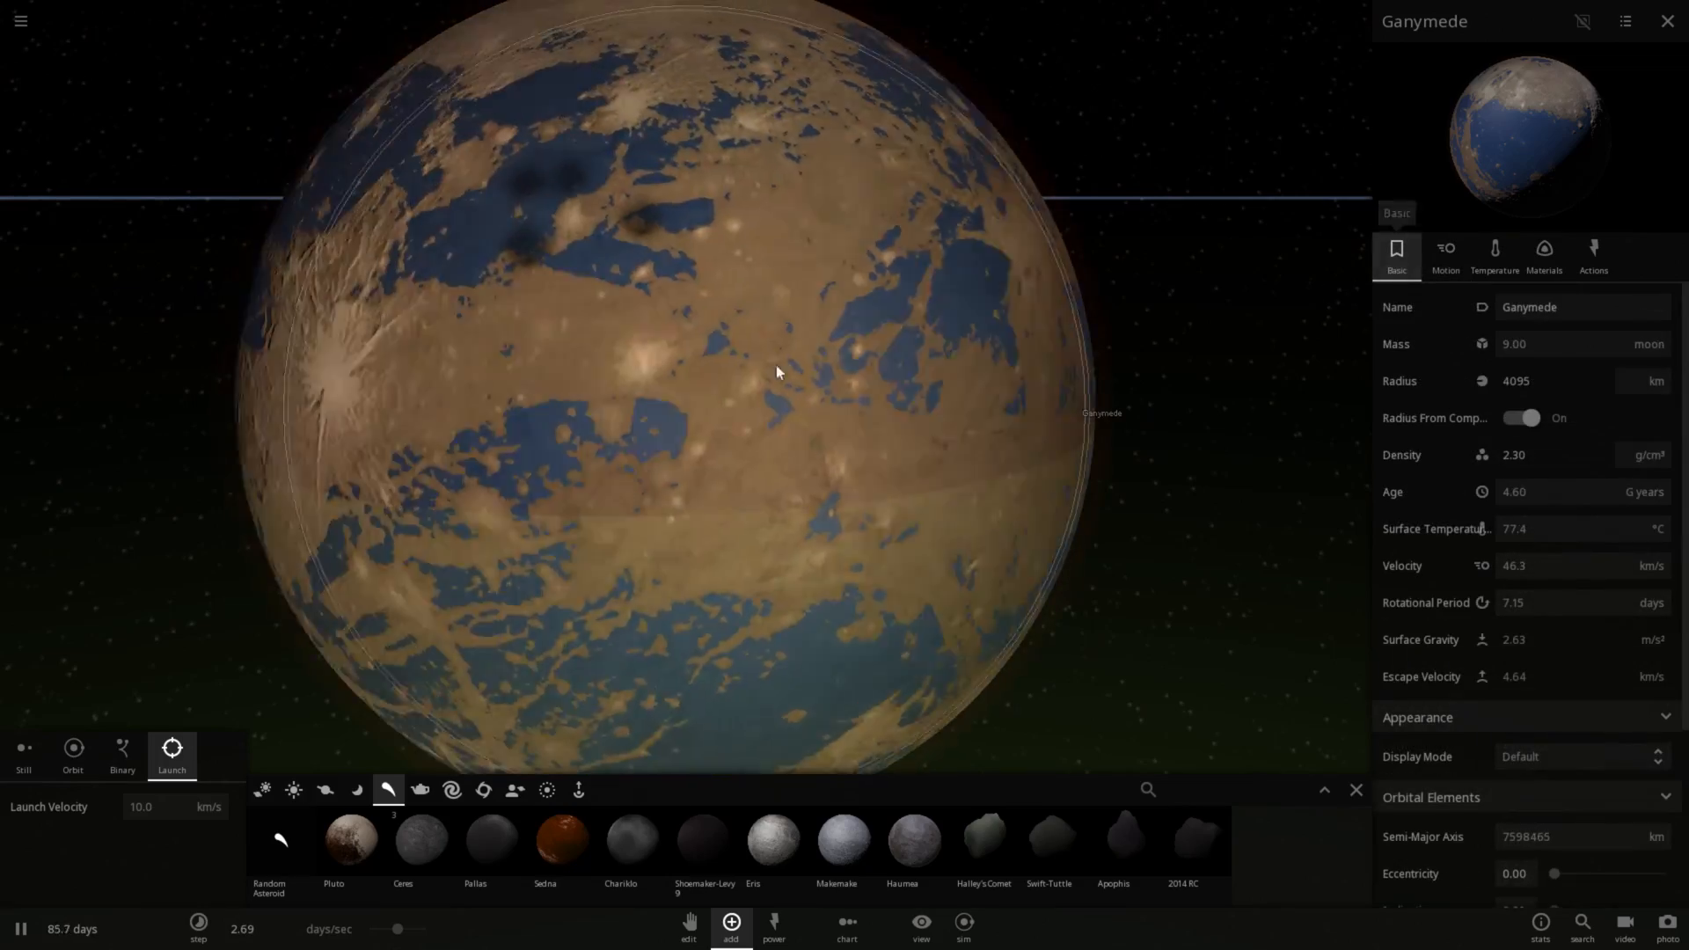
scroll("down", 3)
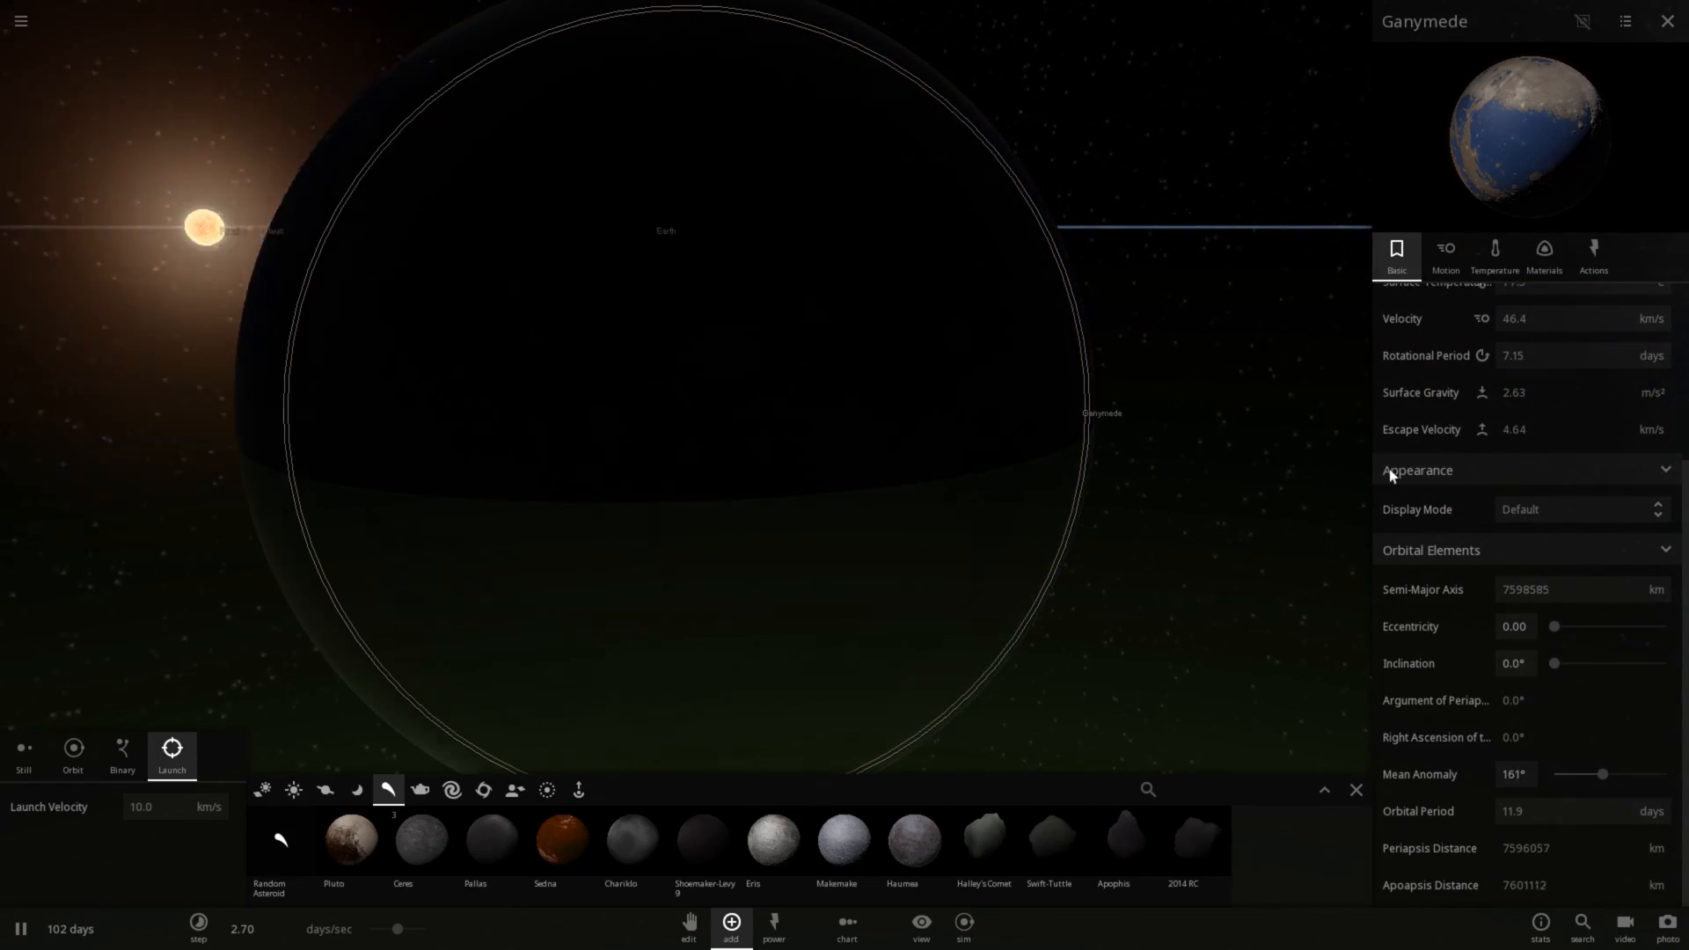
left_click(1445, 255)
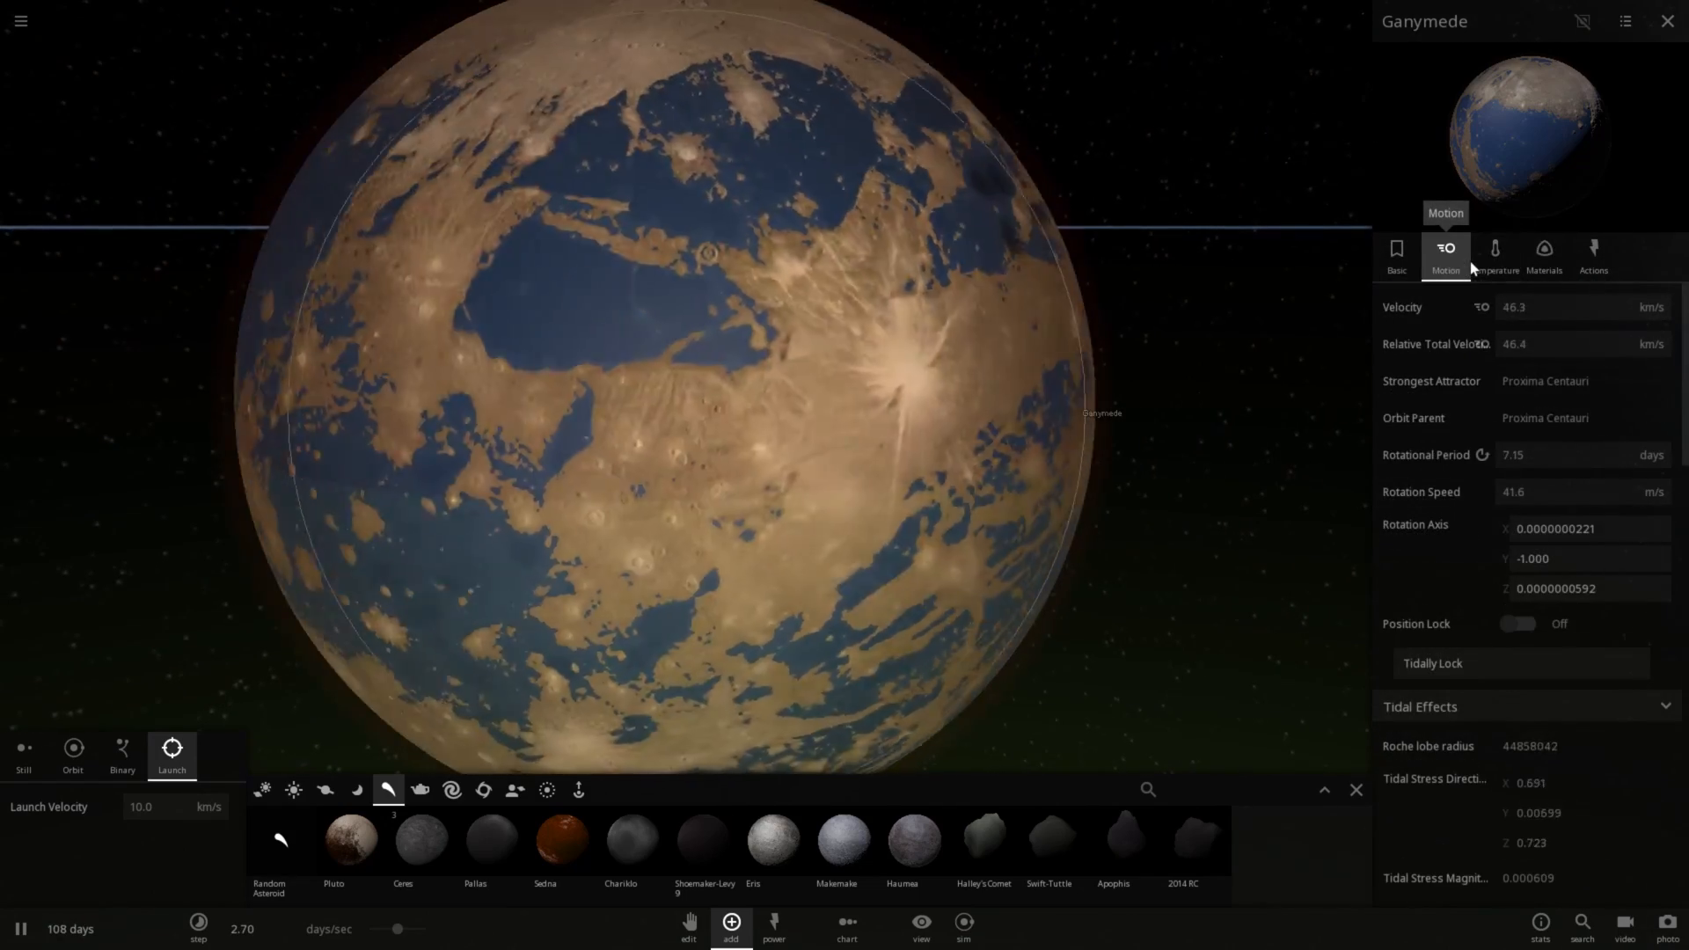
left_click(1494, 256)
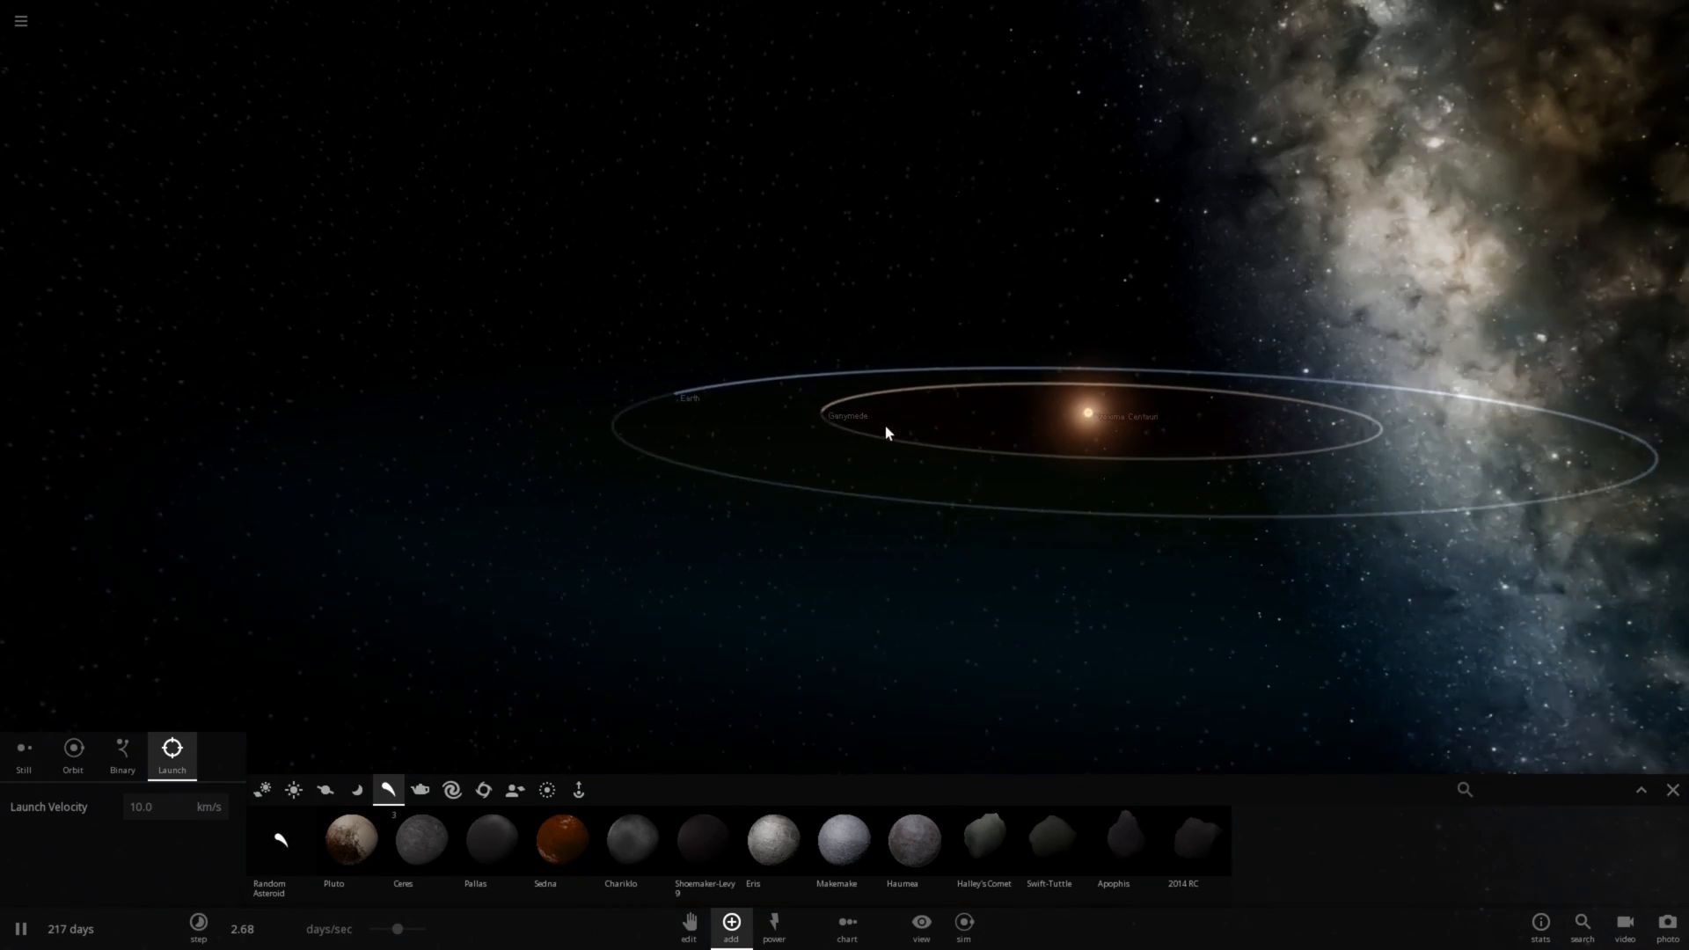
Step: Select Ganymede and view its Temperature settings with the Surface Pressure unit list
left_click(848, 419)
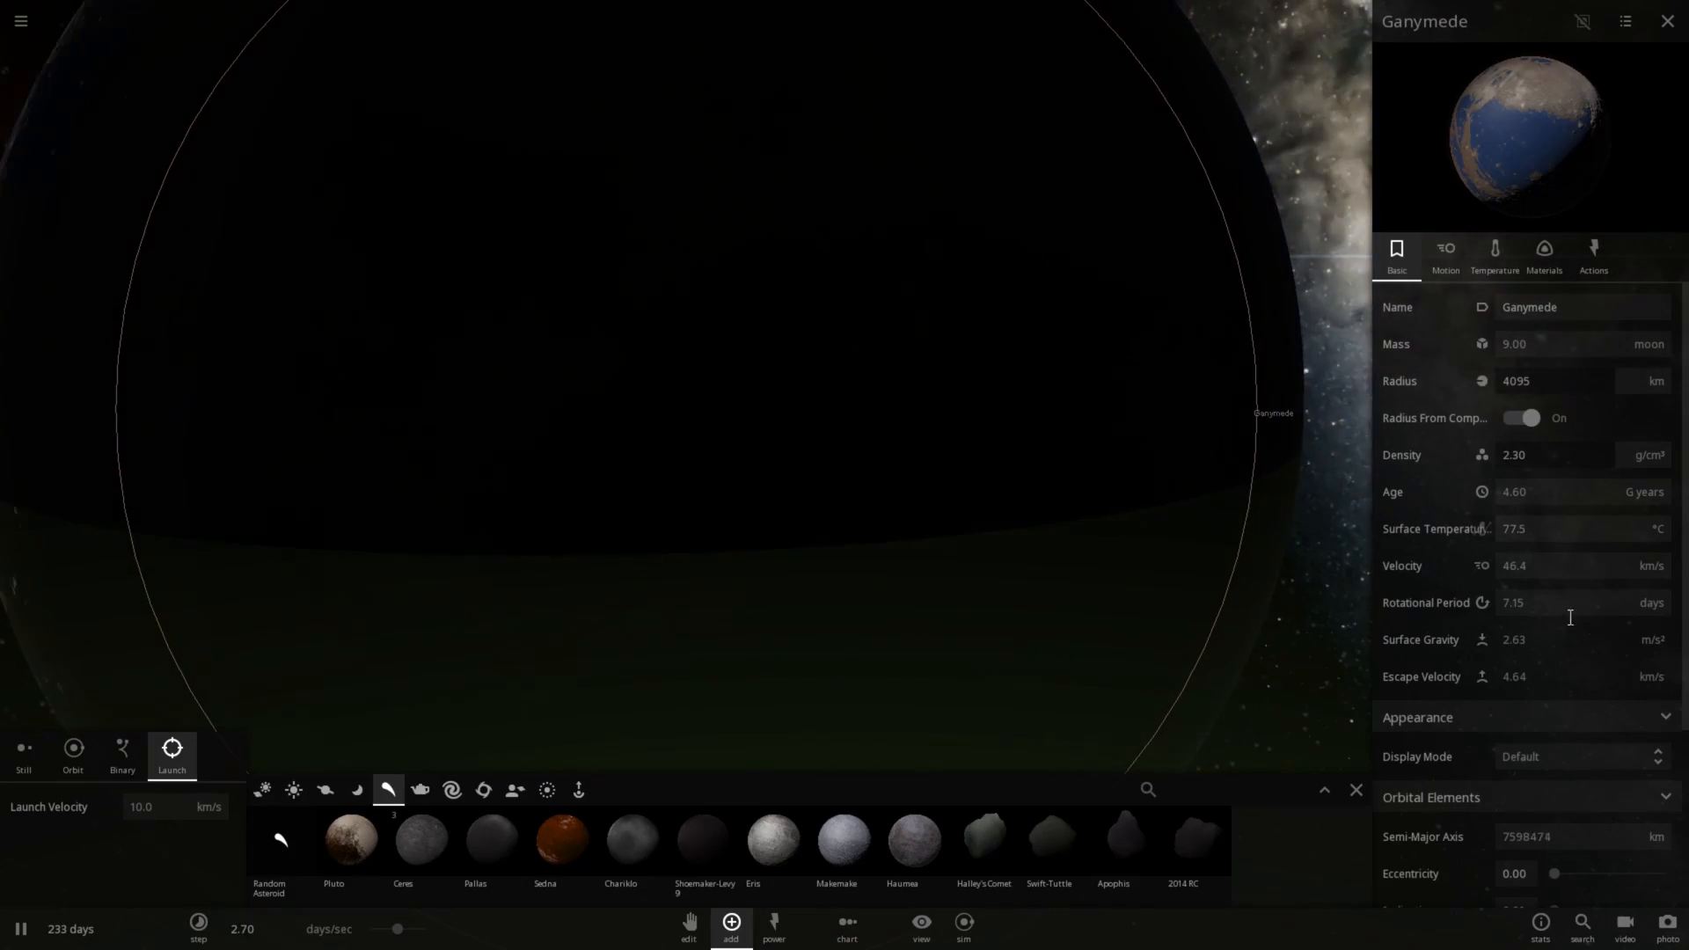
left_click(1496, 250)
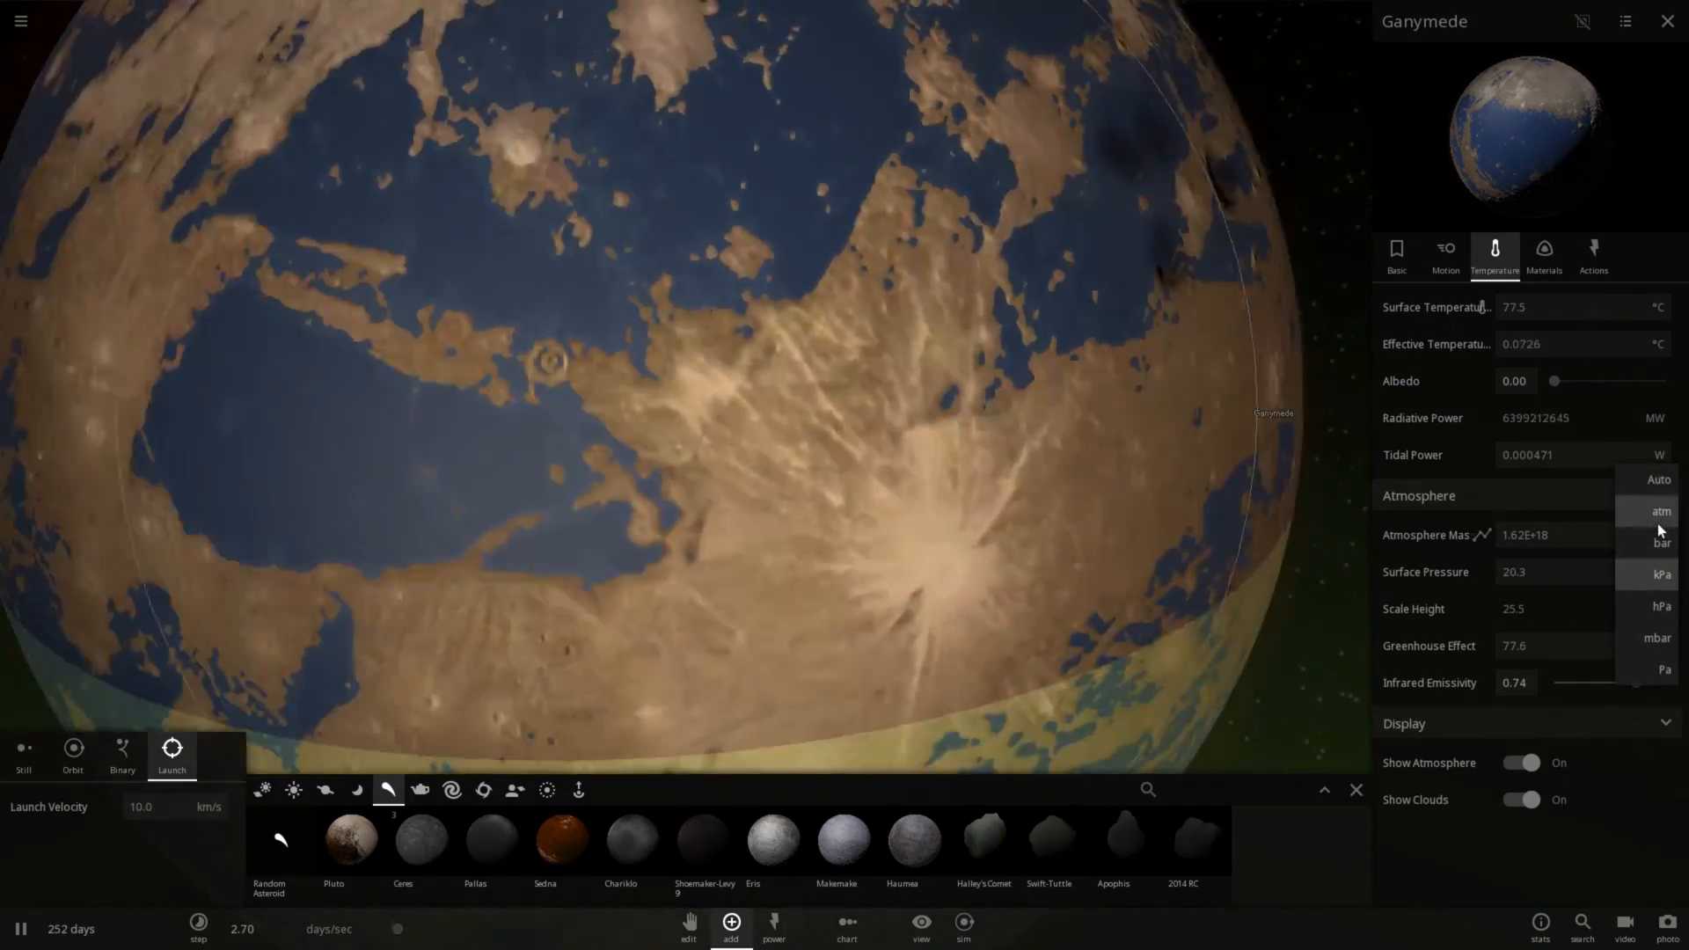
left_click(1661, 510)
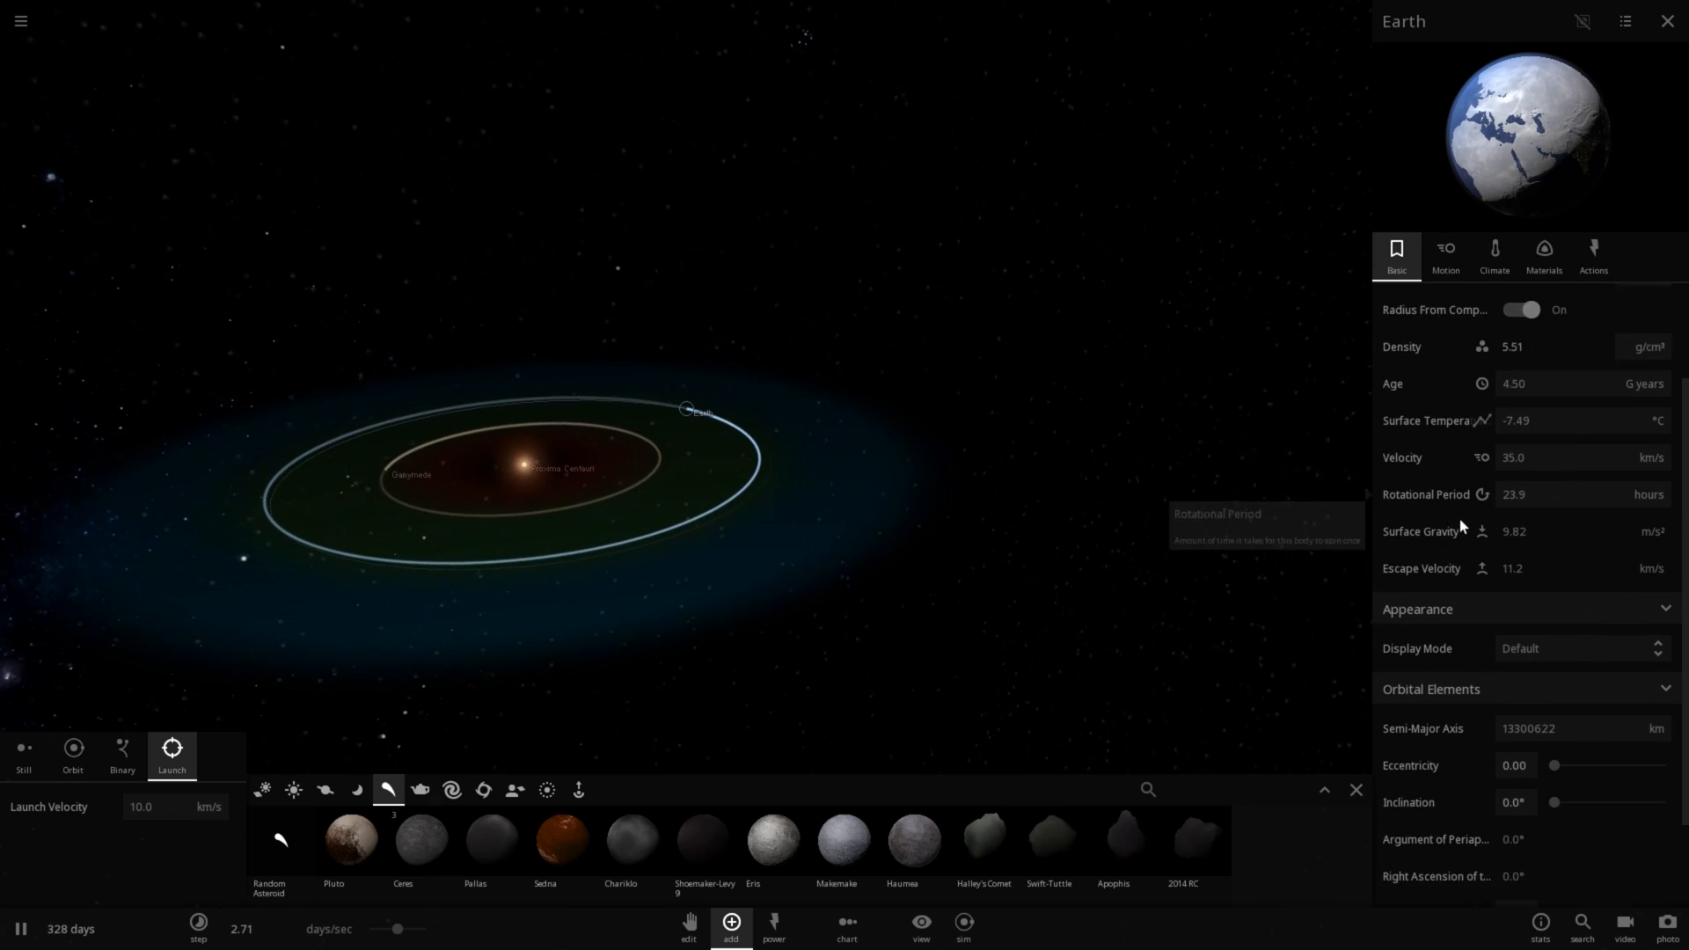
Step: Read Earth's climate albedo and pressure values, then reselect Ganymede
scroll("down", 3)
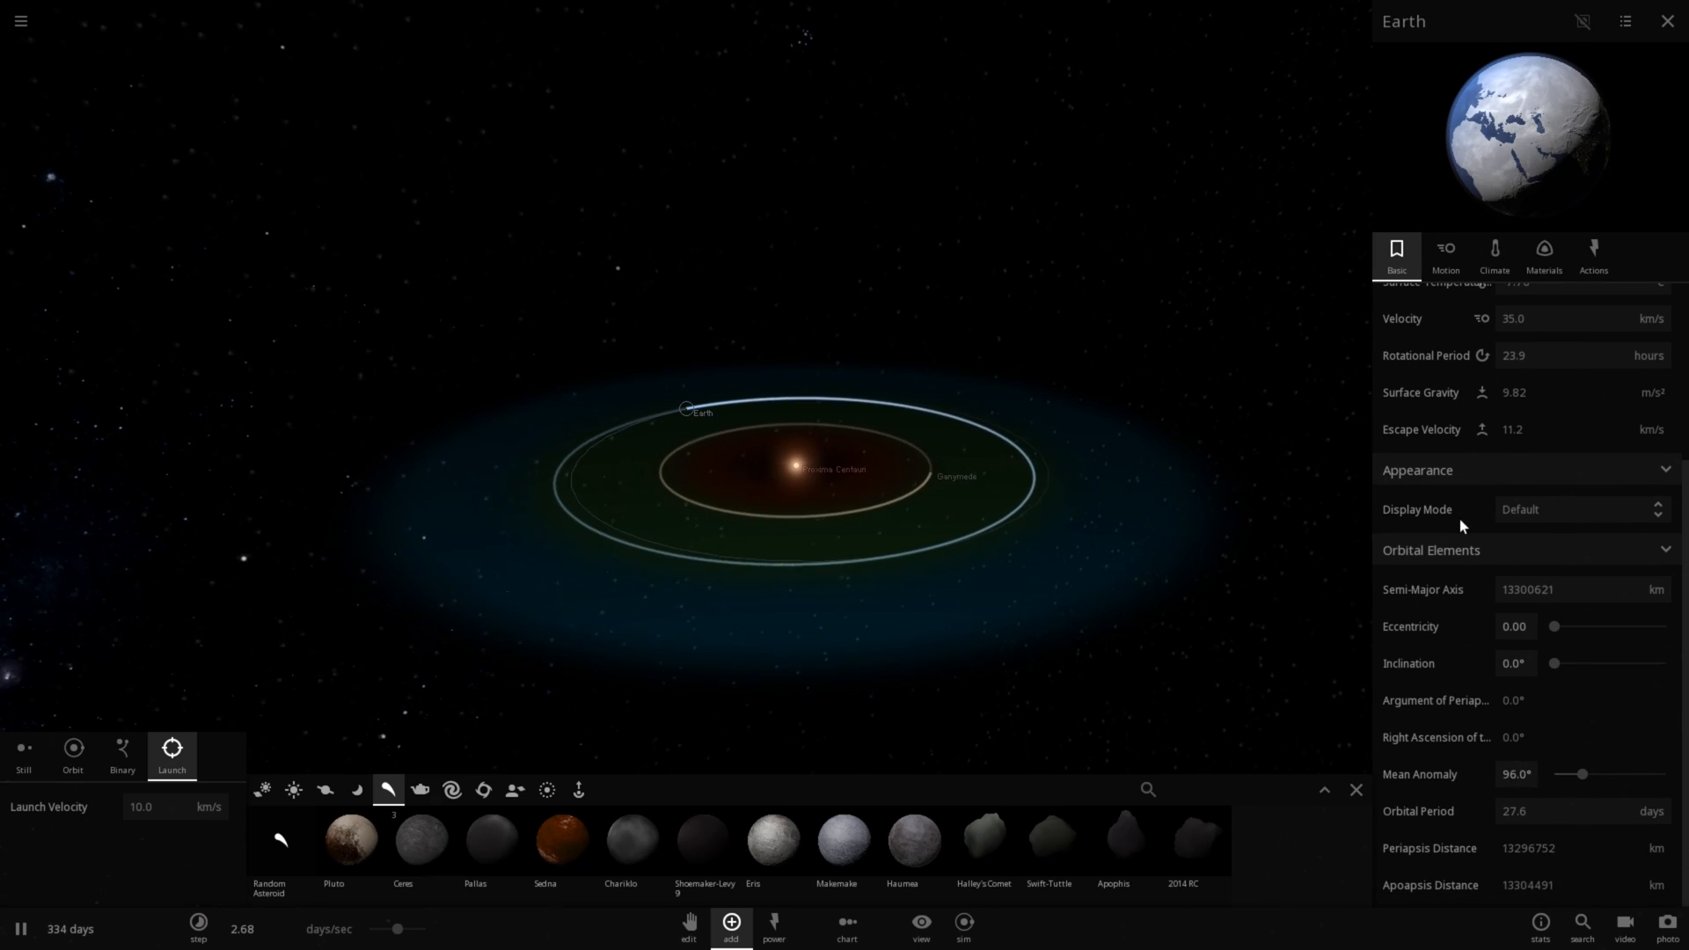
left_click(1494, 254)
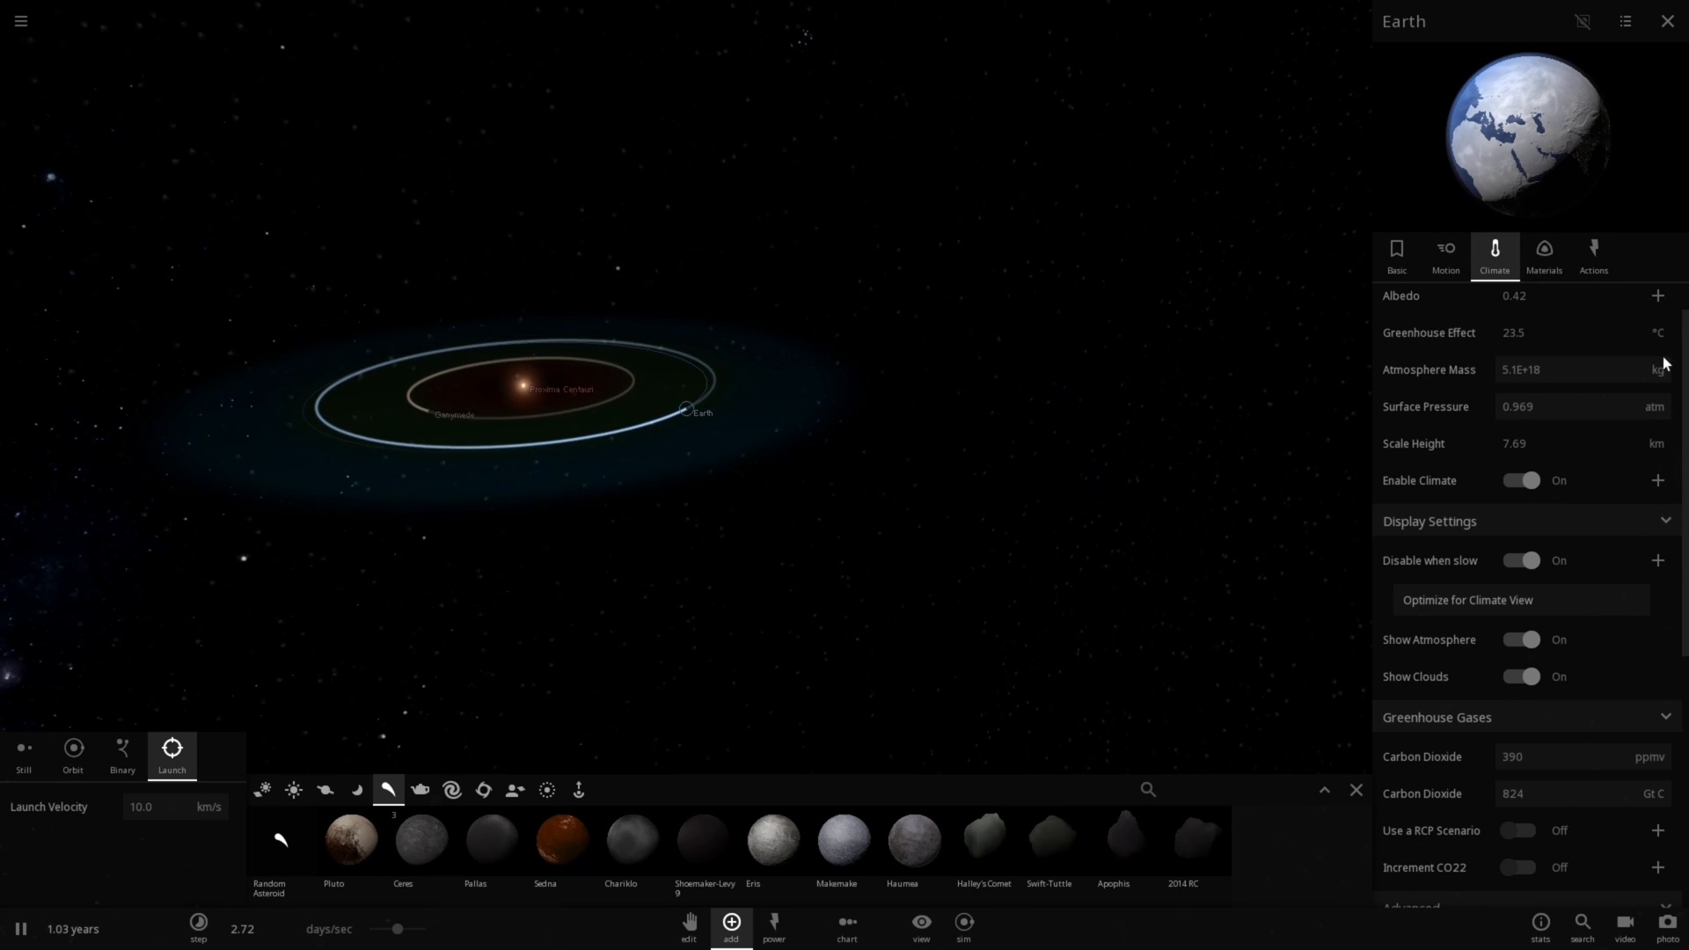
left_click(1668, 21)
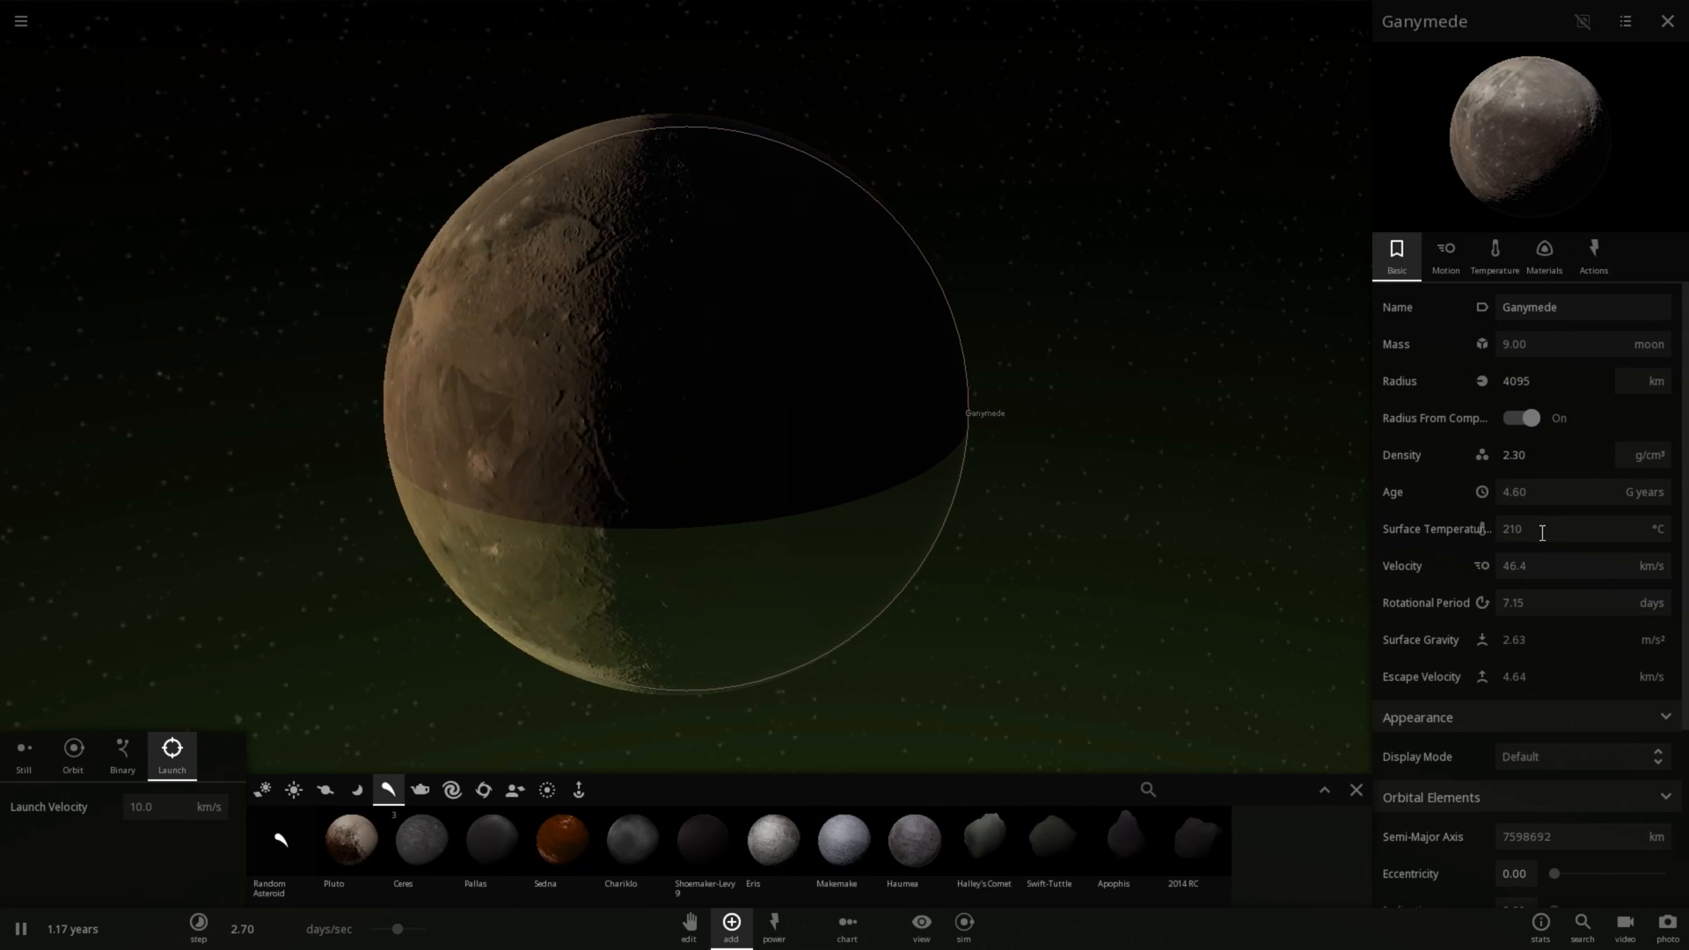
Step: Set Ganymede's surface pressure in atm to a low value of 0.30
left_click(1494, 253)
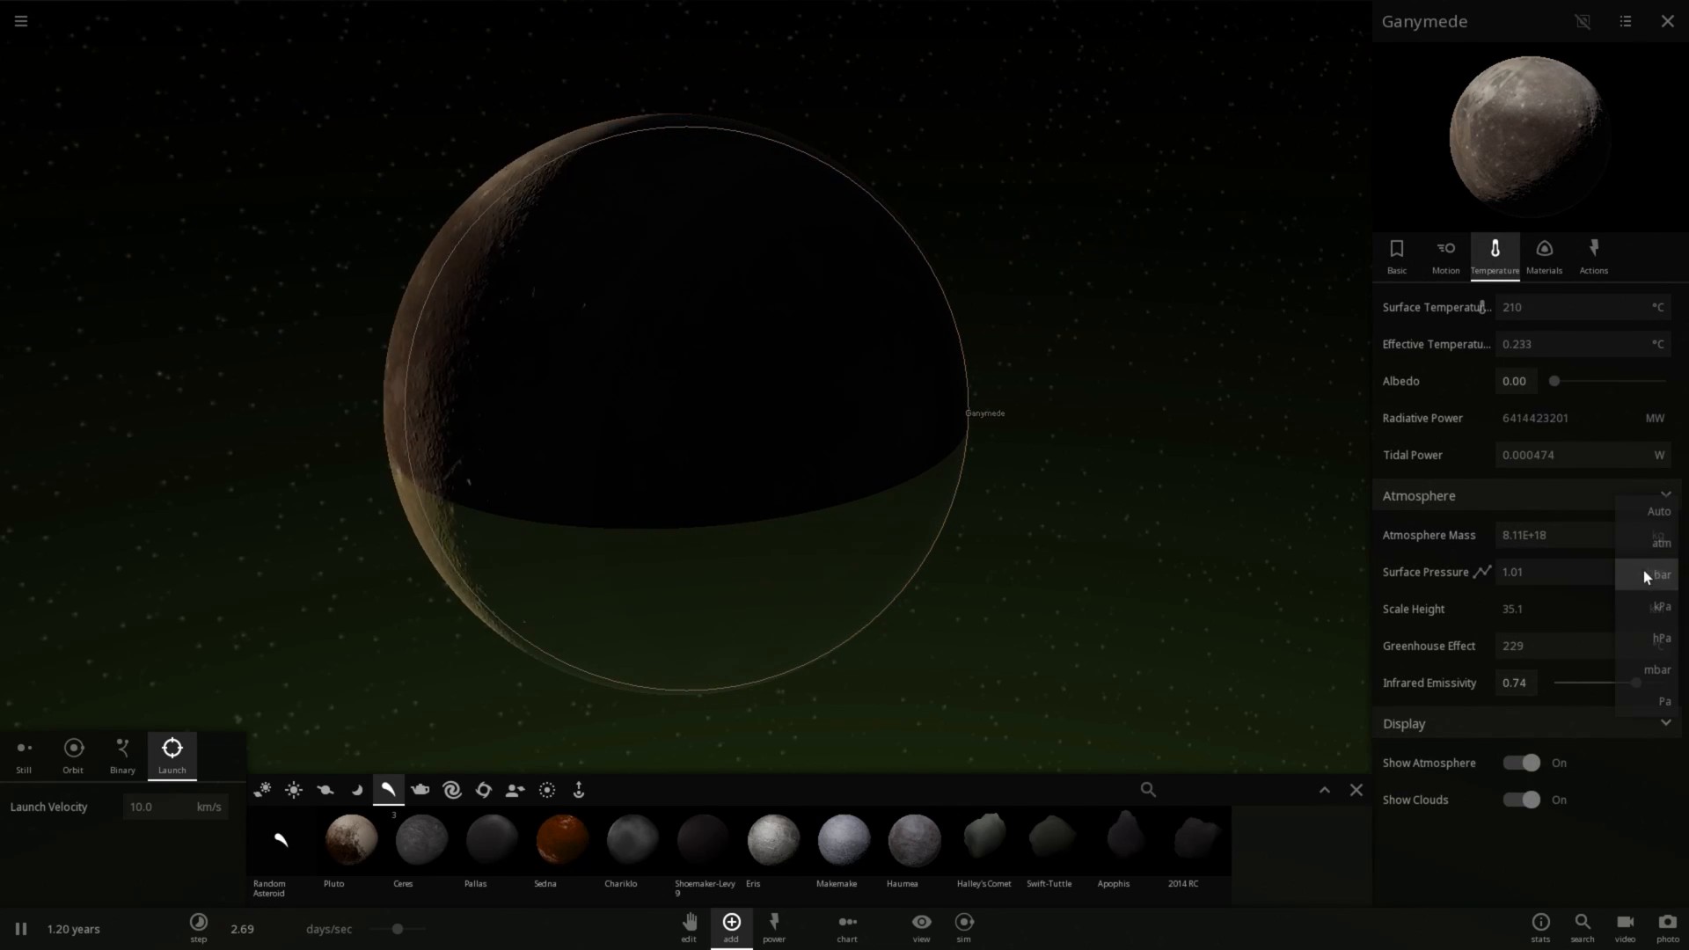
left_click(1658, 544)
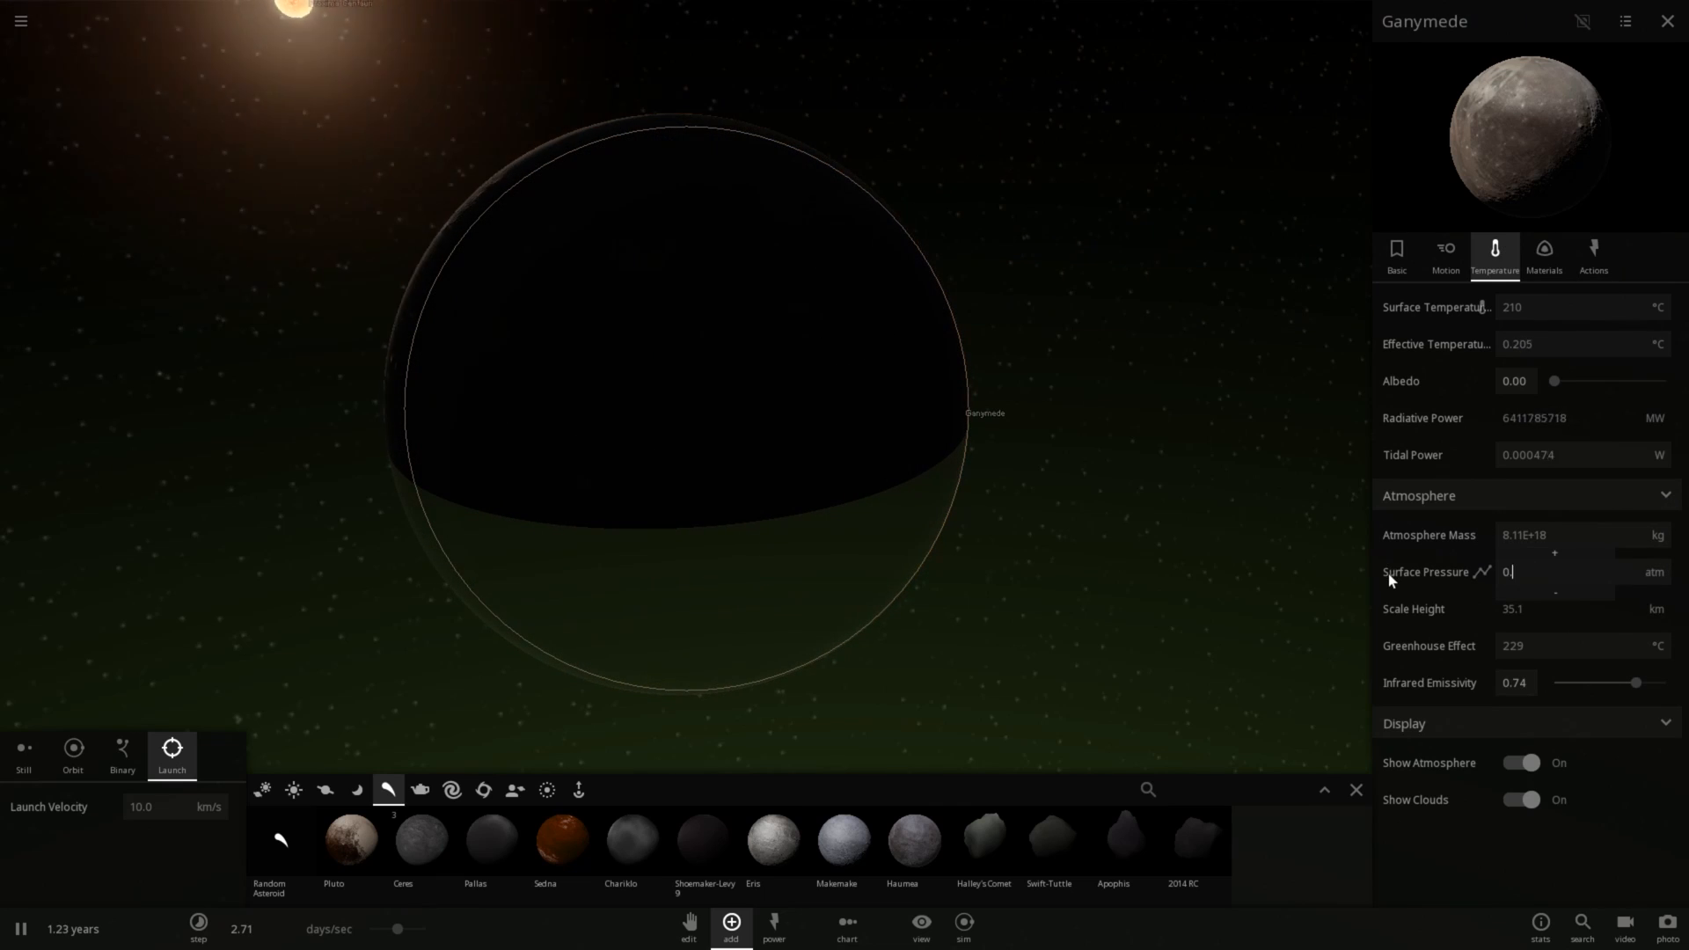
type("0.30")
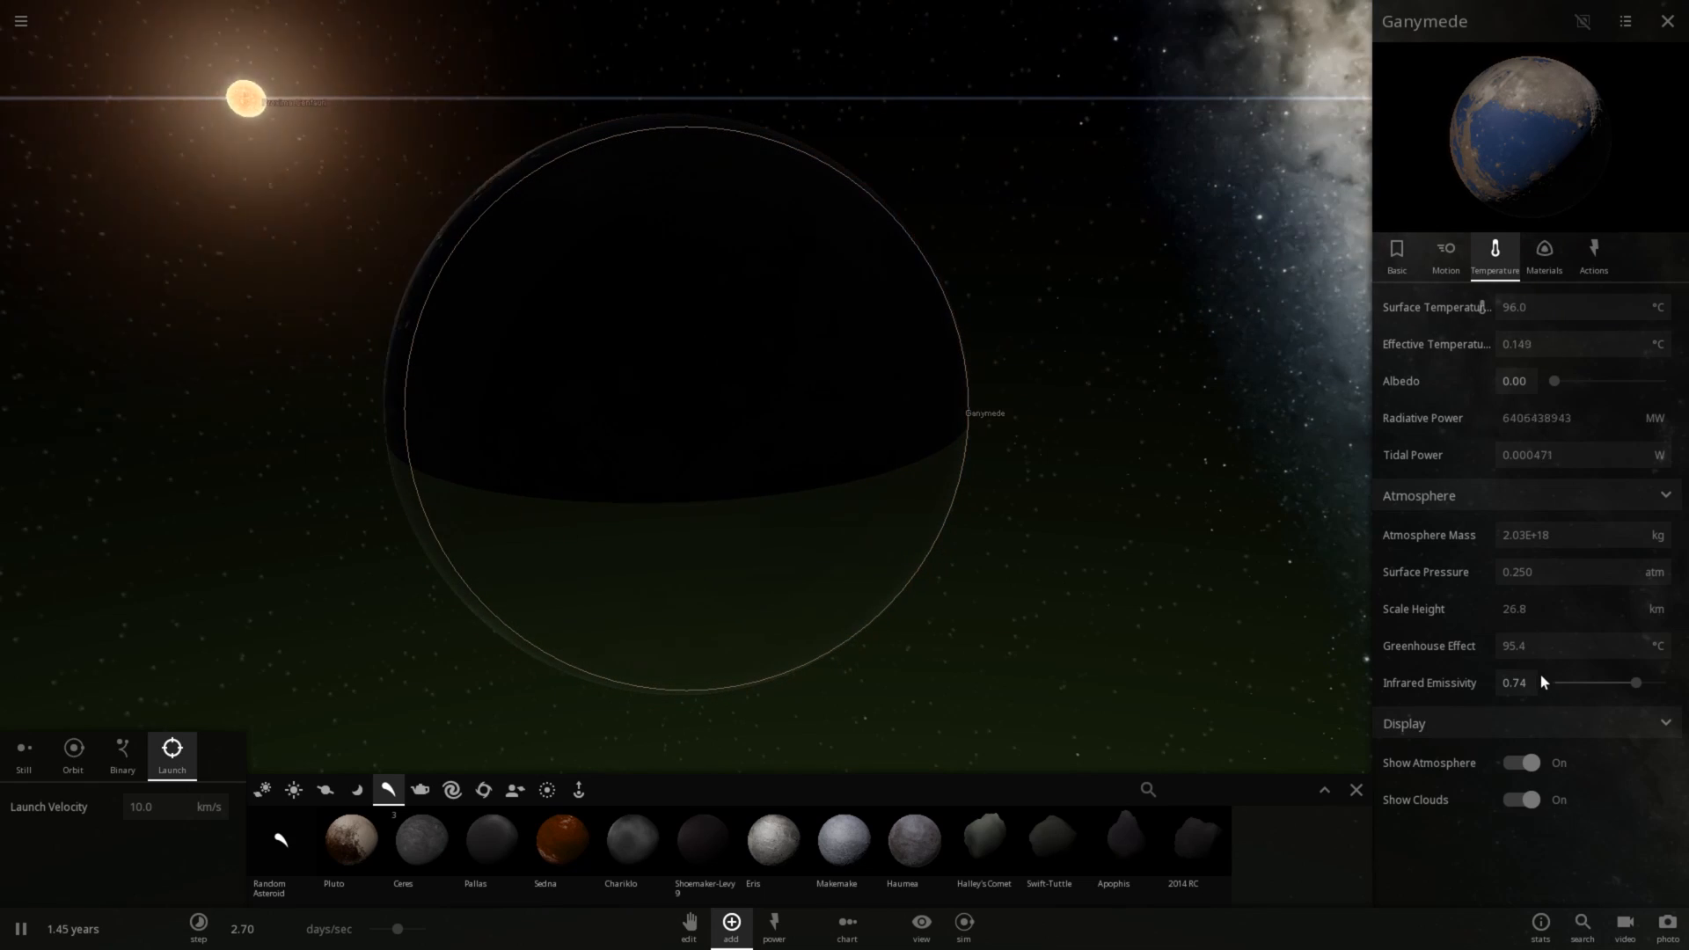
Step: Toggle Ganymede's clouds off and on while its pressure settles near 0.200 atm
left_click(1521, 799)
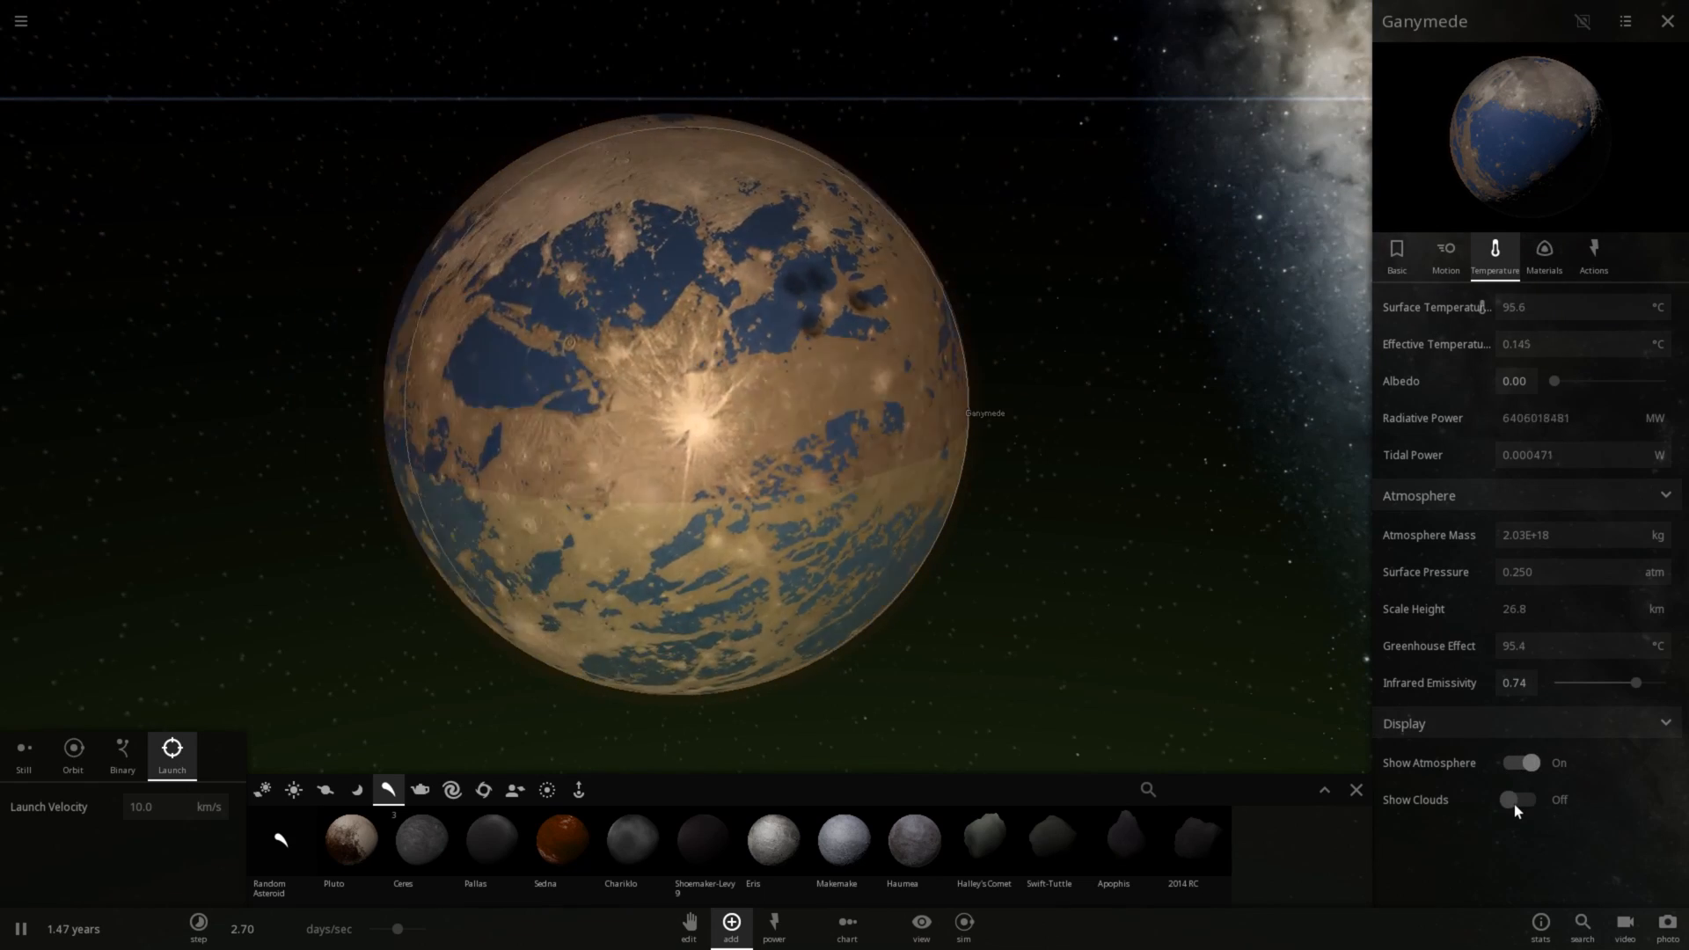
left_click(1520, 799)
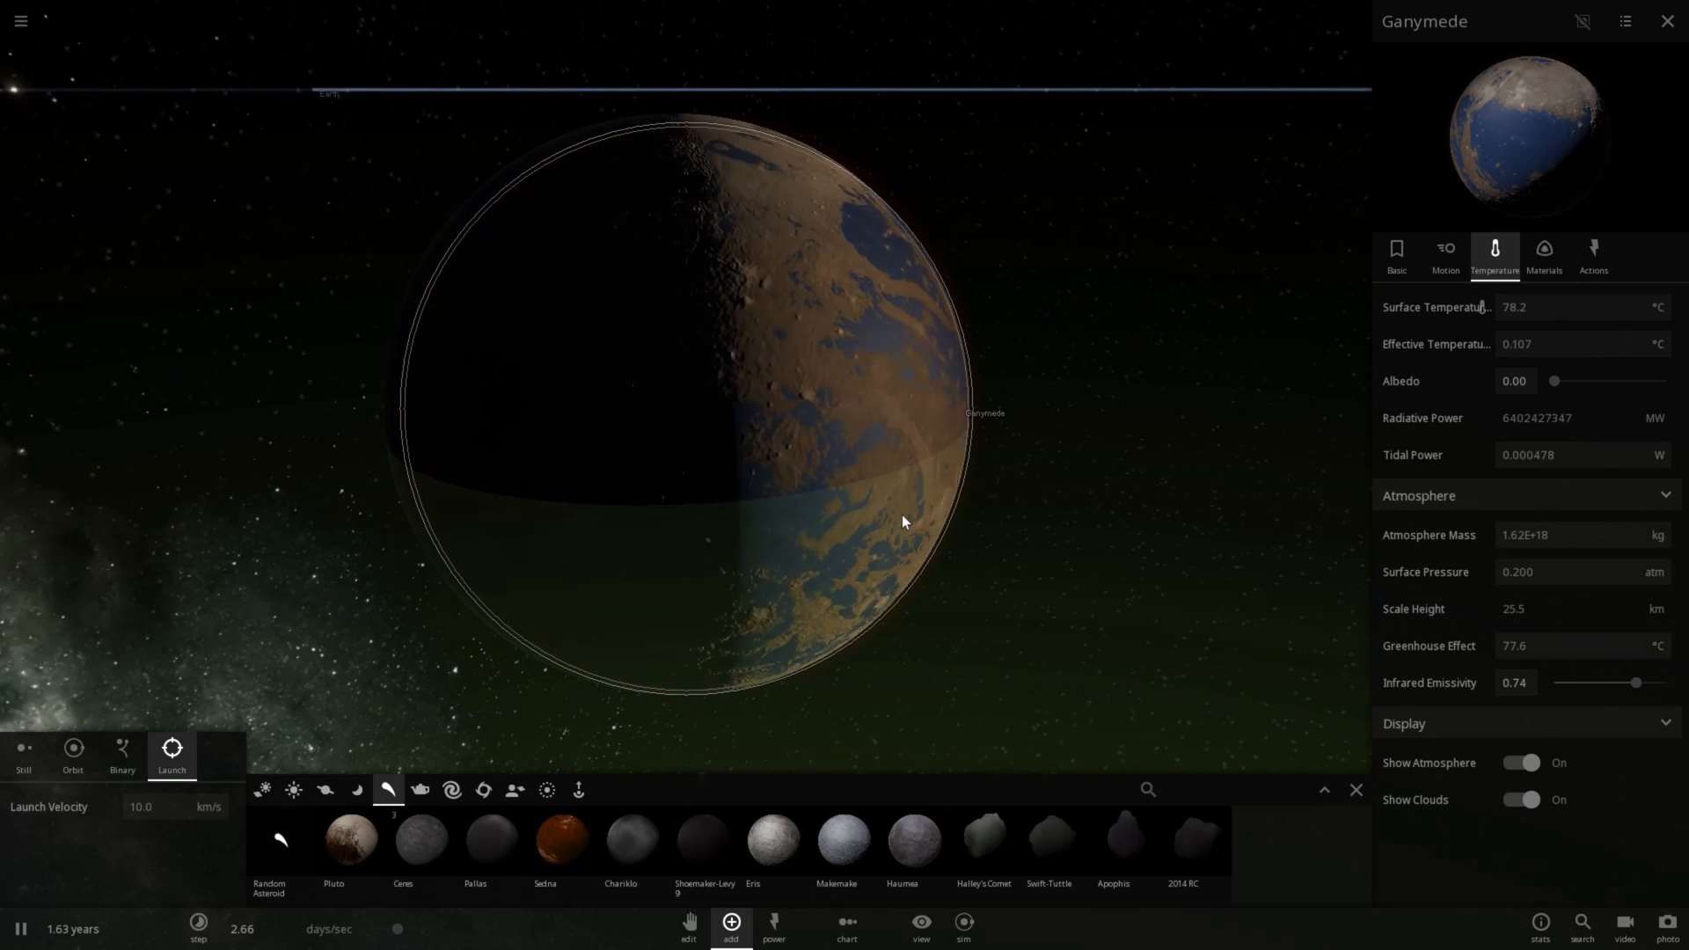
scroll("down", 3)
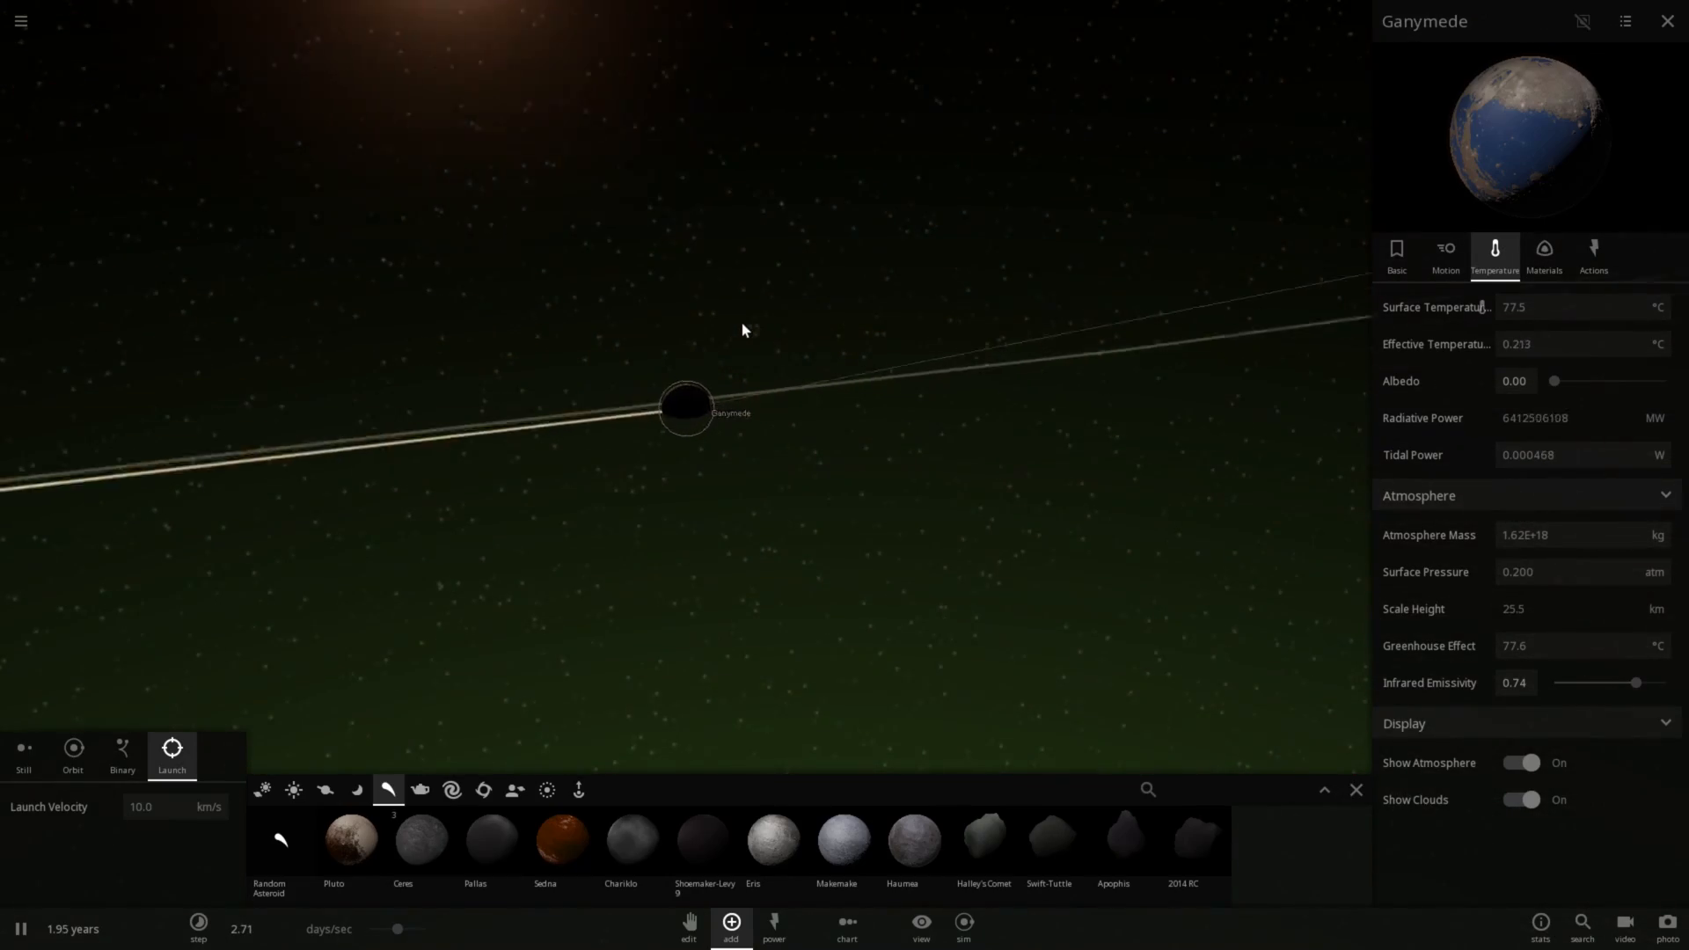
scroll("up", 3)
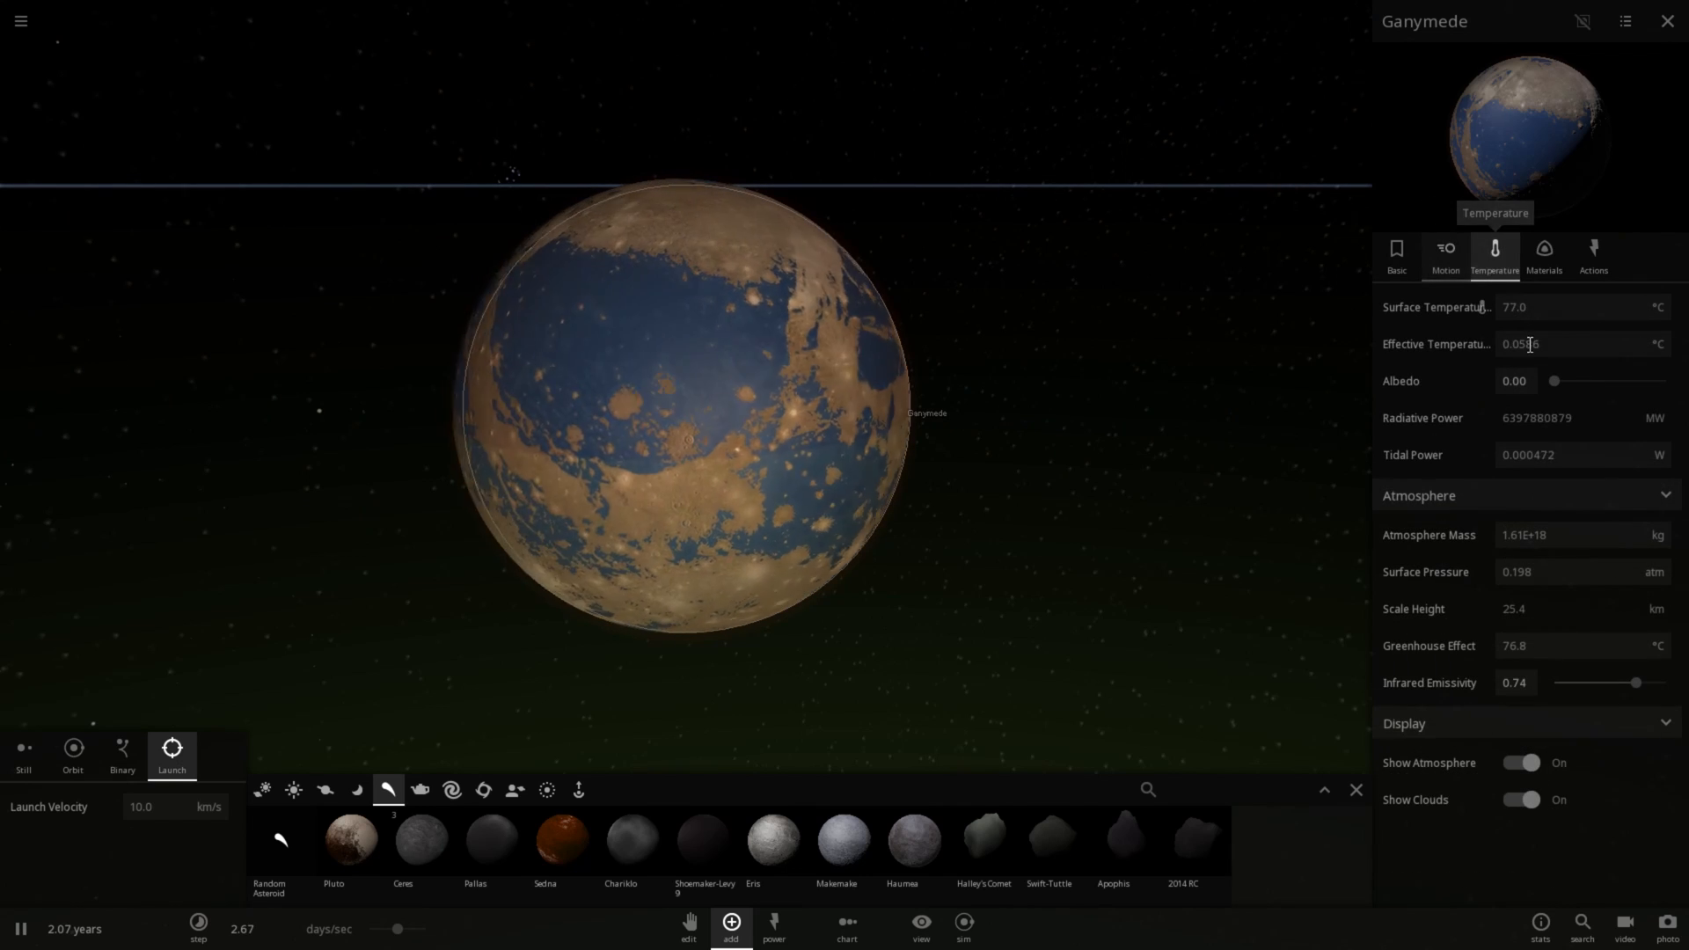
Step: Drag Ganymede's Albedo slider up through 0.21 and 0.35 to 0.44
left_click_drag(1553, 382, 1570, 382)
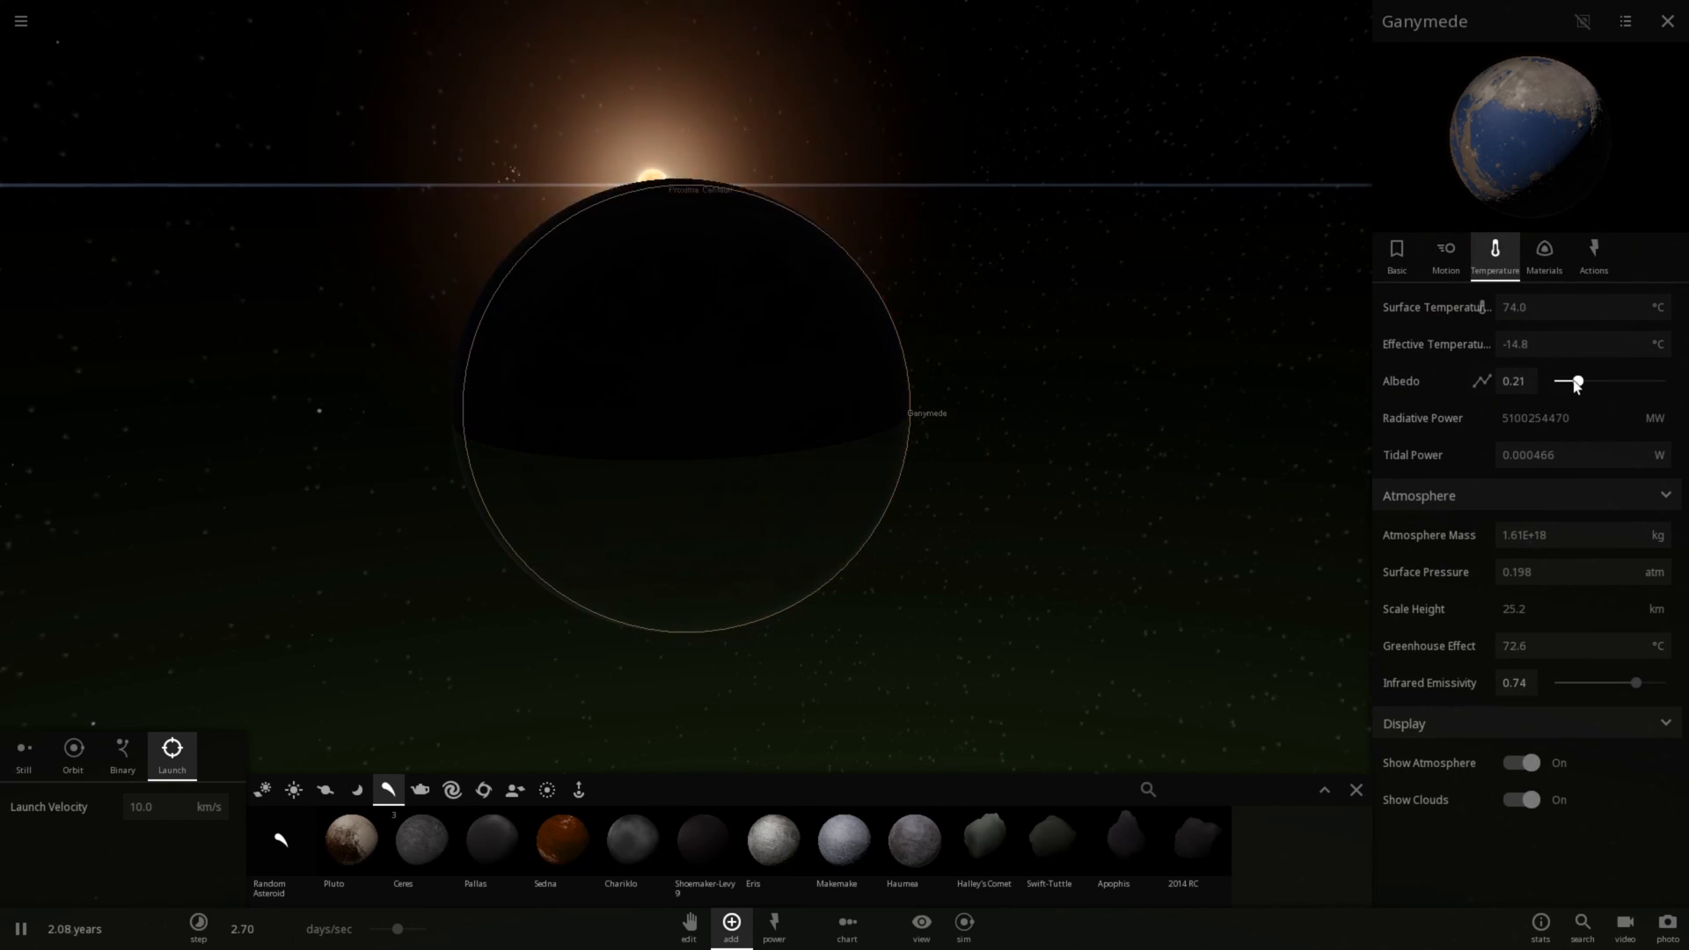
left_click_drag(1570, 382, 1582, 382)
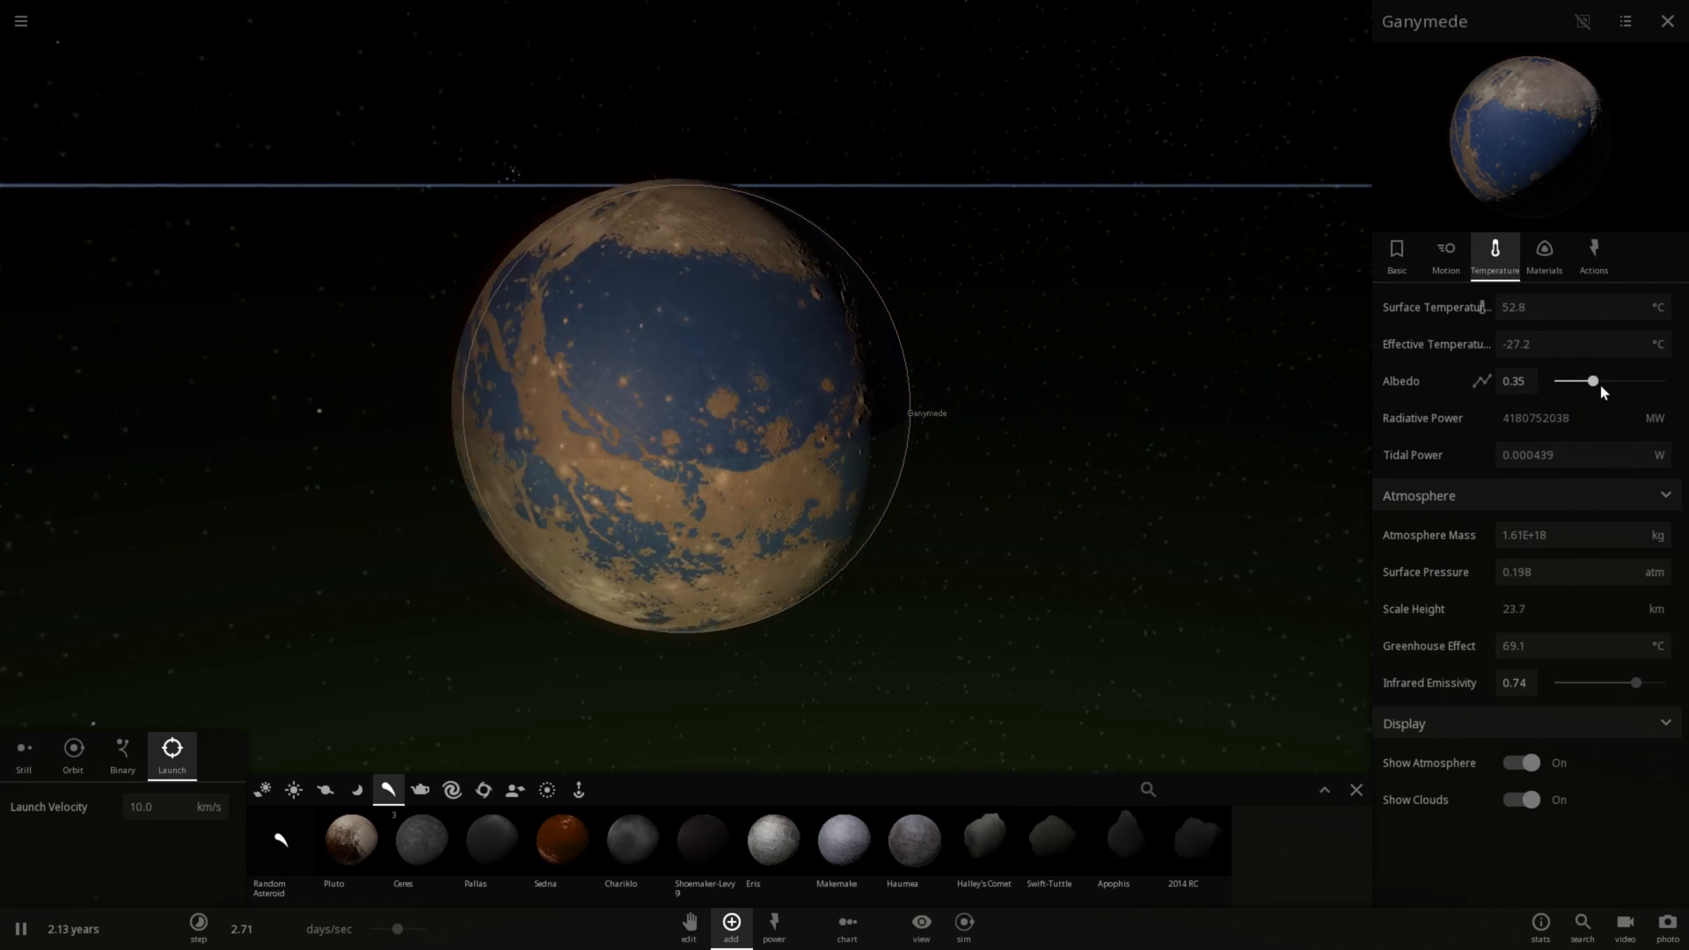
left_click_drag(1594, 382, 1605, 382)
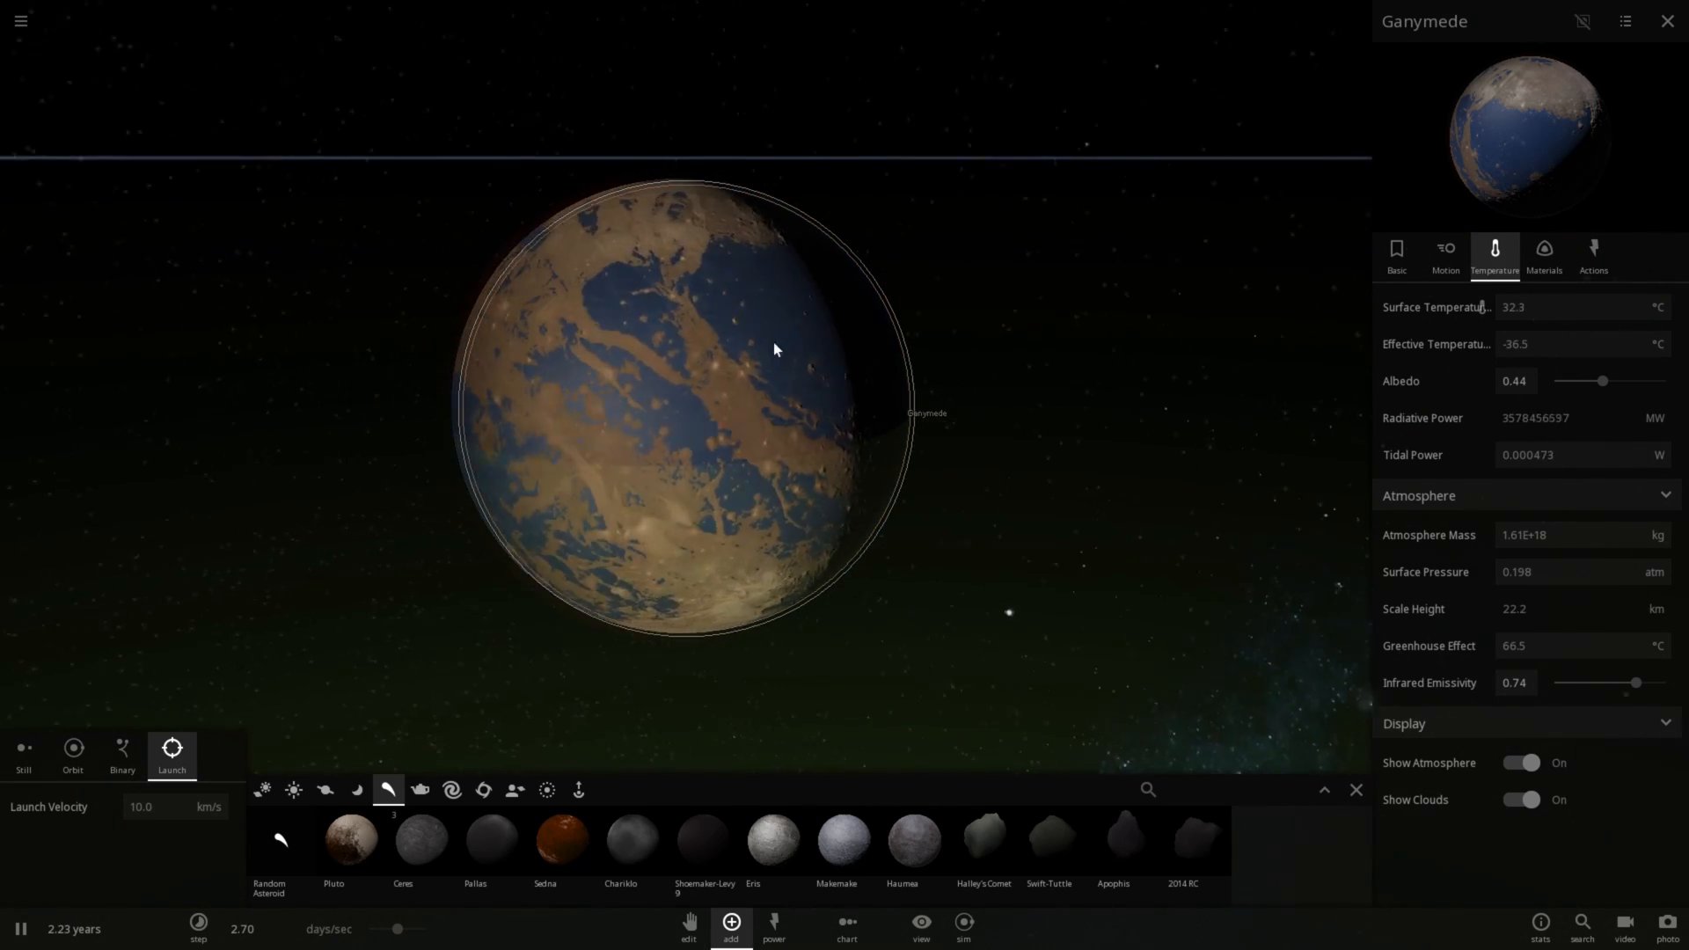
Step: Switch Show Magnetosphere on under Ganymede's Materials magnetic fields
left_click(1445, 253)
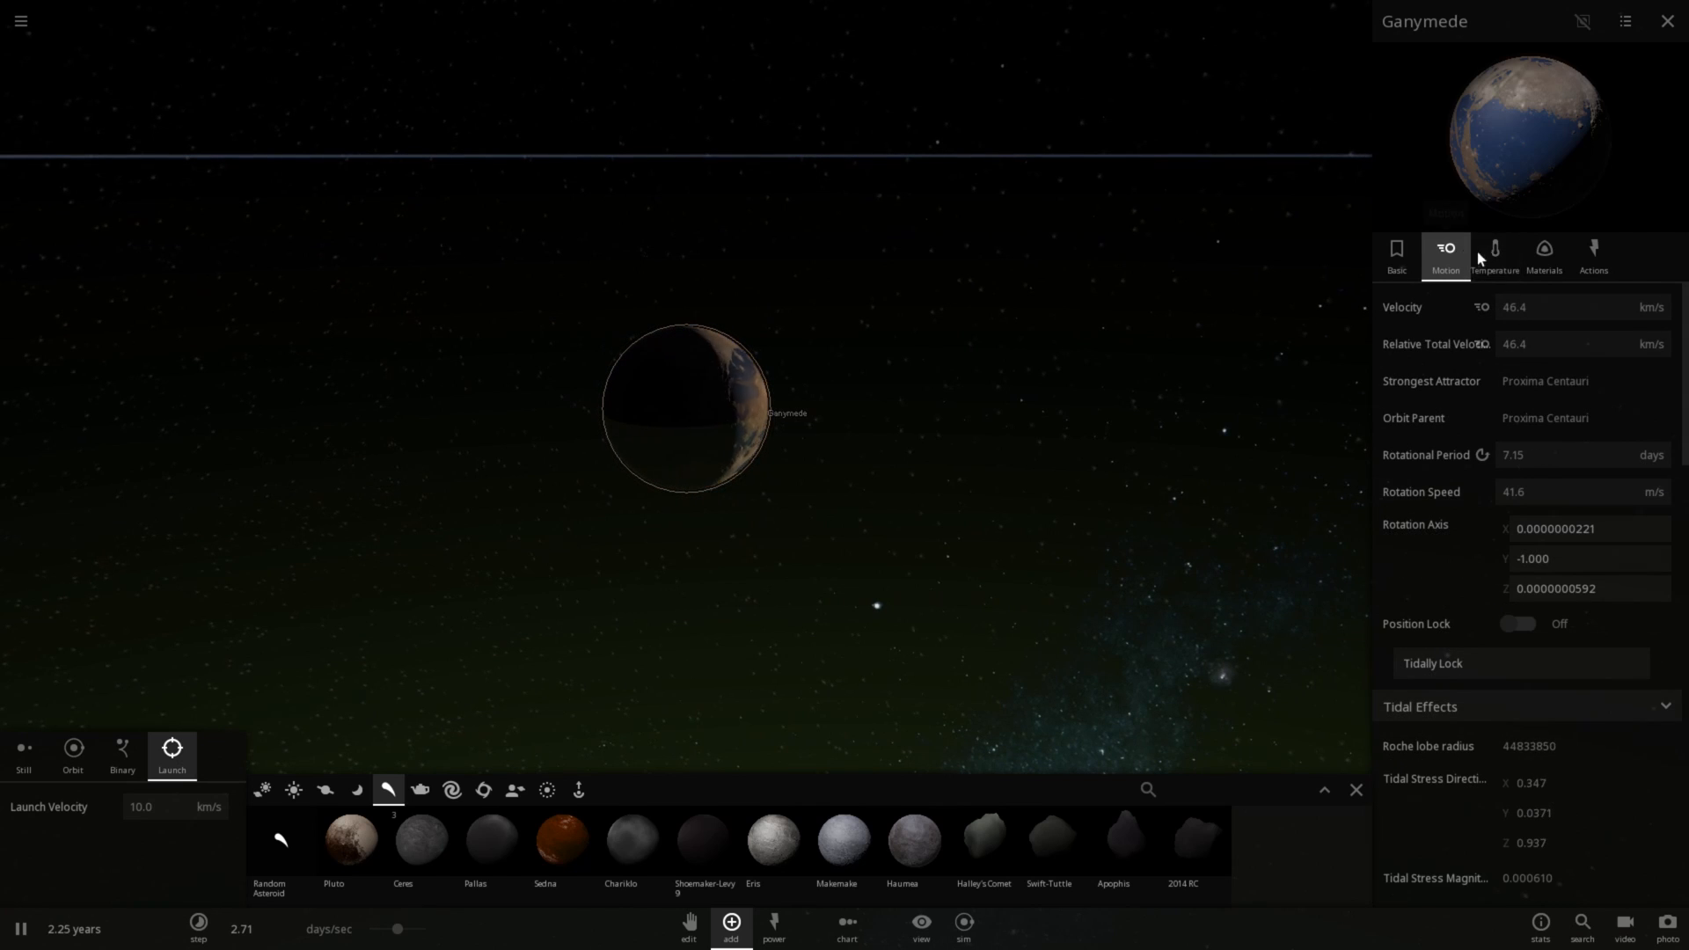
left_click(1543, 255)
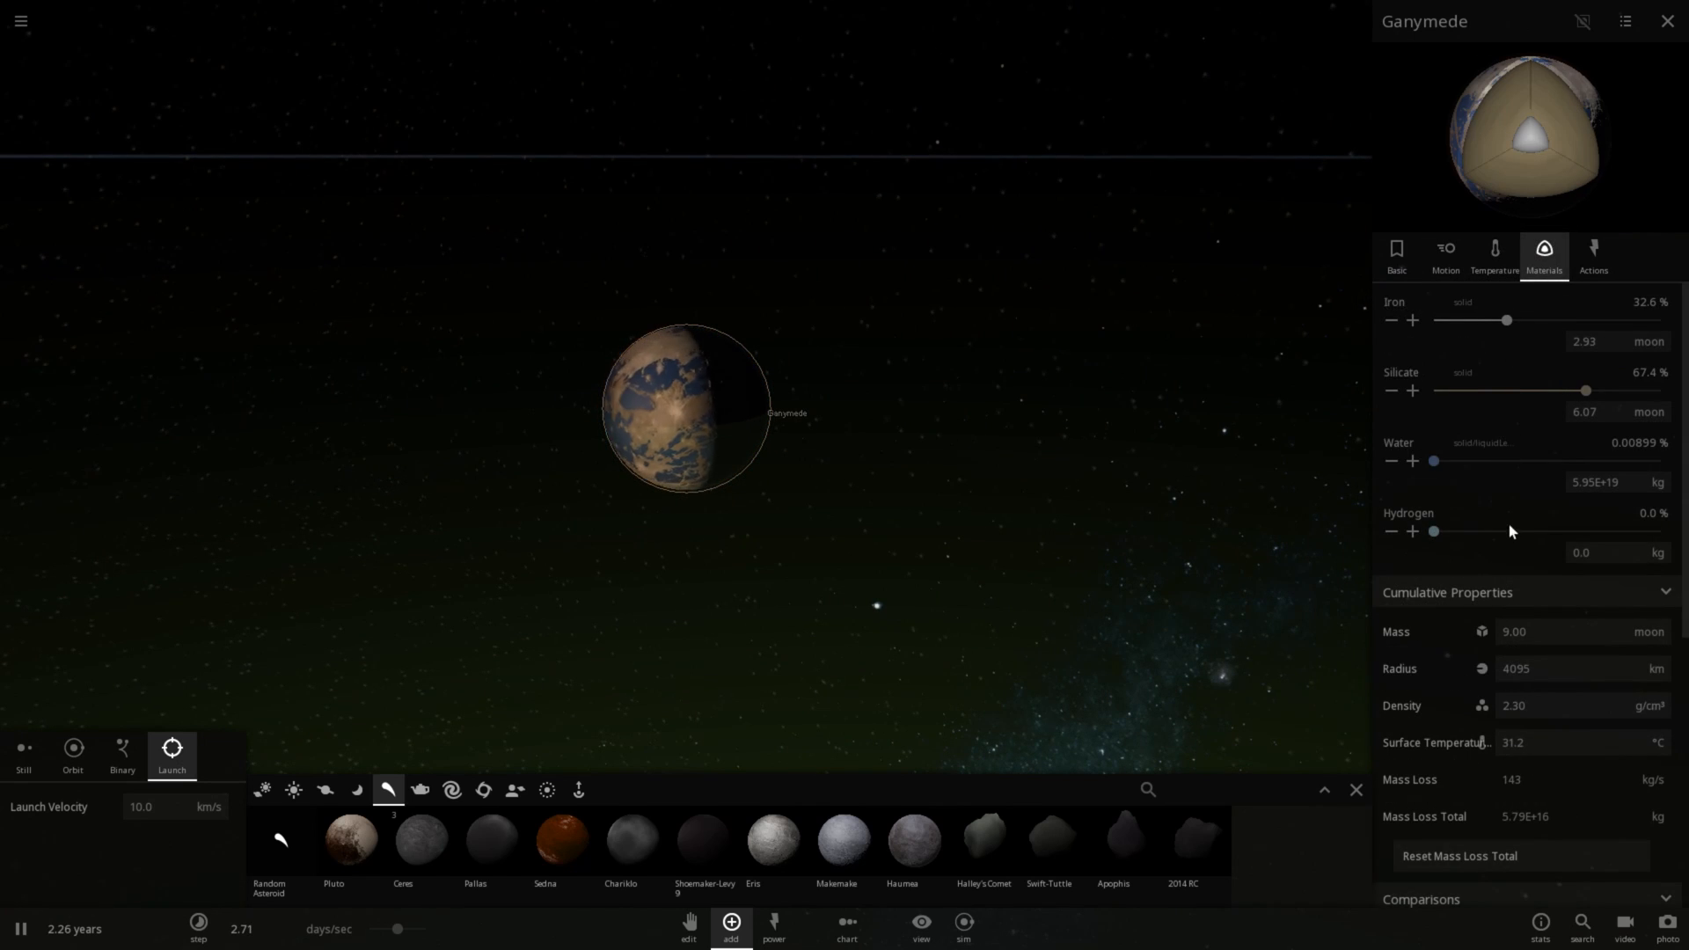
scroll("down", 3)
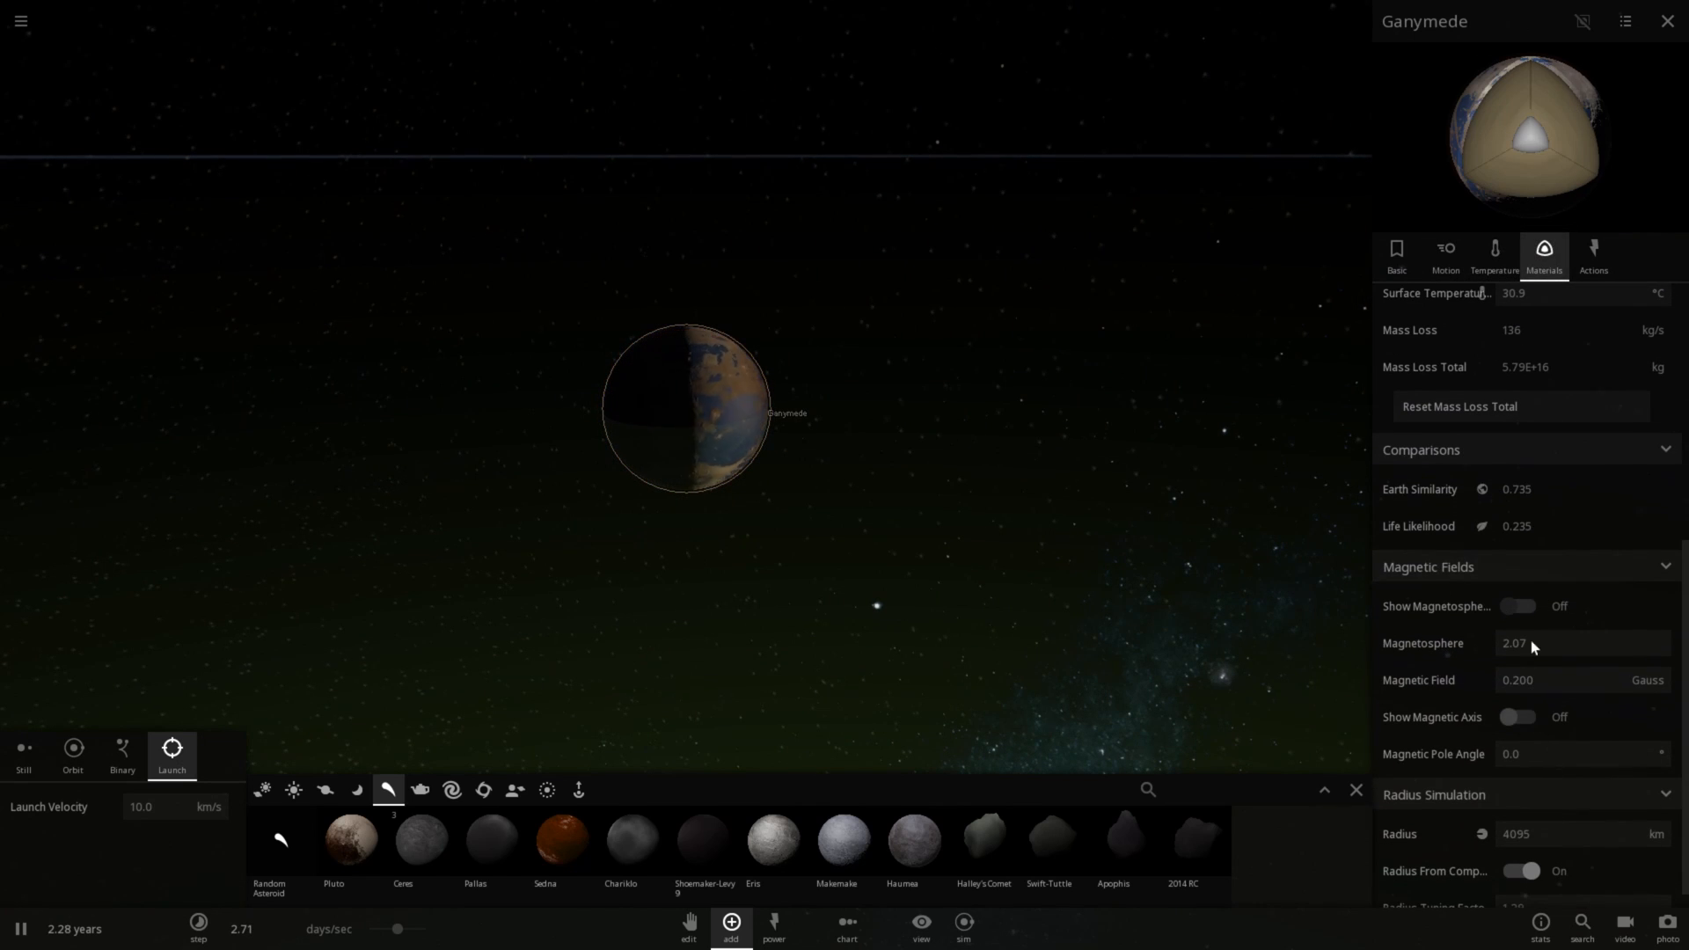
left_click(1520, 605)
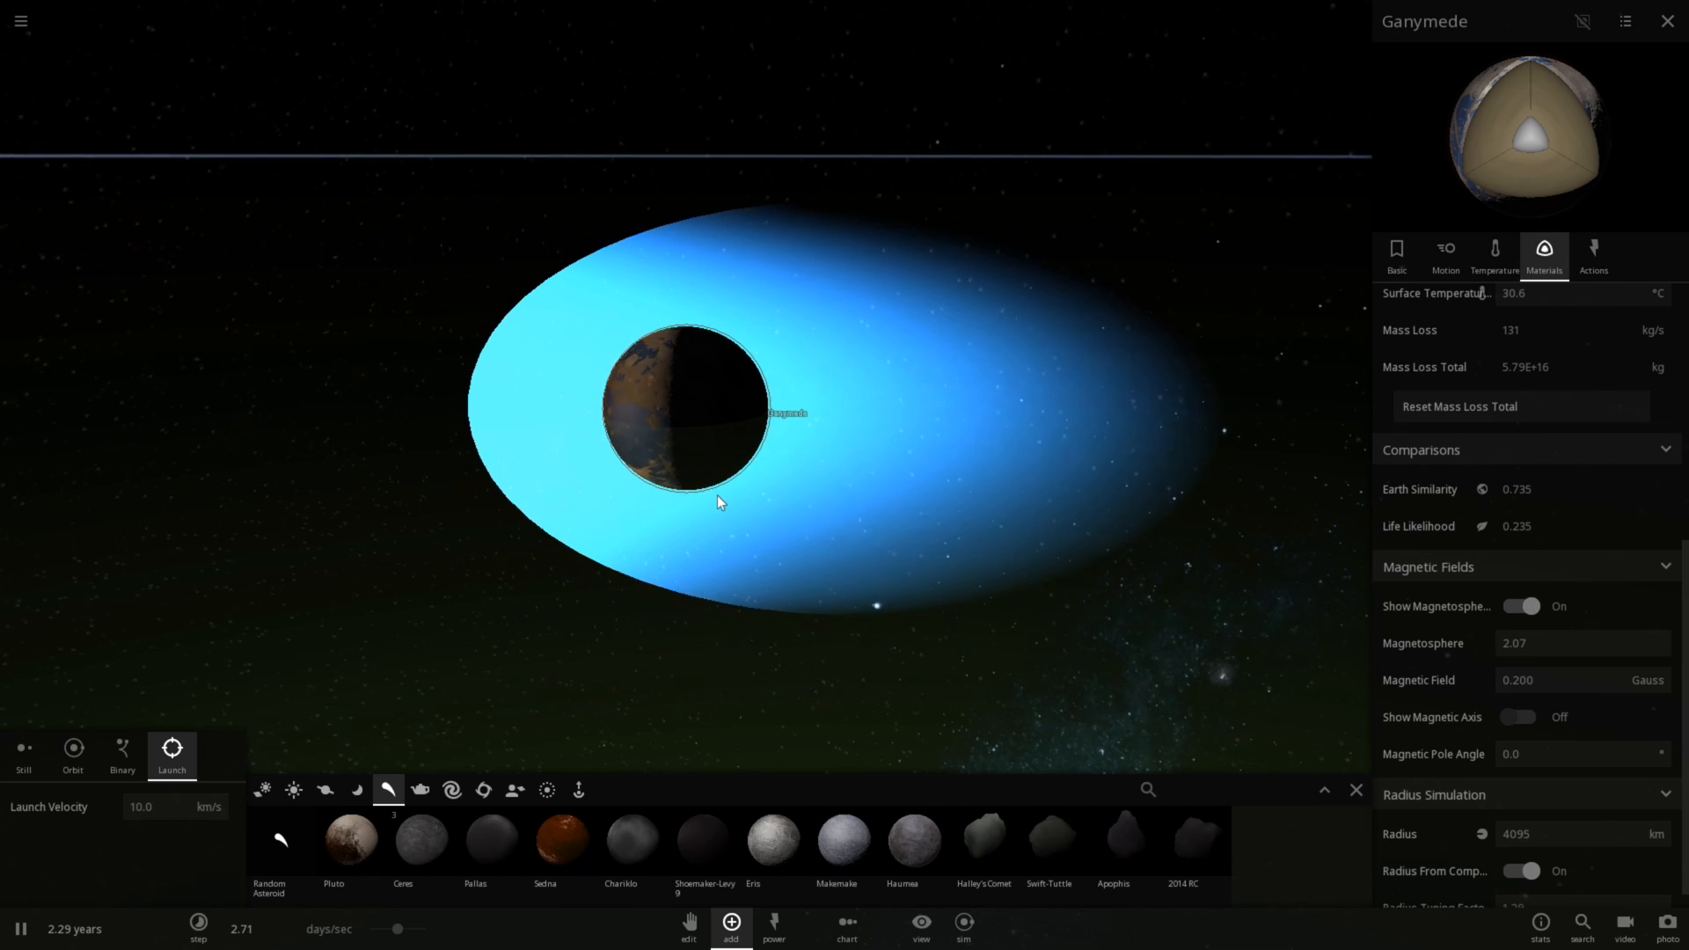